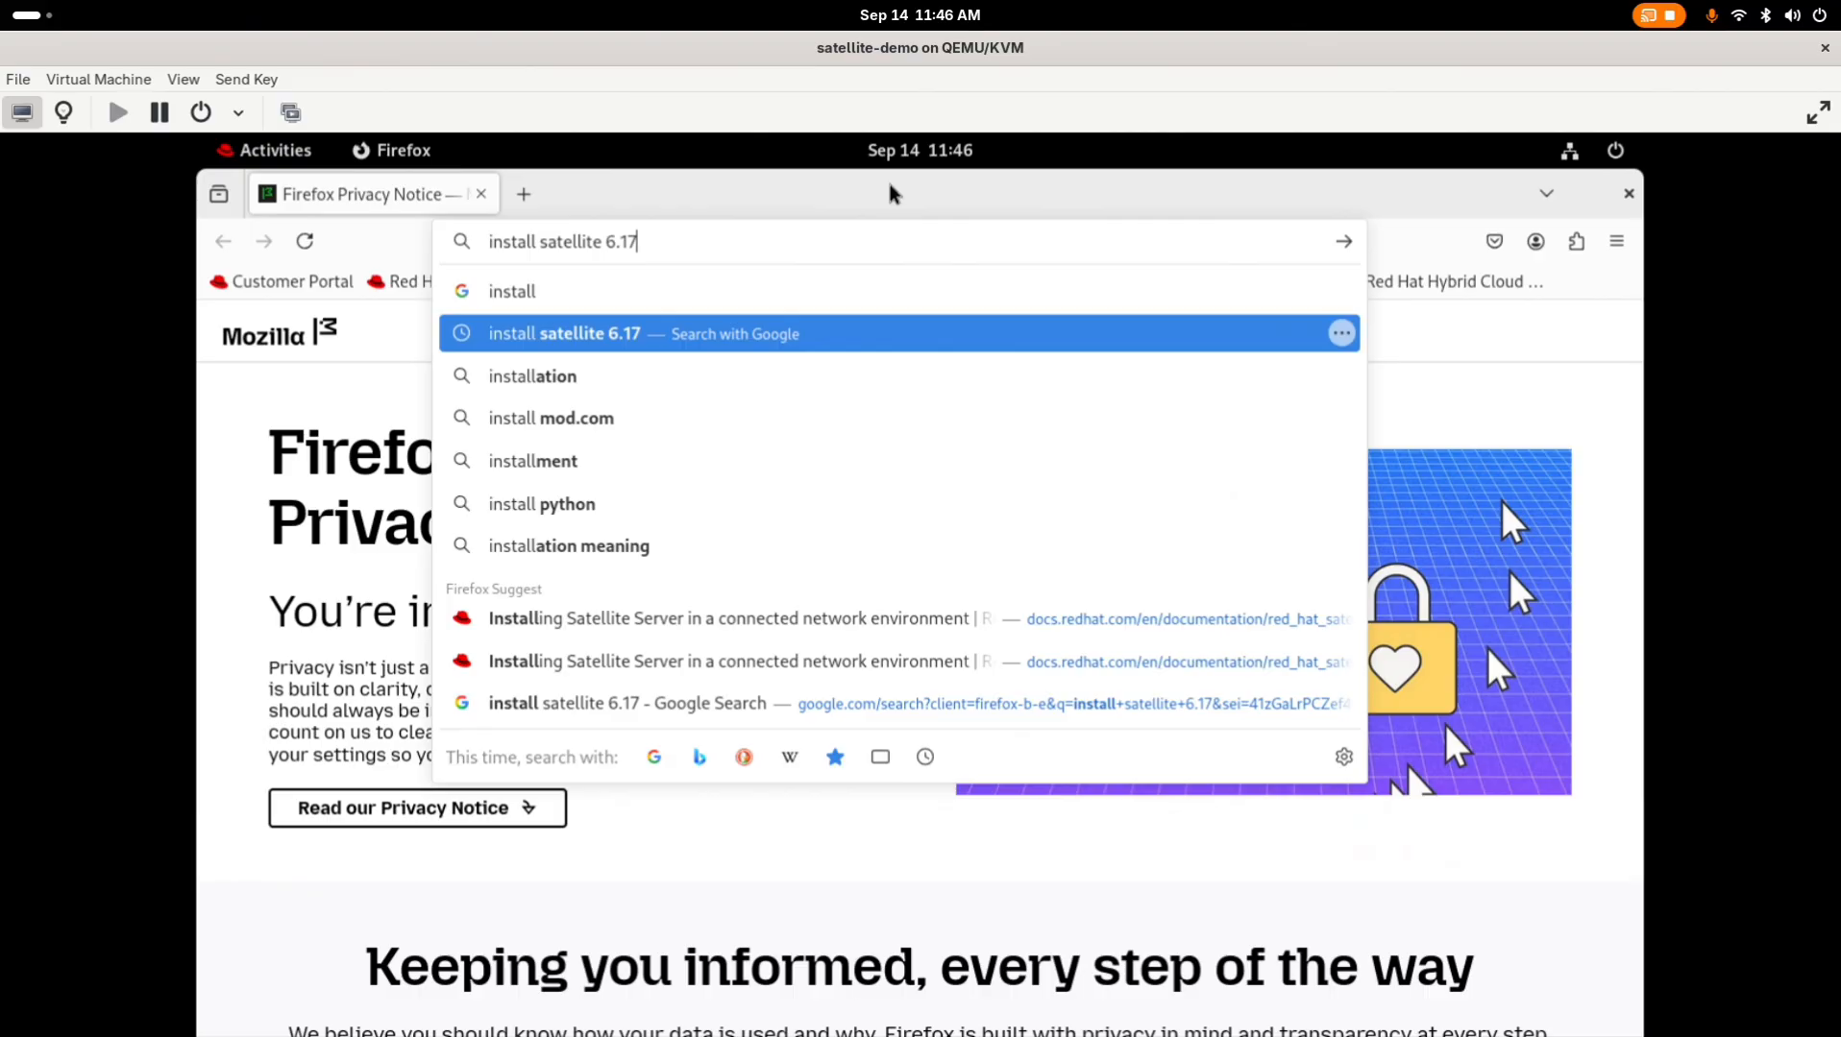
- Find the Red Hat Satellite 6.17 docs via Google and choose the connected network installation guide
left_click(246, 79)
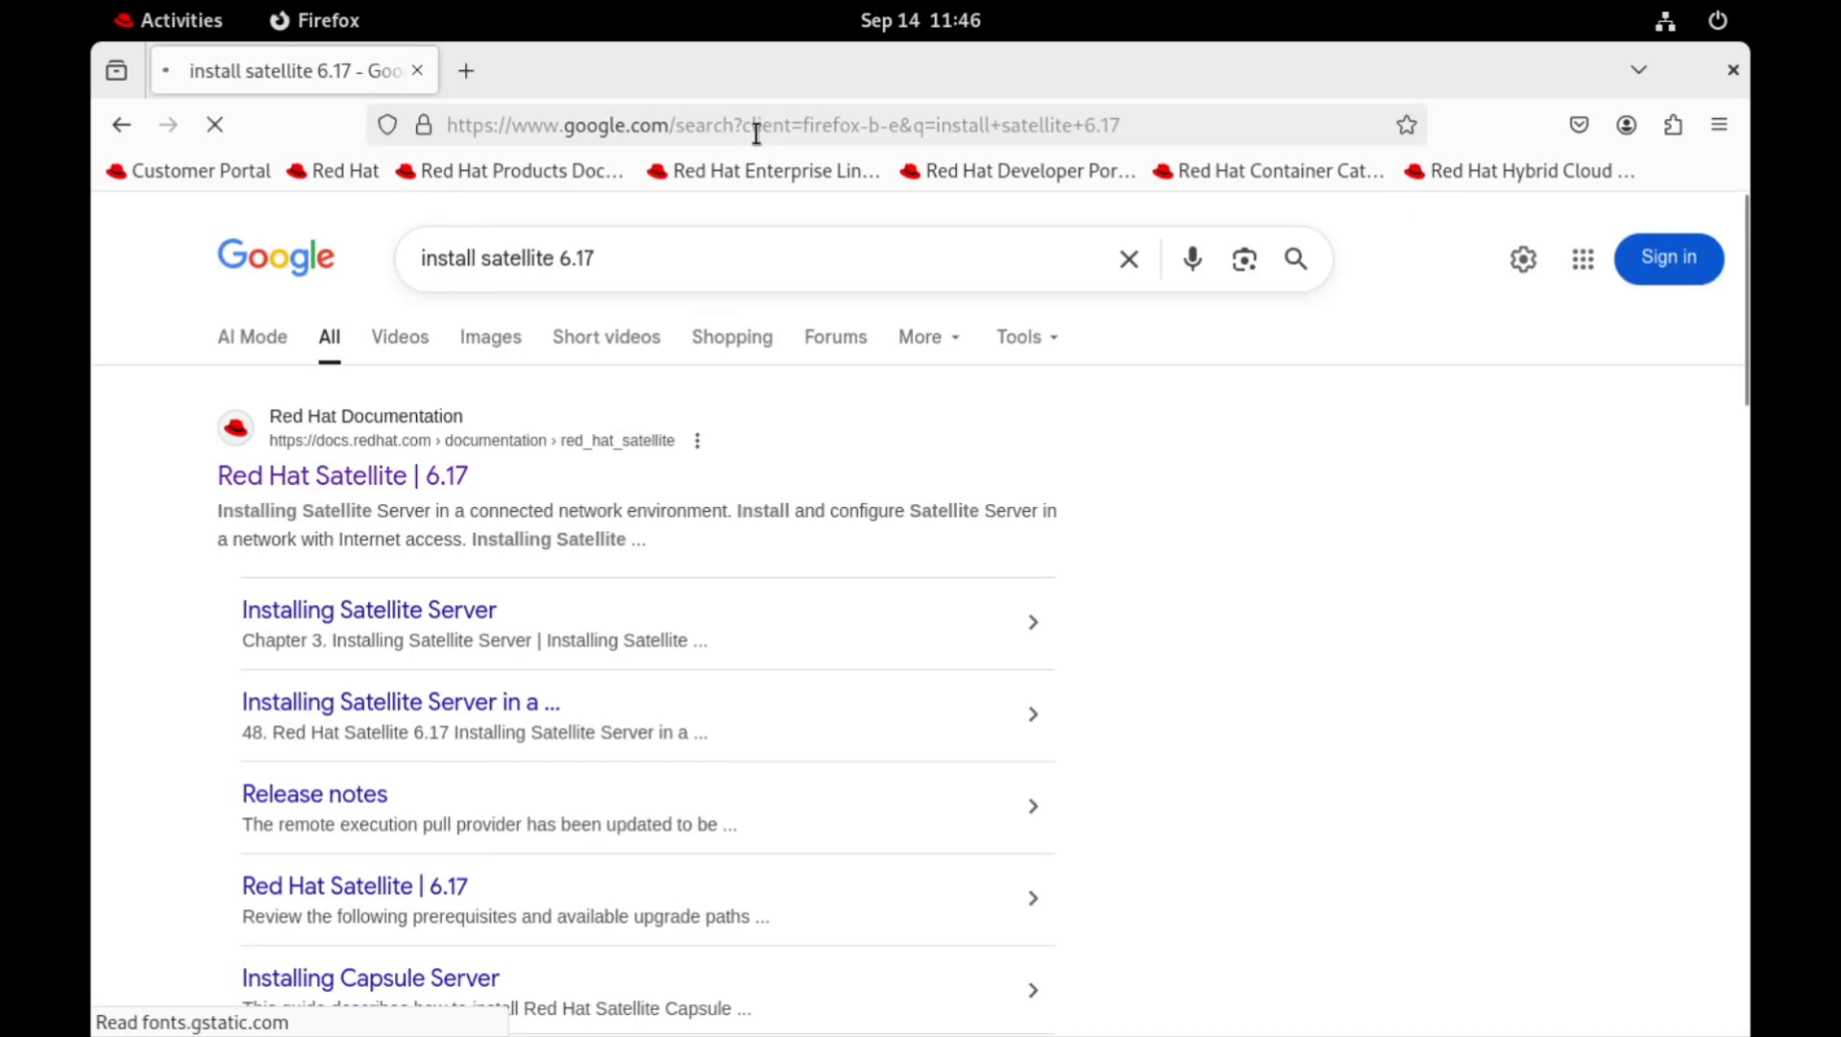
left_click(342, 474)
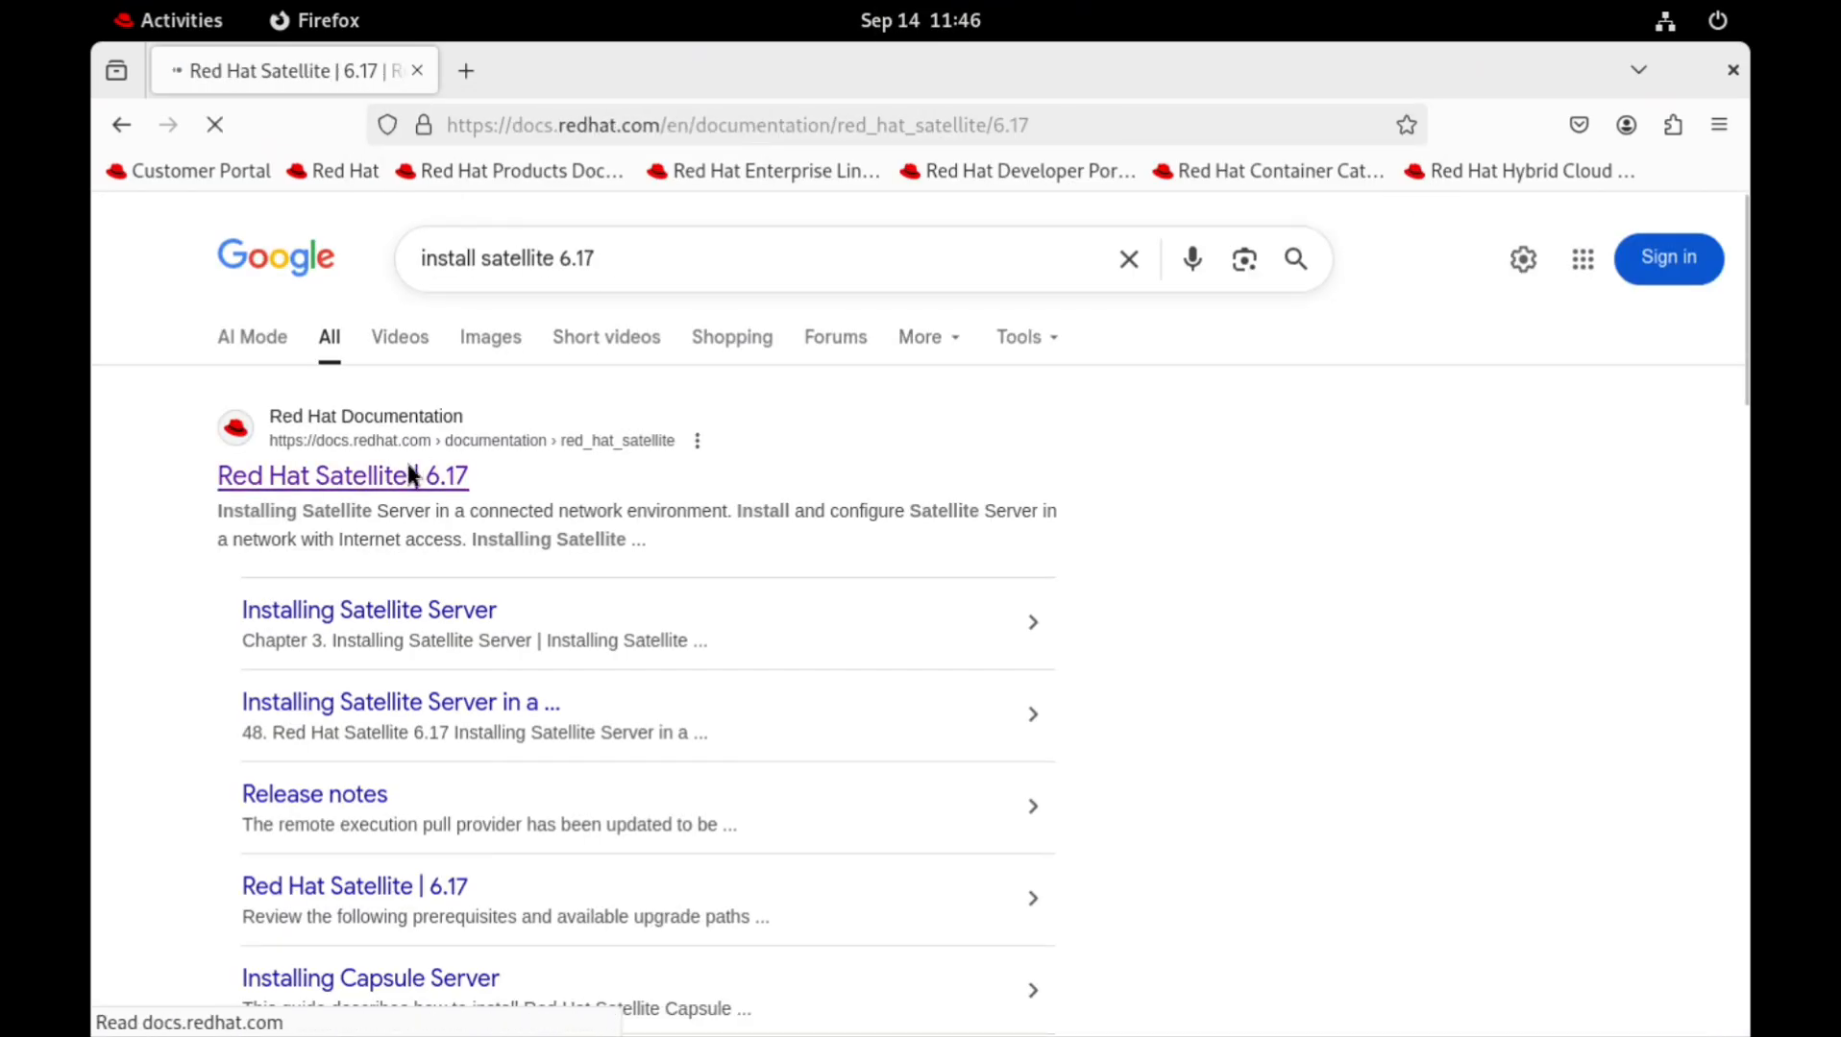
left_click(342, 474)
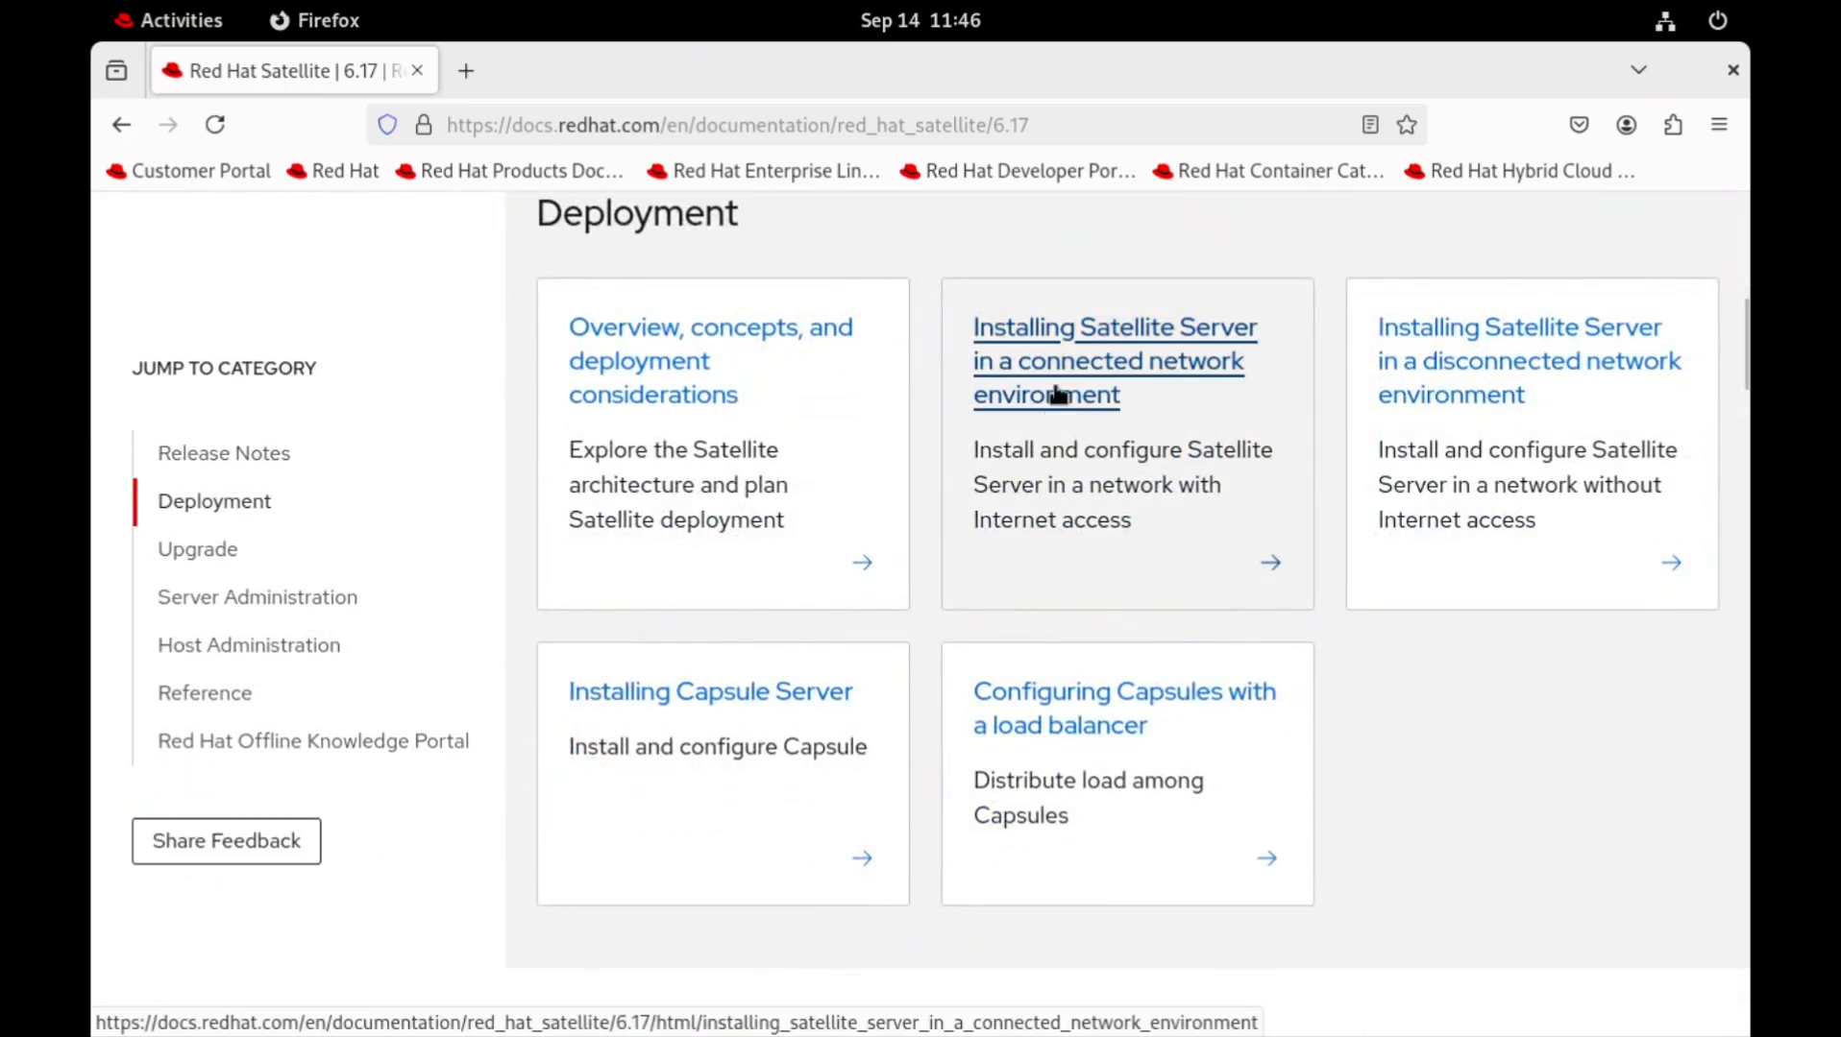
left_click(1112, 361)
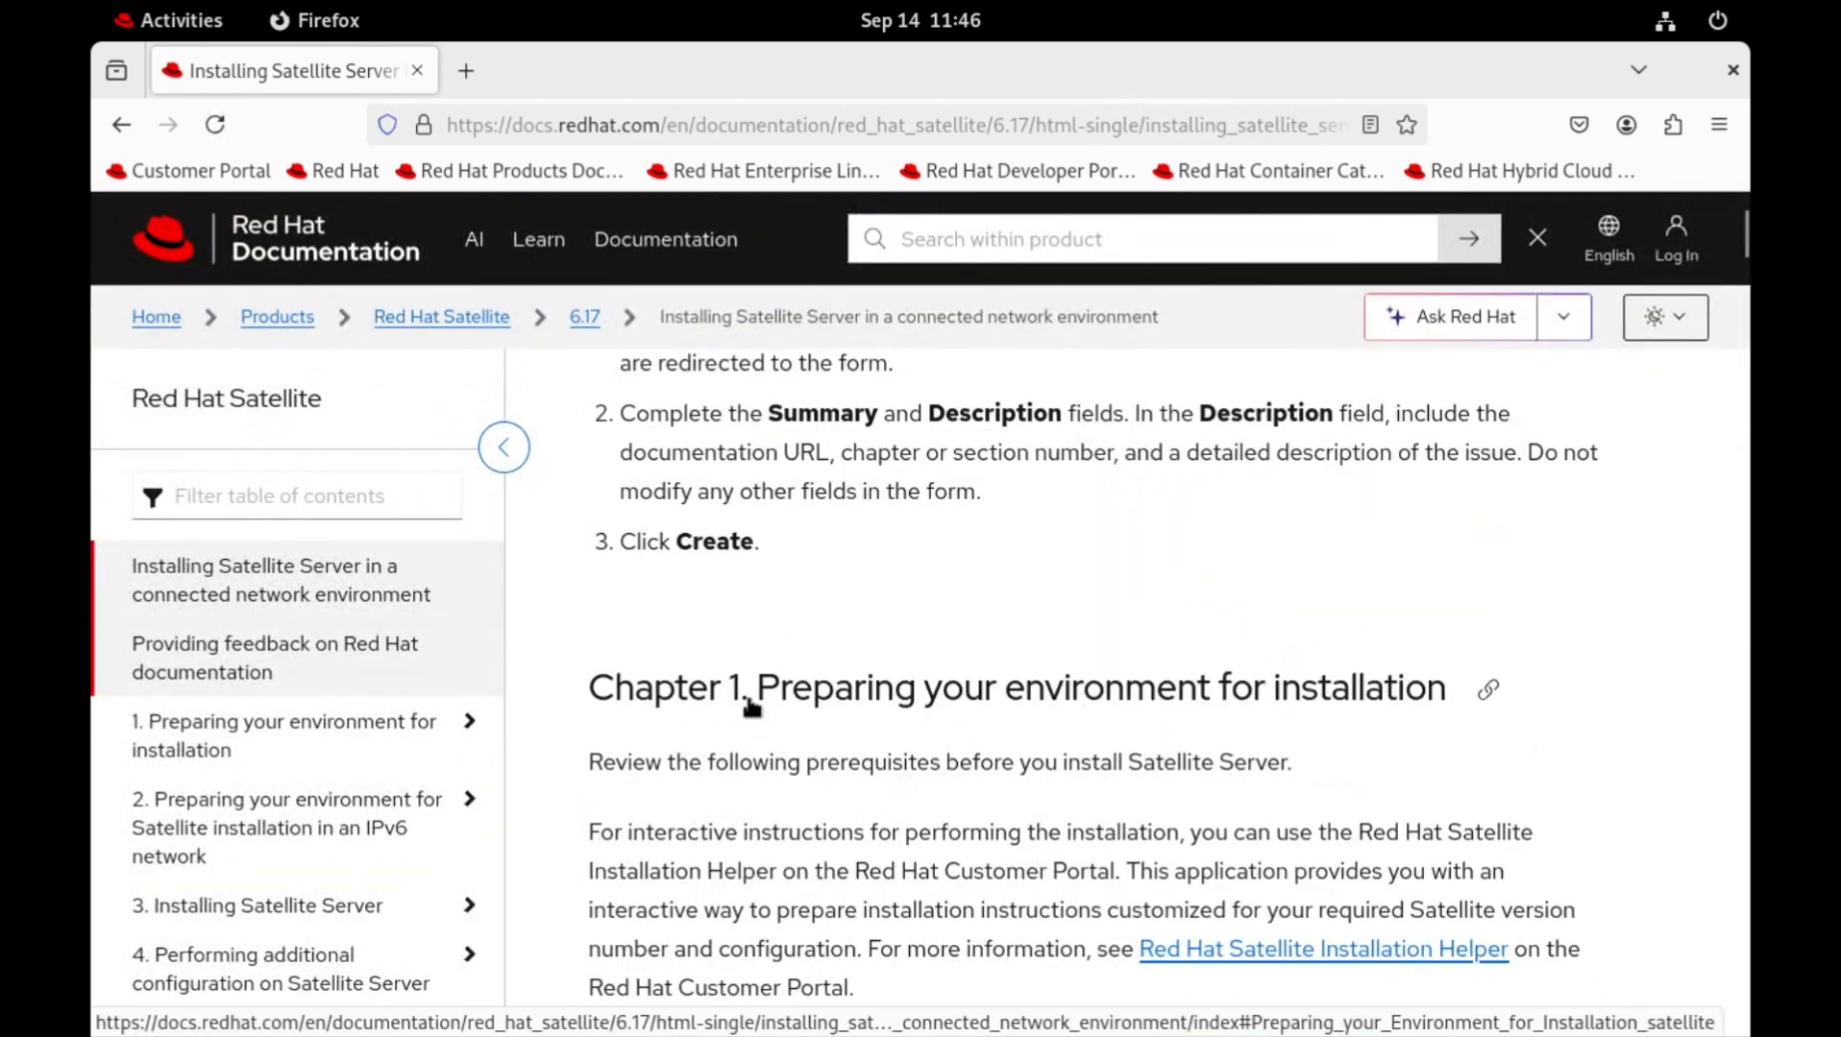
- Go to the System requirements section and review the DNS resolution requirement
scroll("down", 3)
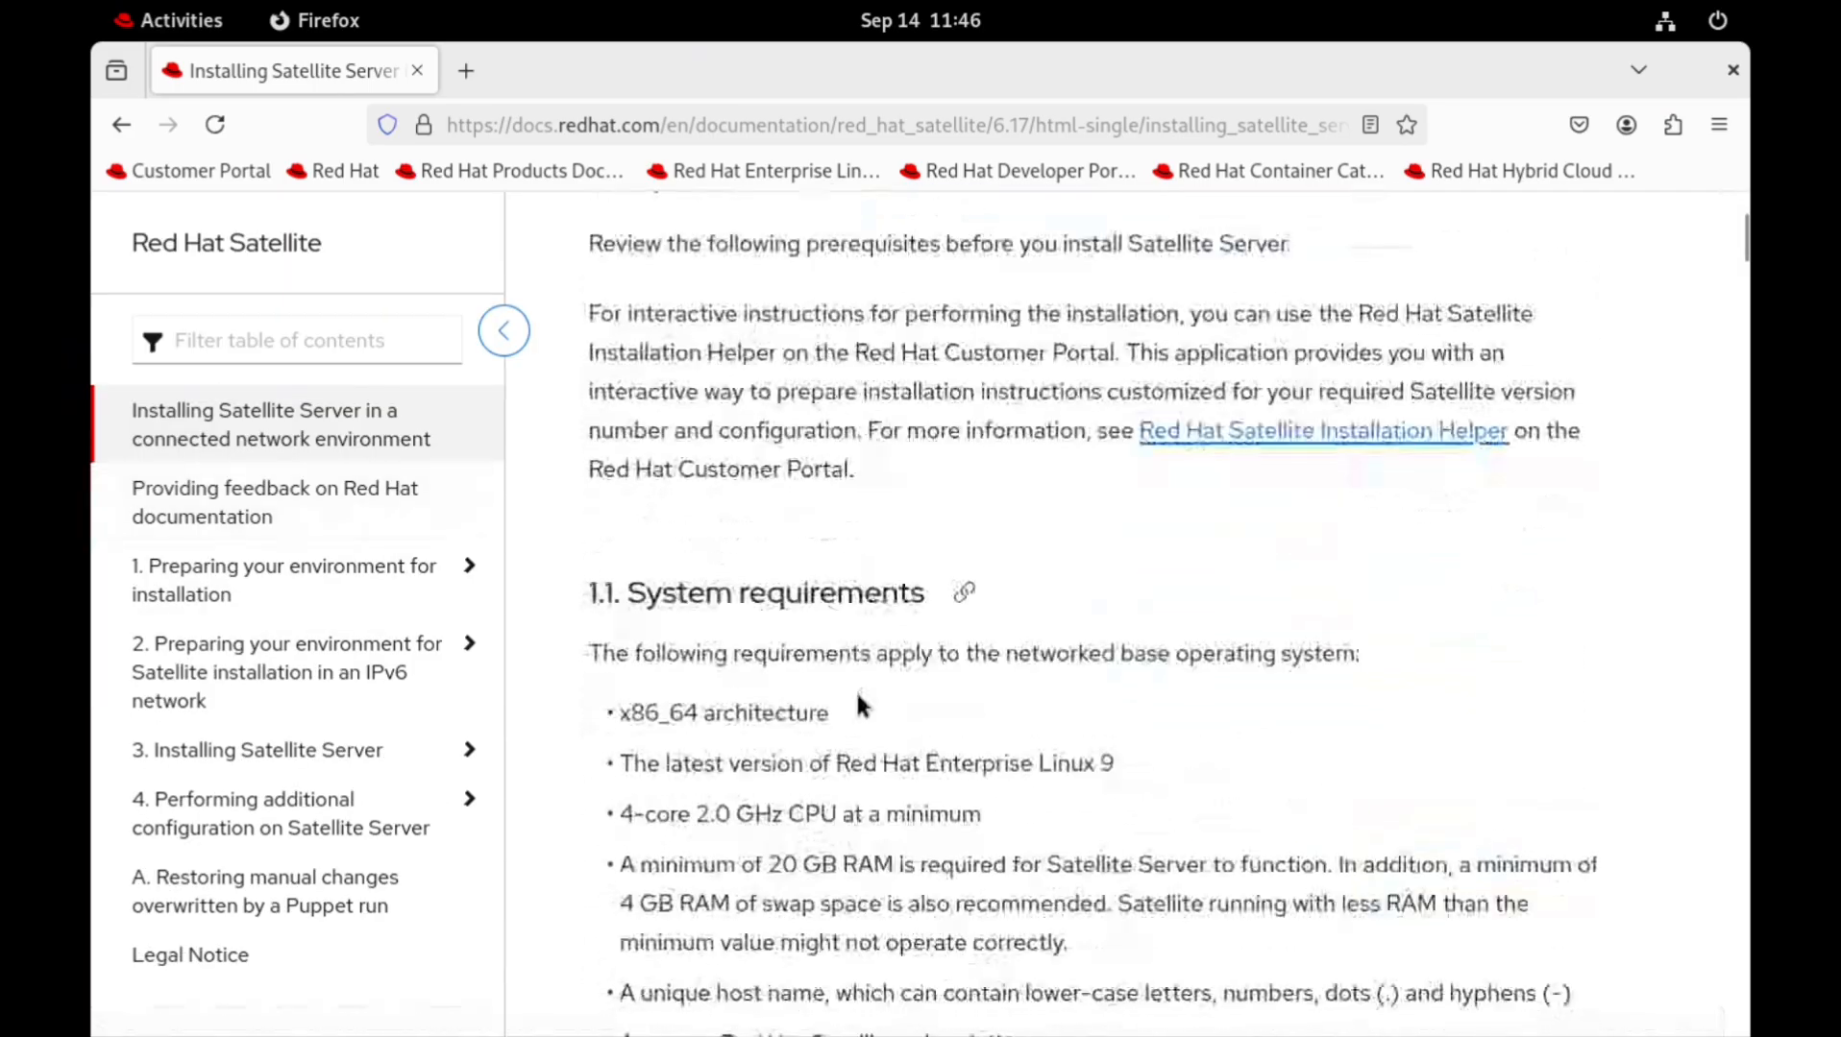
left_click(467, 564)
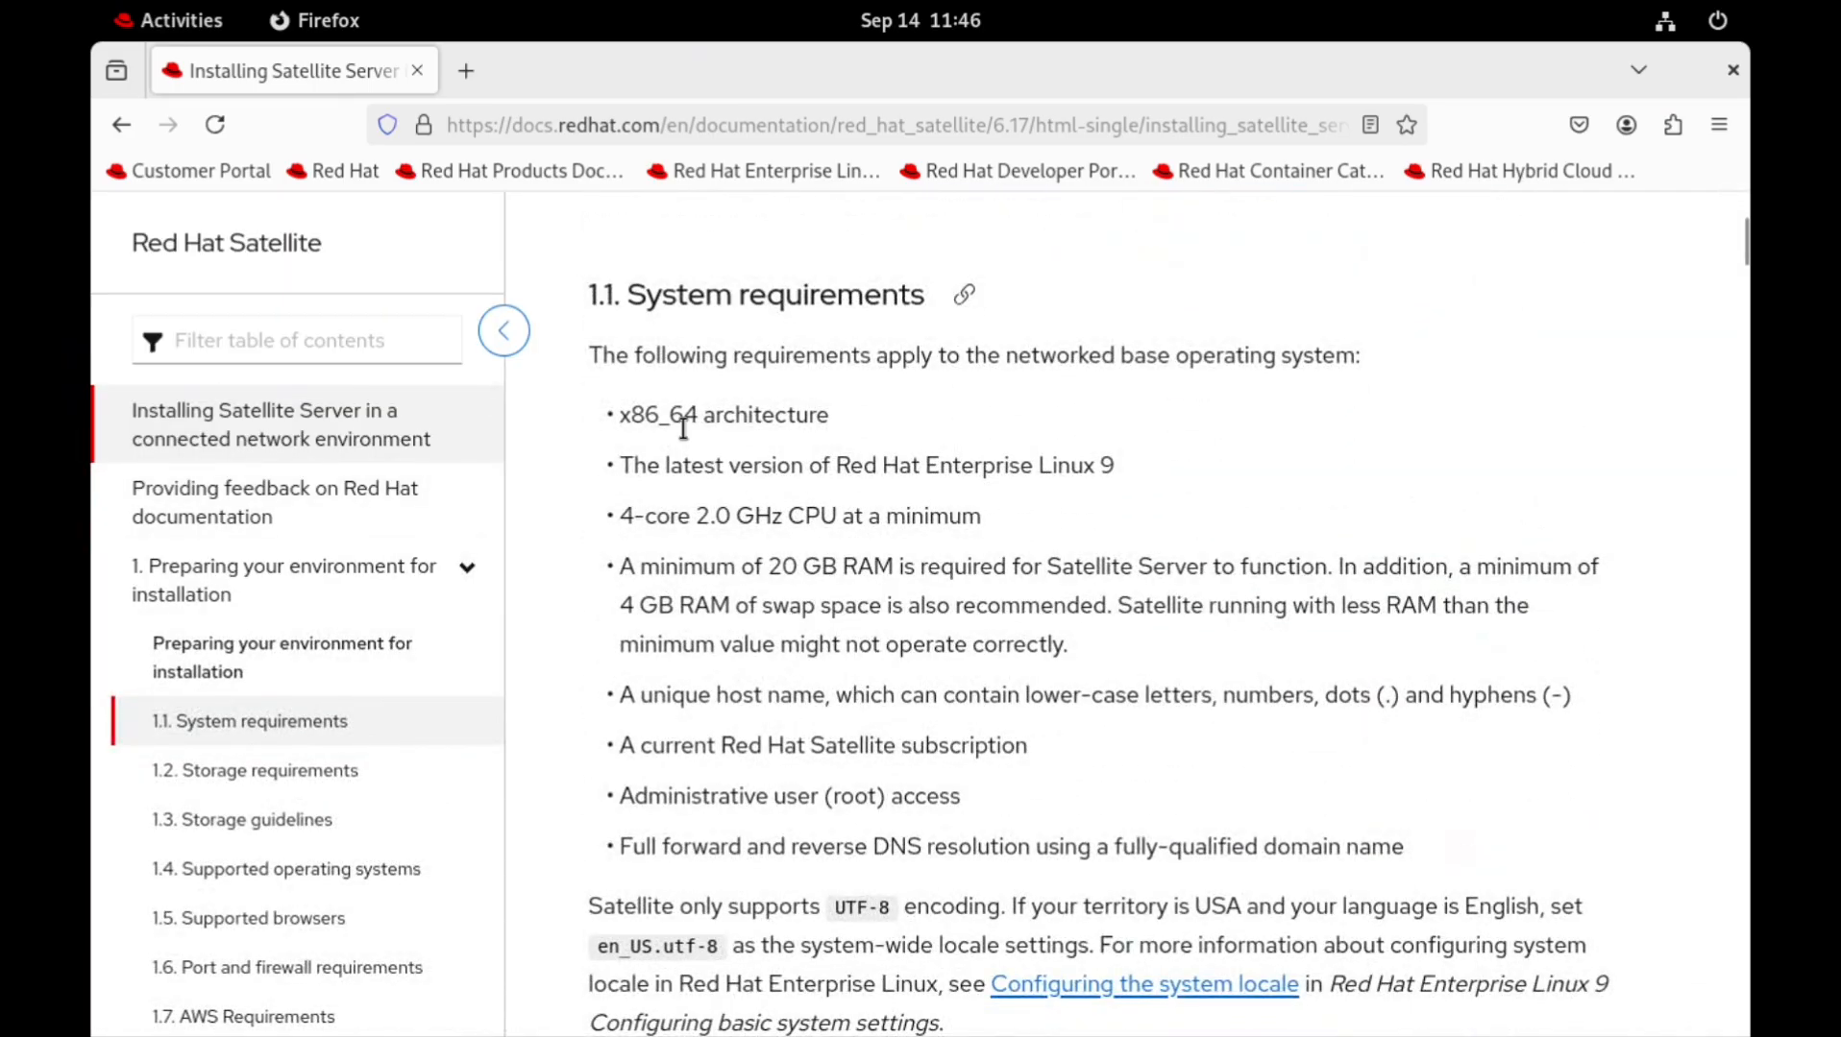
mouse_move(605, 857)
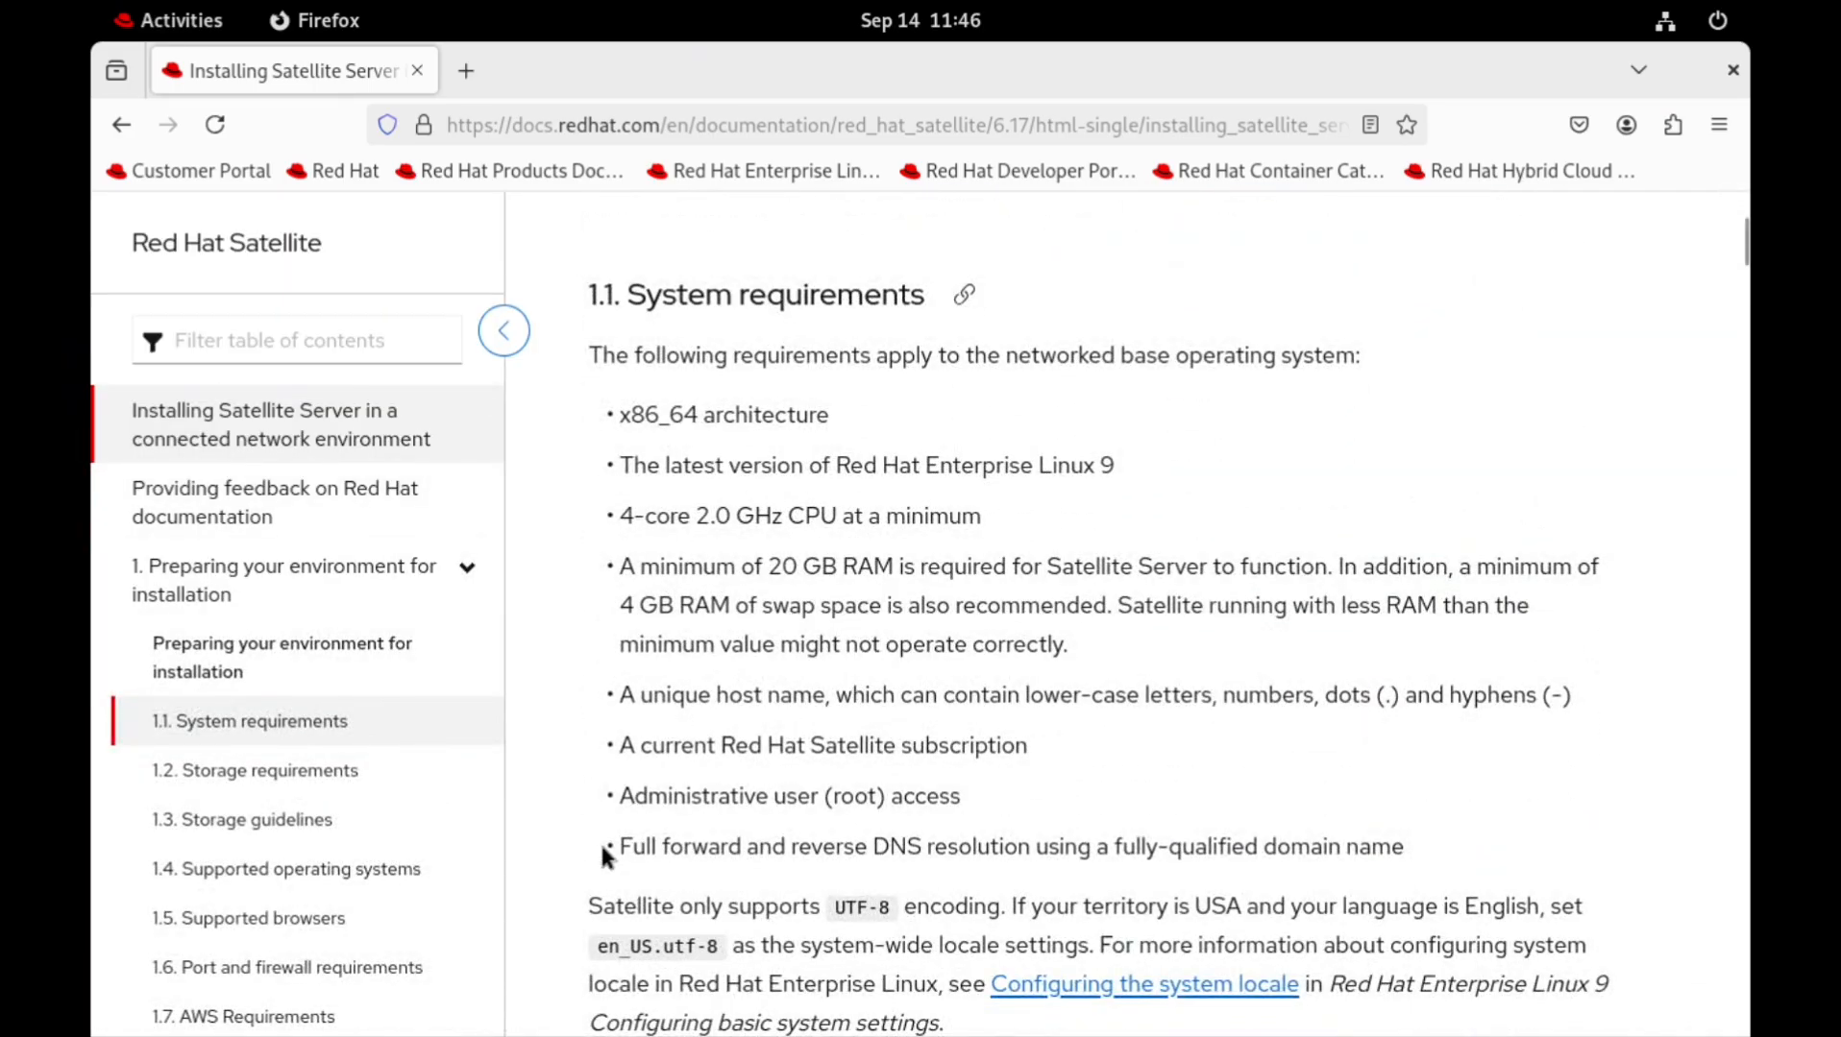
left_click_drag(618, 845, 949, 846)
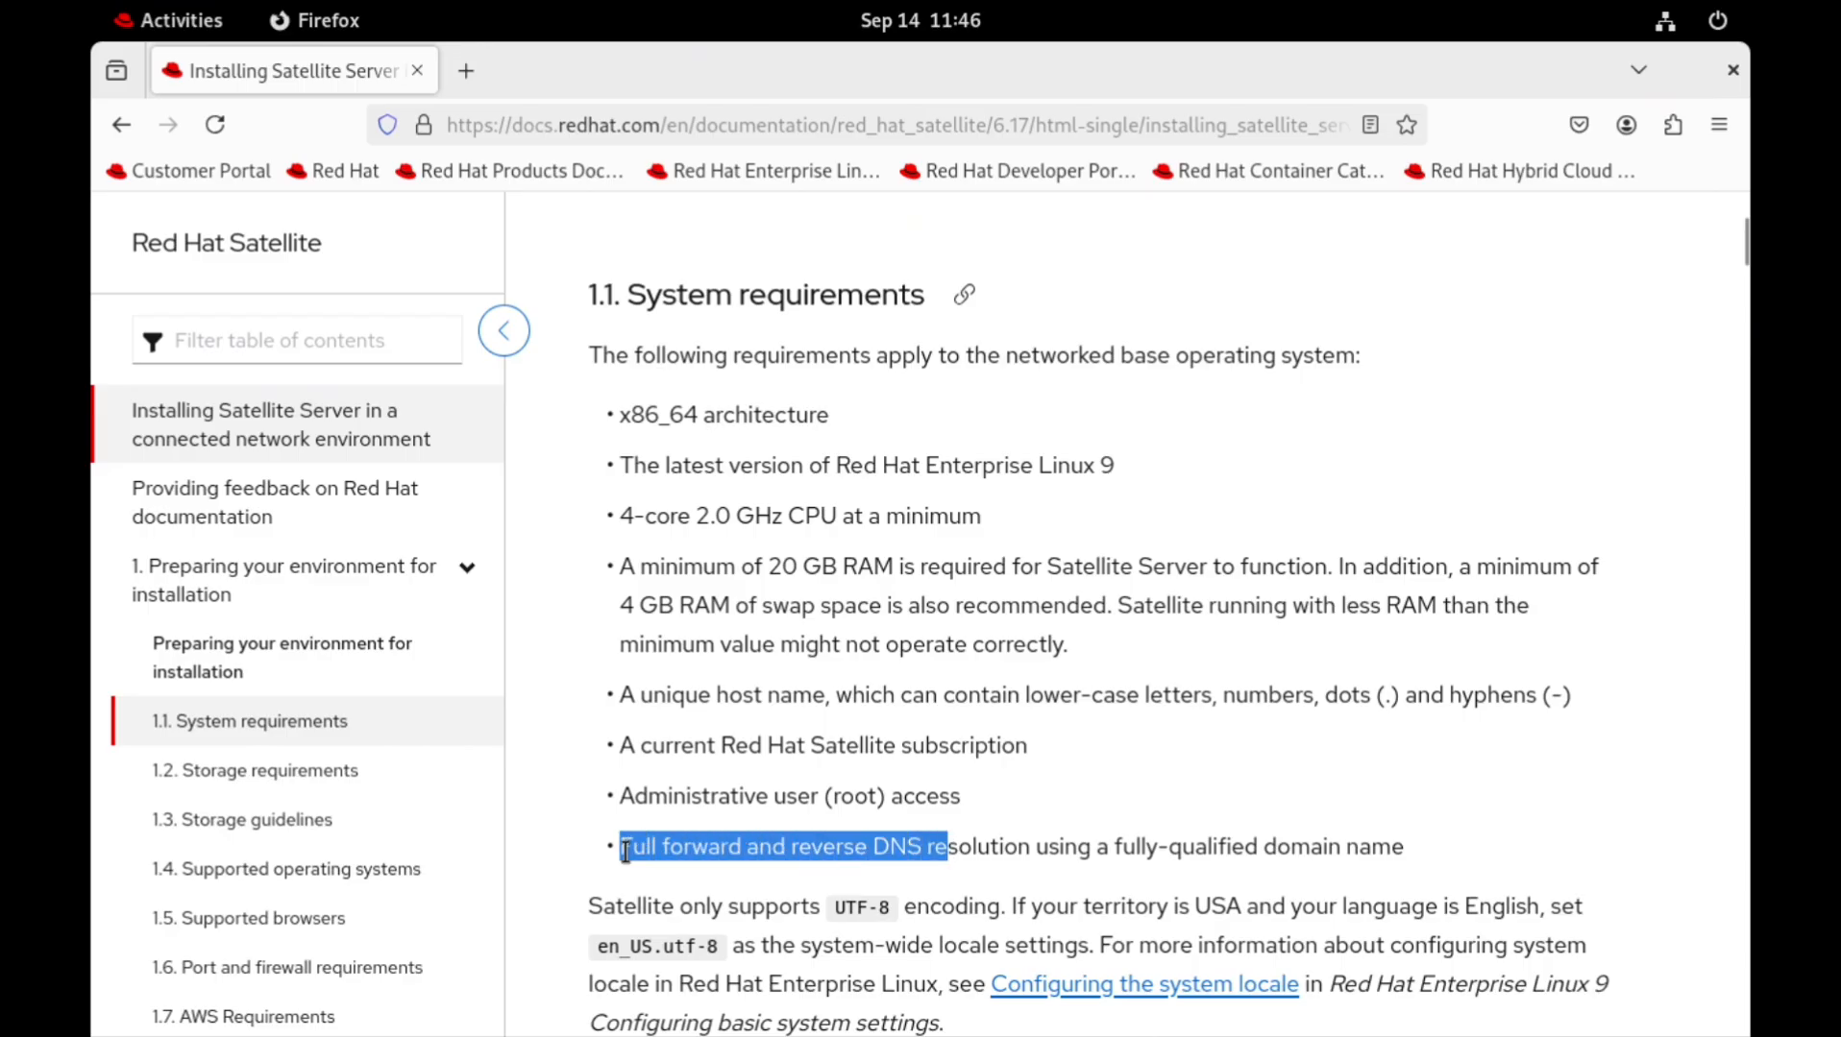
left_click(725, 845)
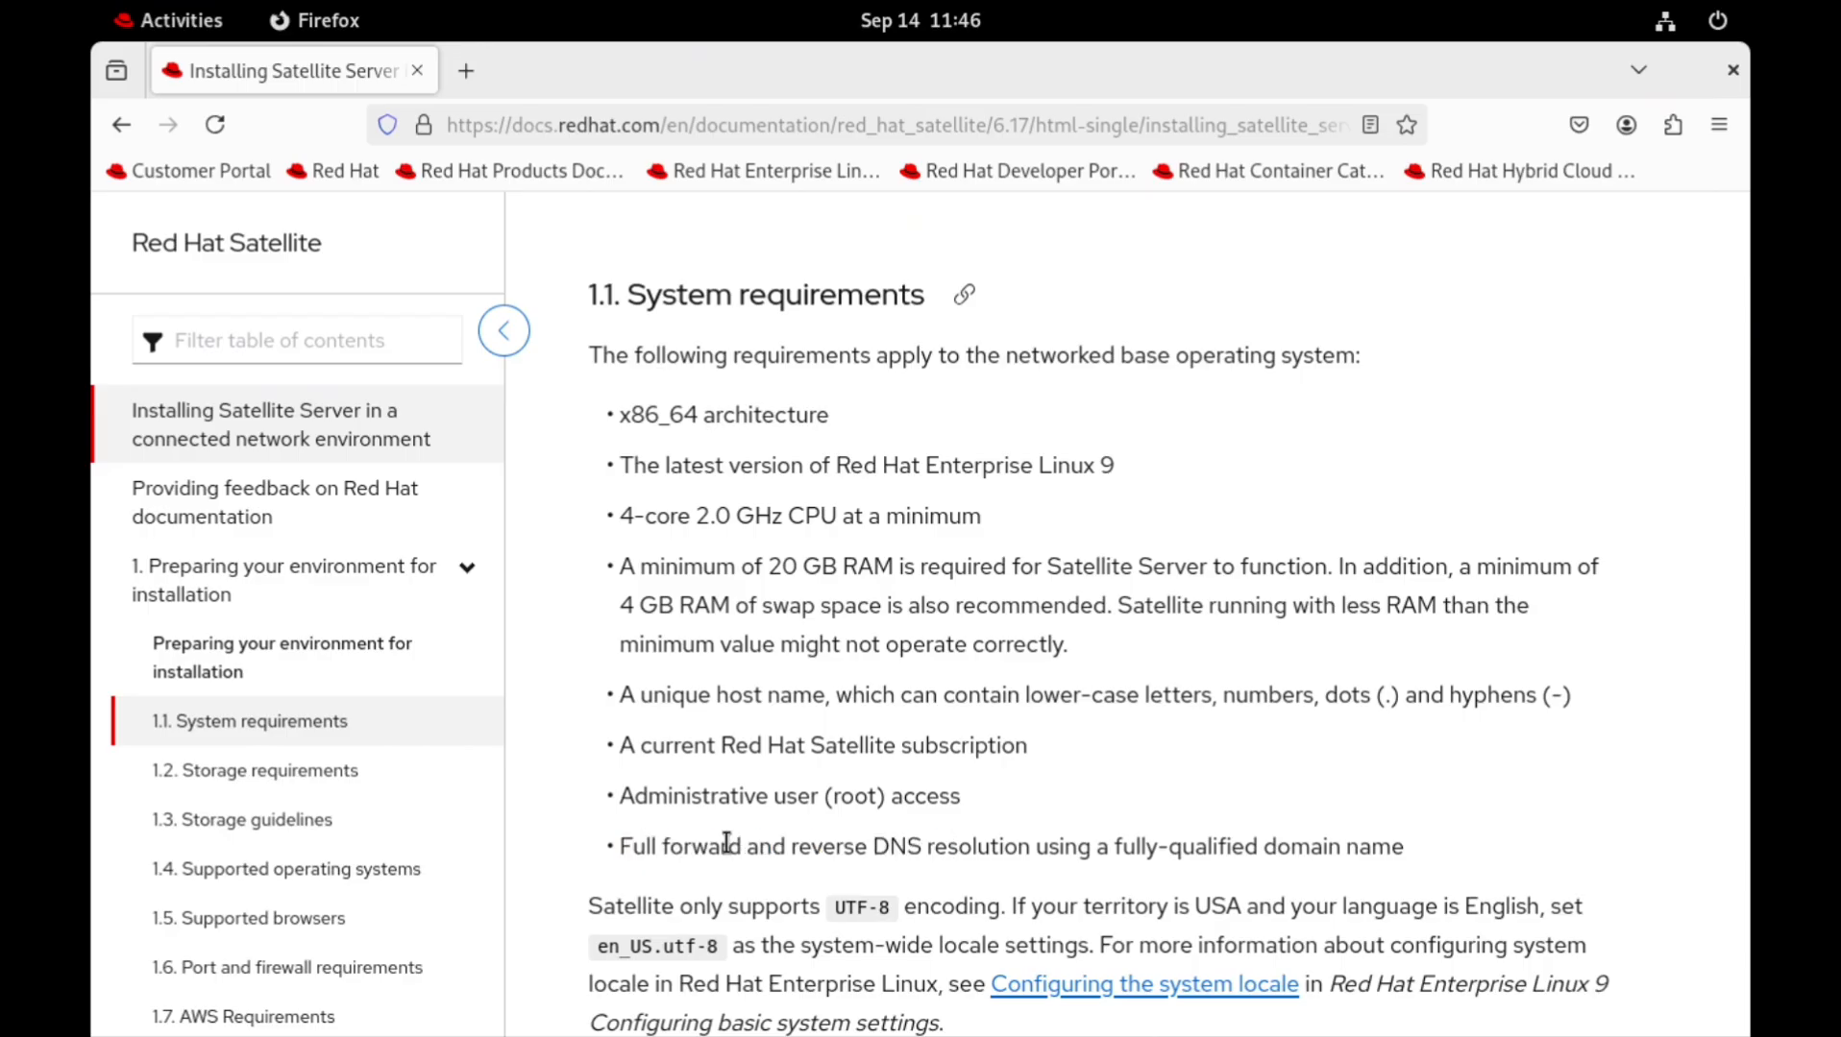
key("alt")
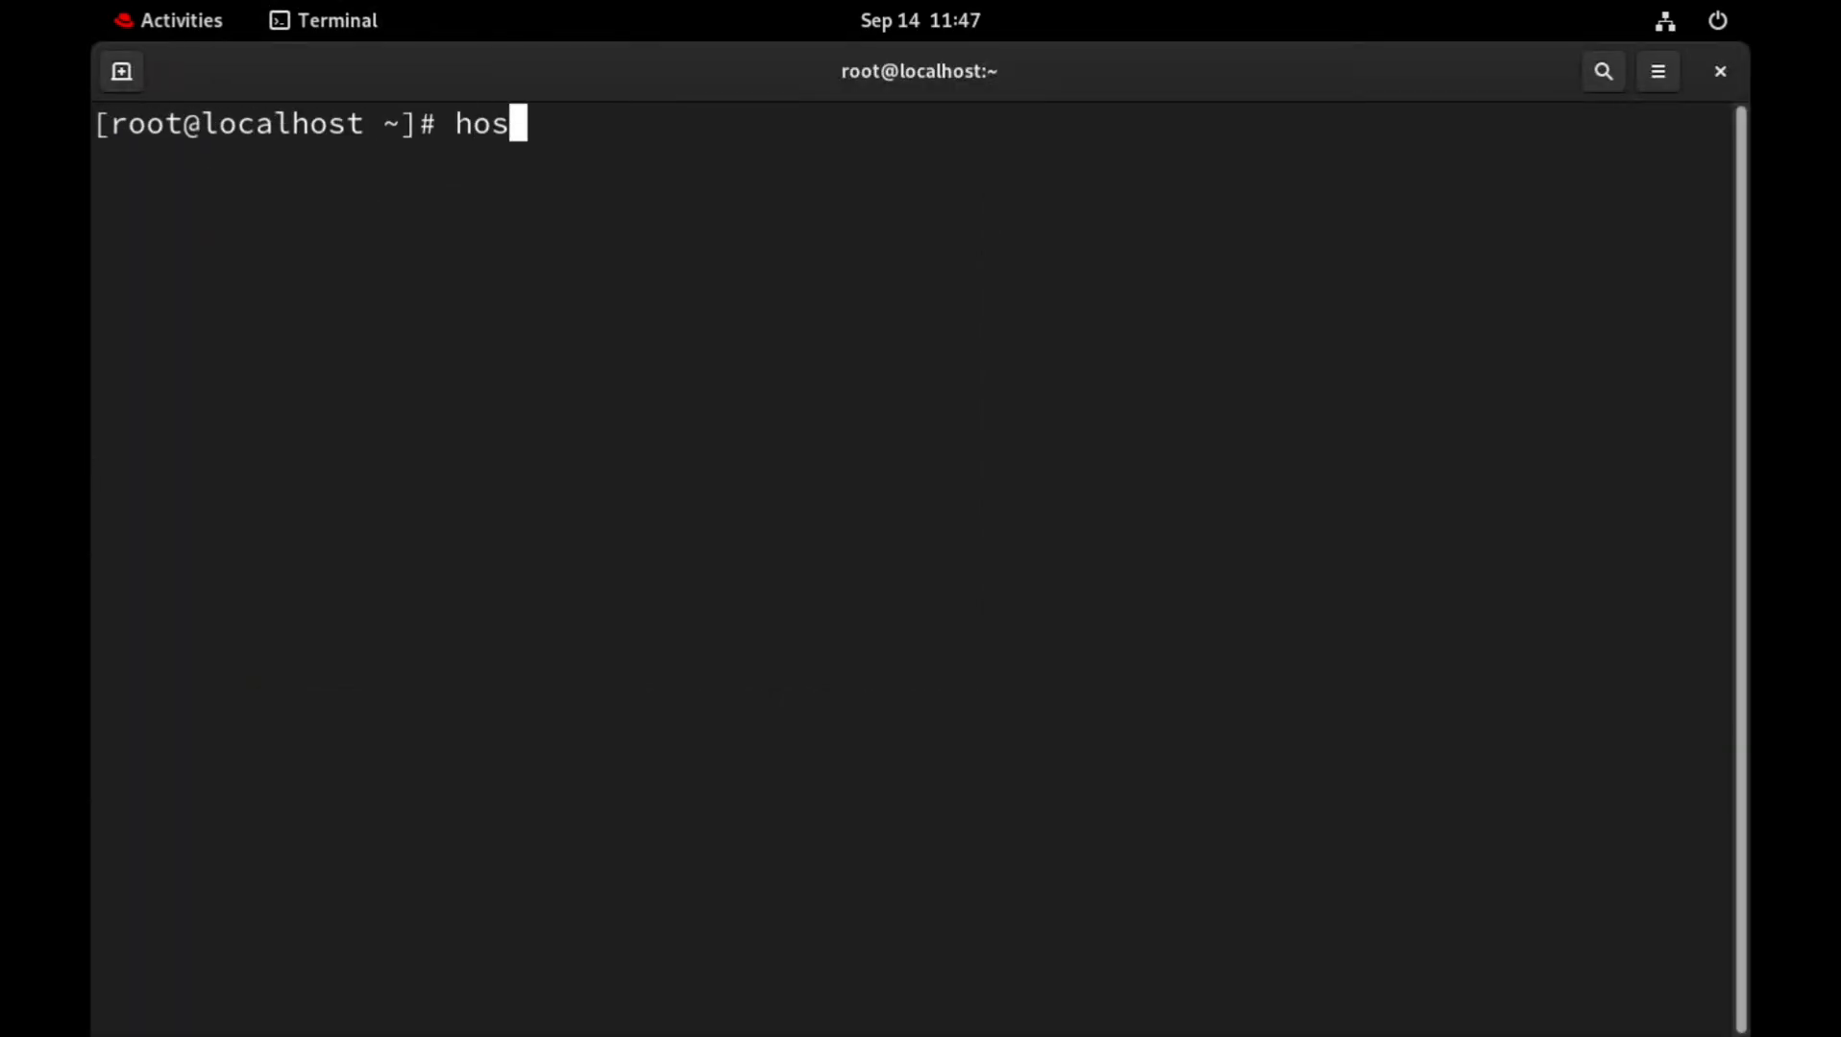
- Set the hostname to satellite.example.com, note the IP 192.168.122.188 from ip a, and ping google.com
type("tnamectl se")
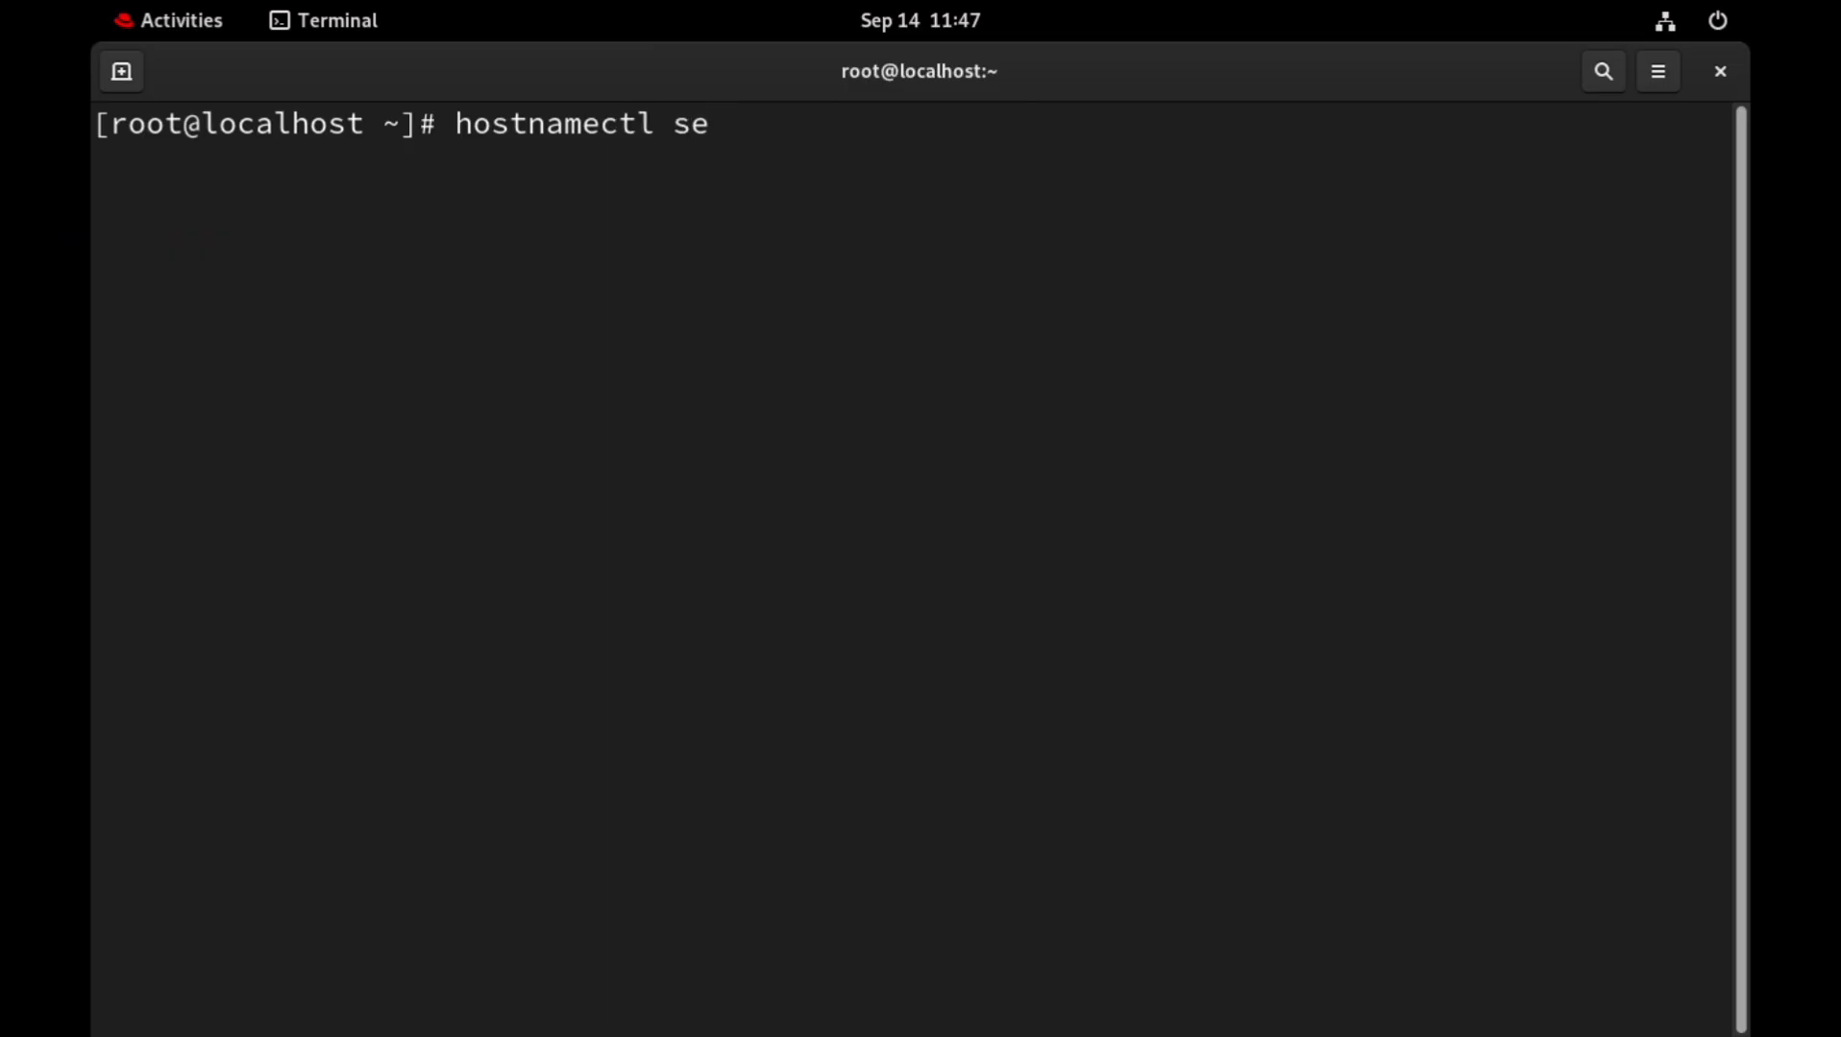
type("t-hostname satel")
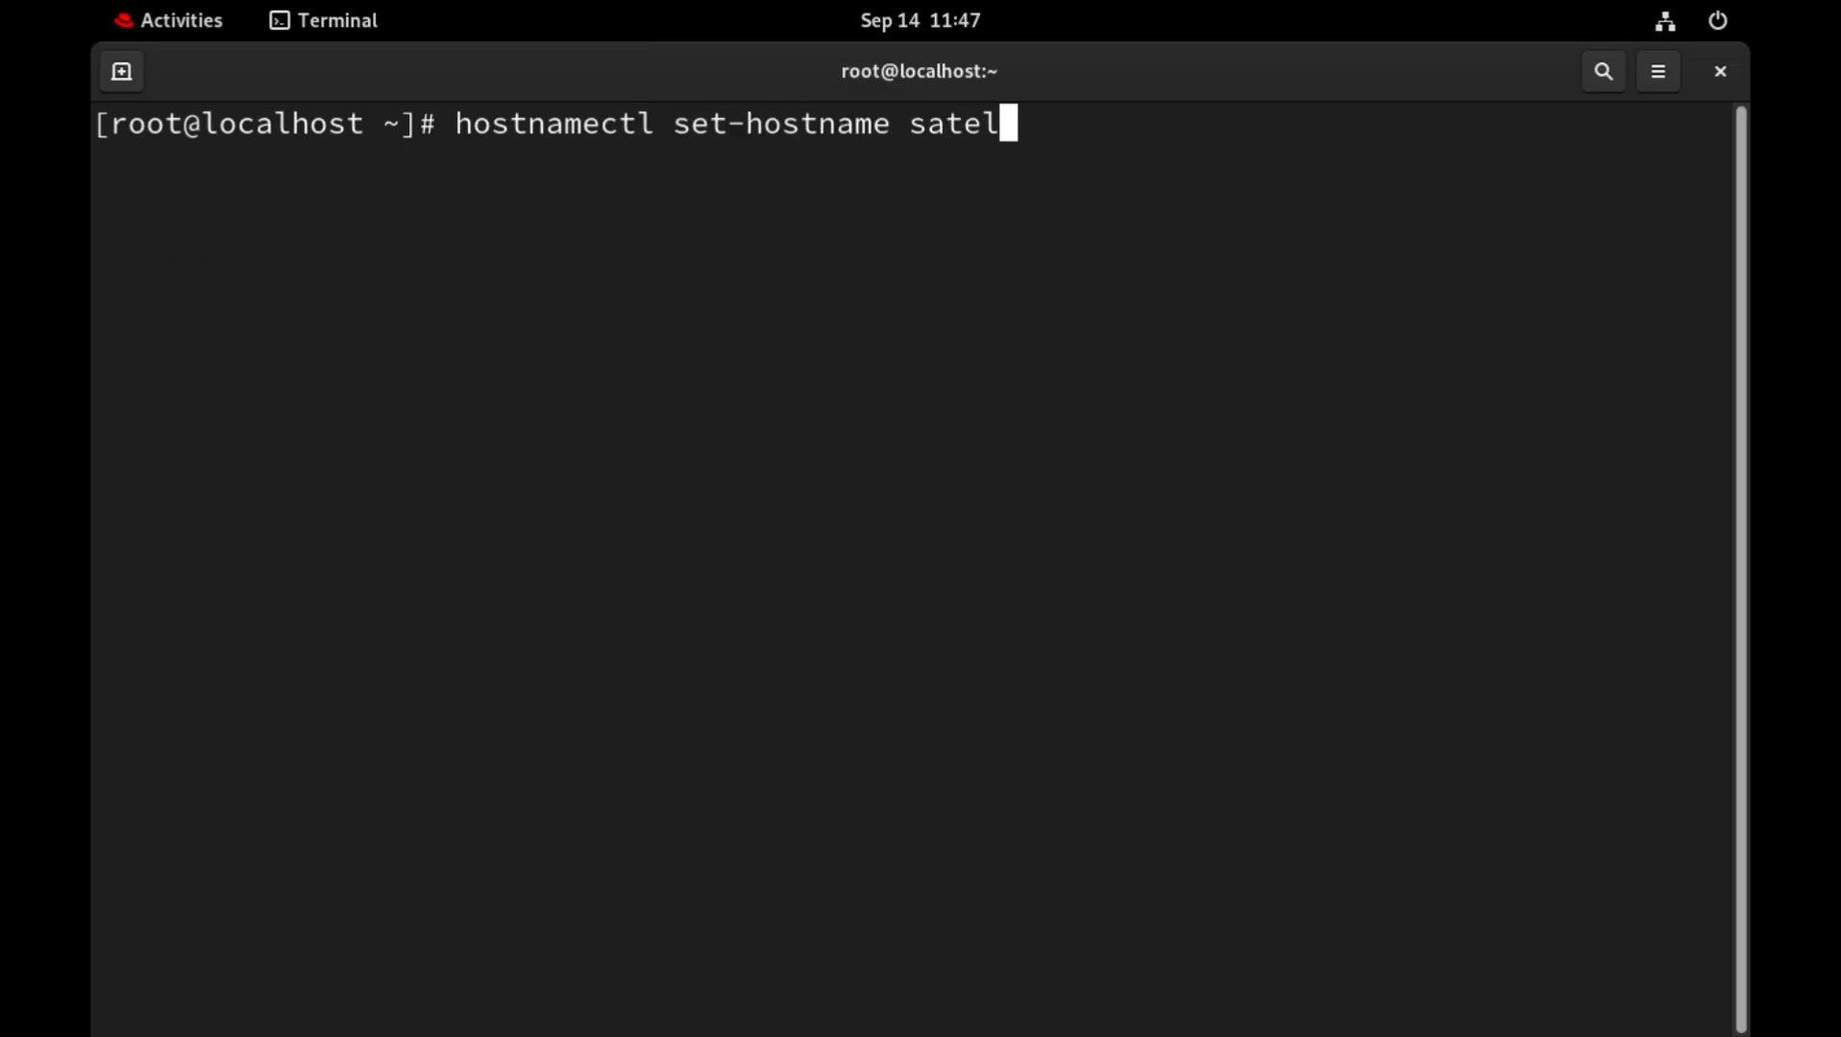
type("lite.example.com")
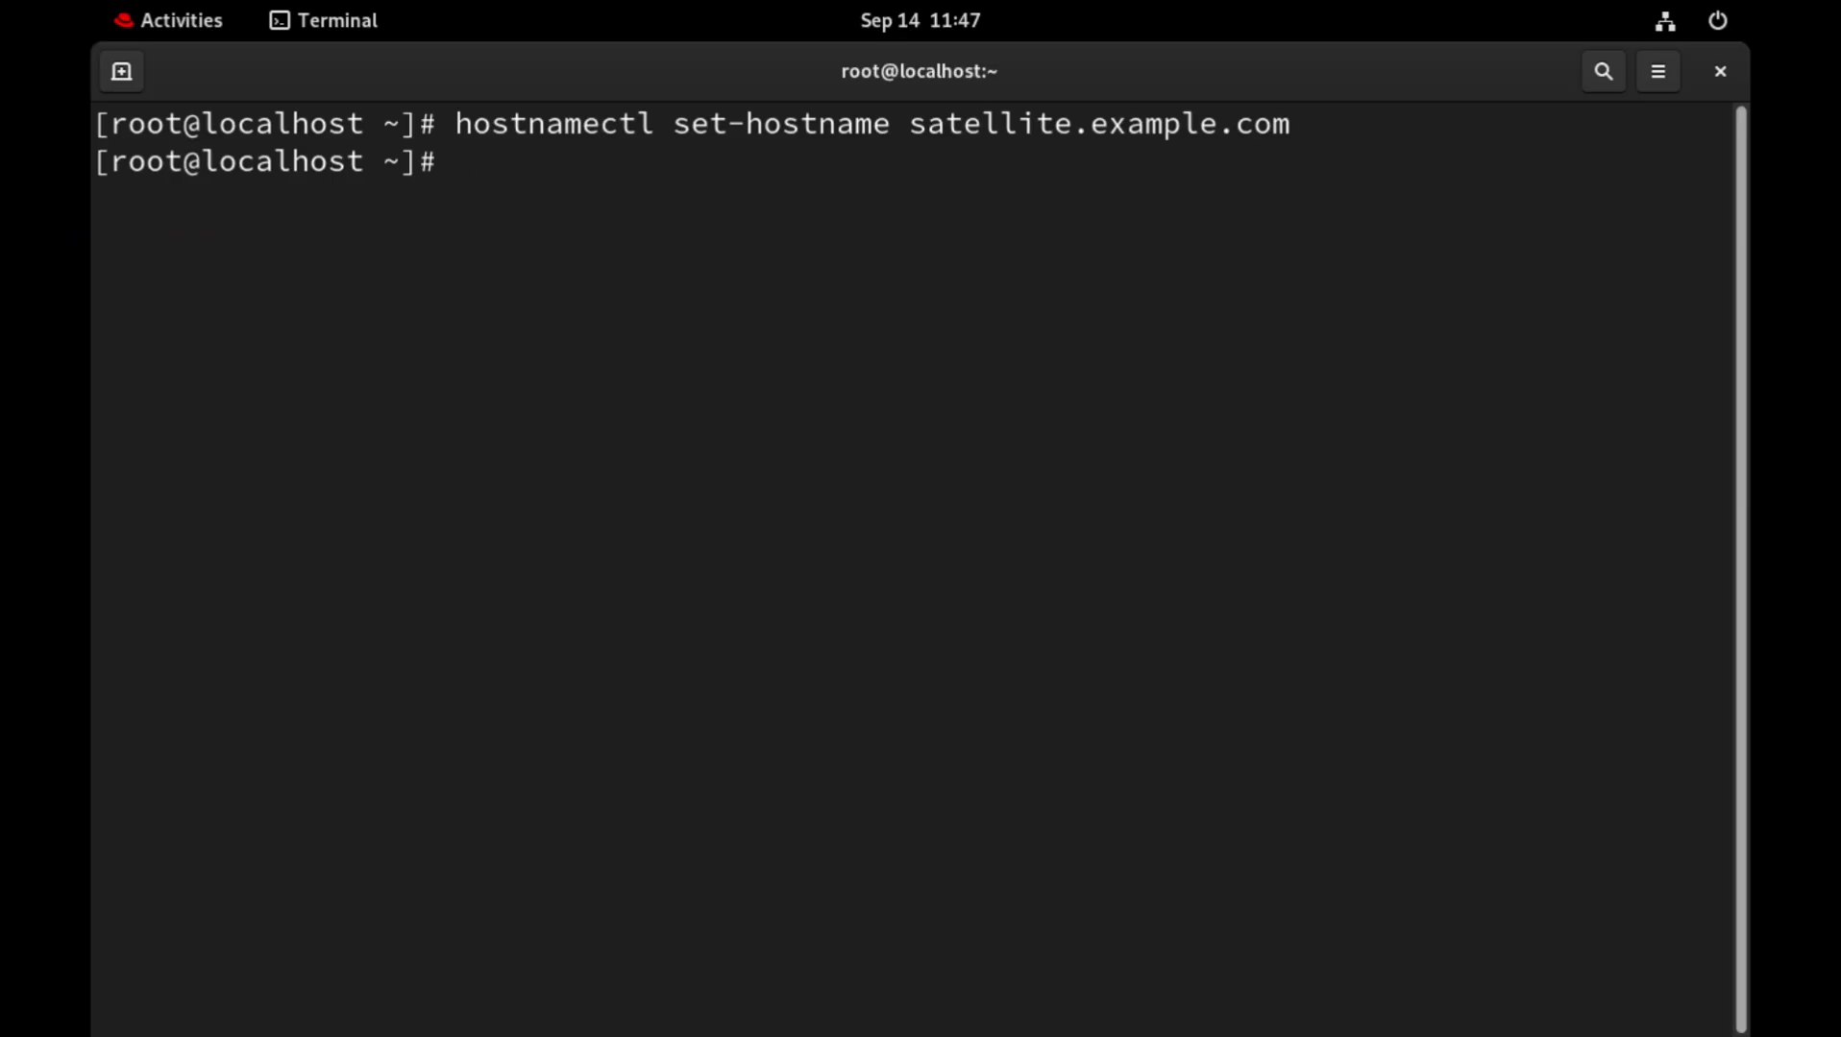
type("i")
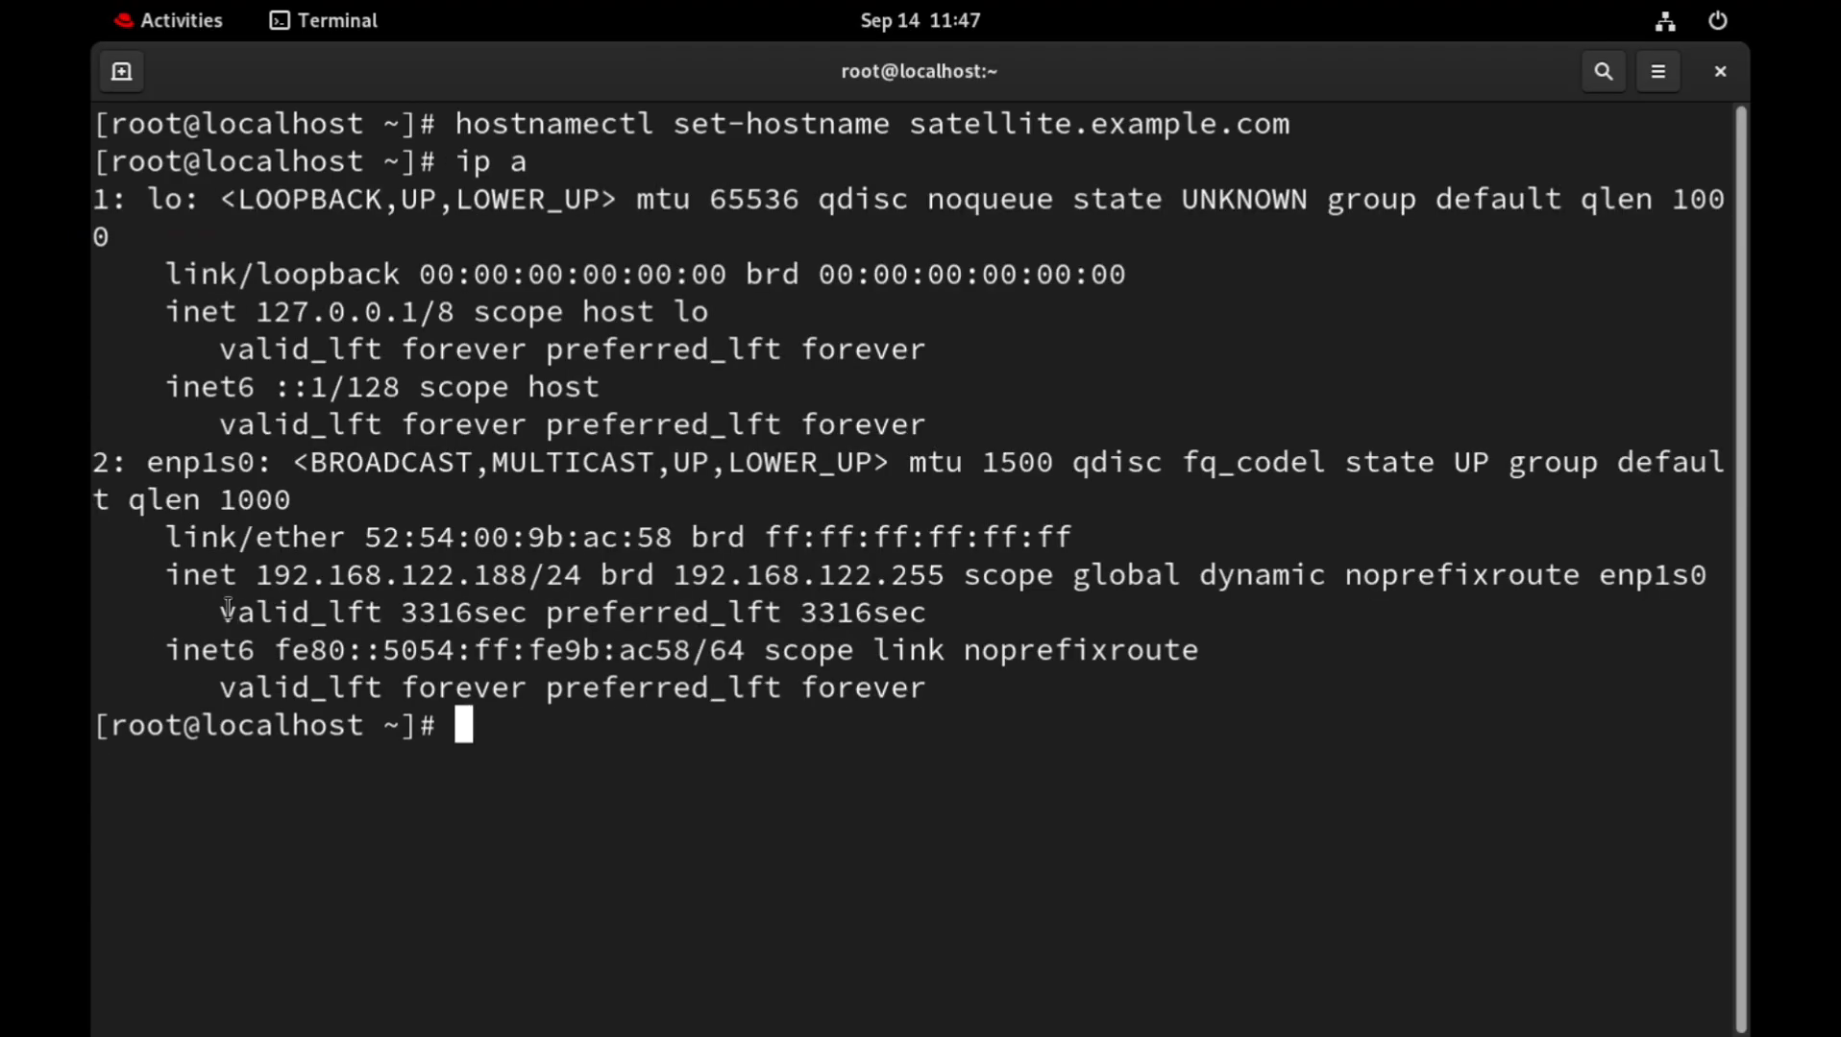
double_click(390, 574)
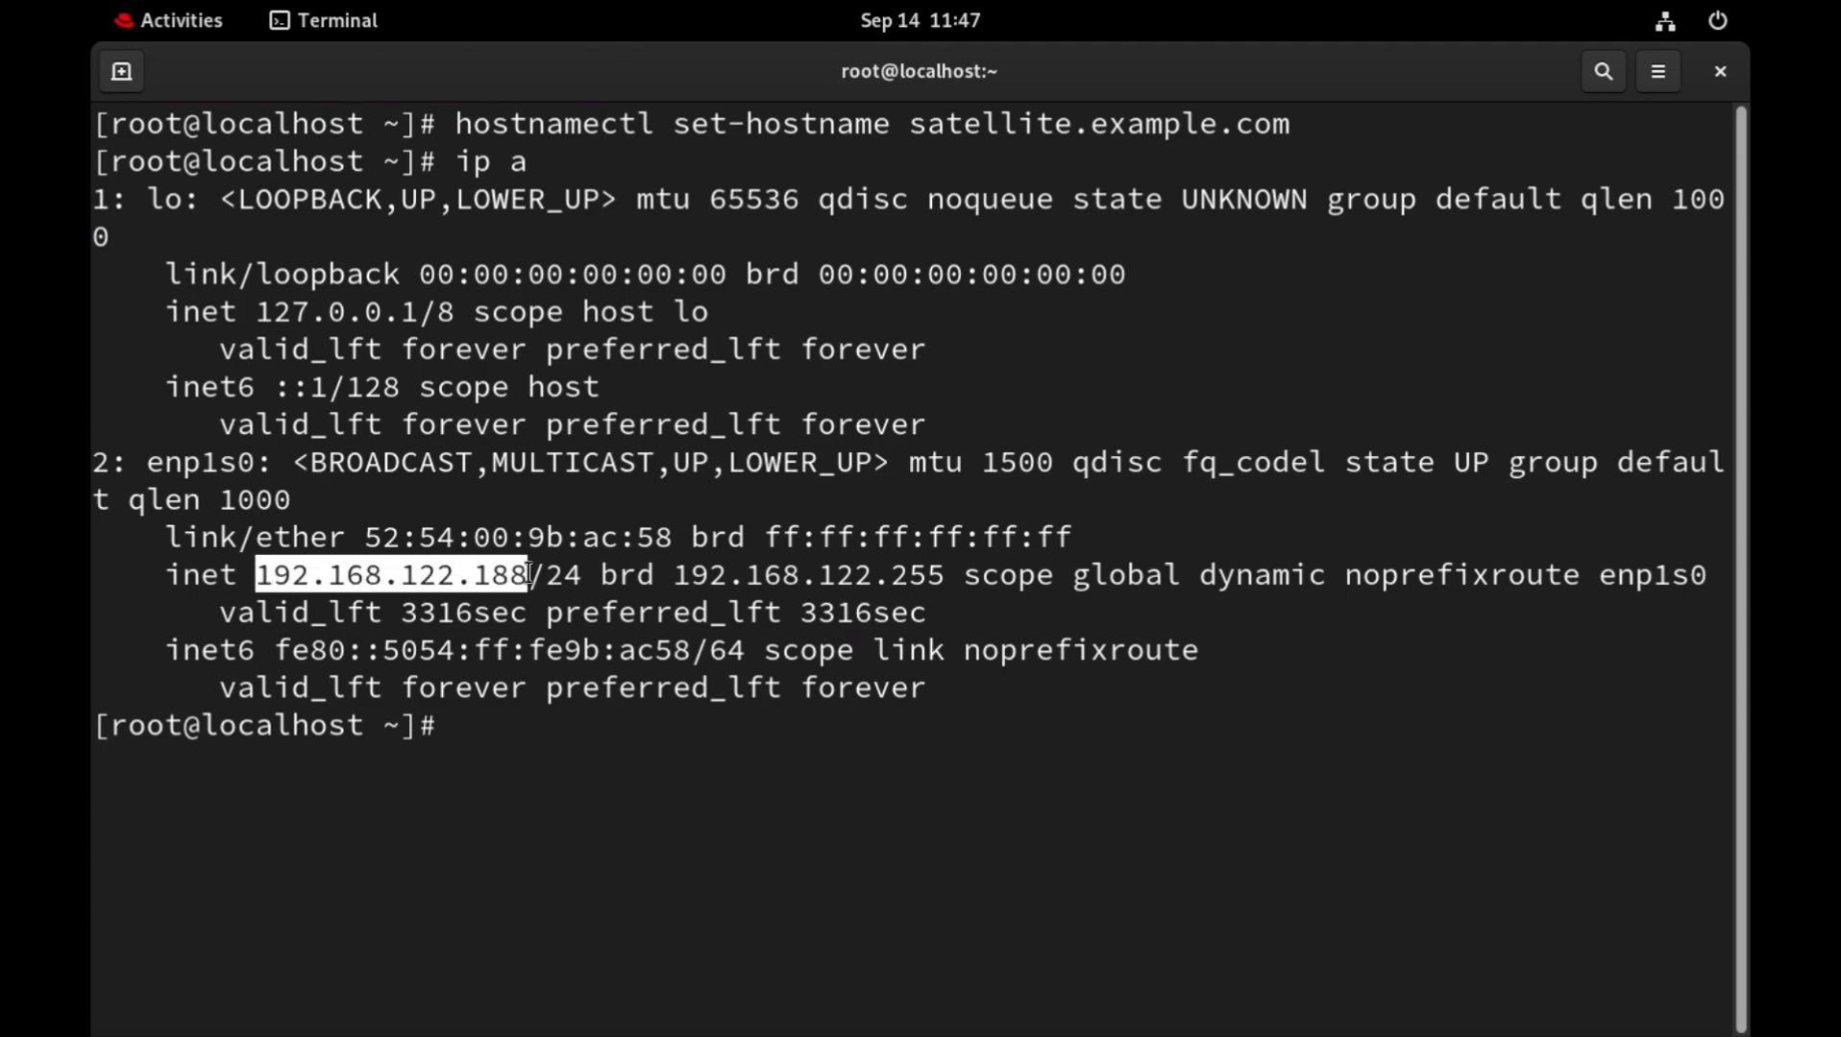
type("ping google.com")
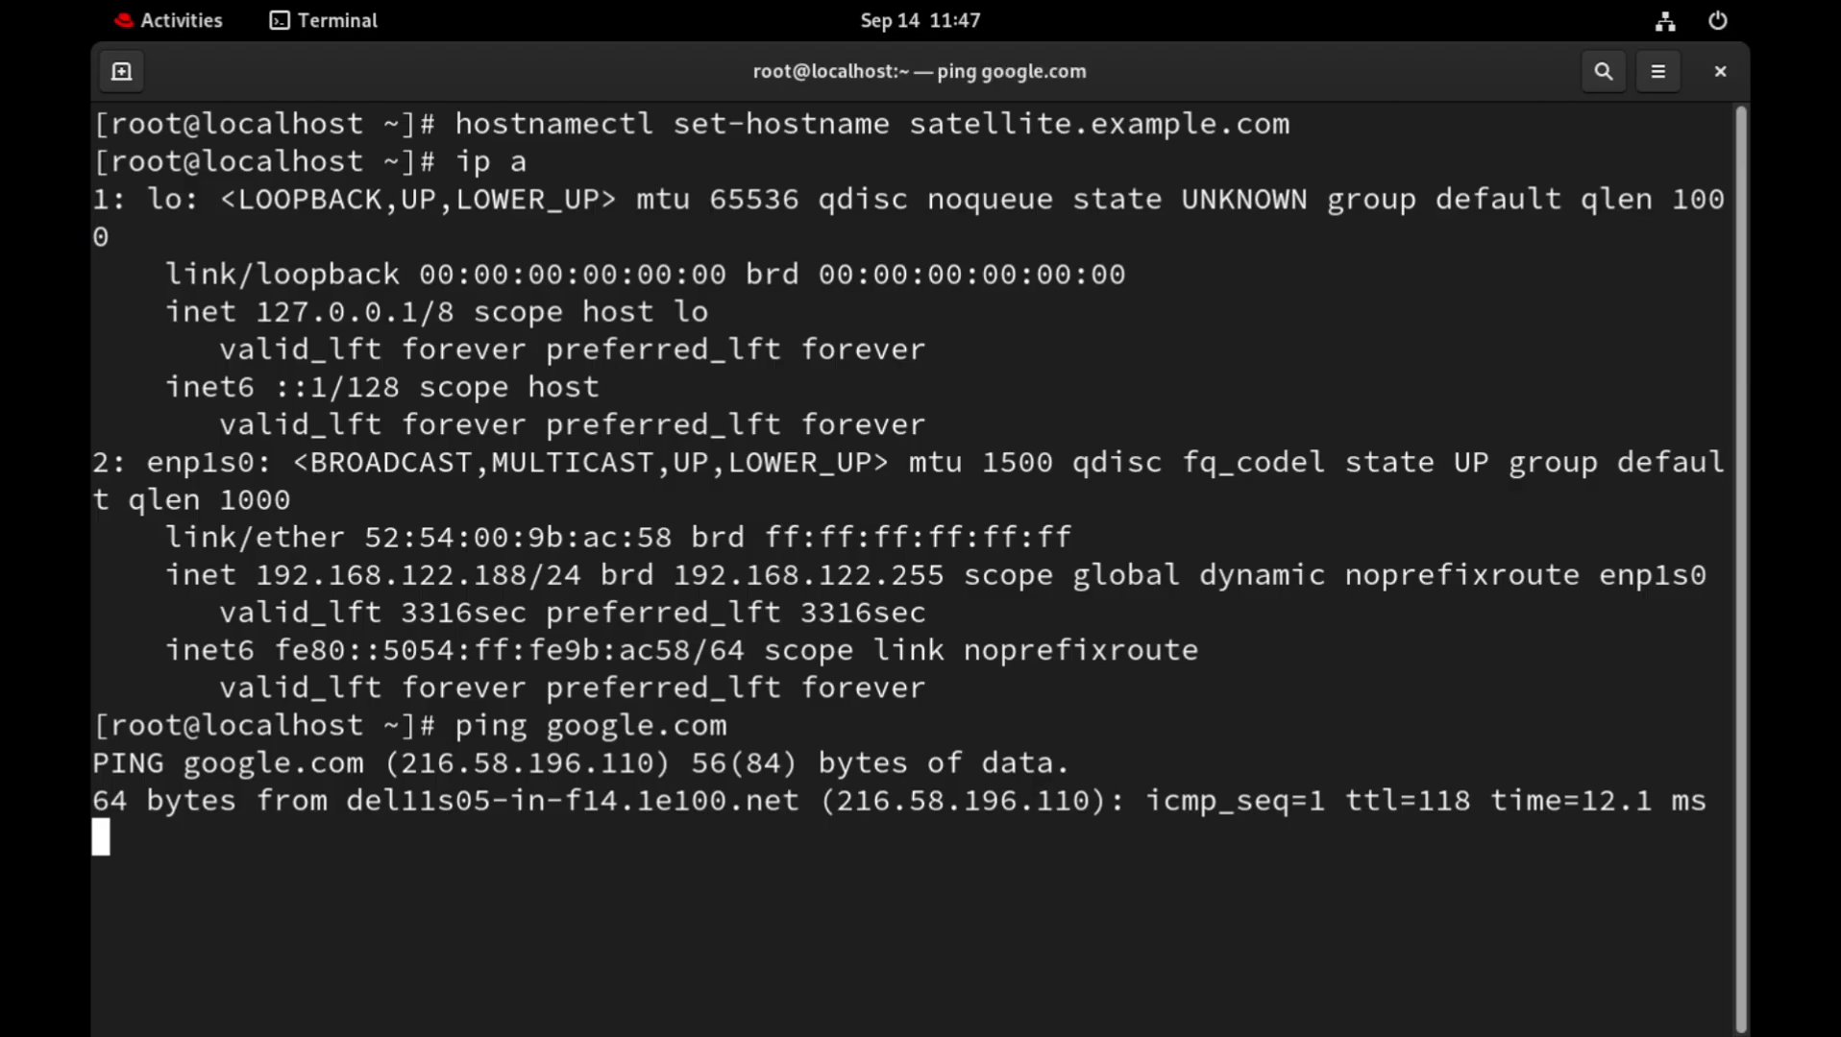
key("ctrl+c")
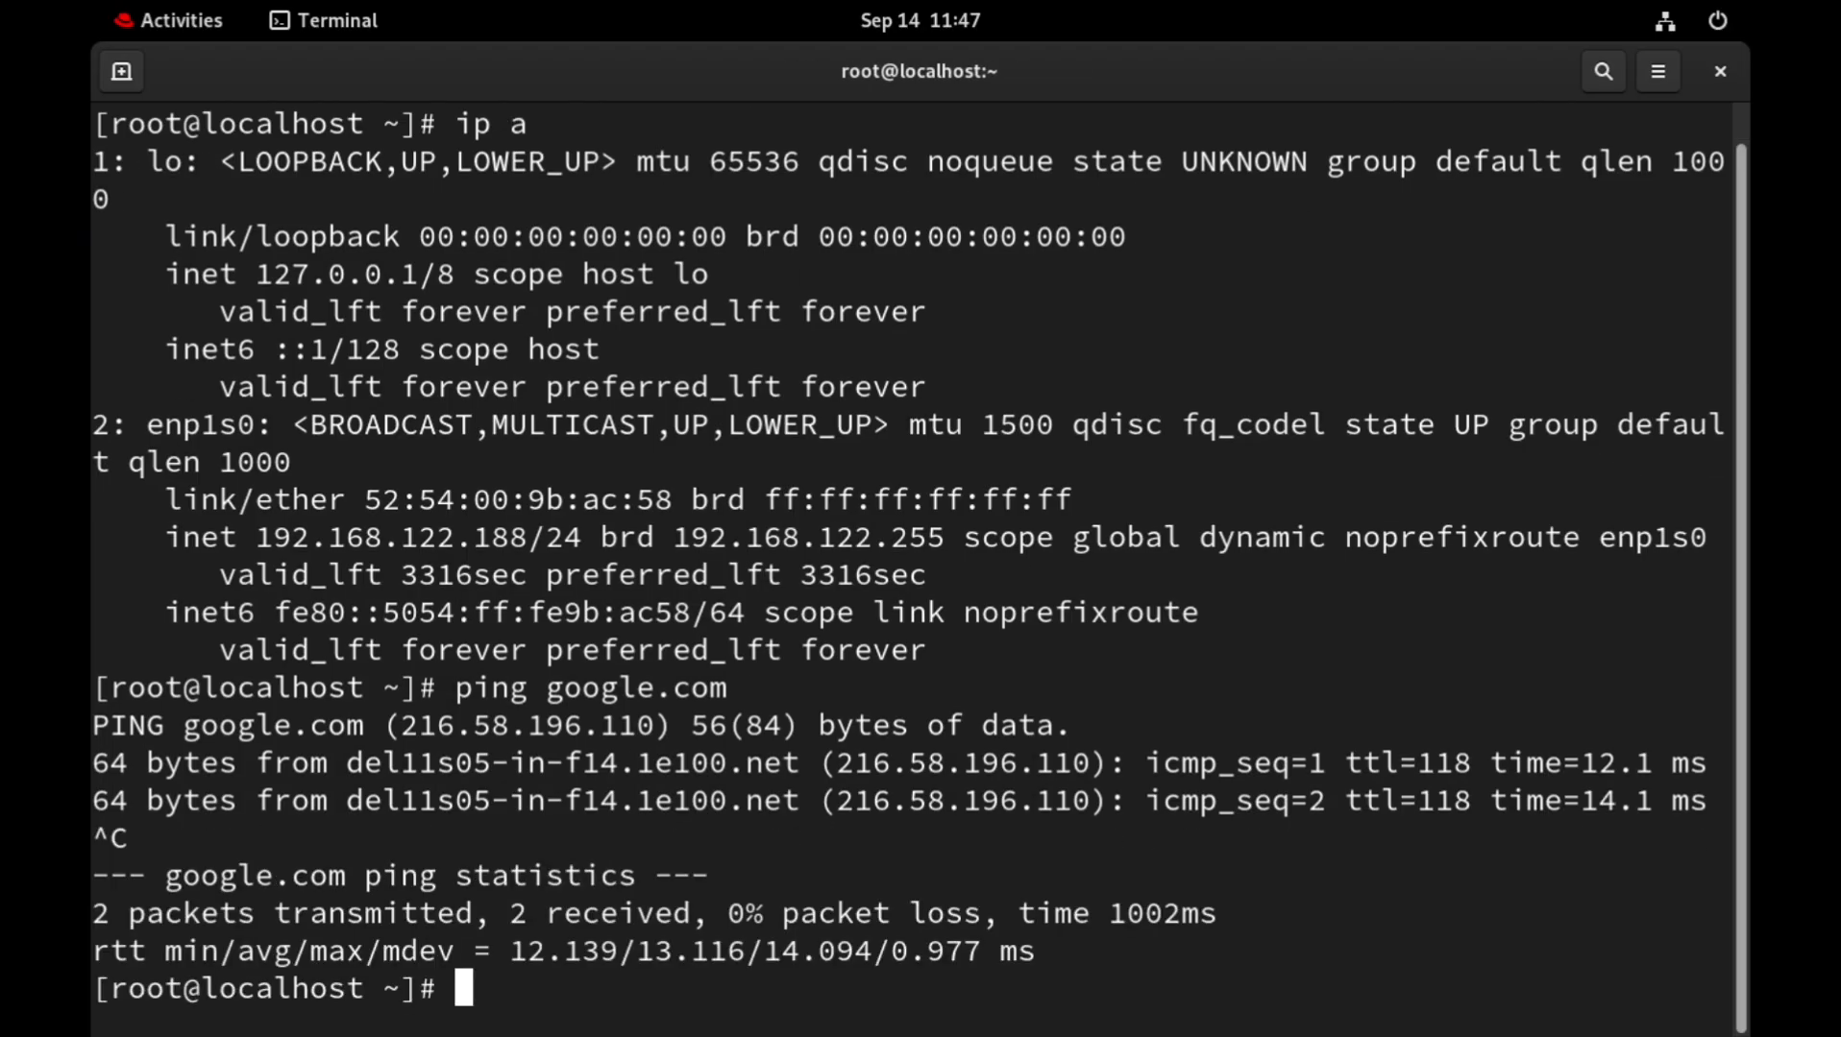
- Map 192.168.122.188 to satellite.example.com in /etc/hosts with vim
double_click(388, 538)
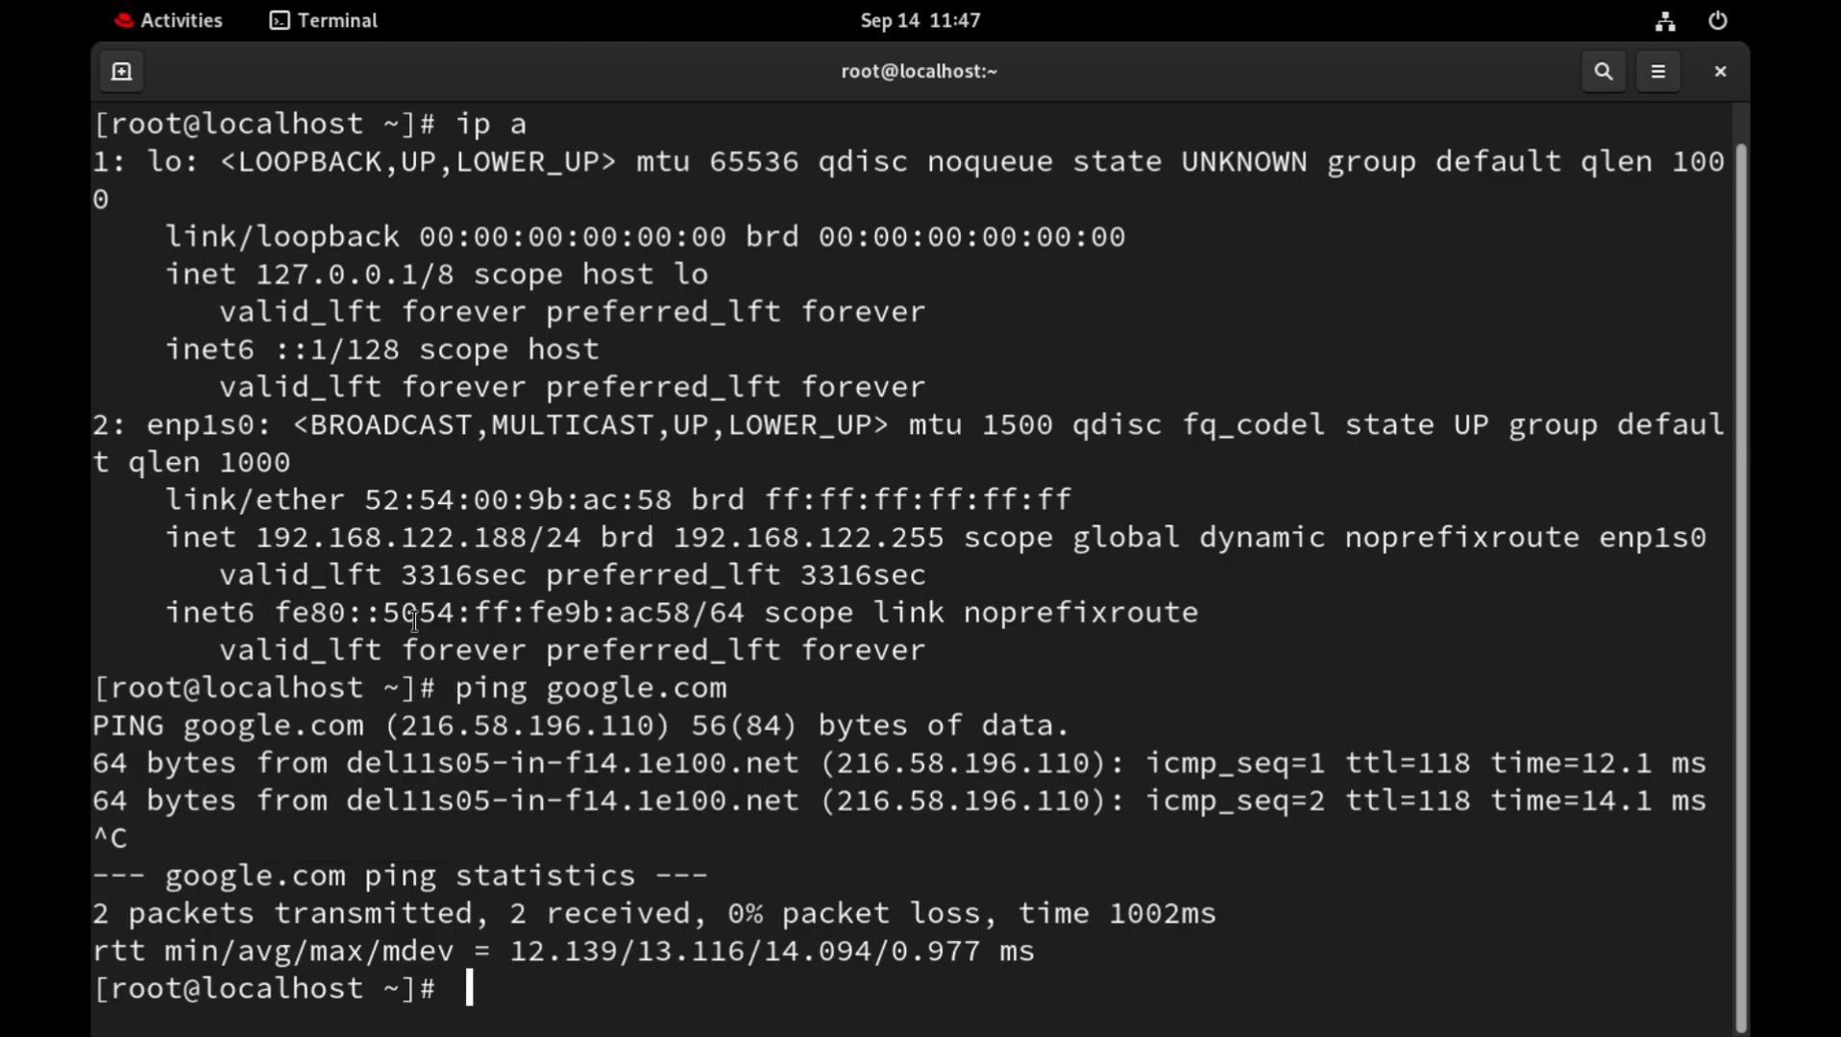
type("vim /etc/hosts")
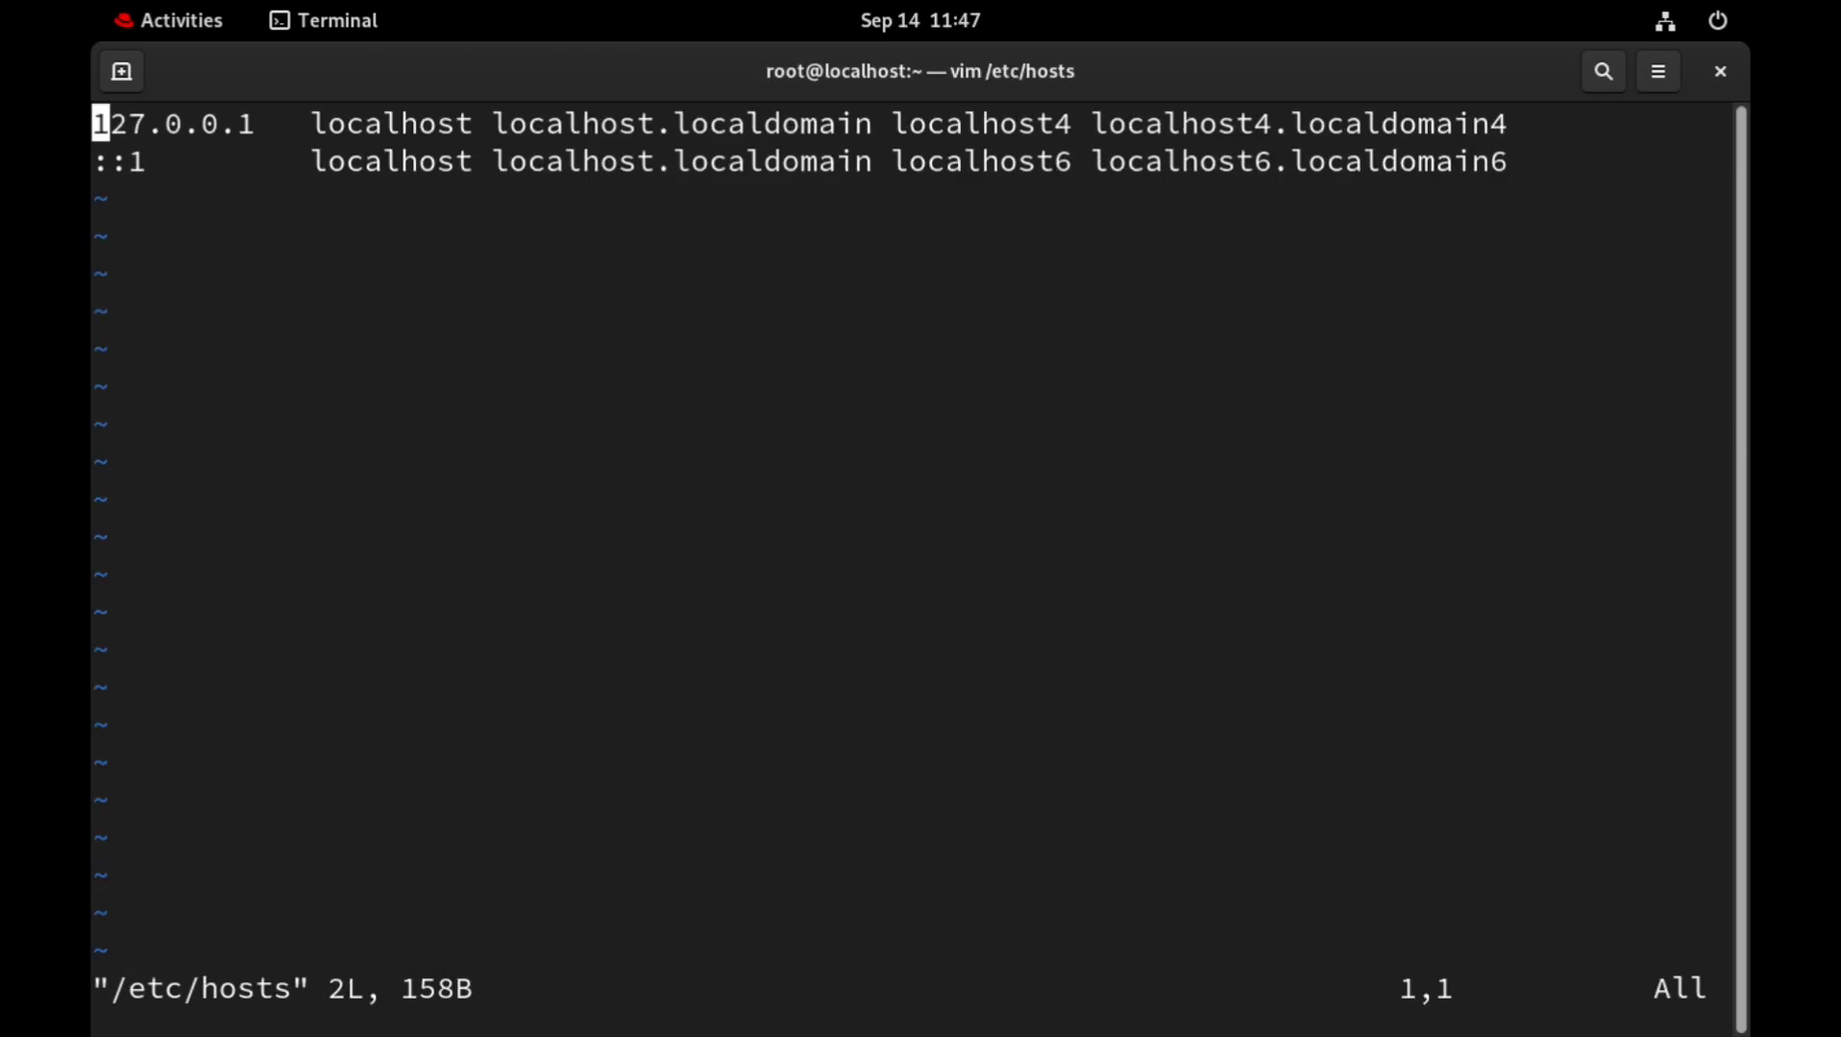
right_click(755, 646)
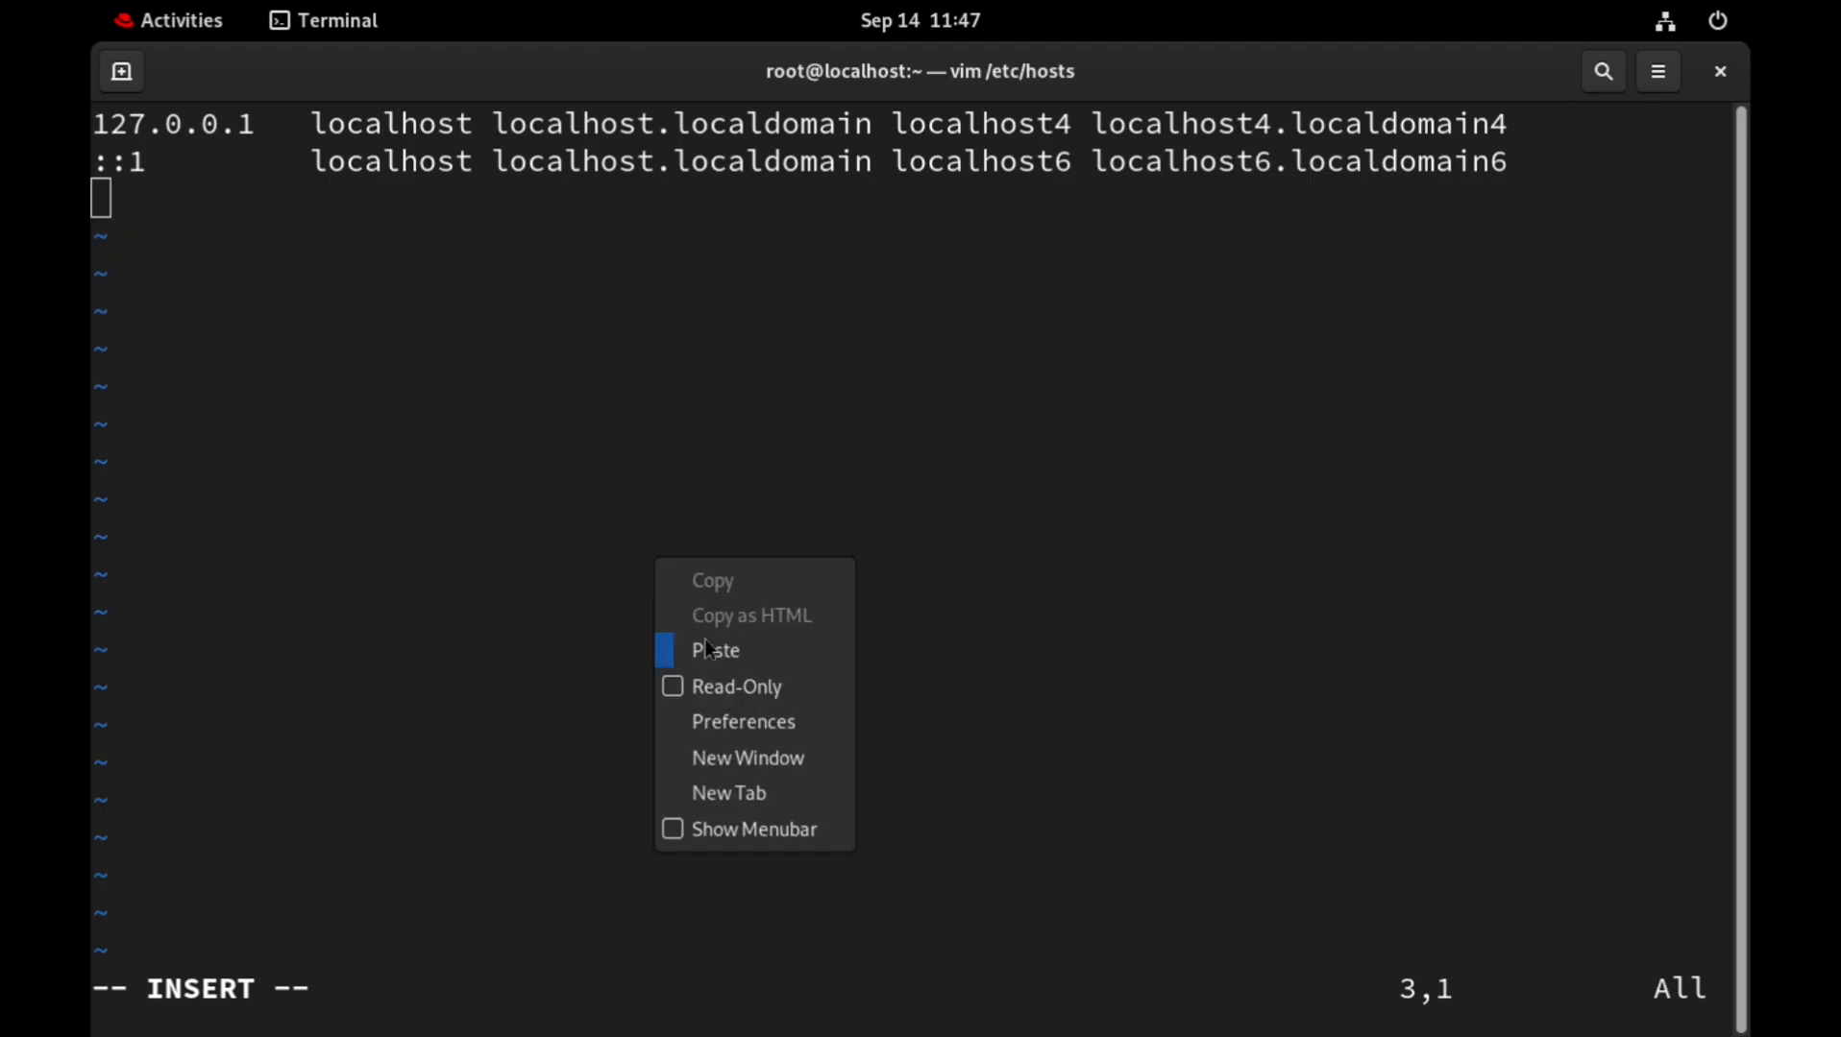
left_click(713, 649)
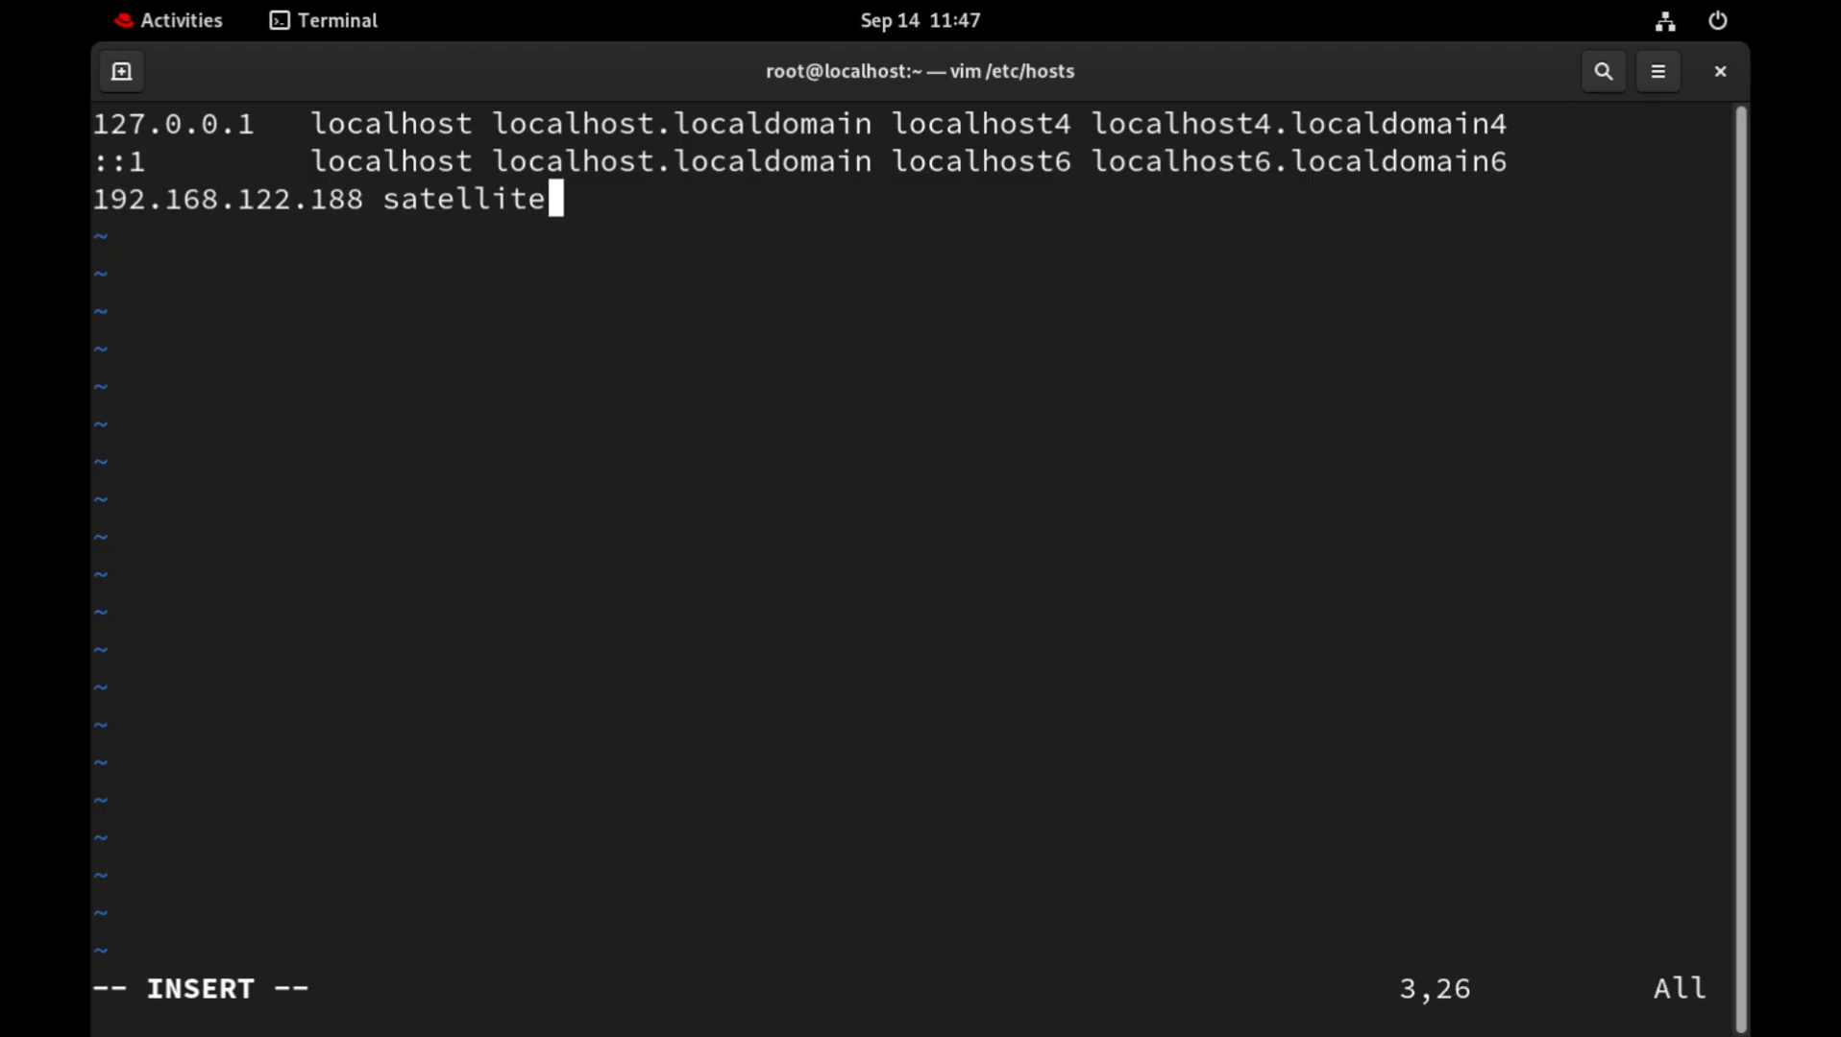
type(".example.com ss")
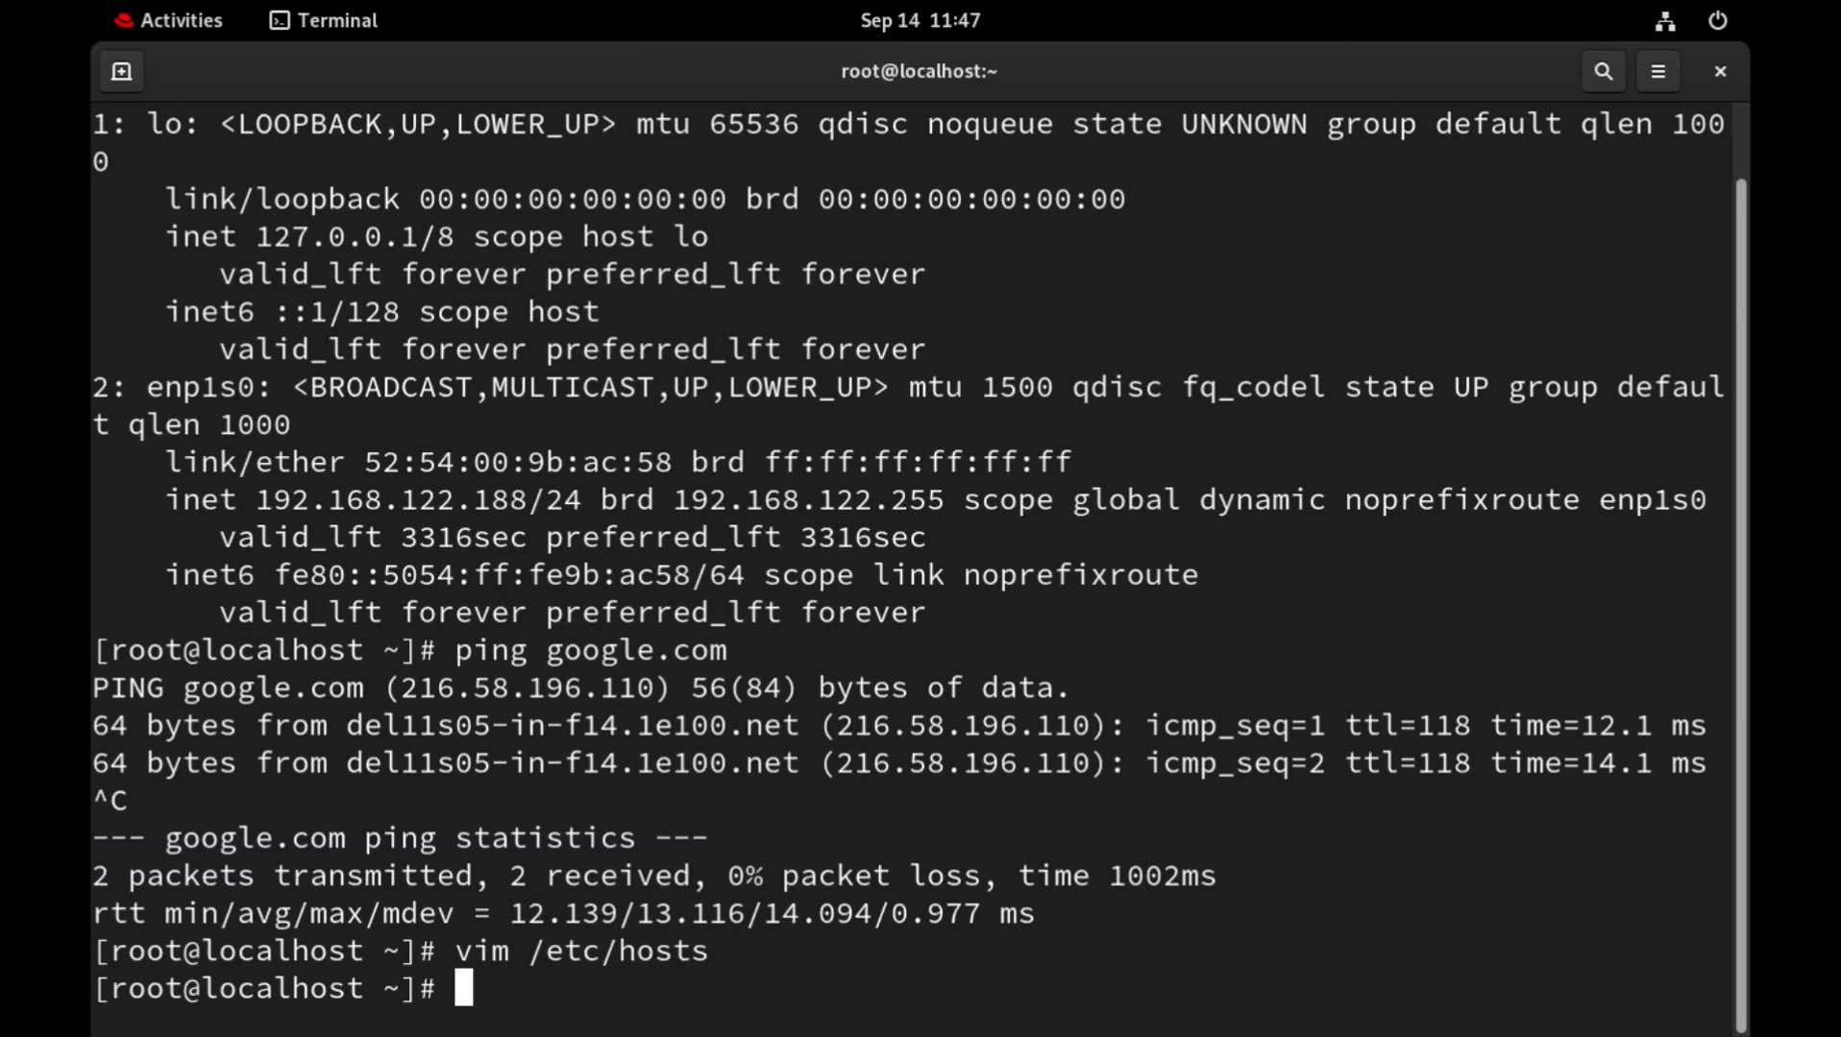
- Ping satellite.example.com to confirm it resolves and replies
type("ping satellite.e")
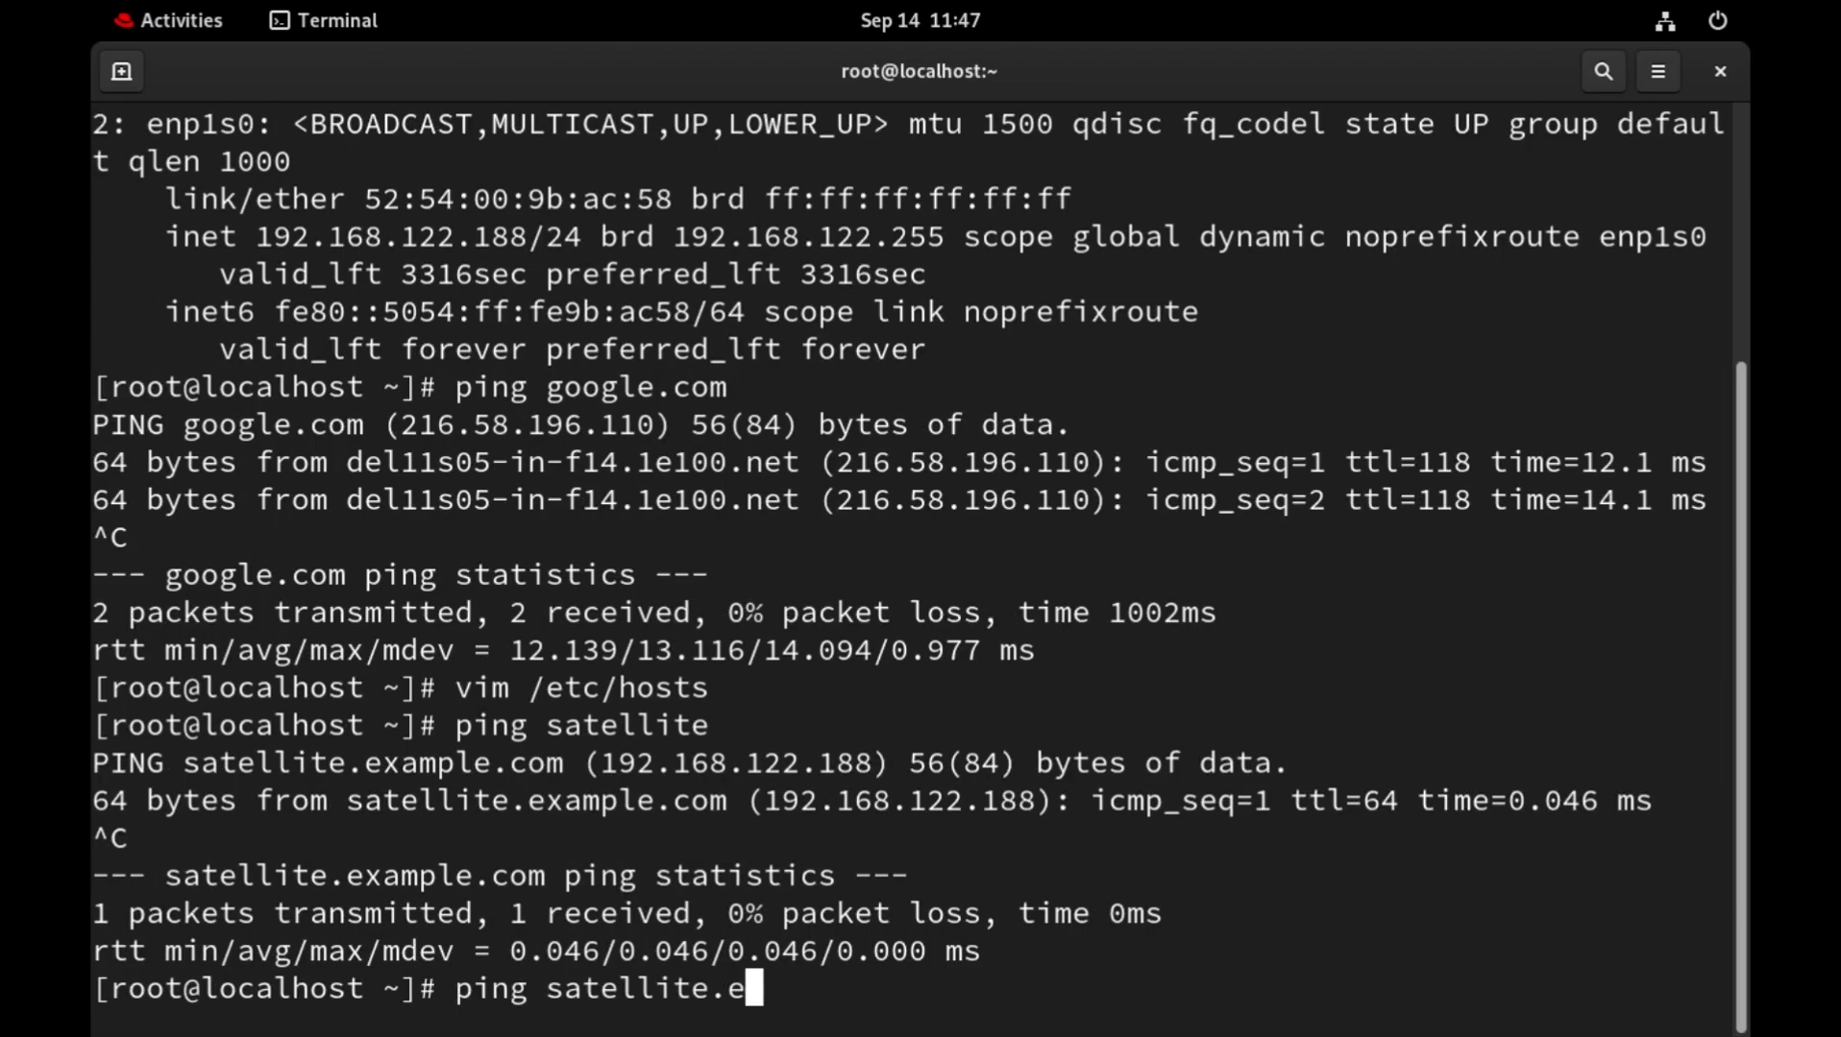
key("Return")
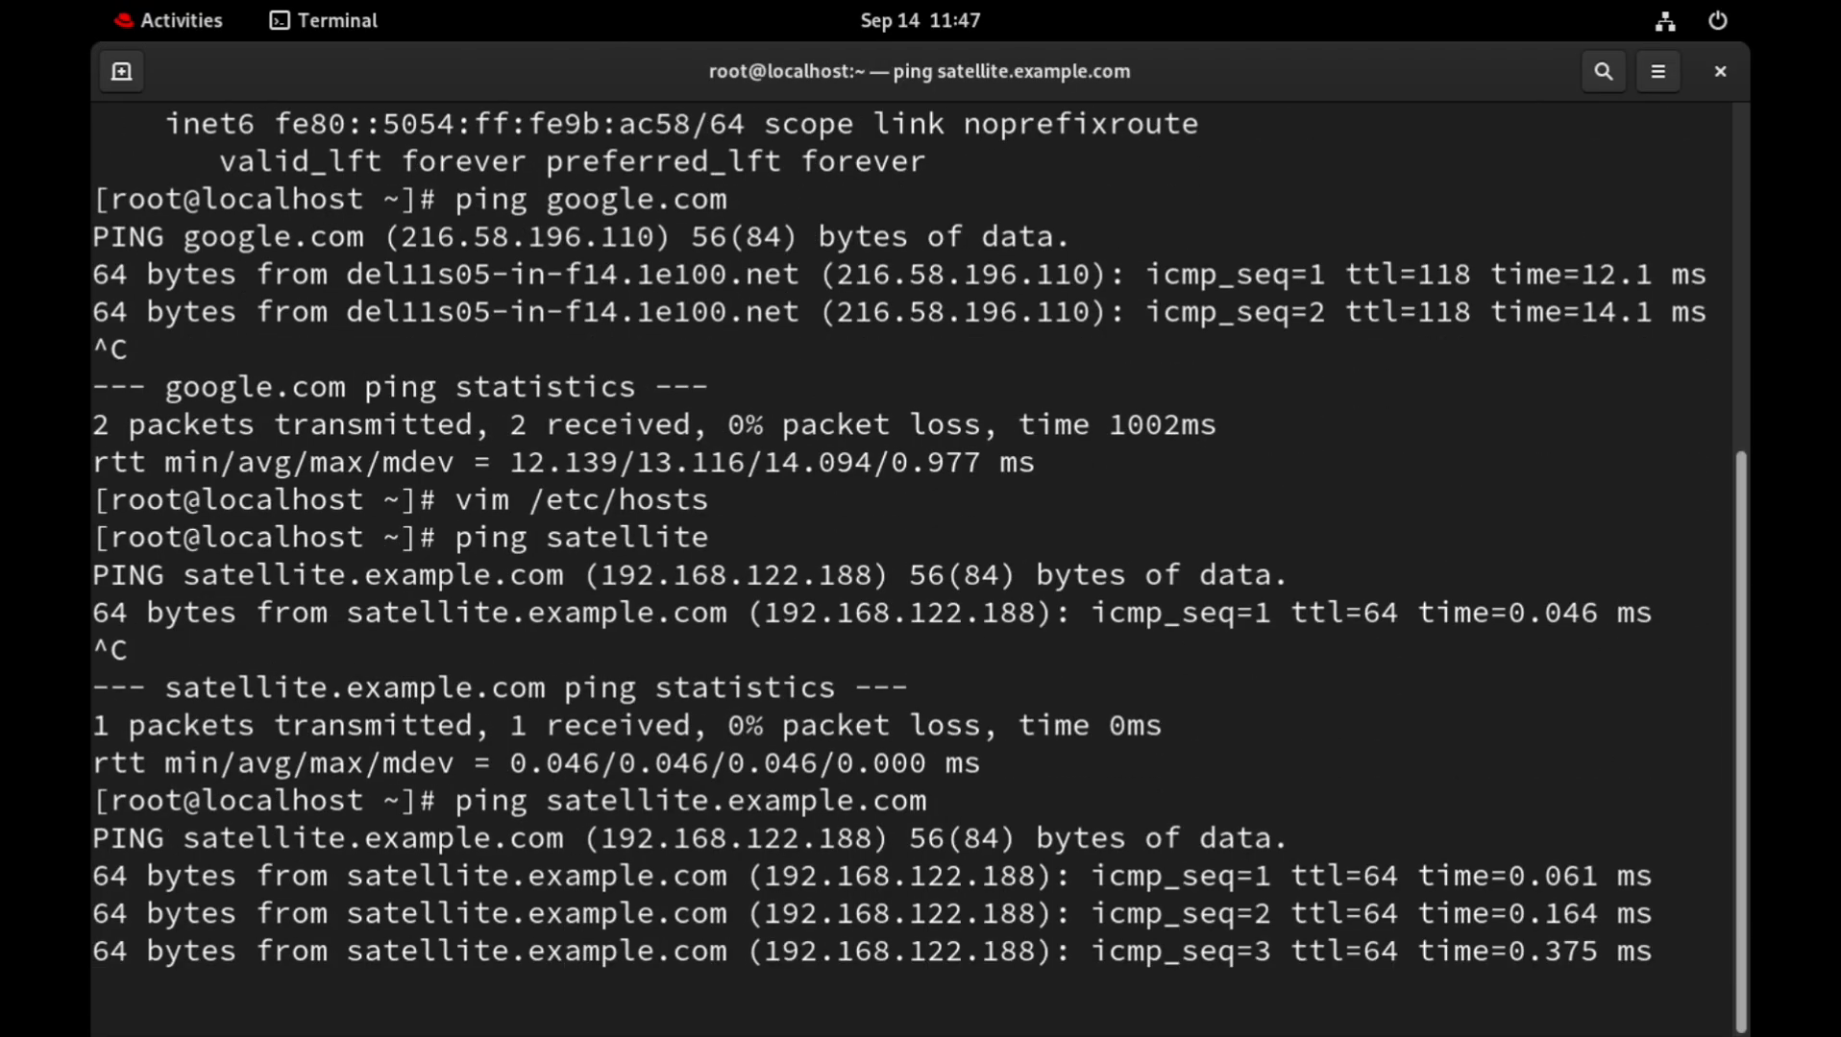
key("ctrl+c")
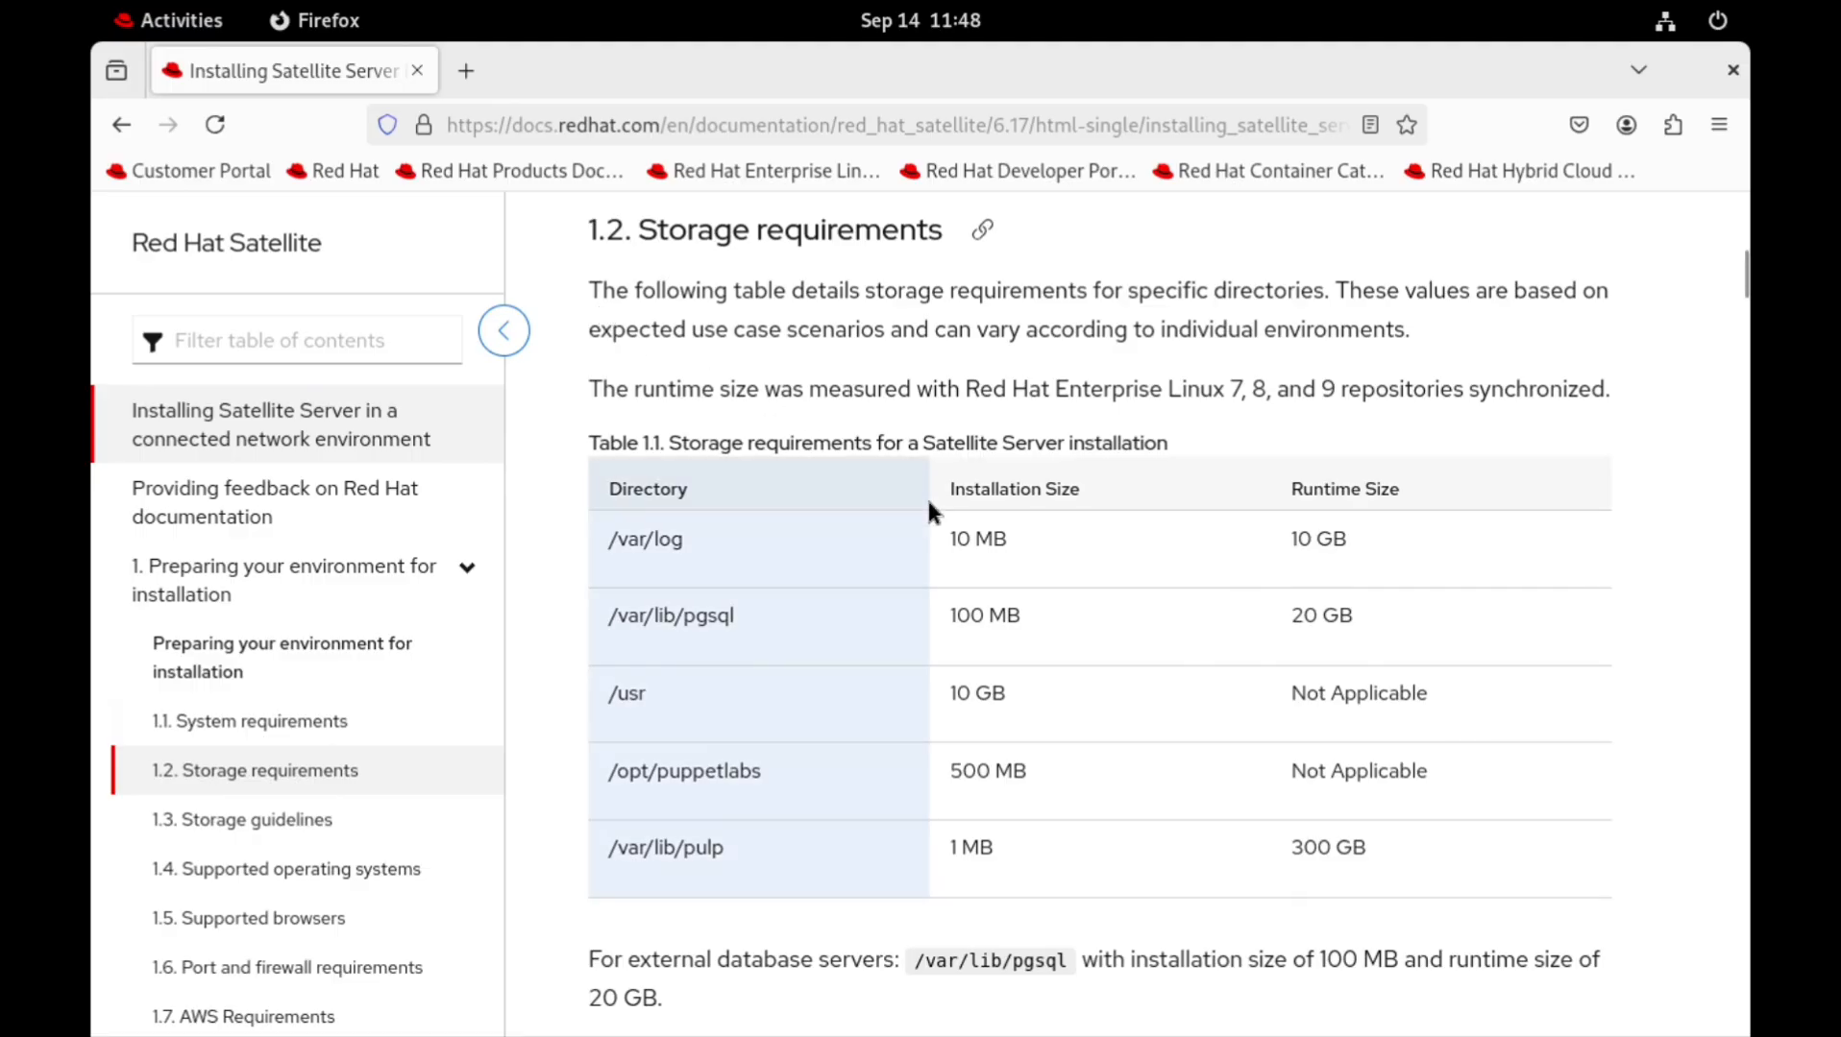
- Review supported OS and browsers down to Port and firewall requirements and copy the 8000/9090 firewall-cmd block
scroll("down", 3)
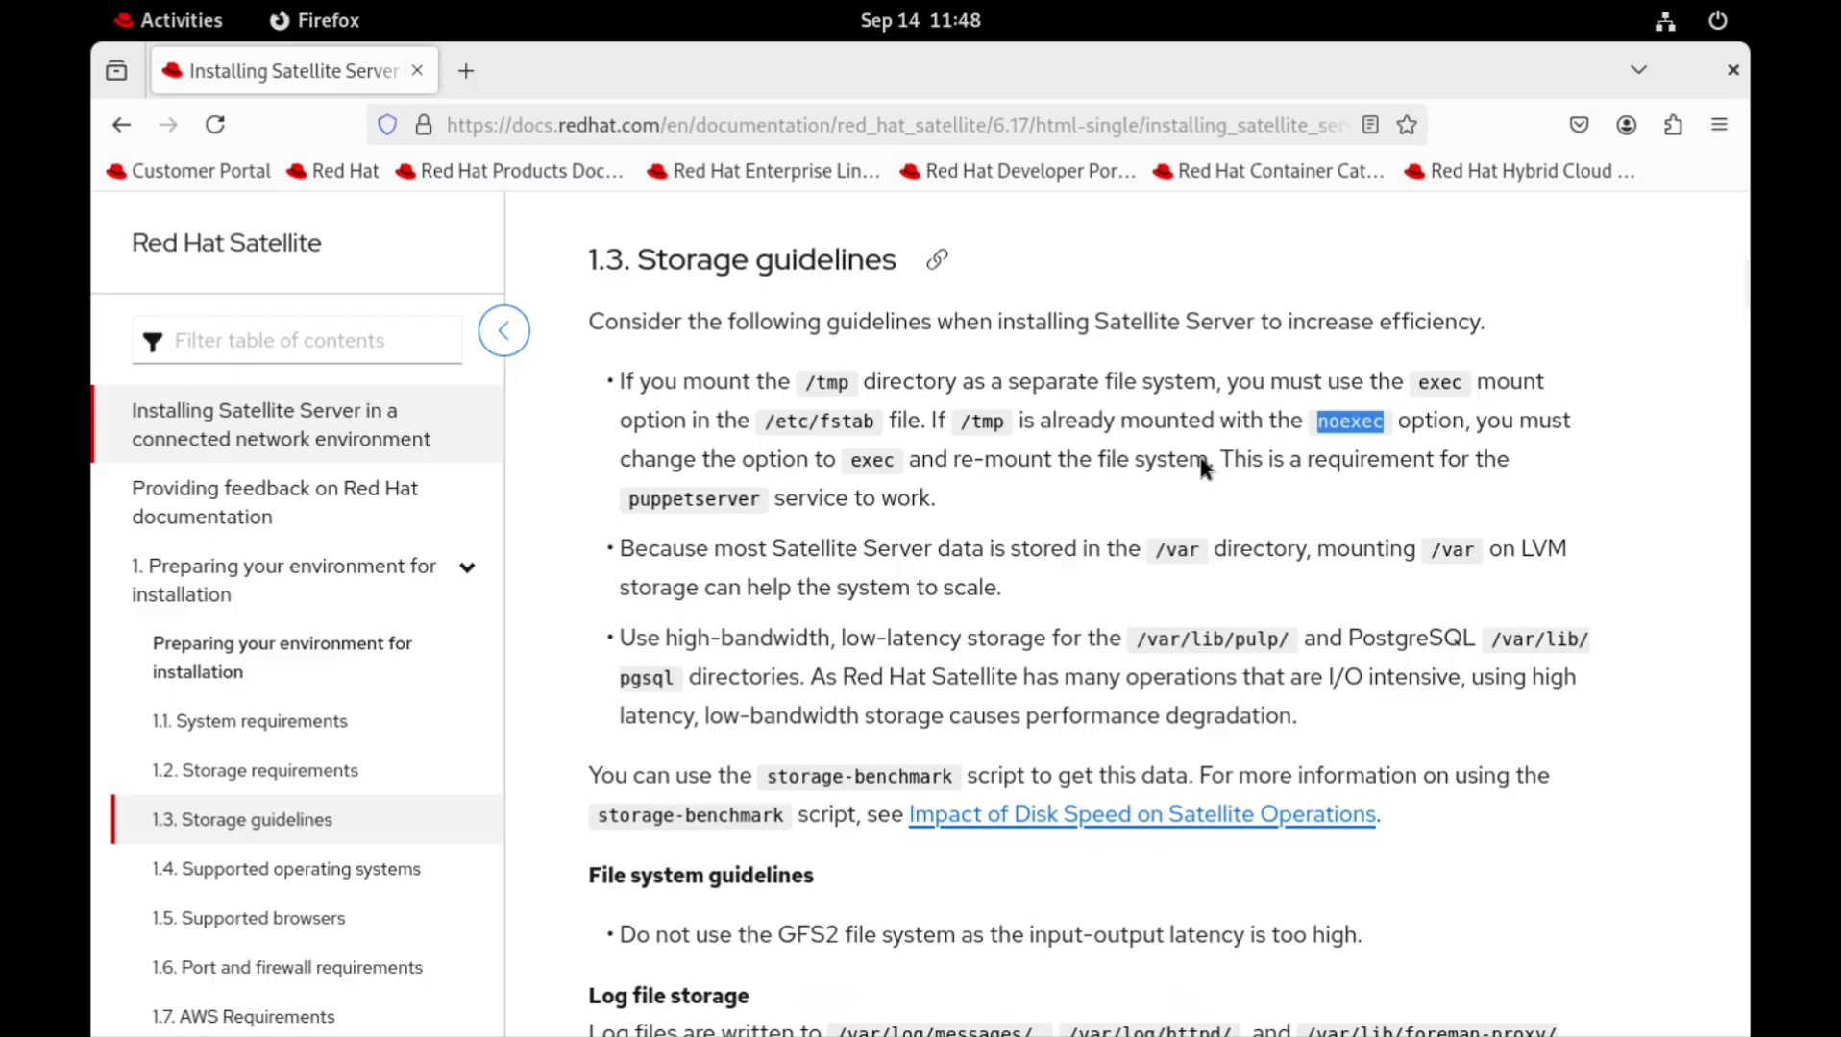
mouse_move(1120, 488)
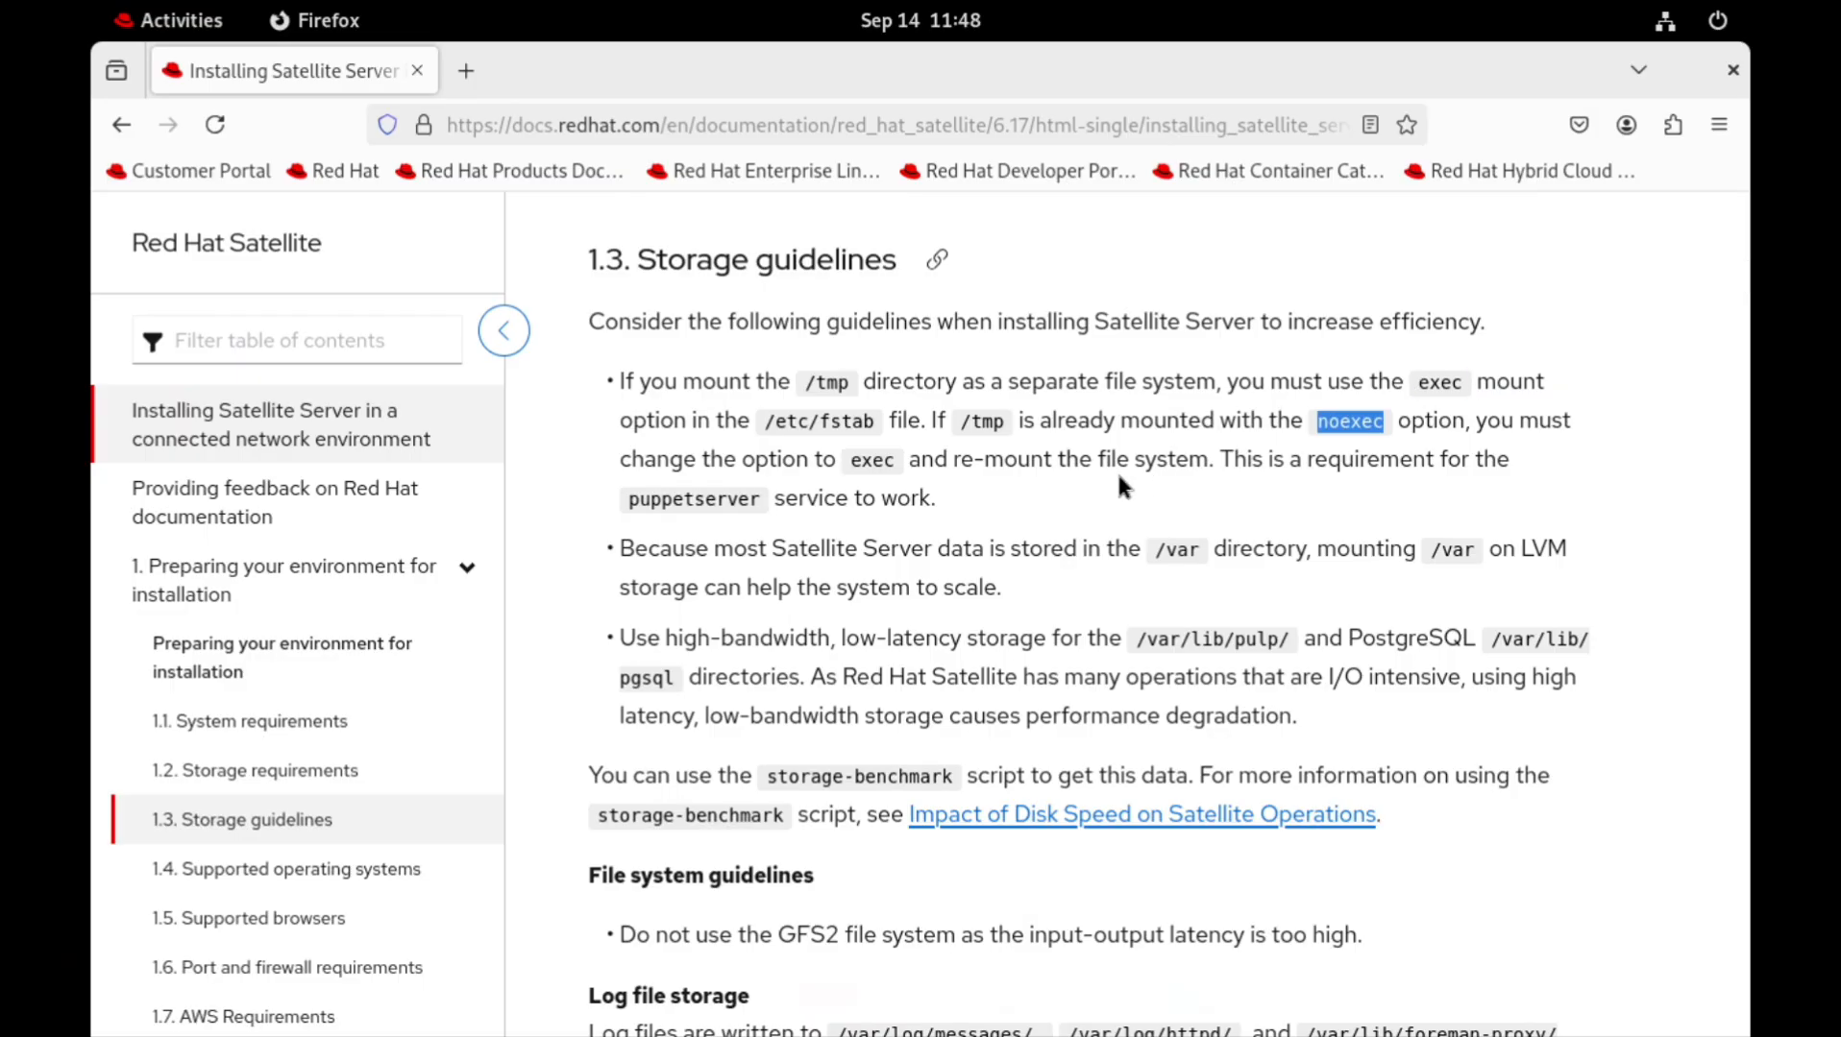
scroll("down", 3)
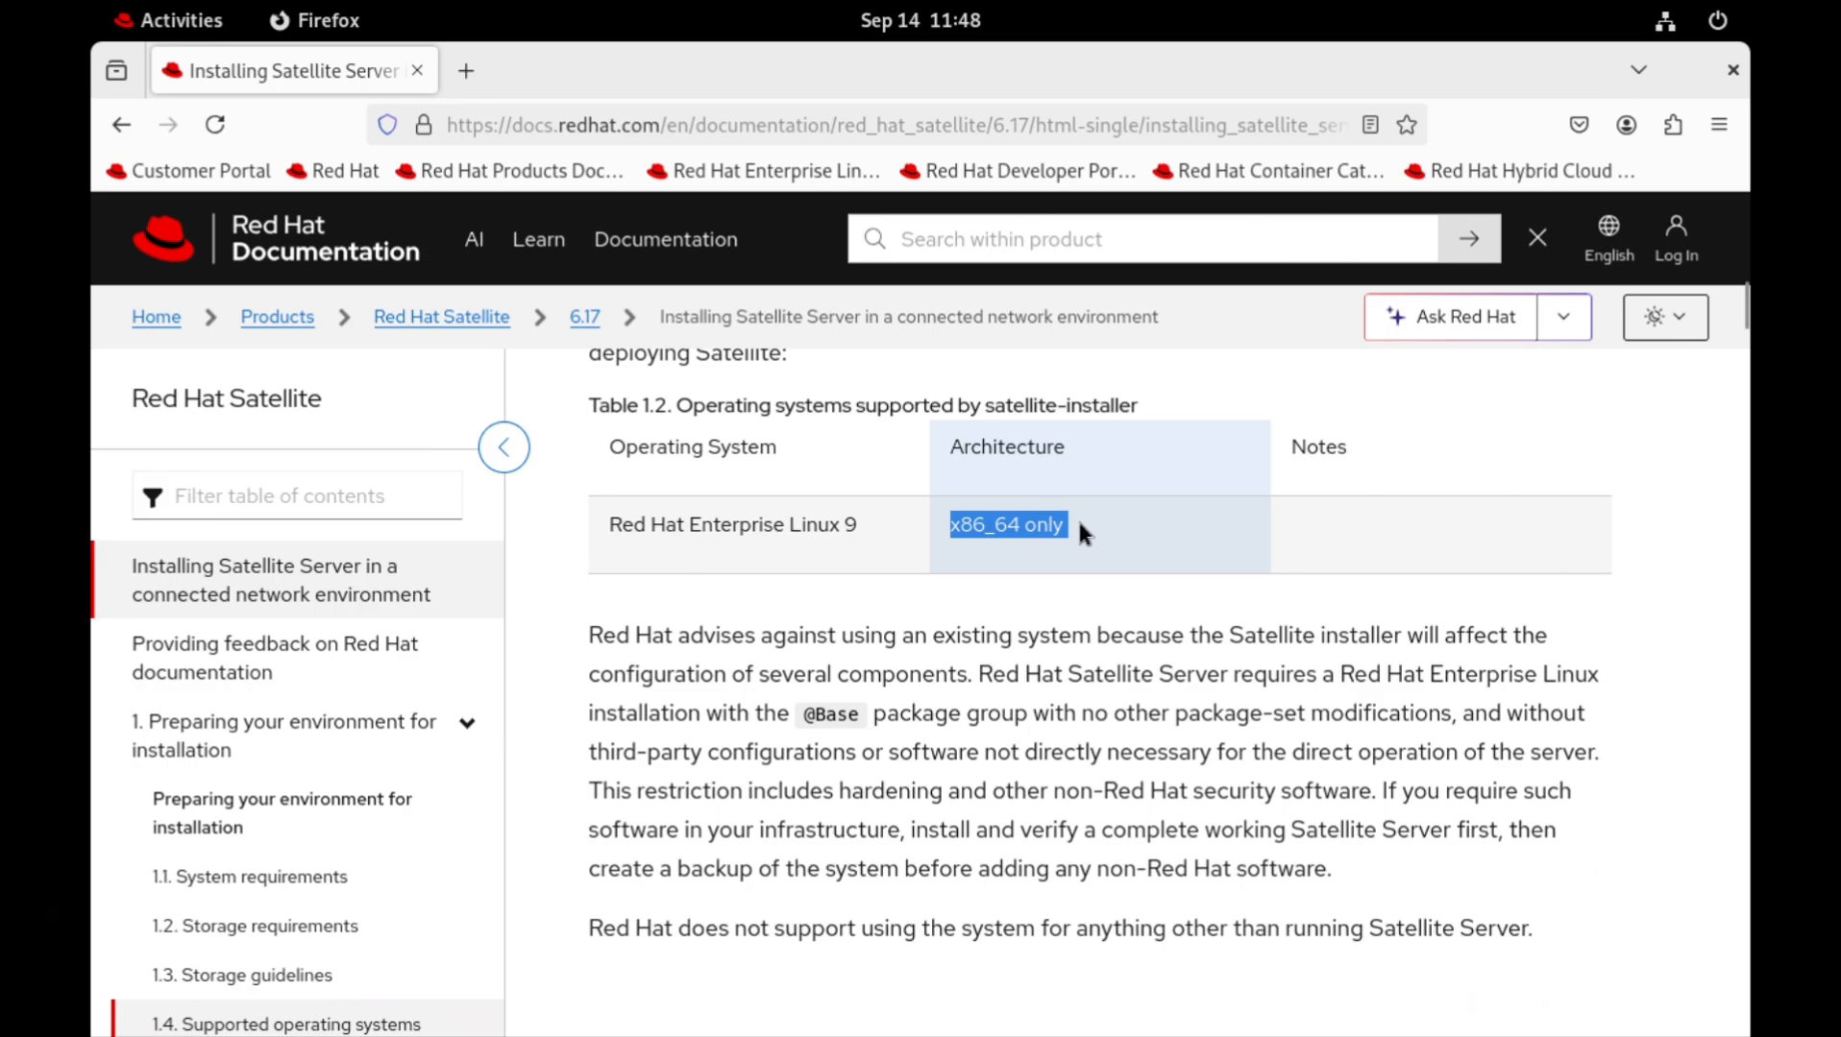
scroll("down", 3)
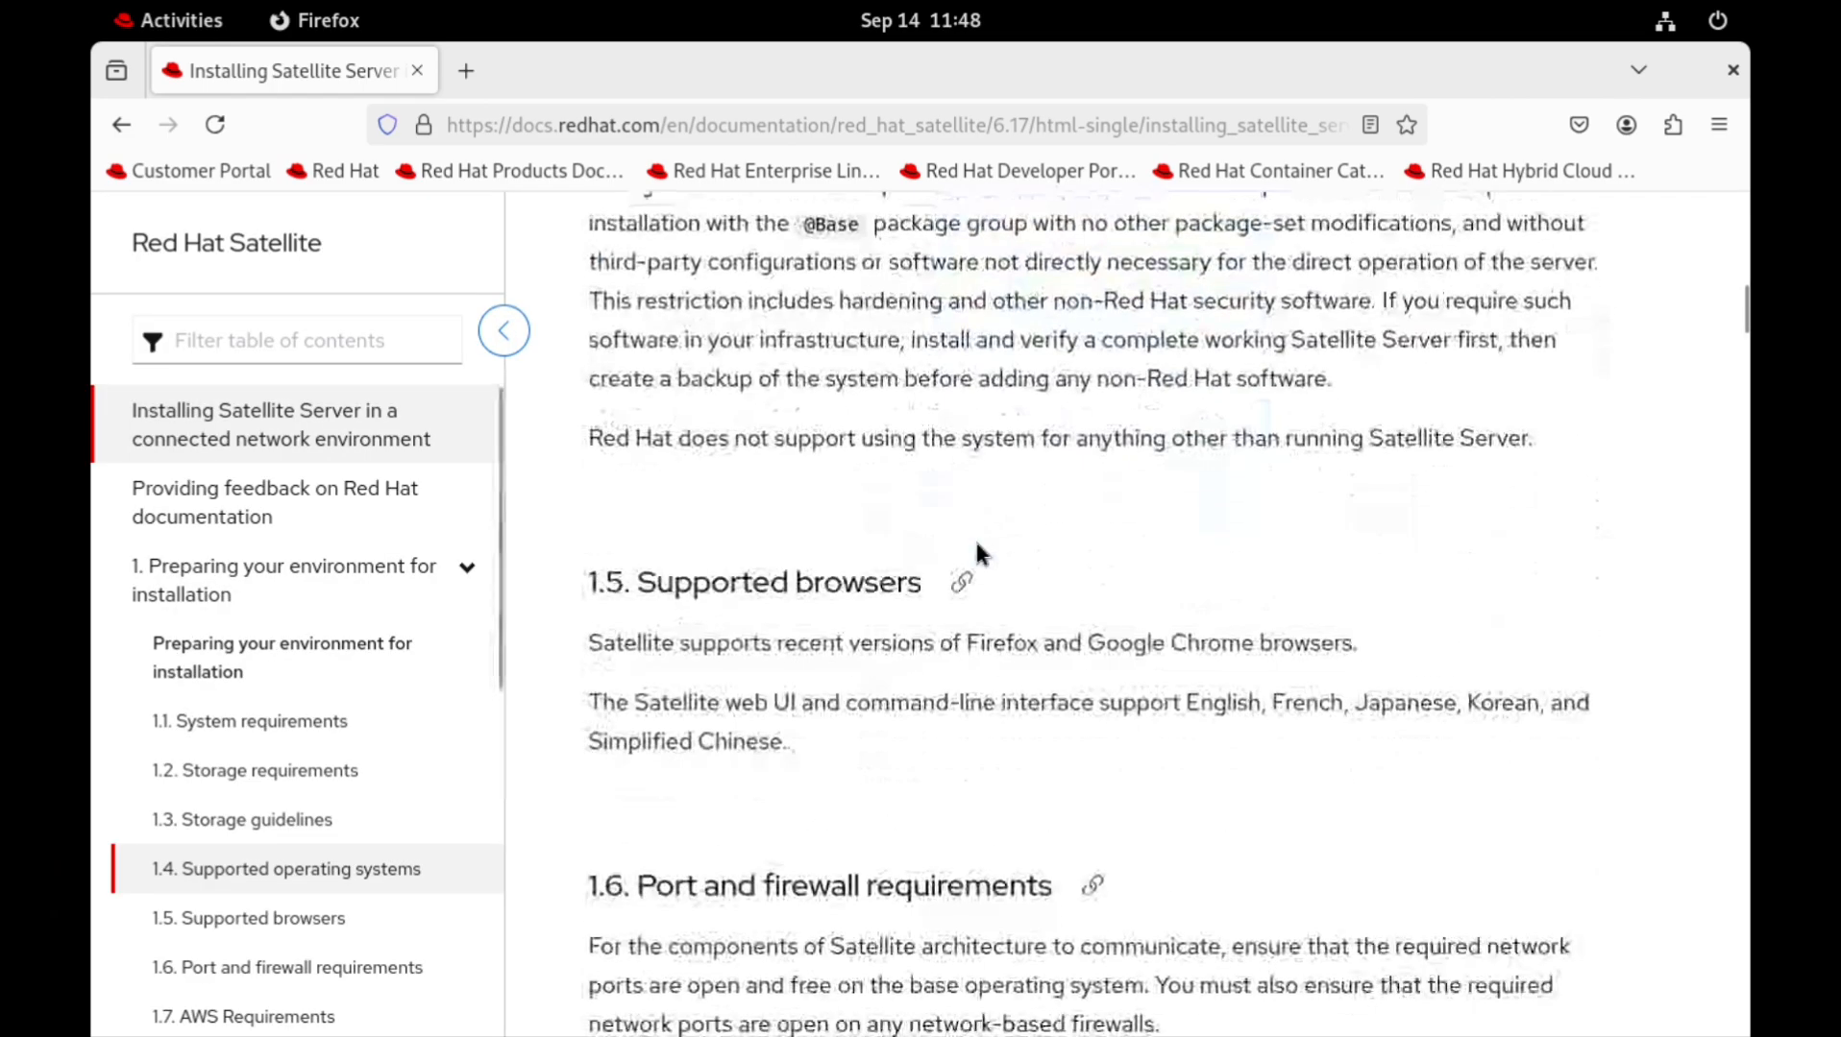
scroll("down", 3)
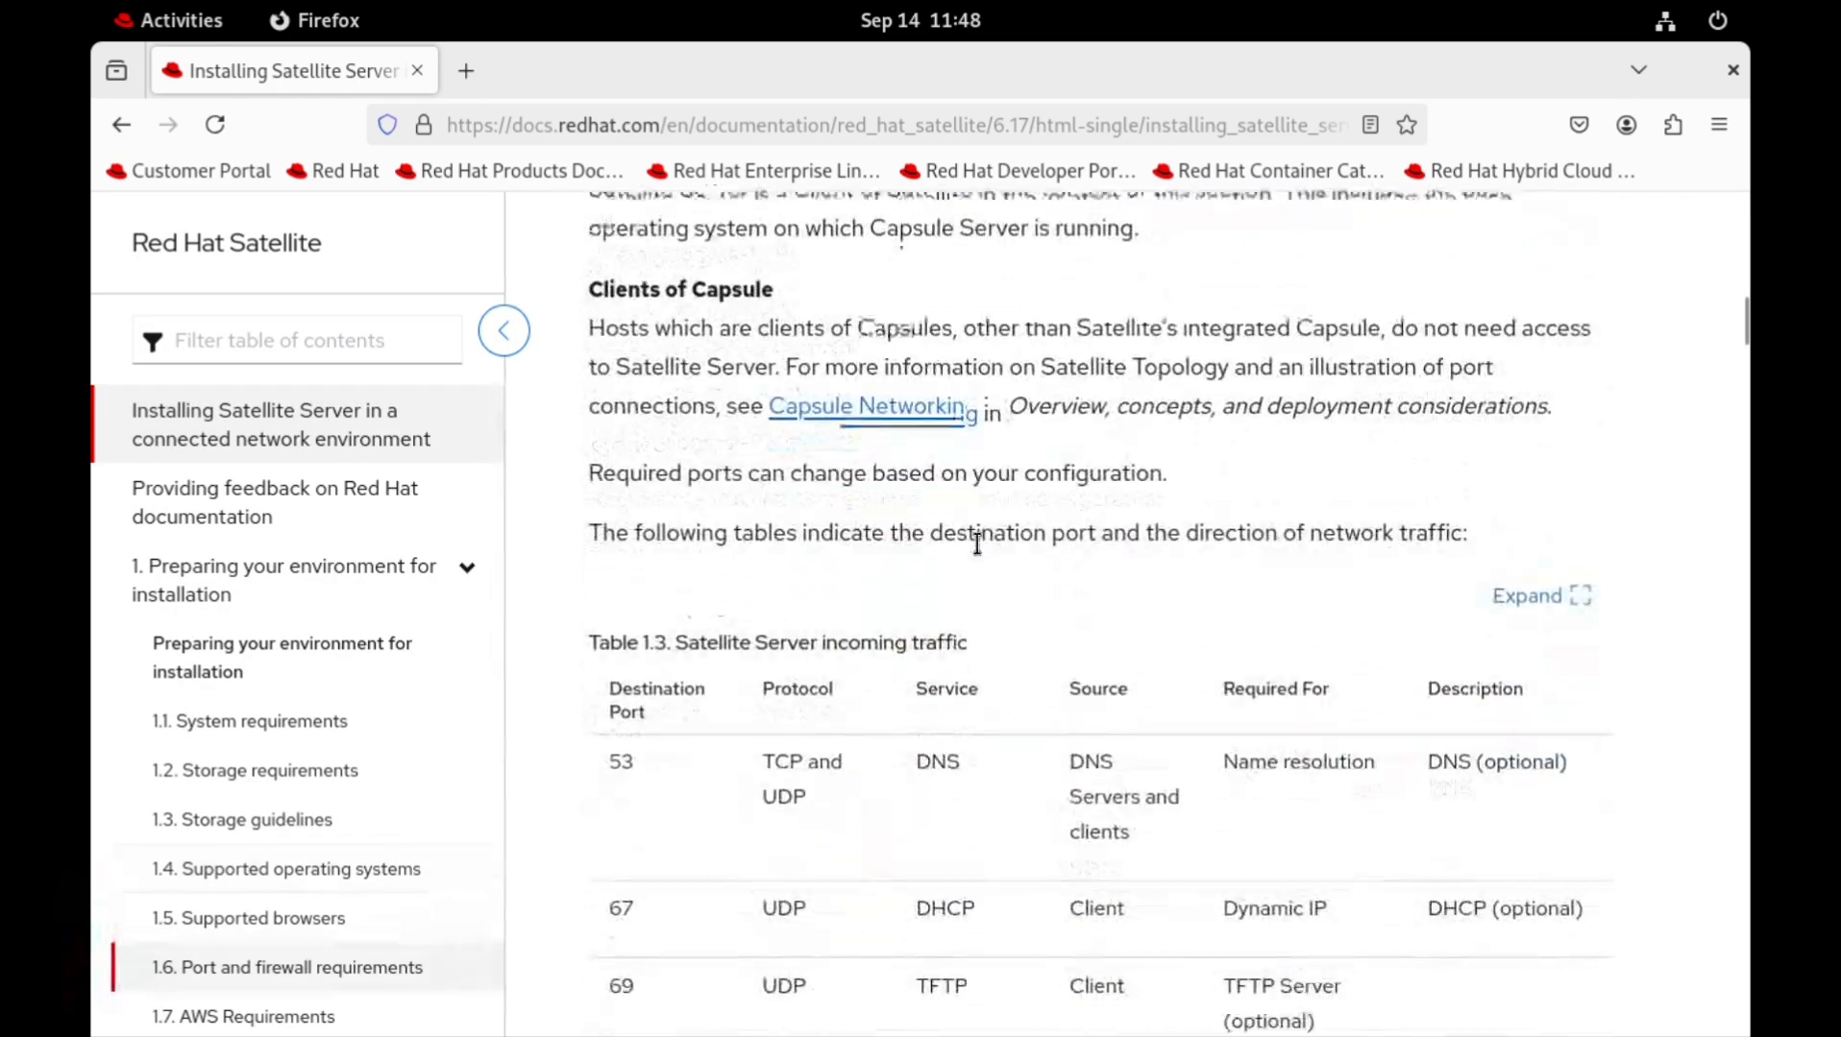
scroll("down", 3)
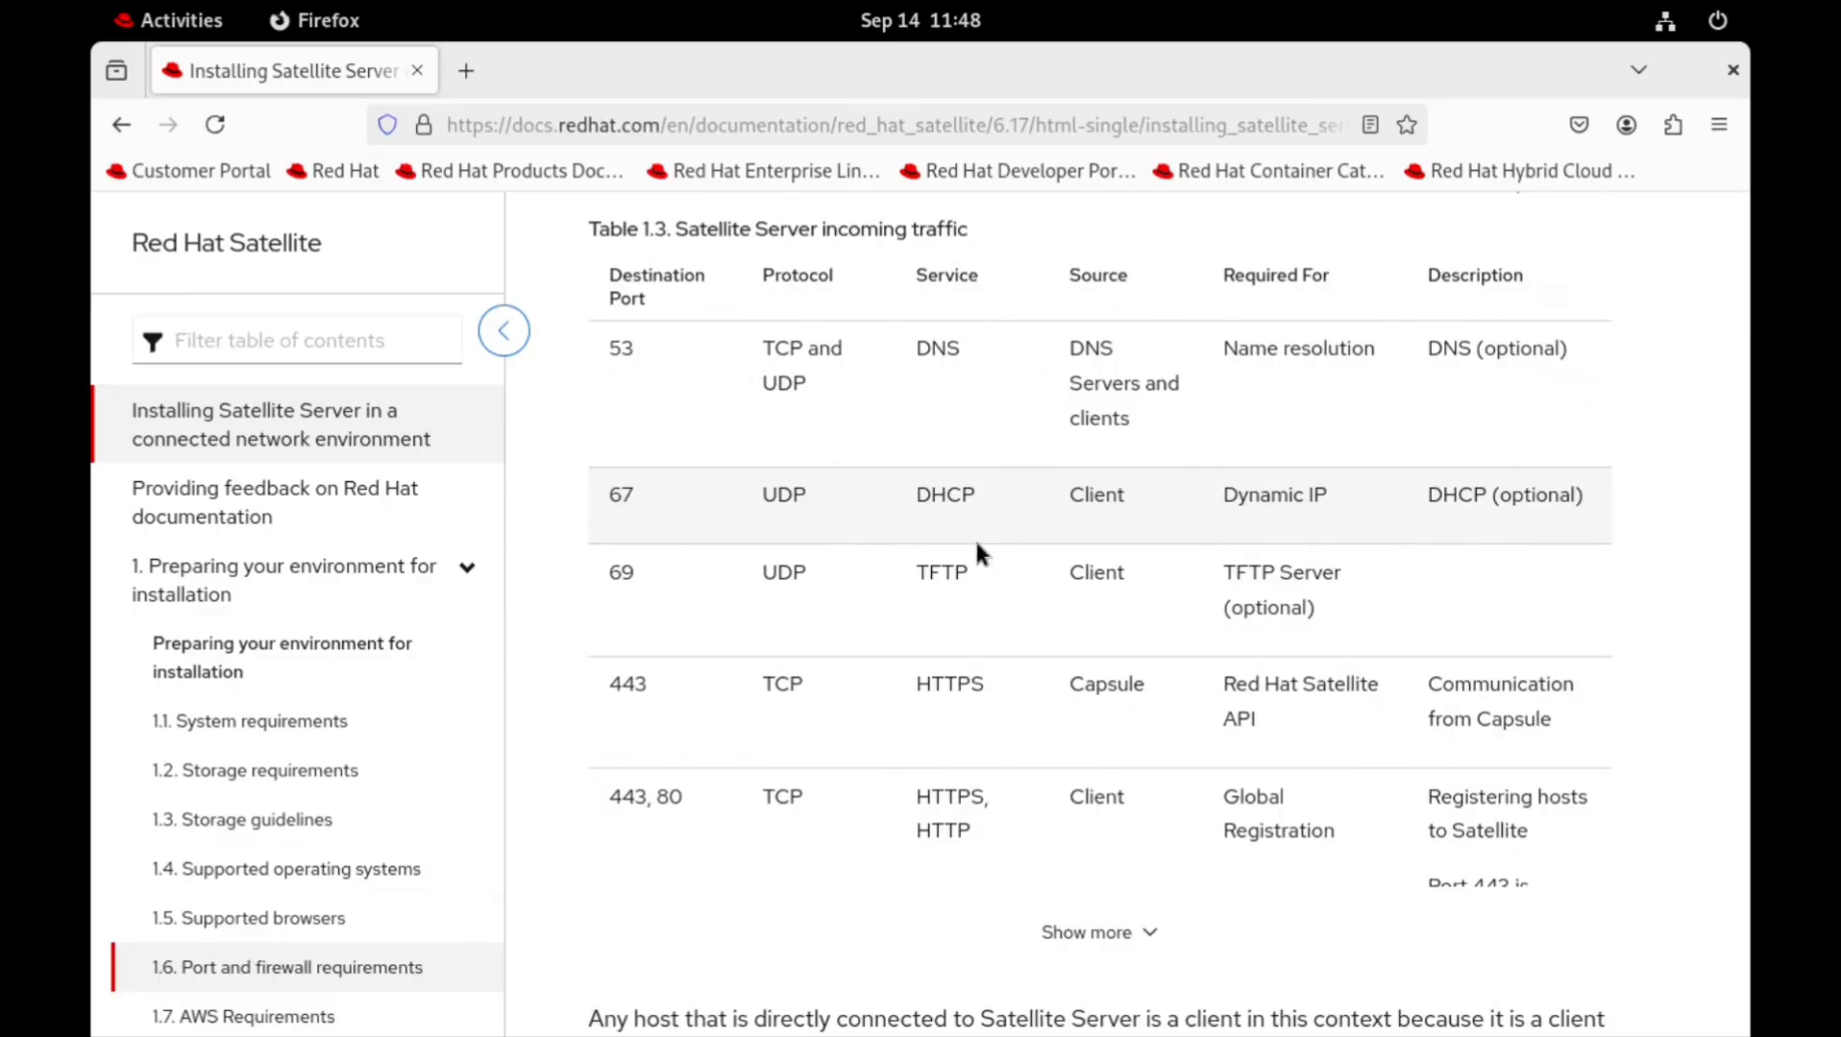
left_click(167, 19)
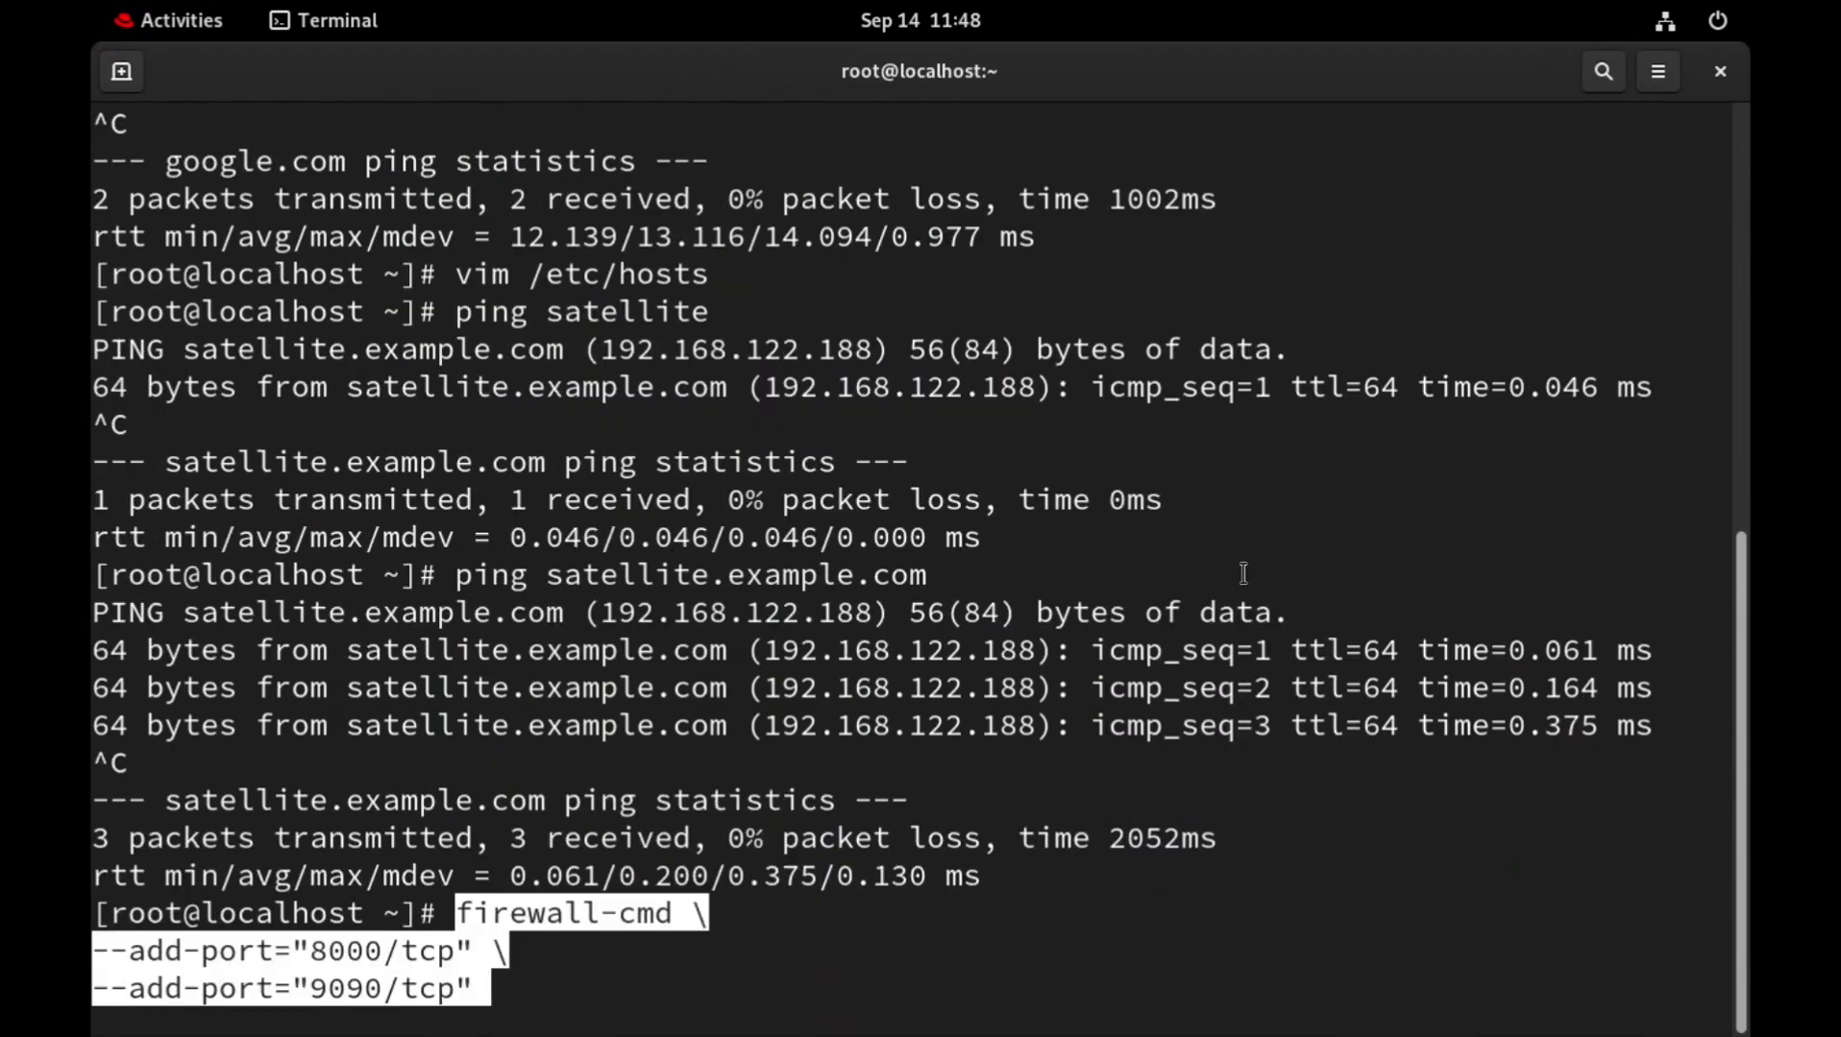
- Run the firewall-cmd rules opening ports 8000 and 9090 and review the service and permanent rules in the guide
key("Return")
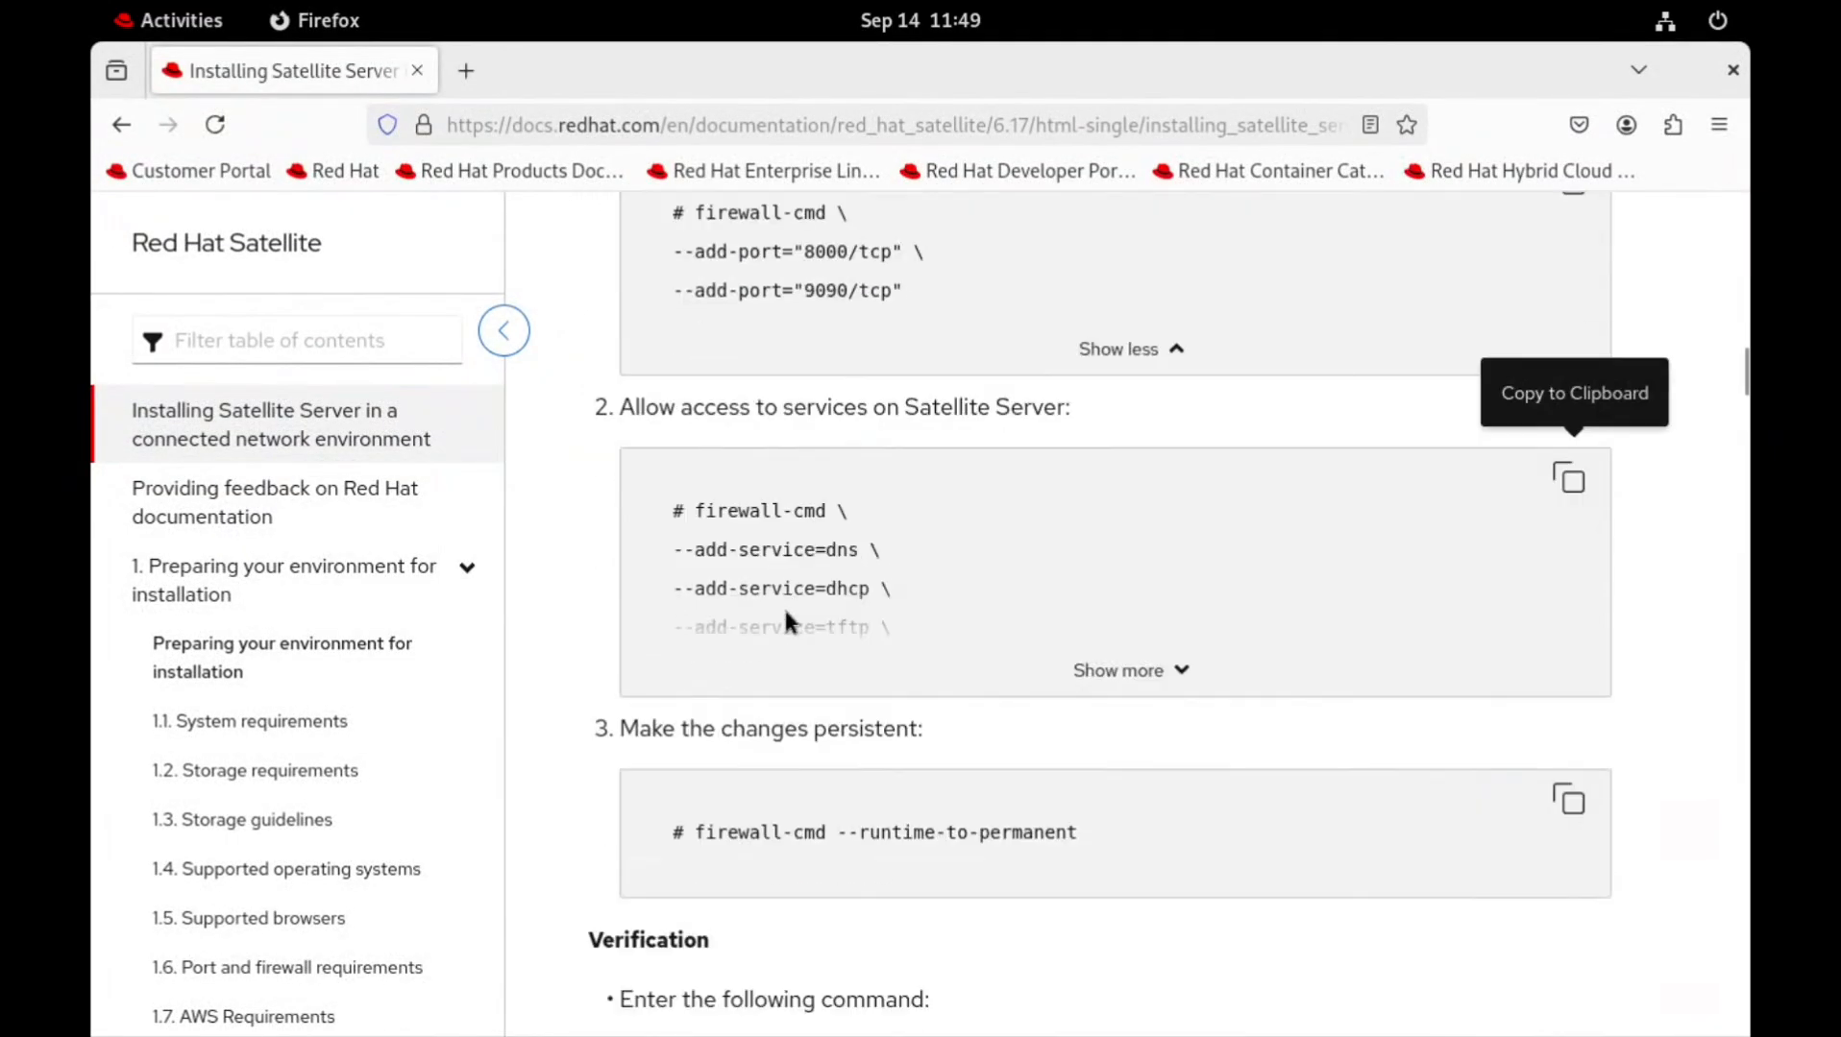
scroll("down", 3)
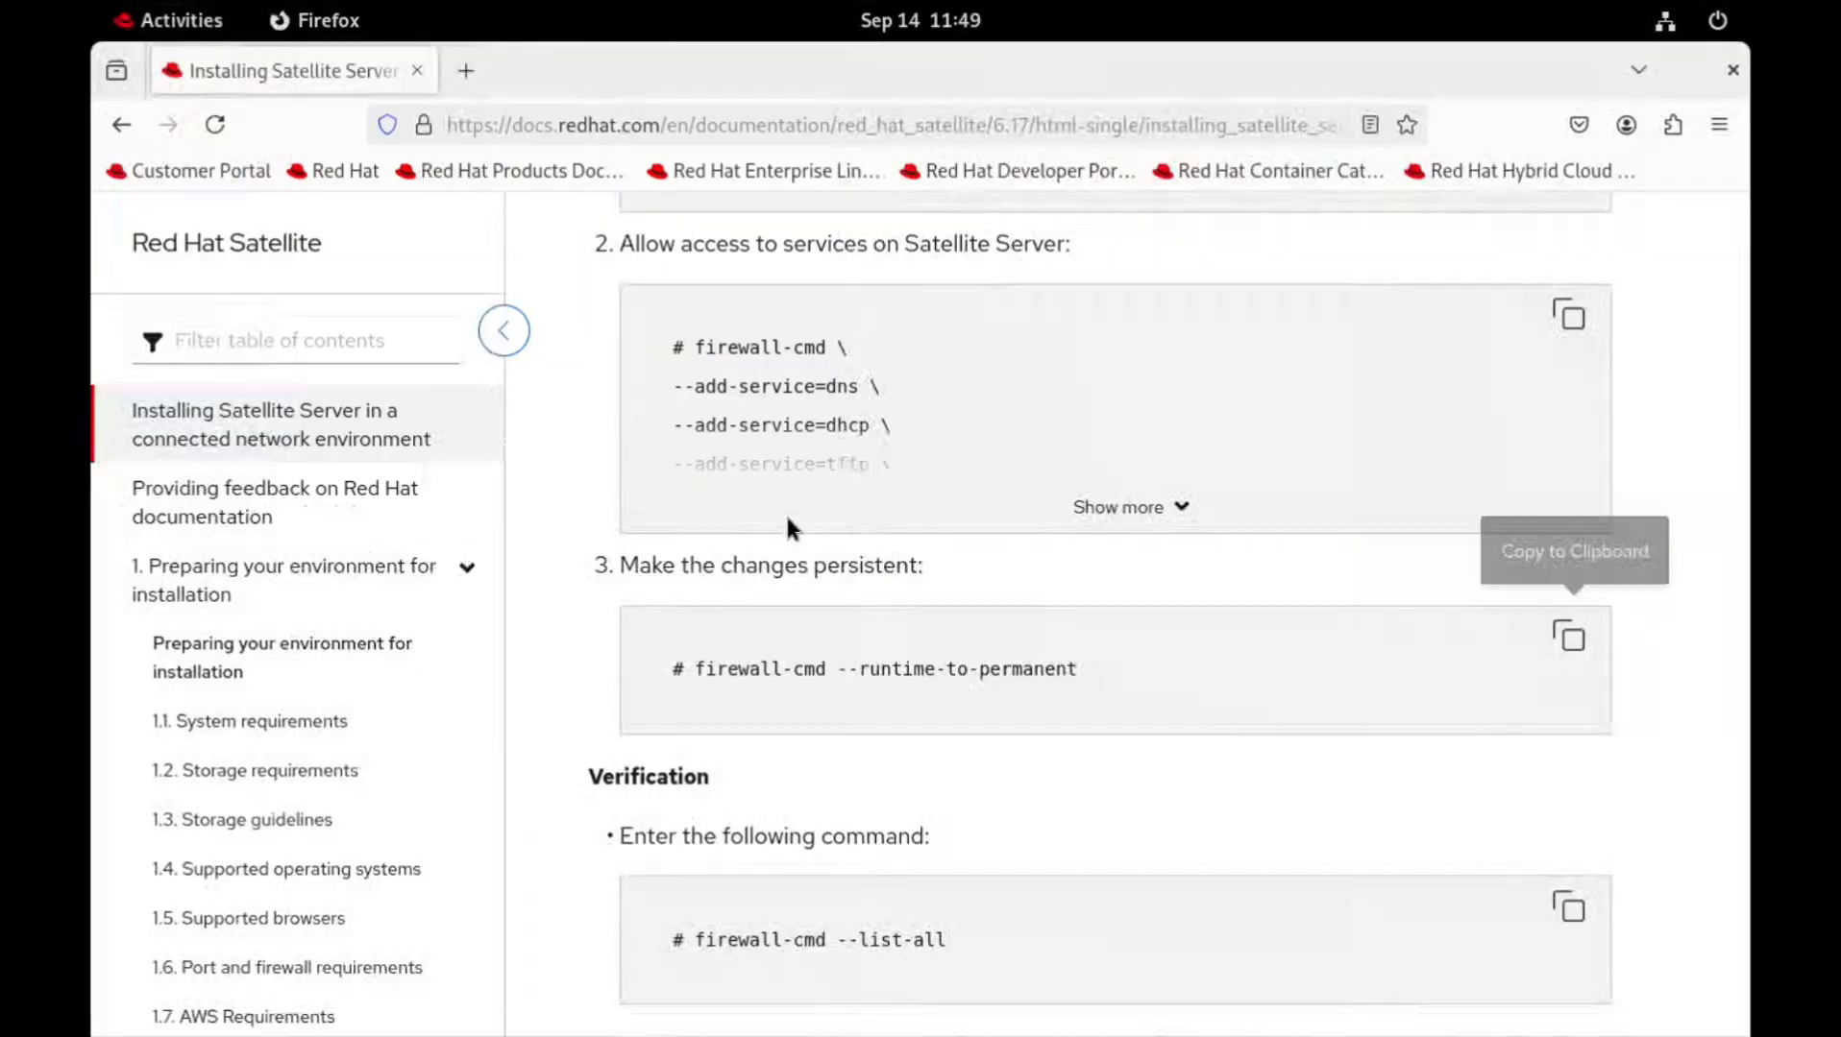
scroll("down", 3)
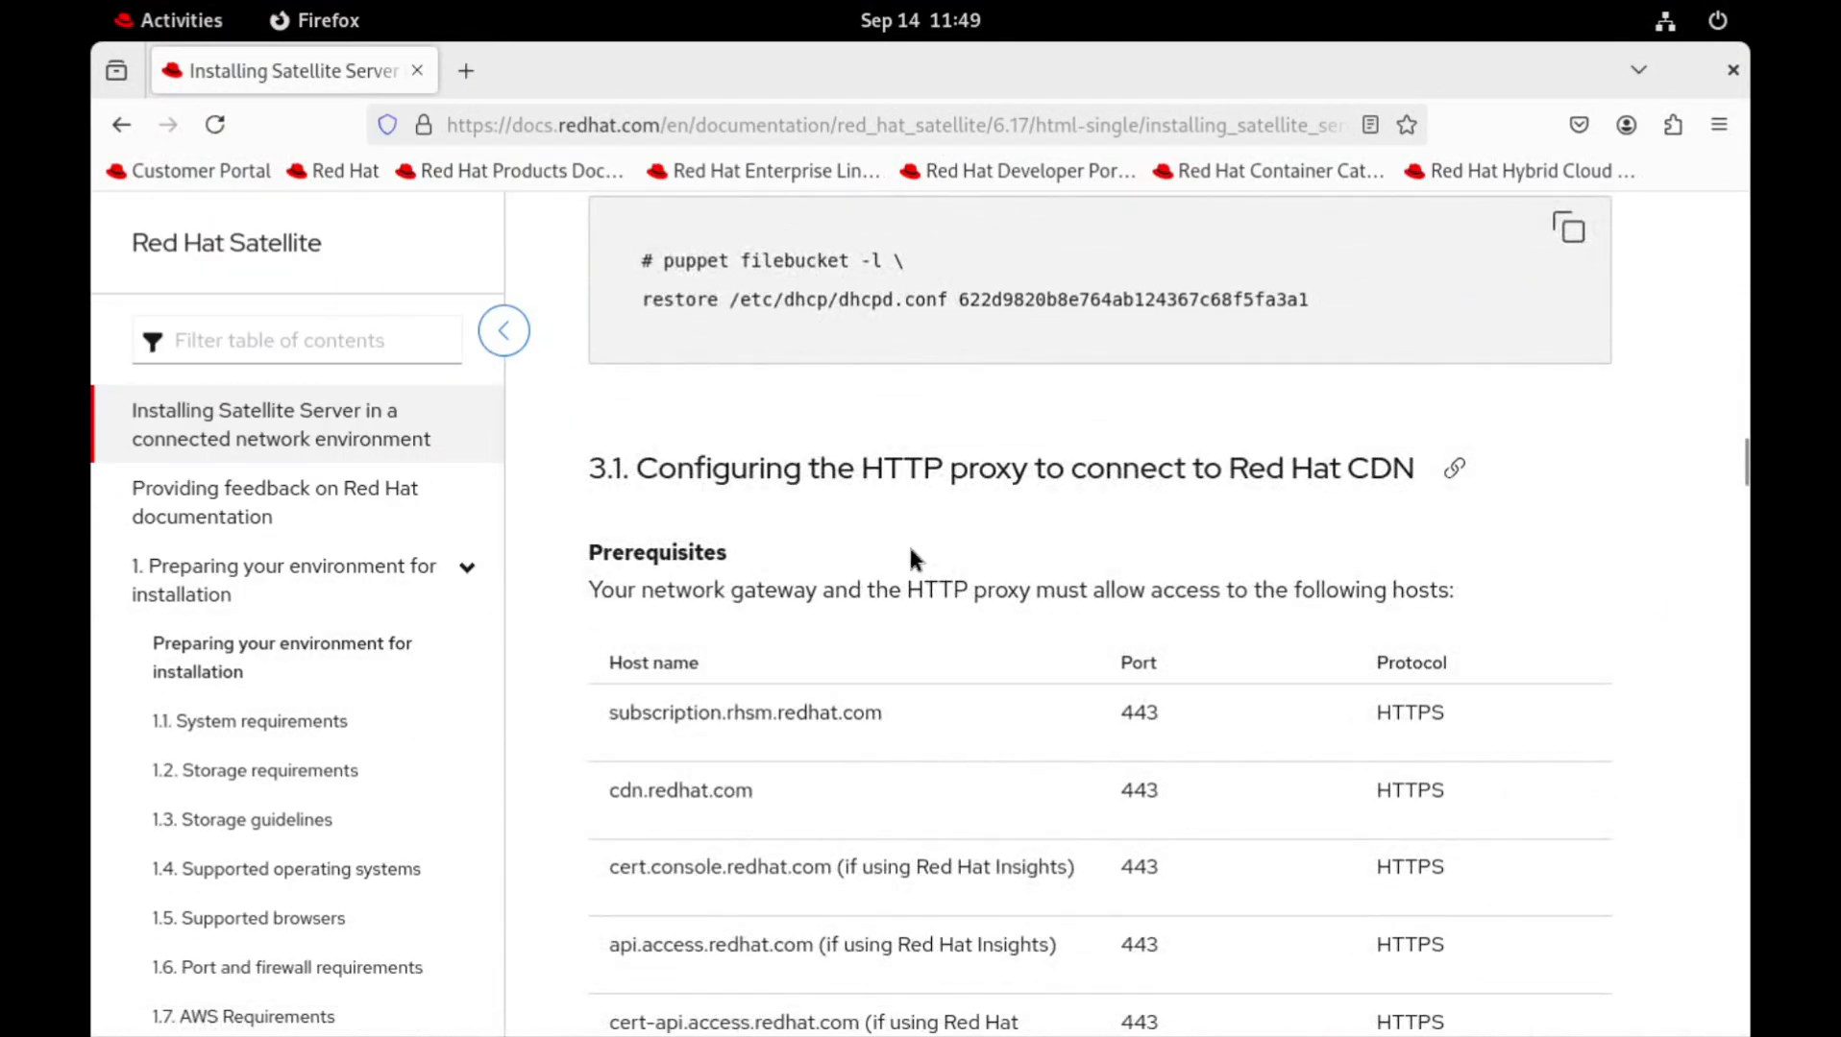
scroll("down", 3)
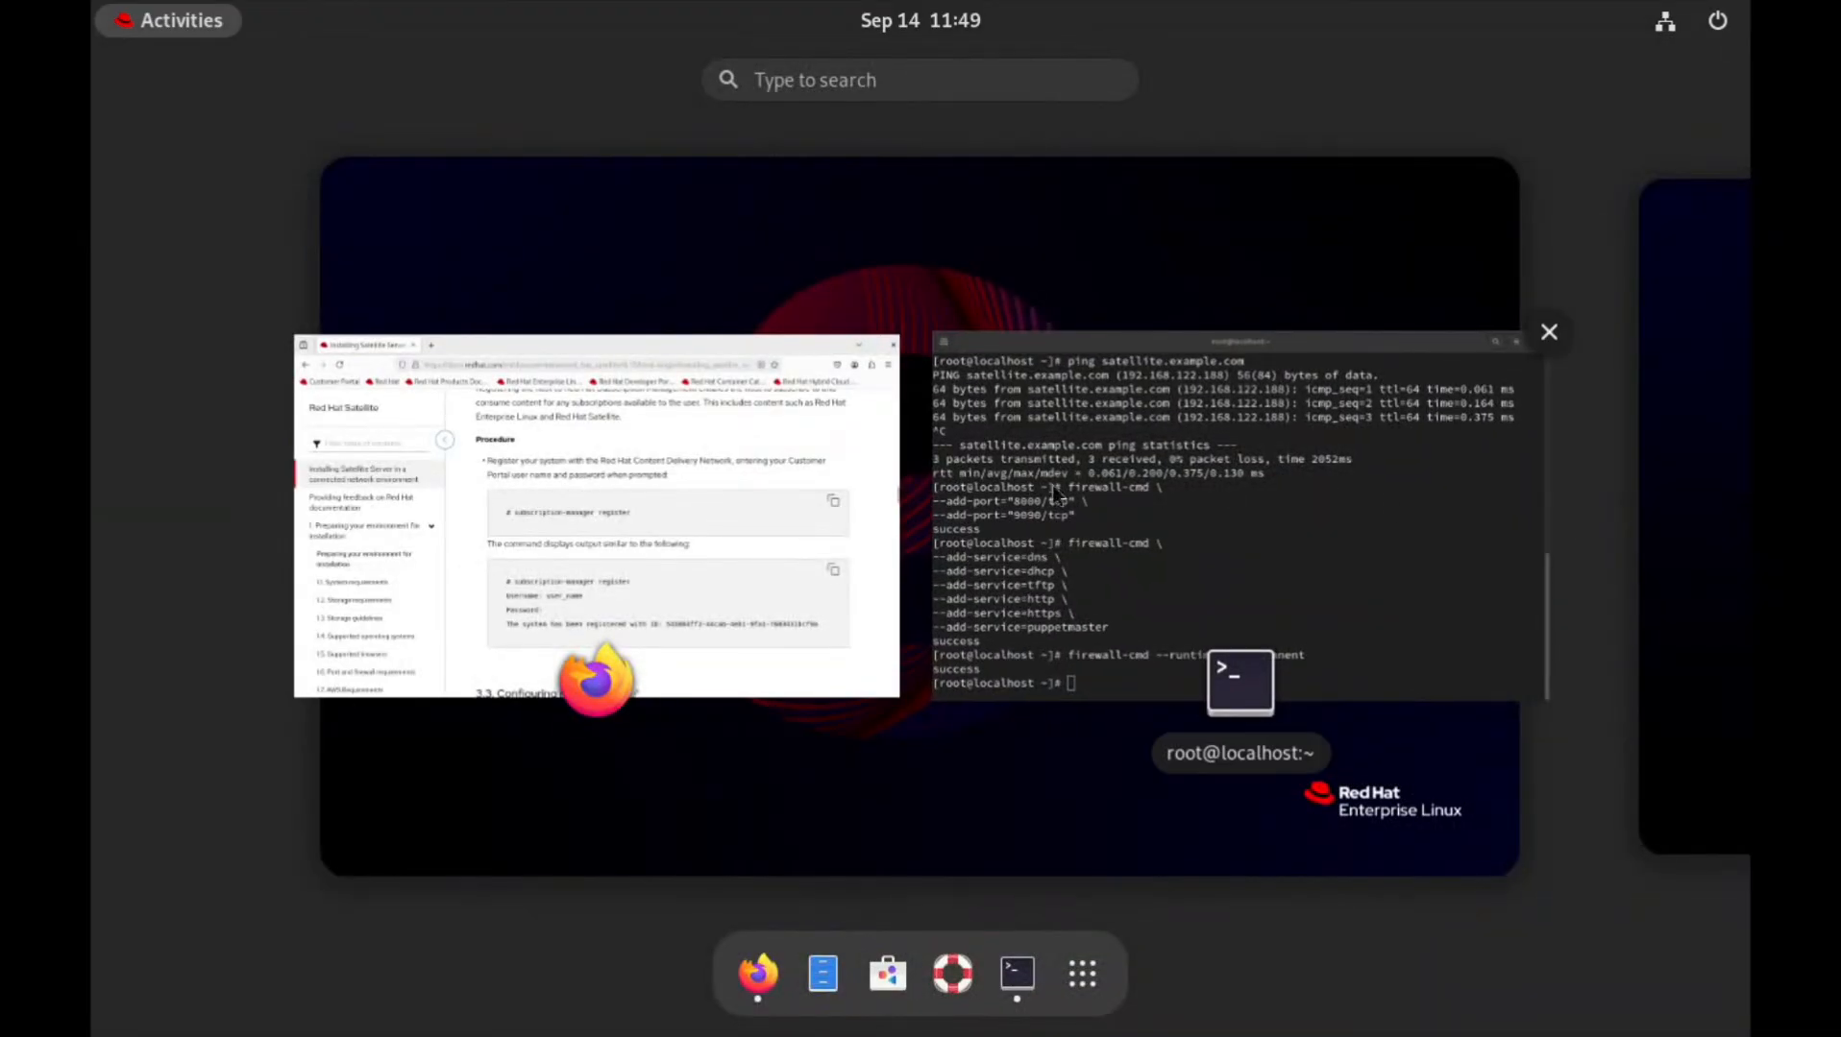
left_click(1239, 680)
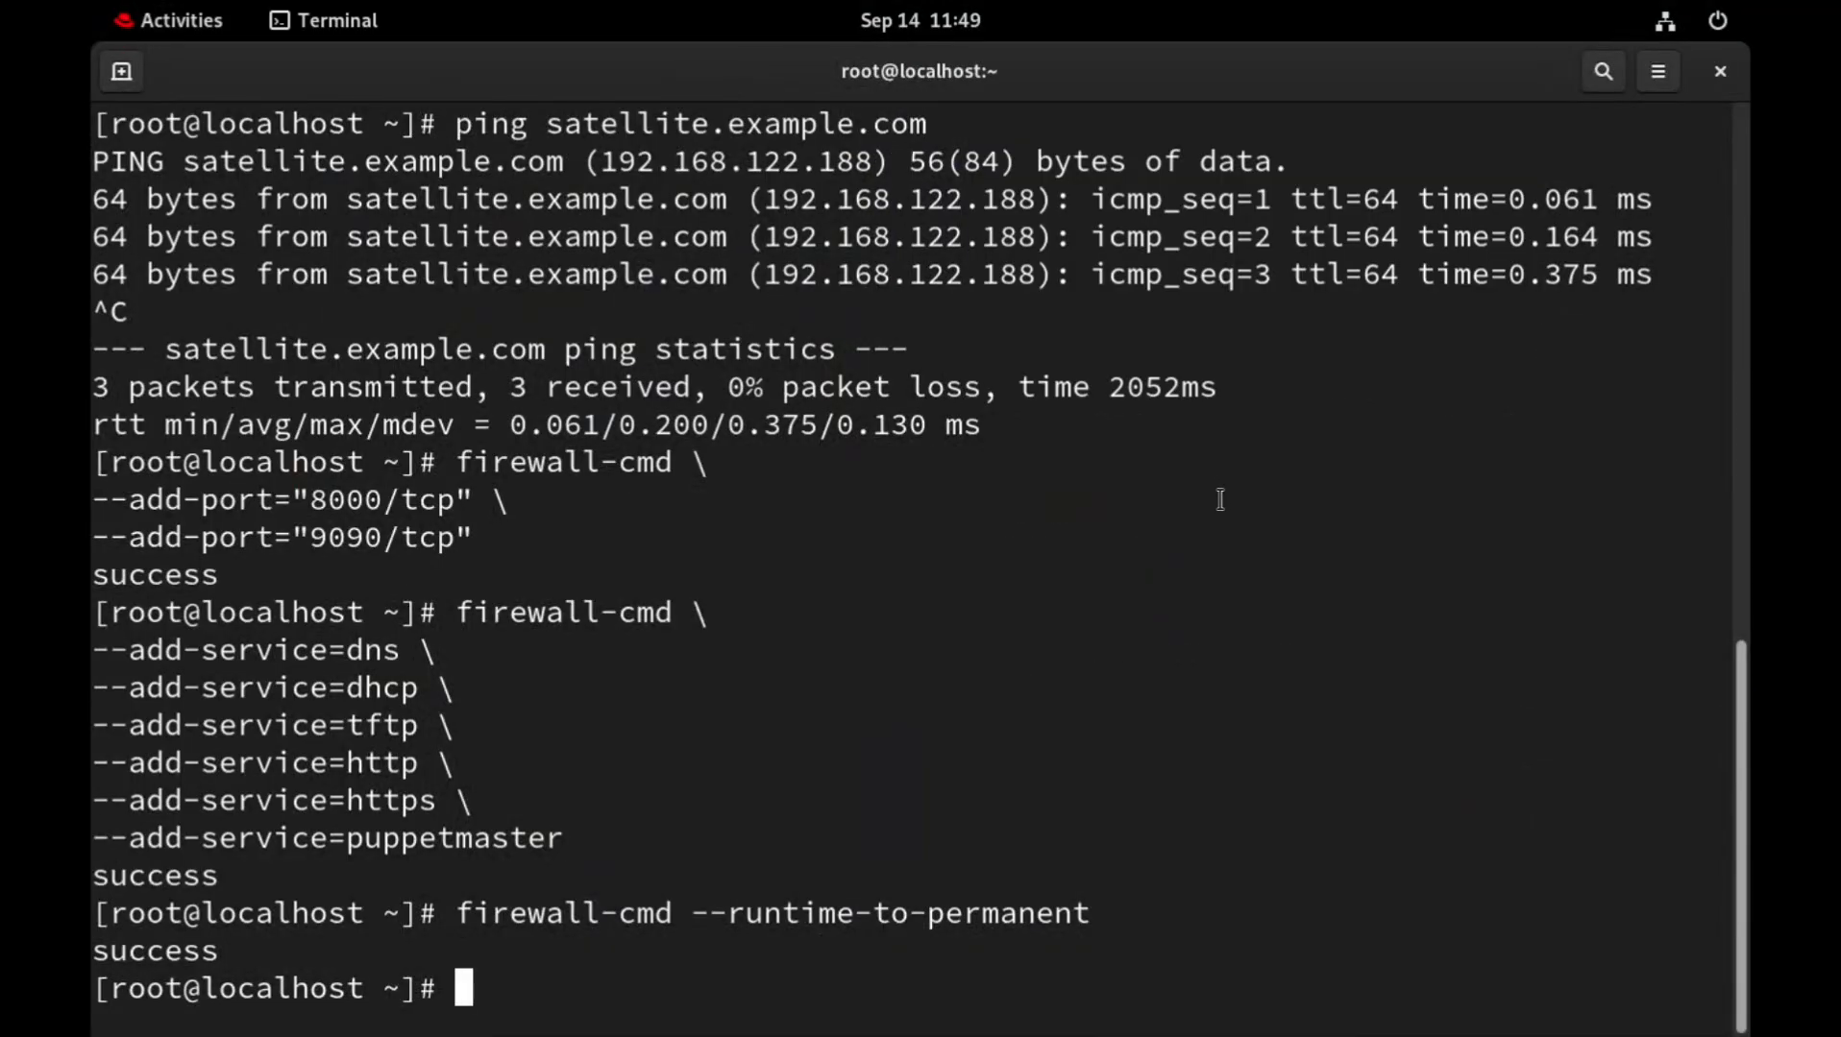
type("subscription-manager register")
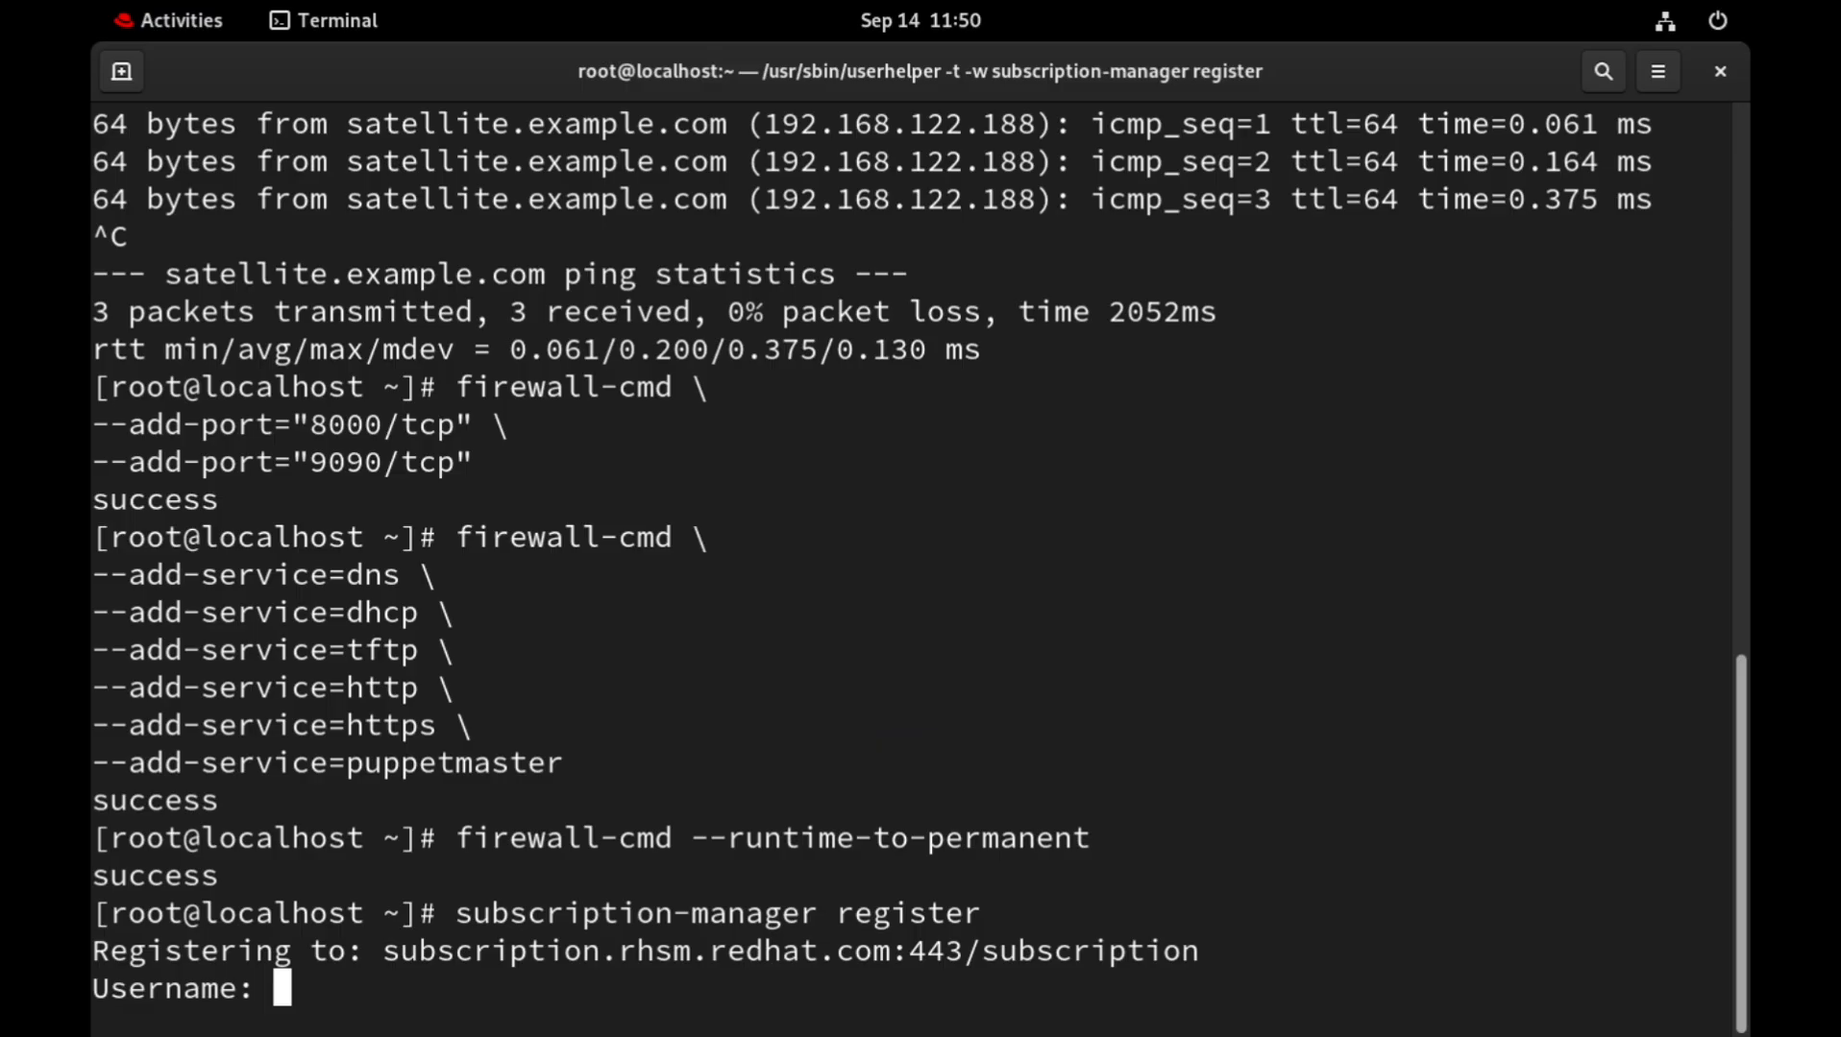
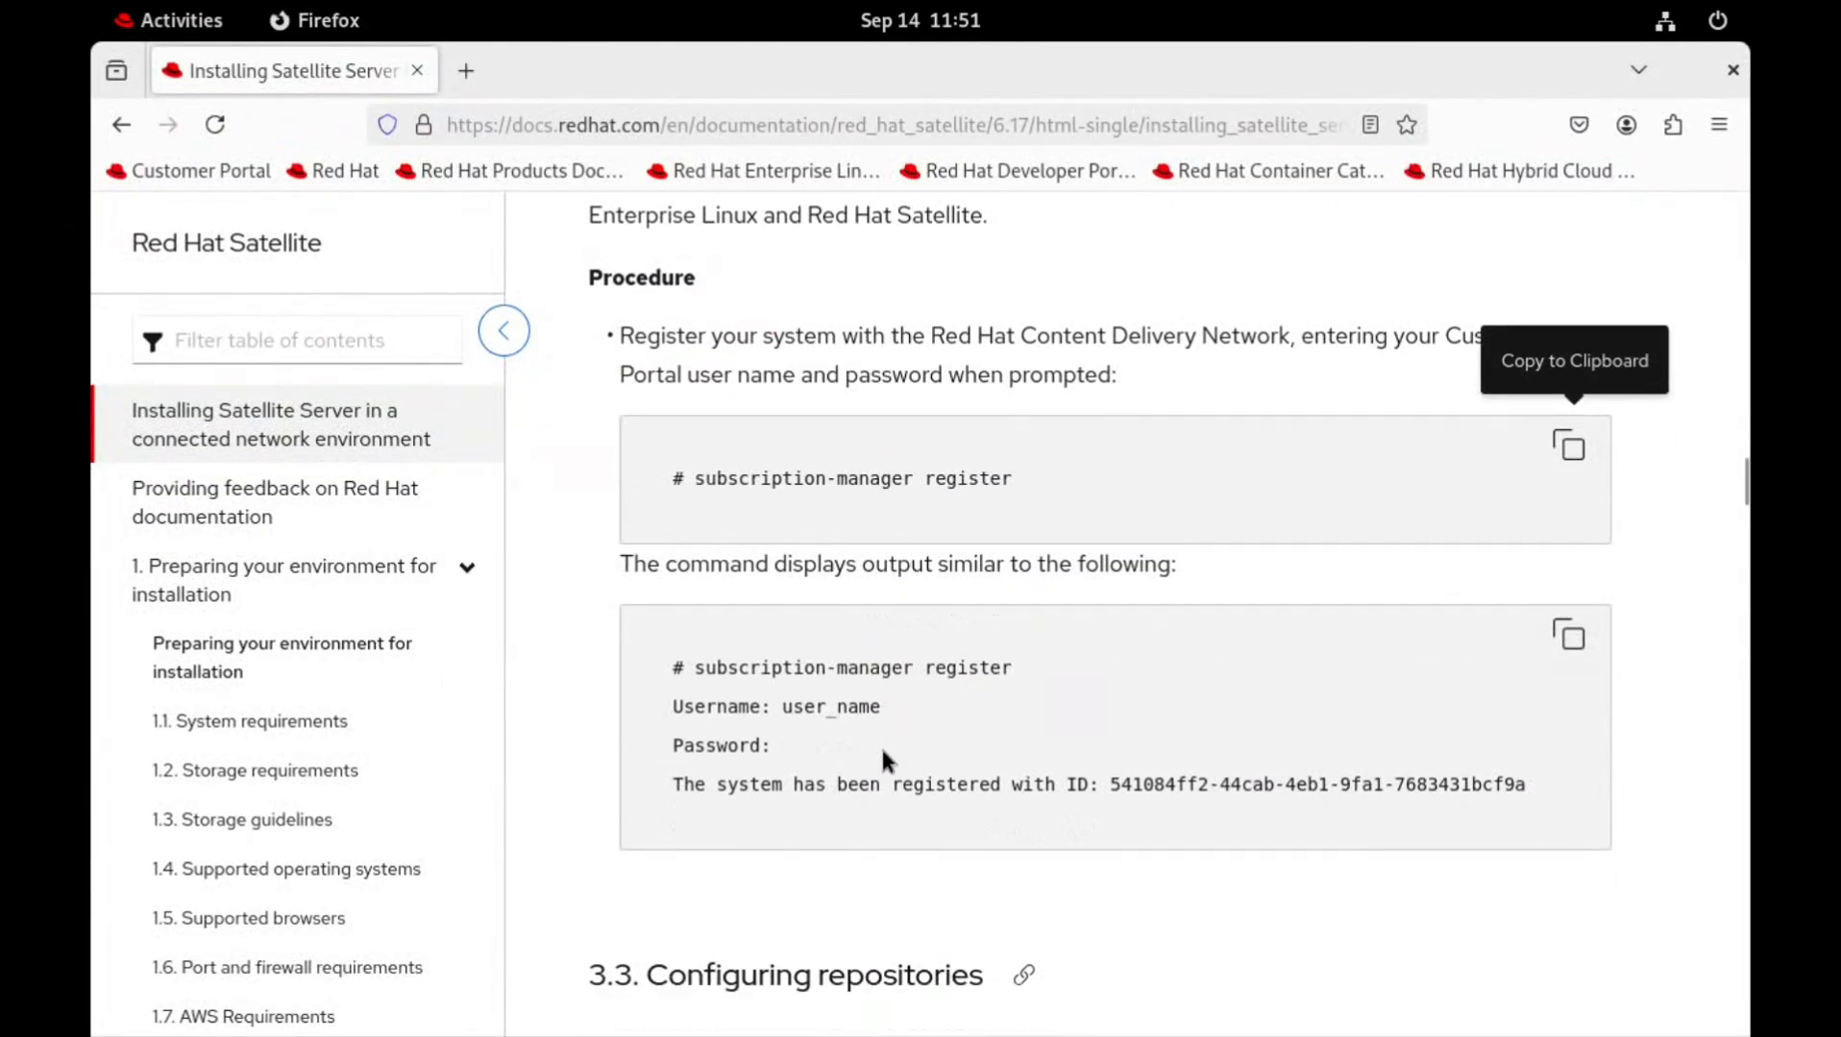
scroll("down", 3)
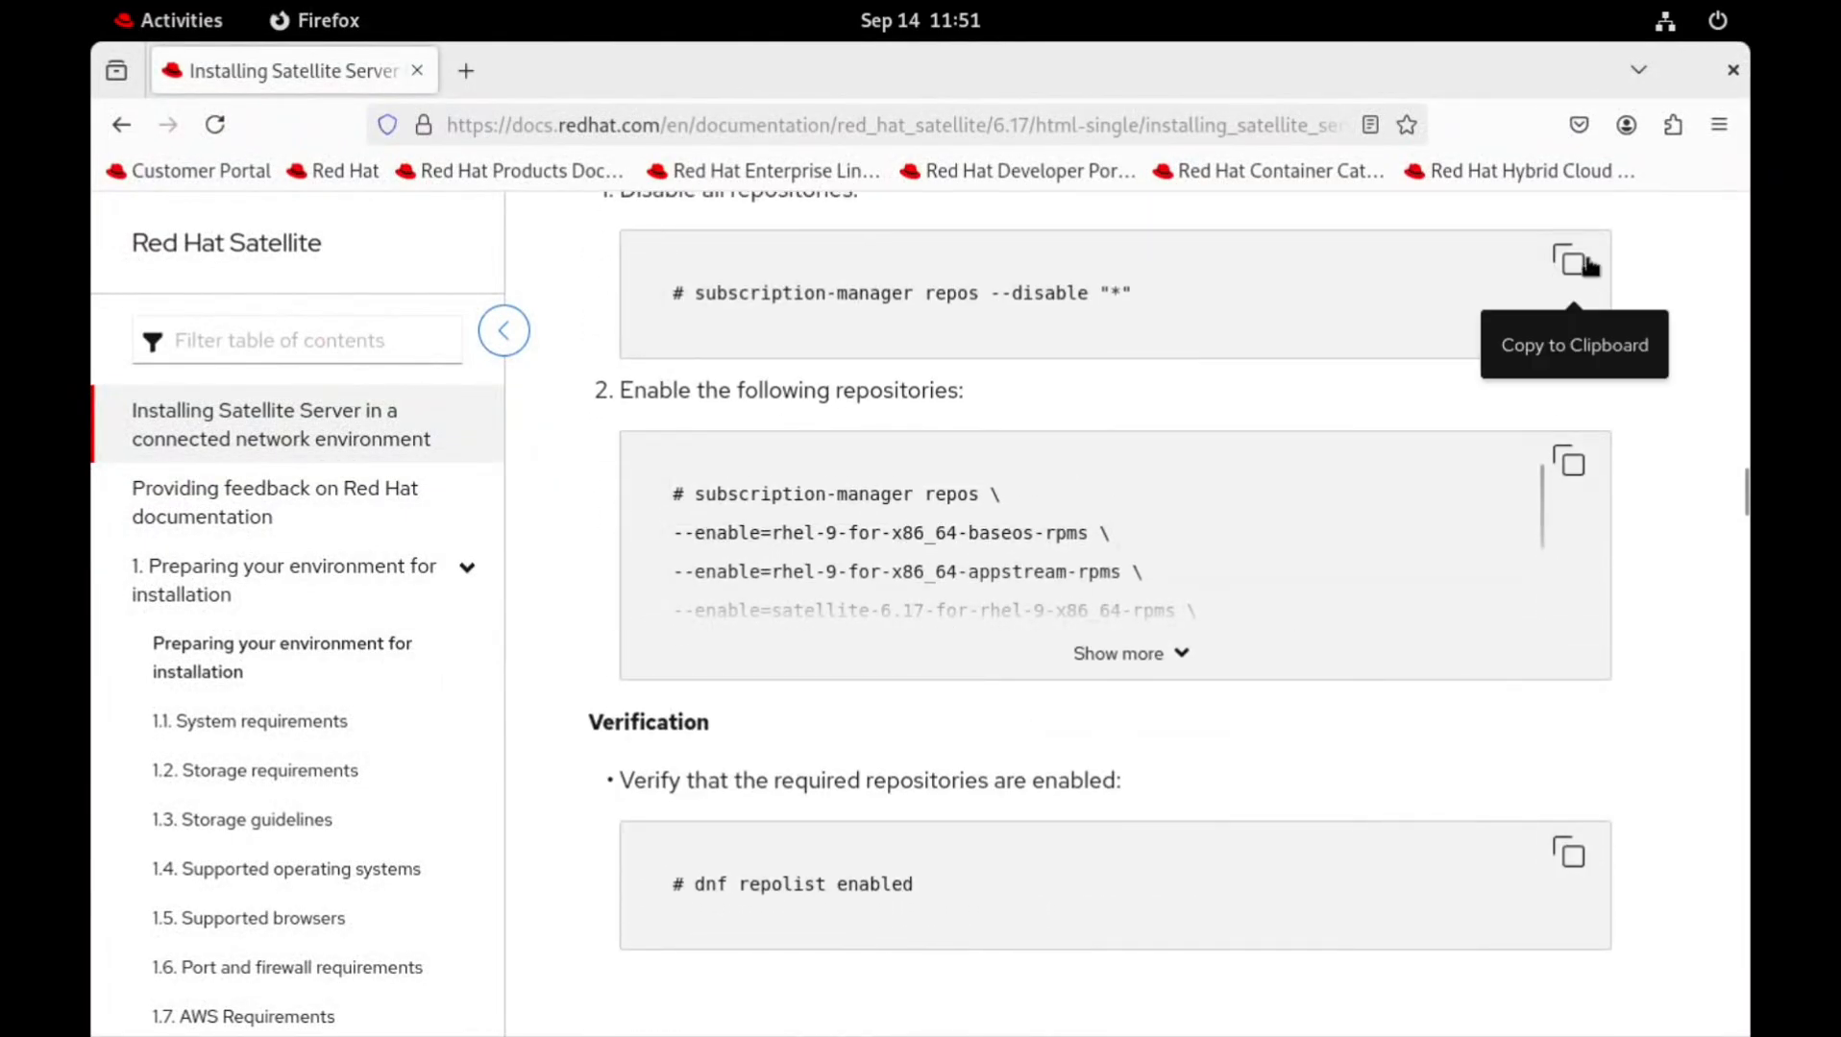
left_click(167, 19)
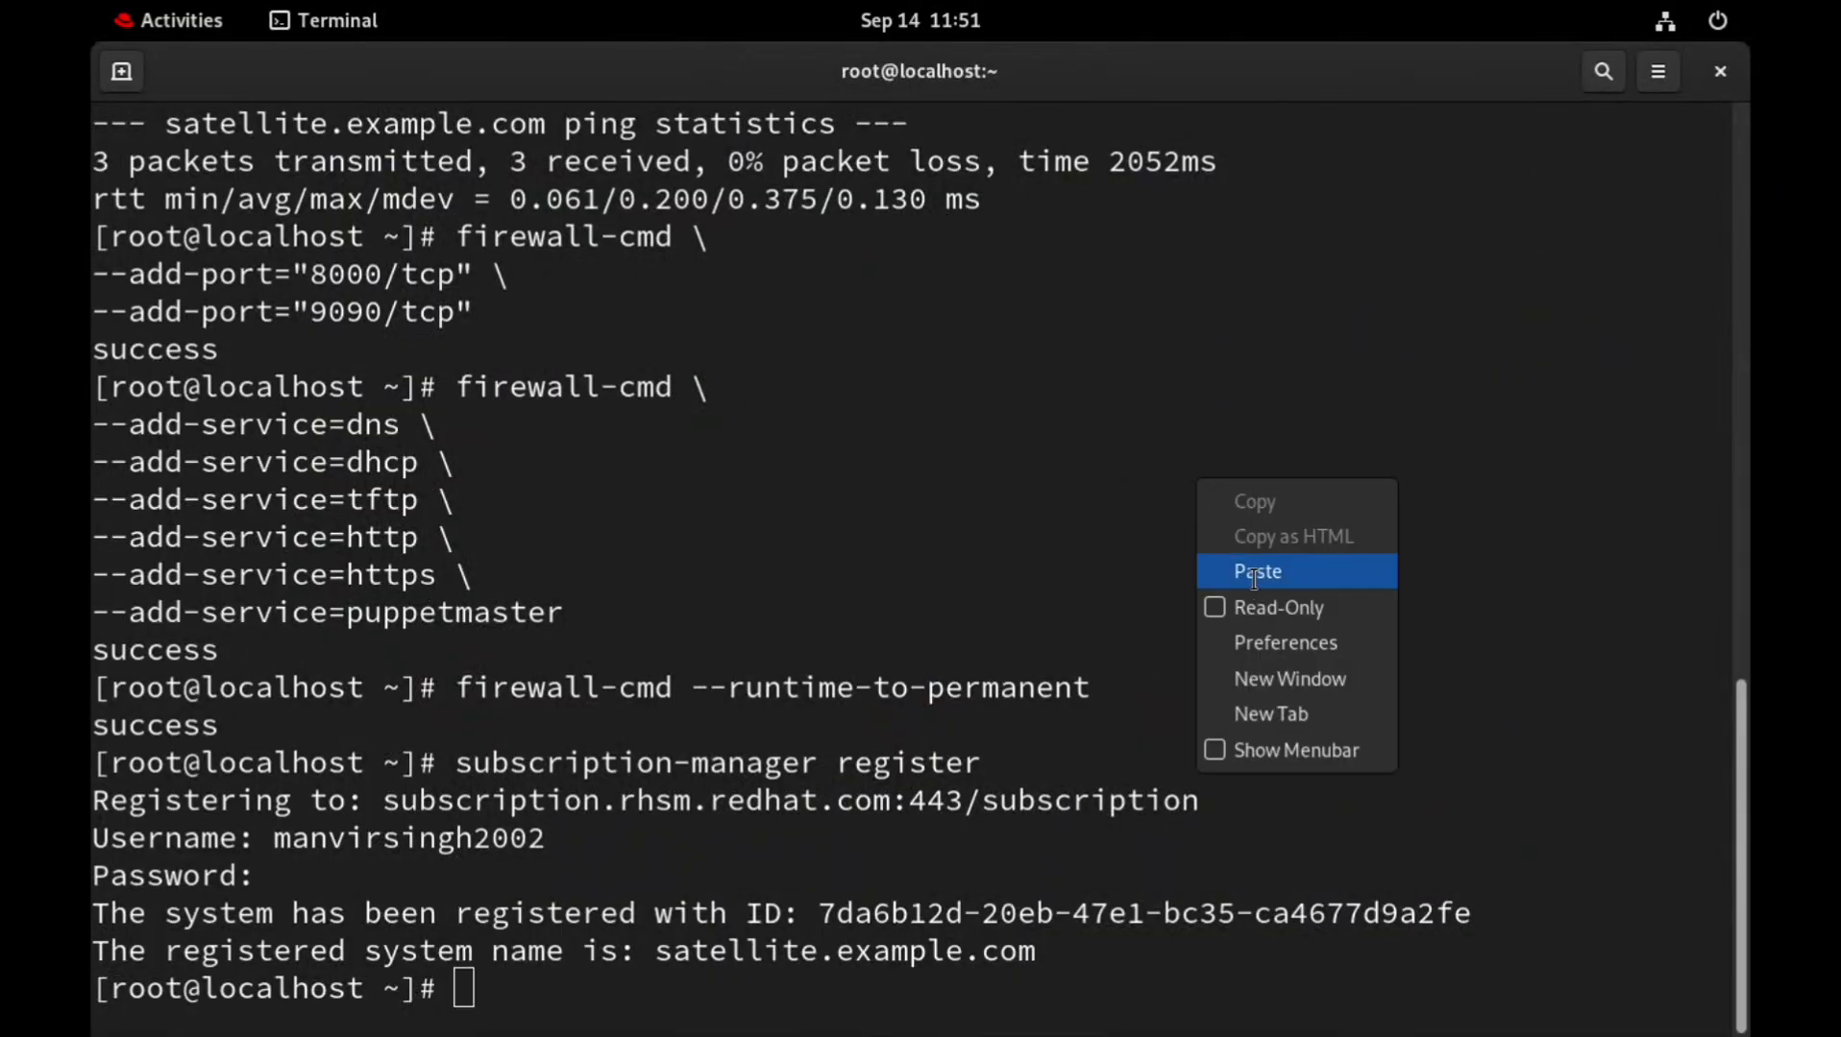
- Run subscription-manager repos --disable "*" to disable every repository
left_click(1257, 571)
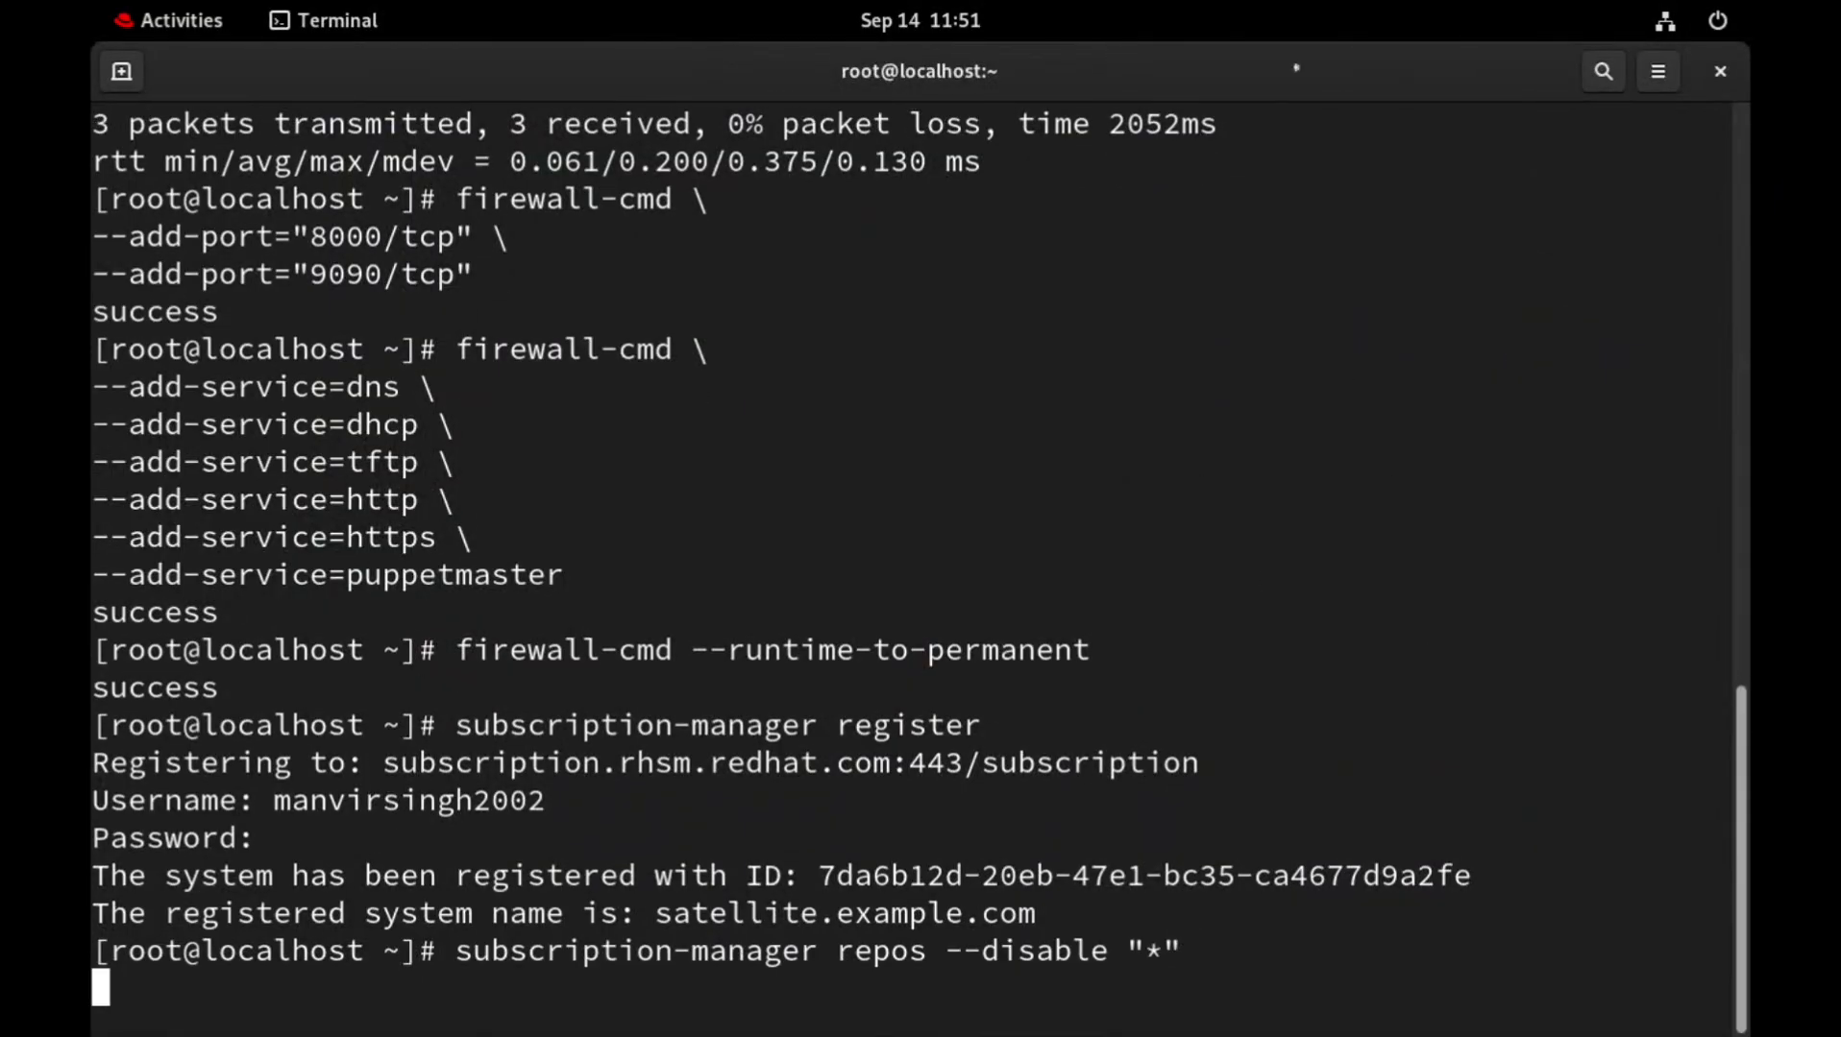
key("Return")
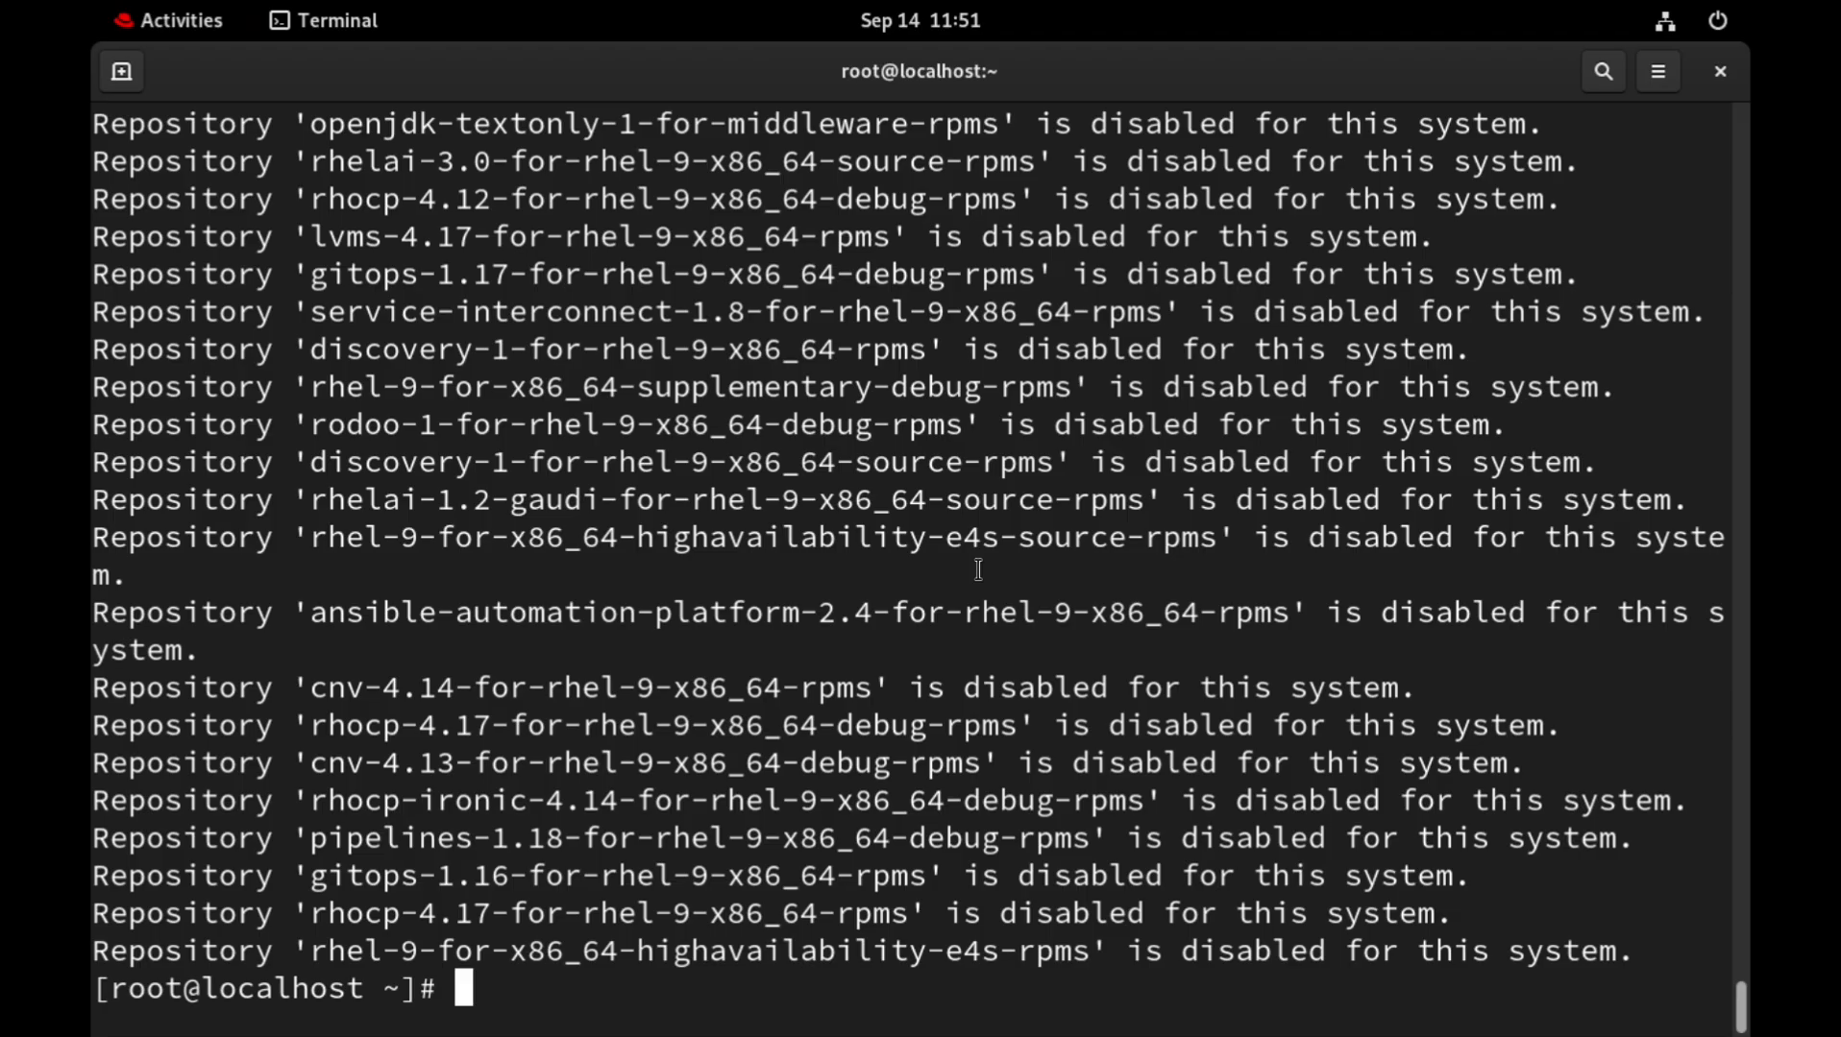
left_click(167, 19)
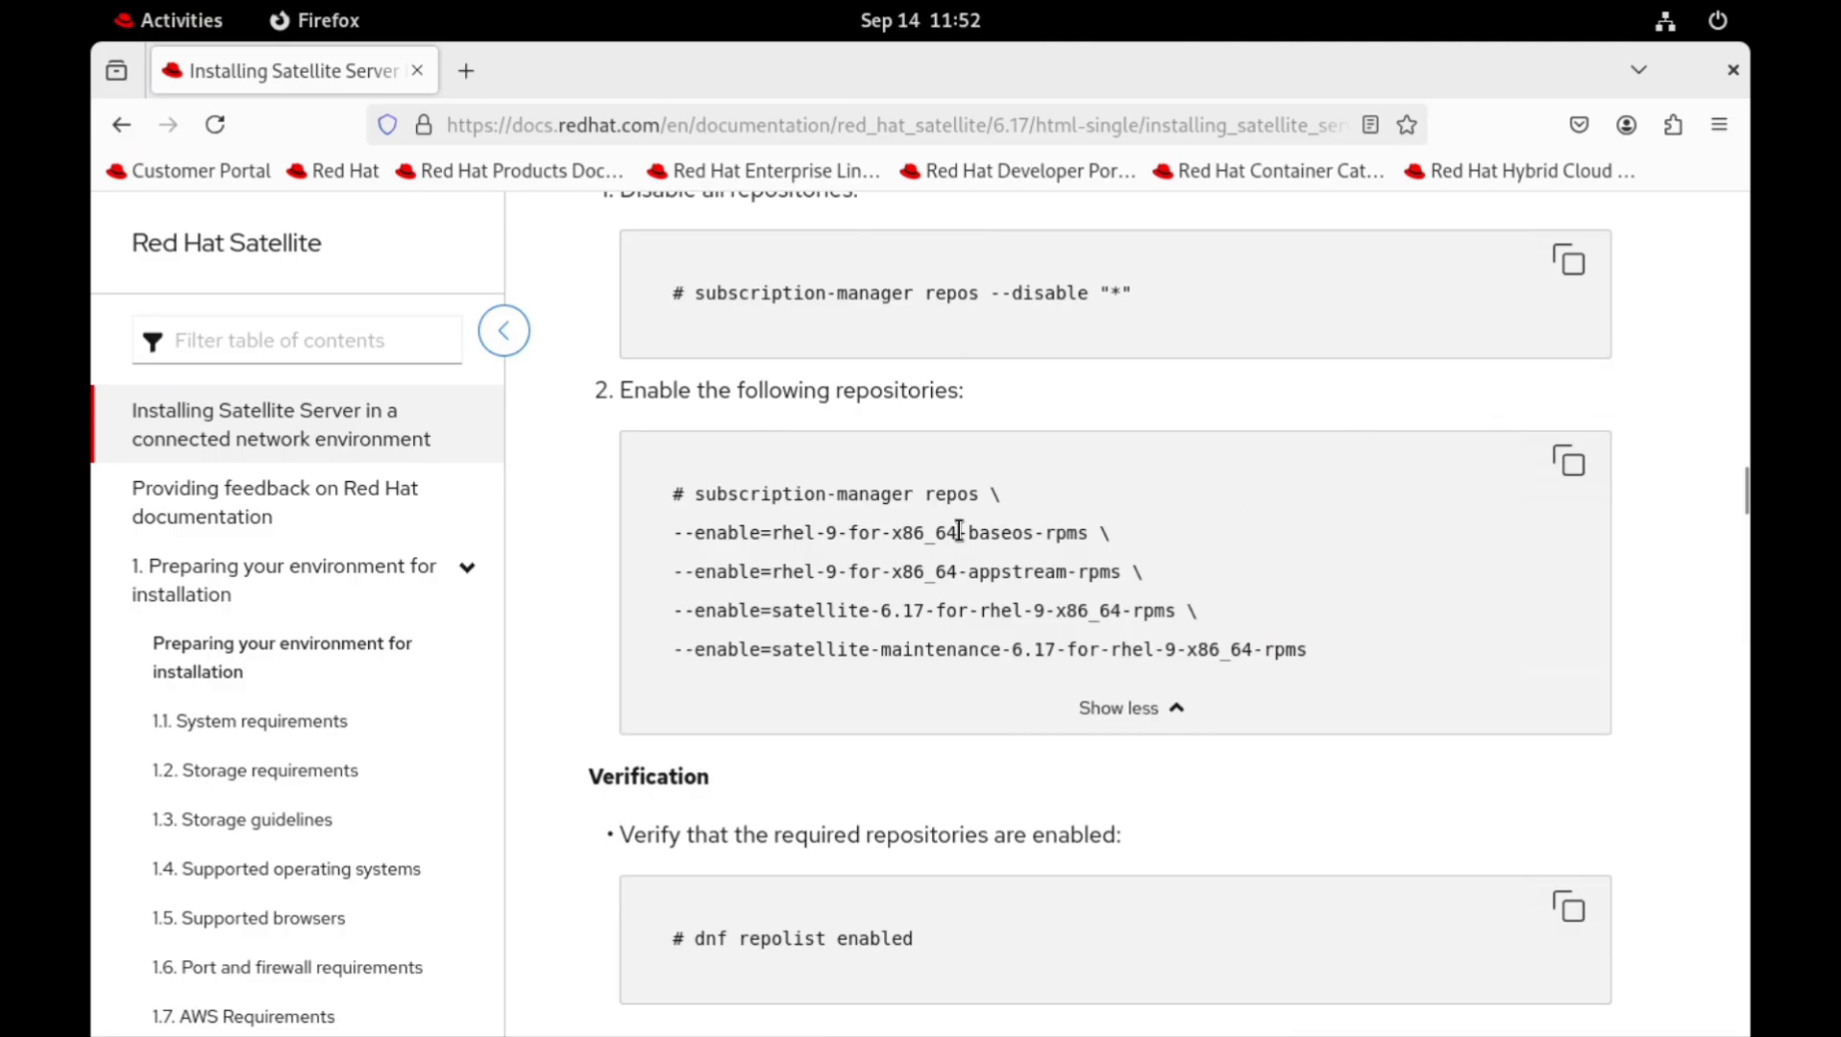
double_click(1018, 570)
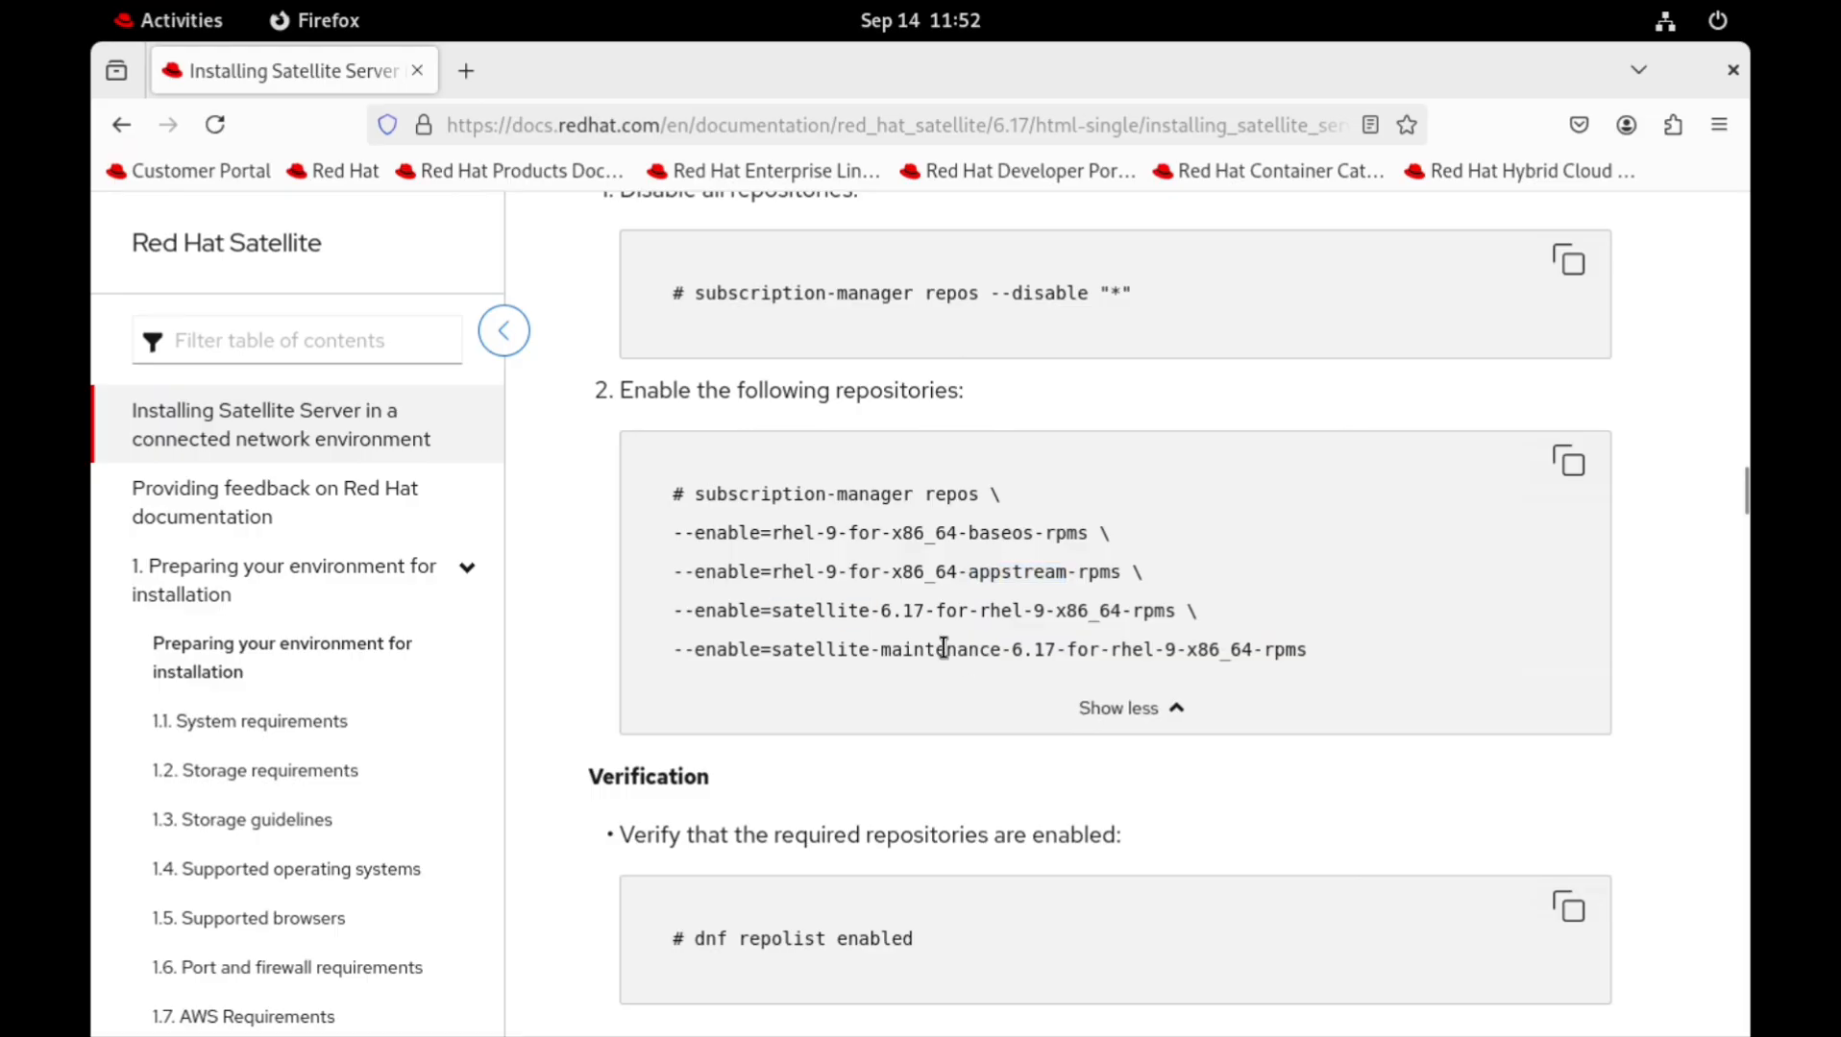
mouse_move(1328, 555)
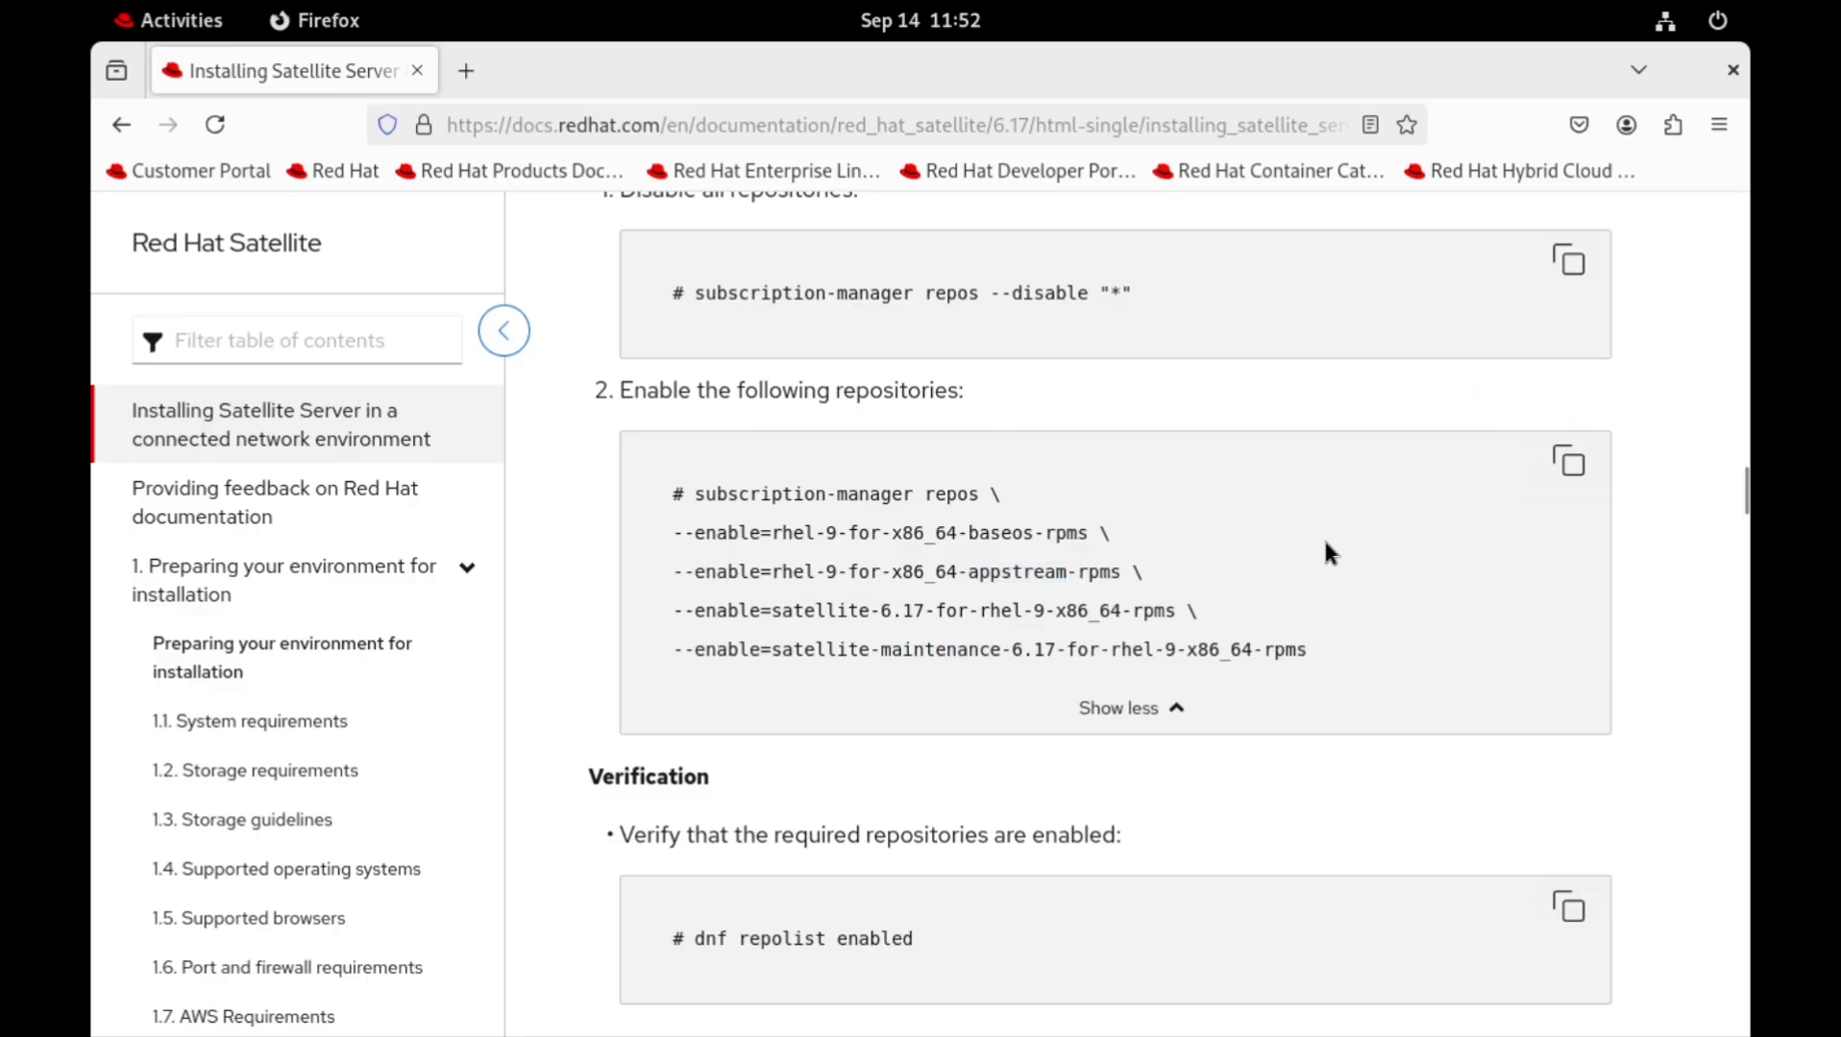
left_click(167, 19)
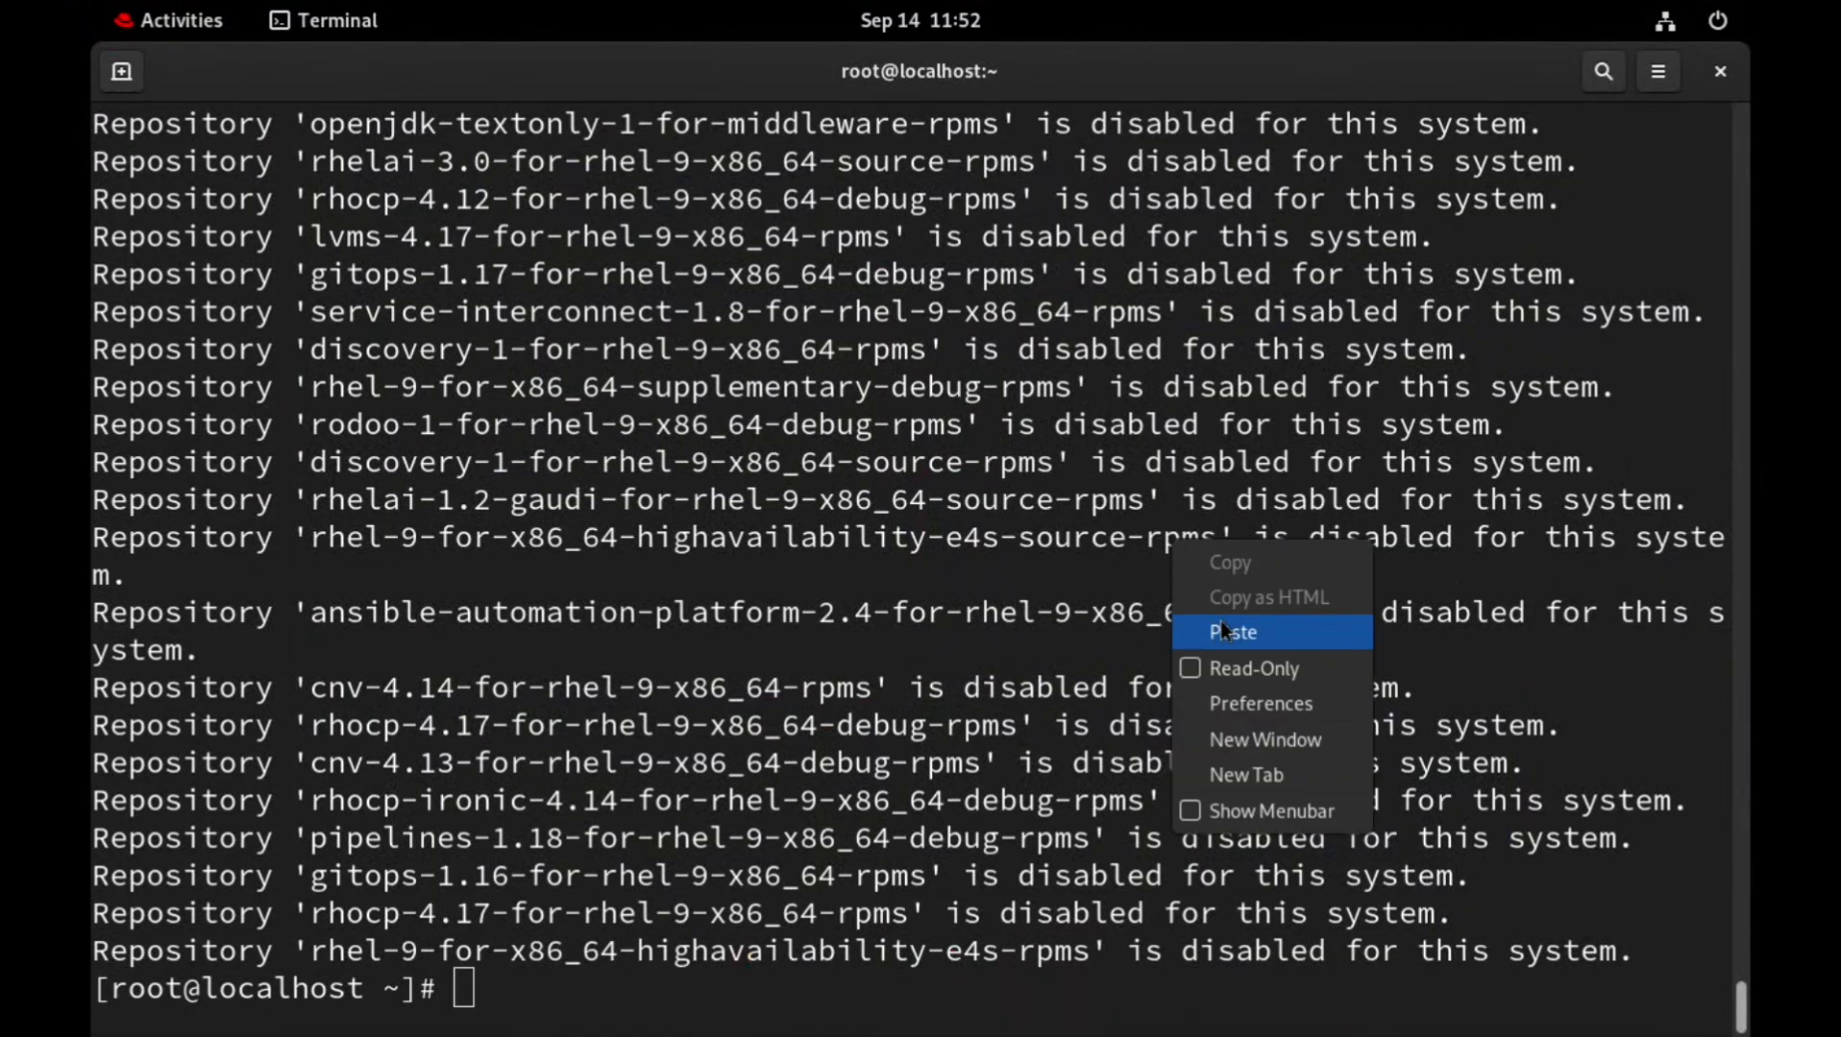
- Enable the BaseOS, AppStream, Satellite 6.17 and Maintenance repositories and verify with dnf repolist
left_click(1233, 632)
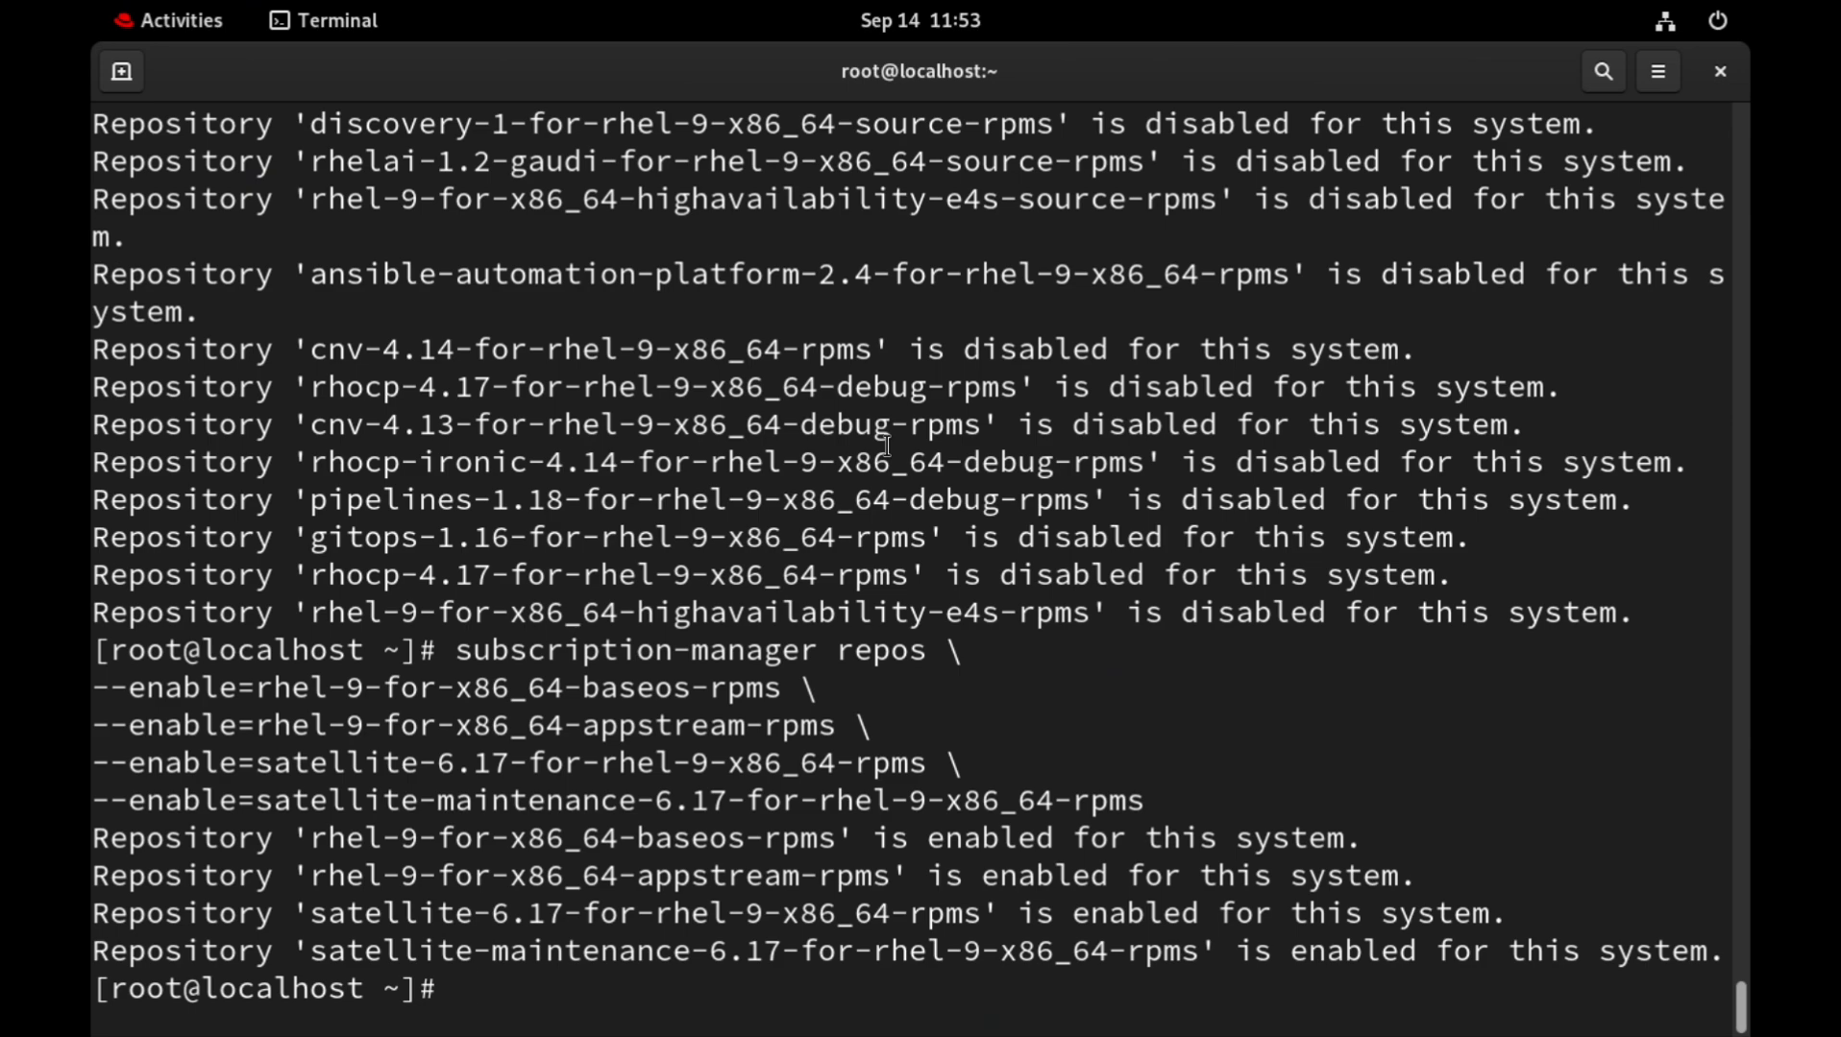
type("dnf repolist")
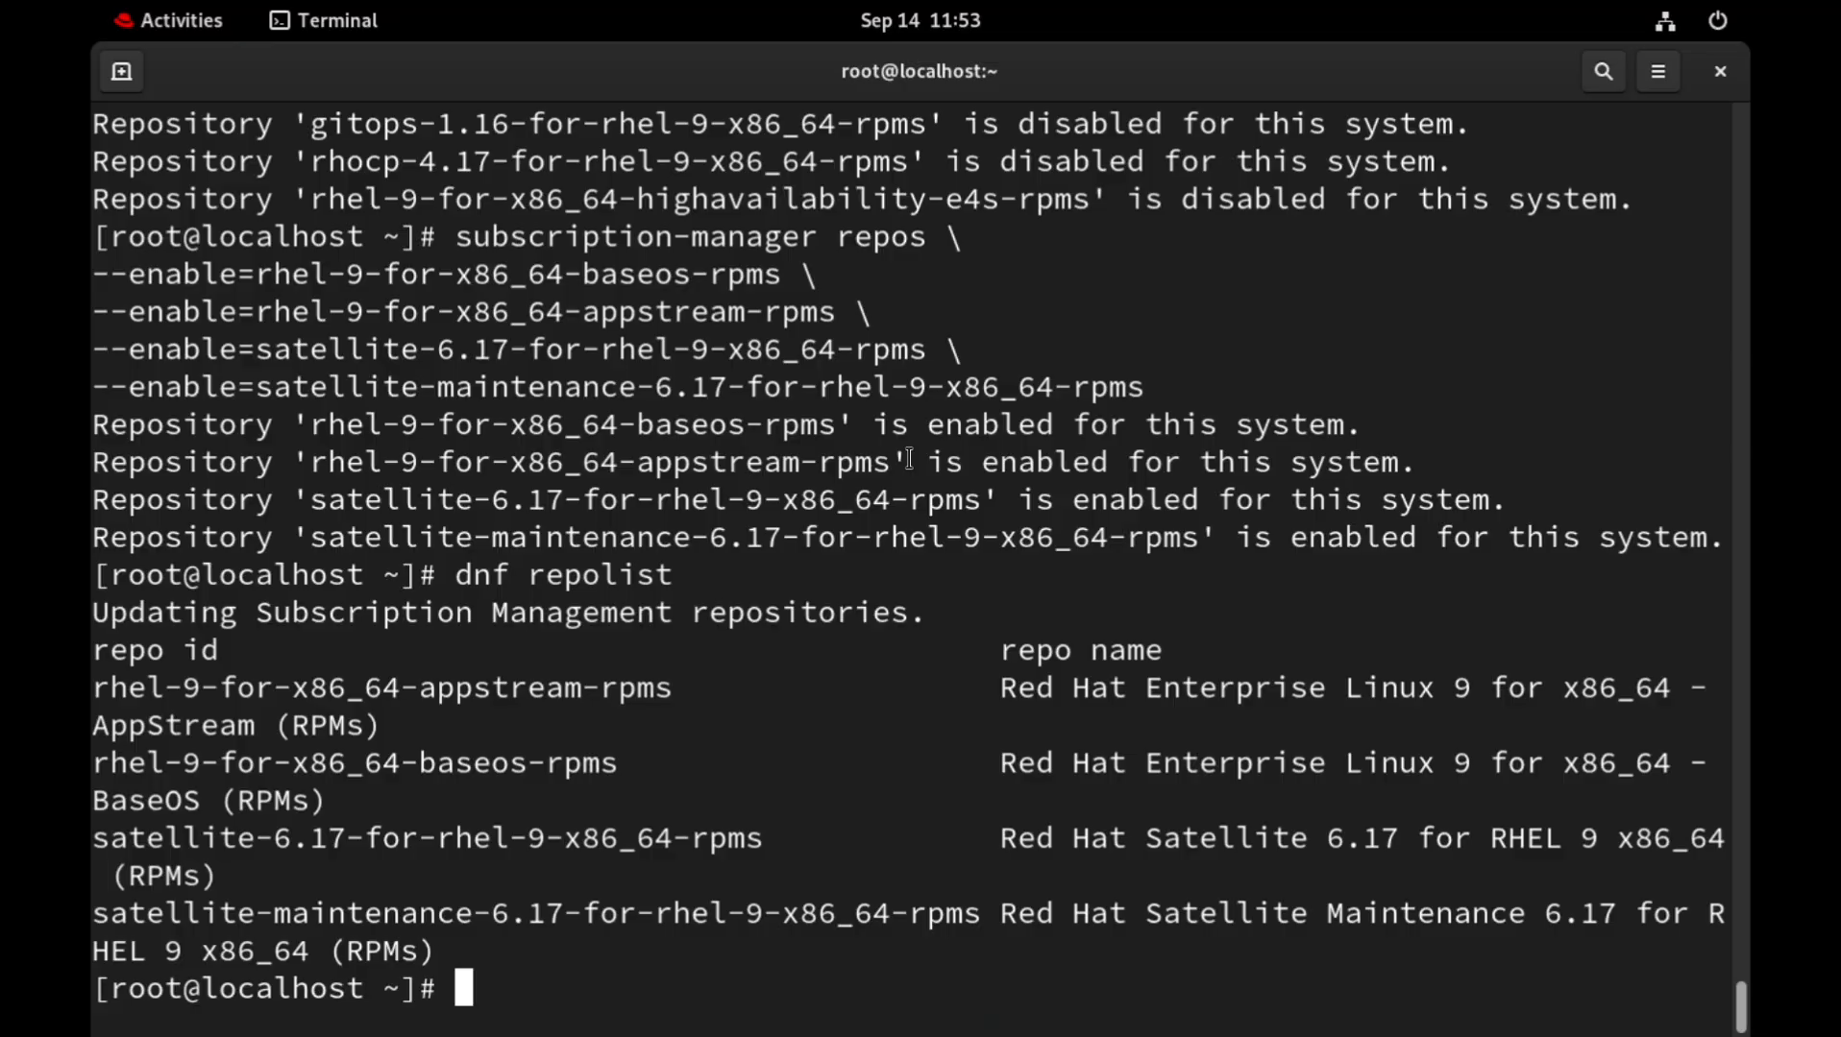
mouse_move(928, 461)
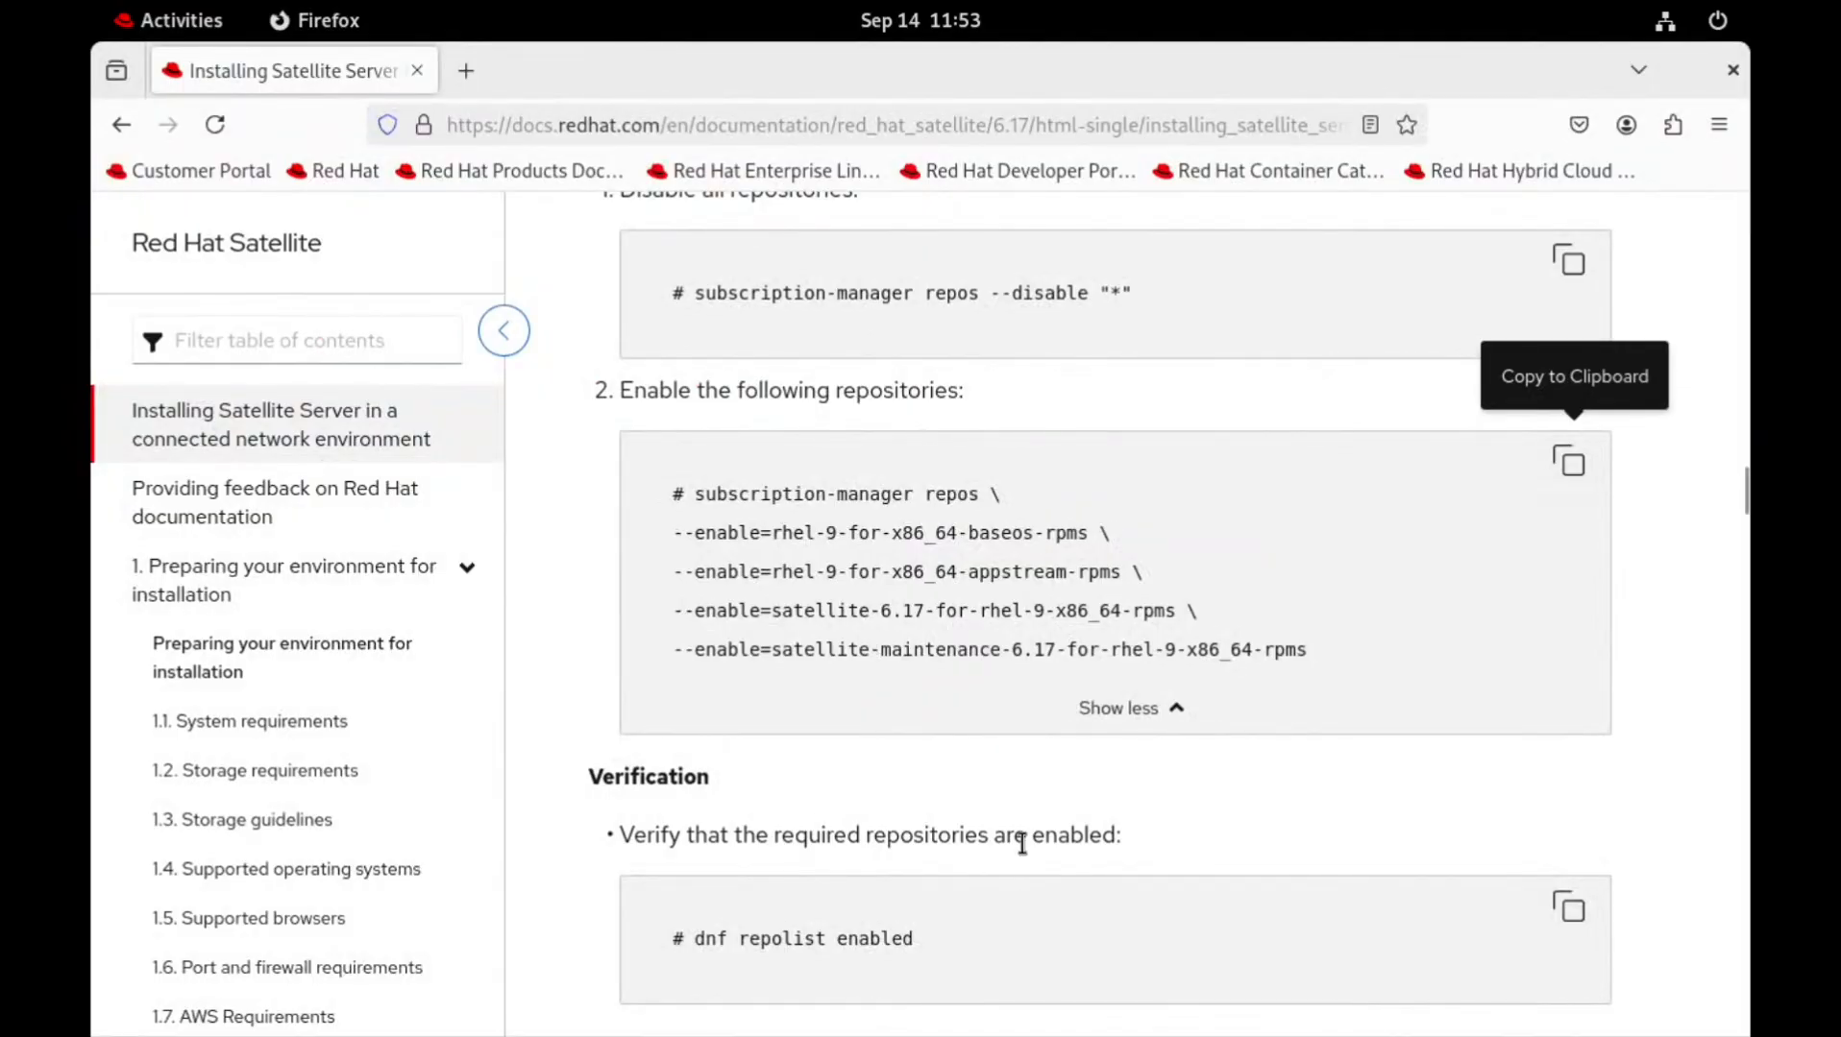
- Reach the Installing Satellite Server packages procedure and copy the dnf upgrade command
scroll("down", 3)
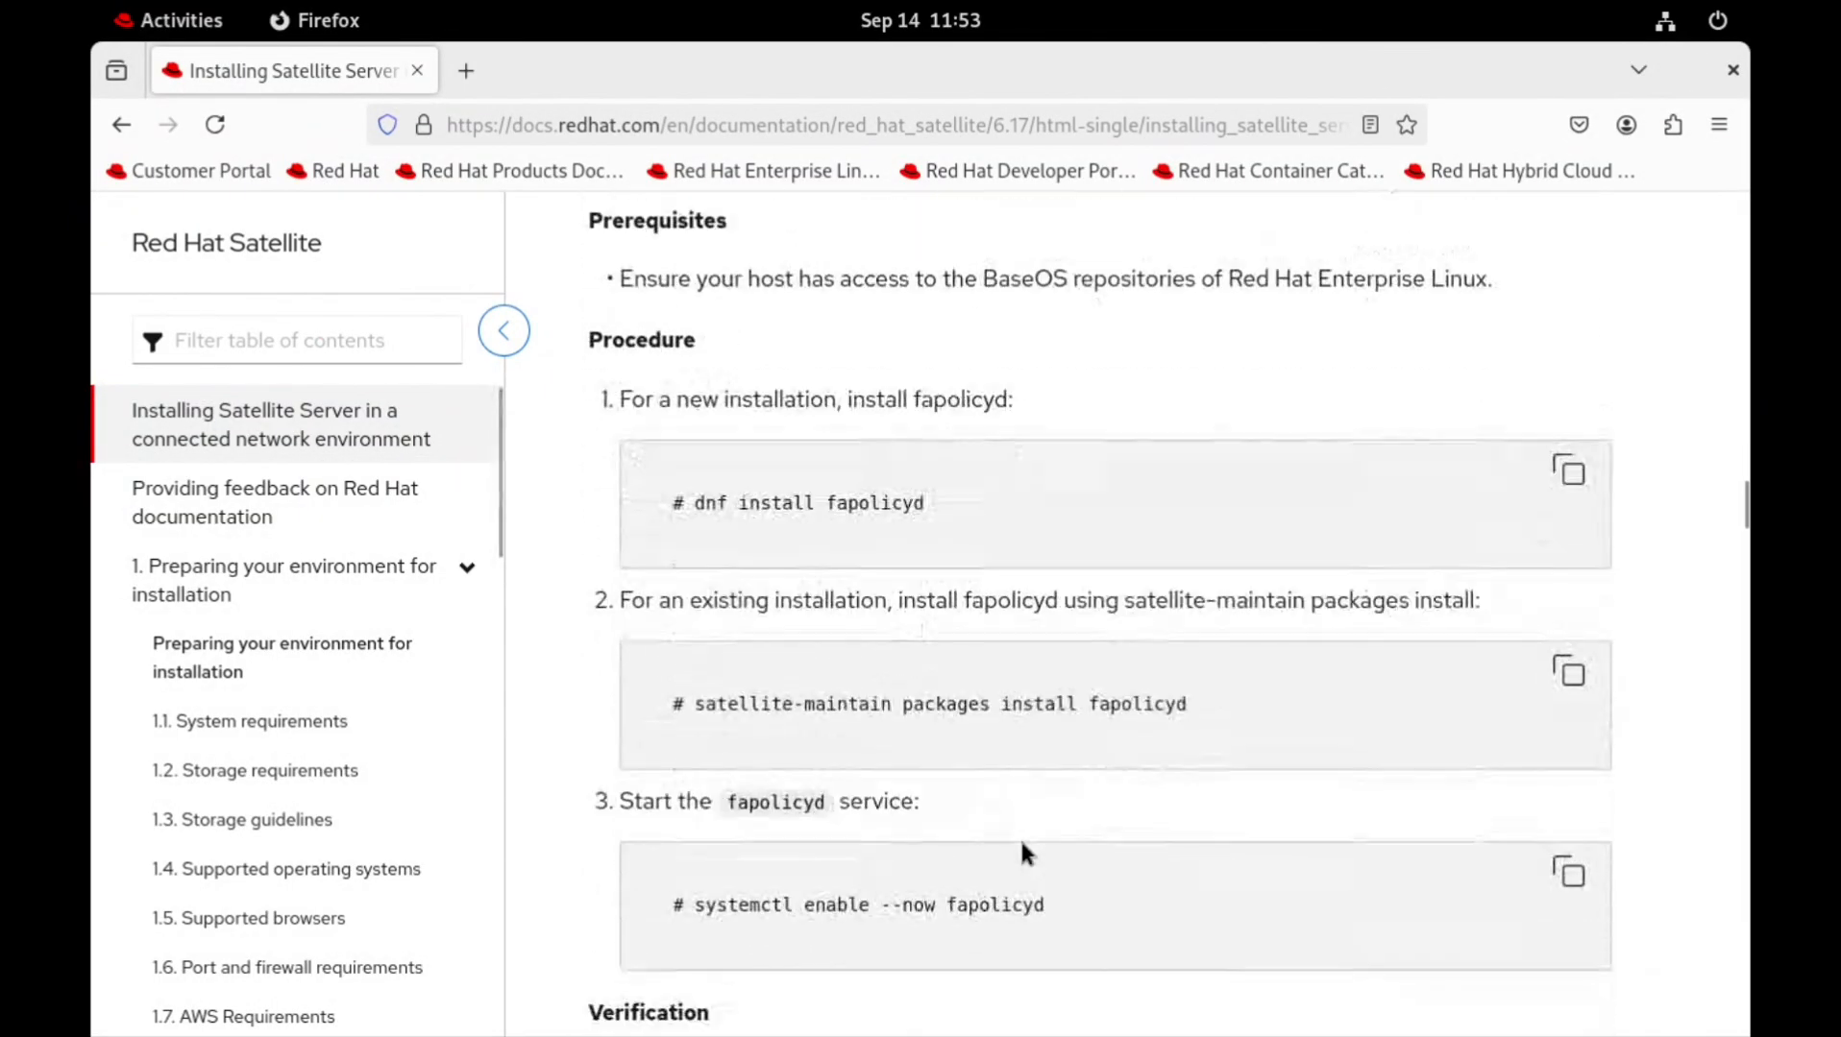
scroll("down", 3)
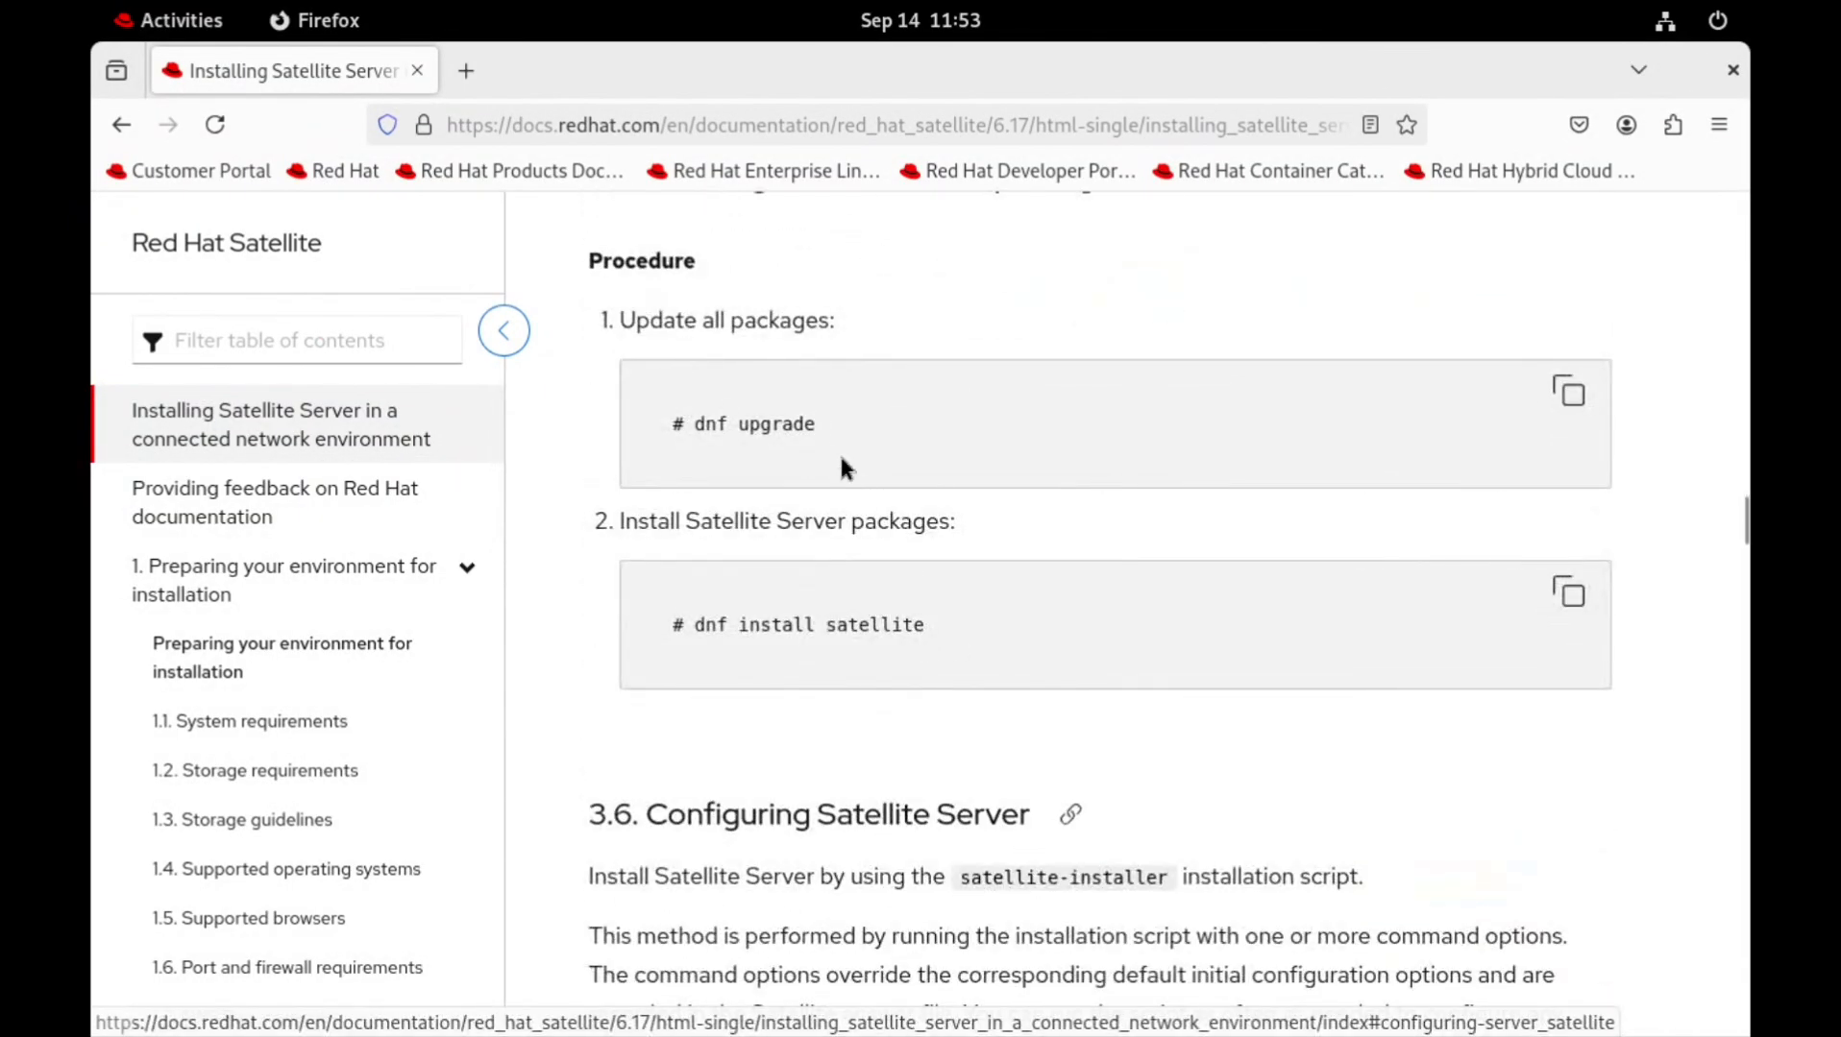
mouse_move(1567, 390)
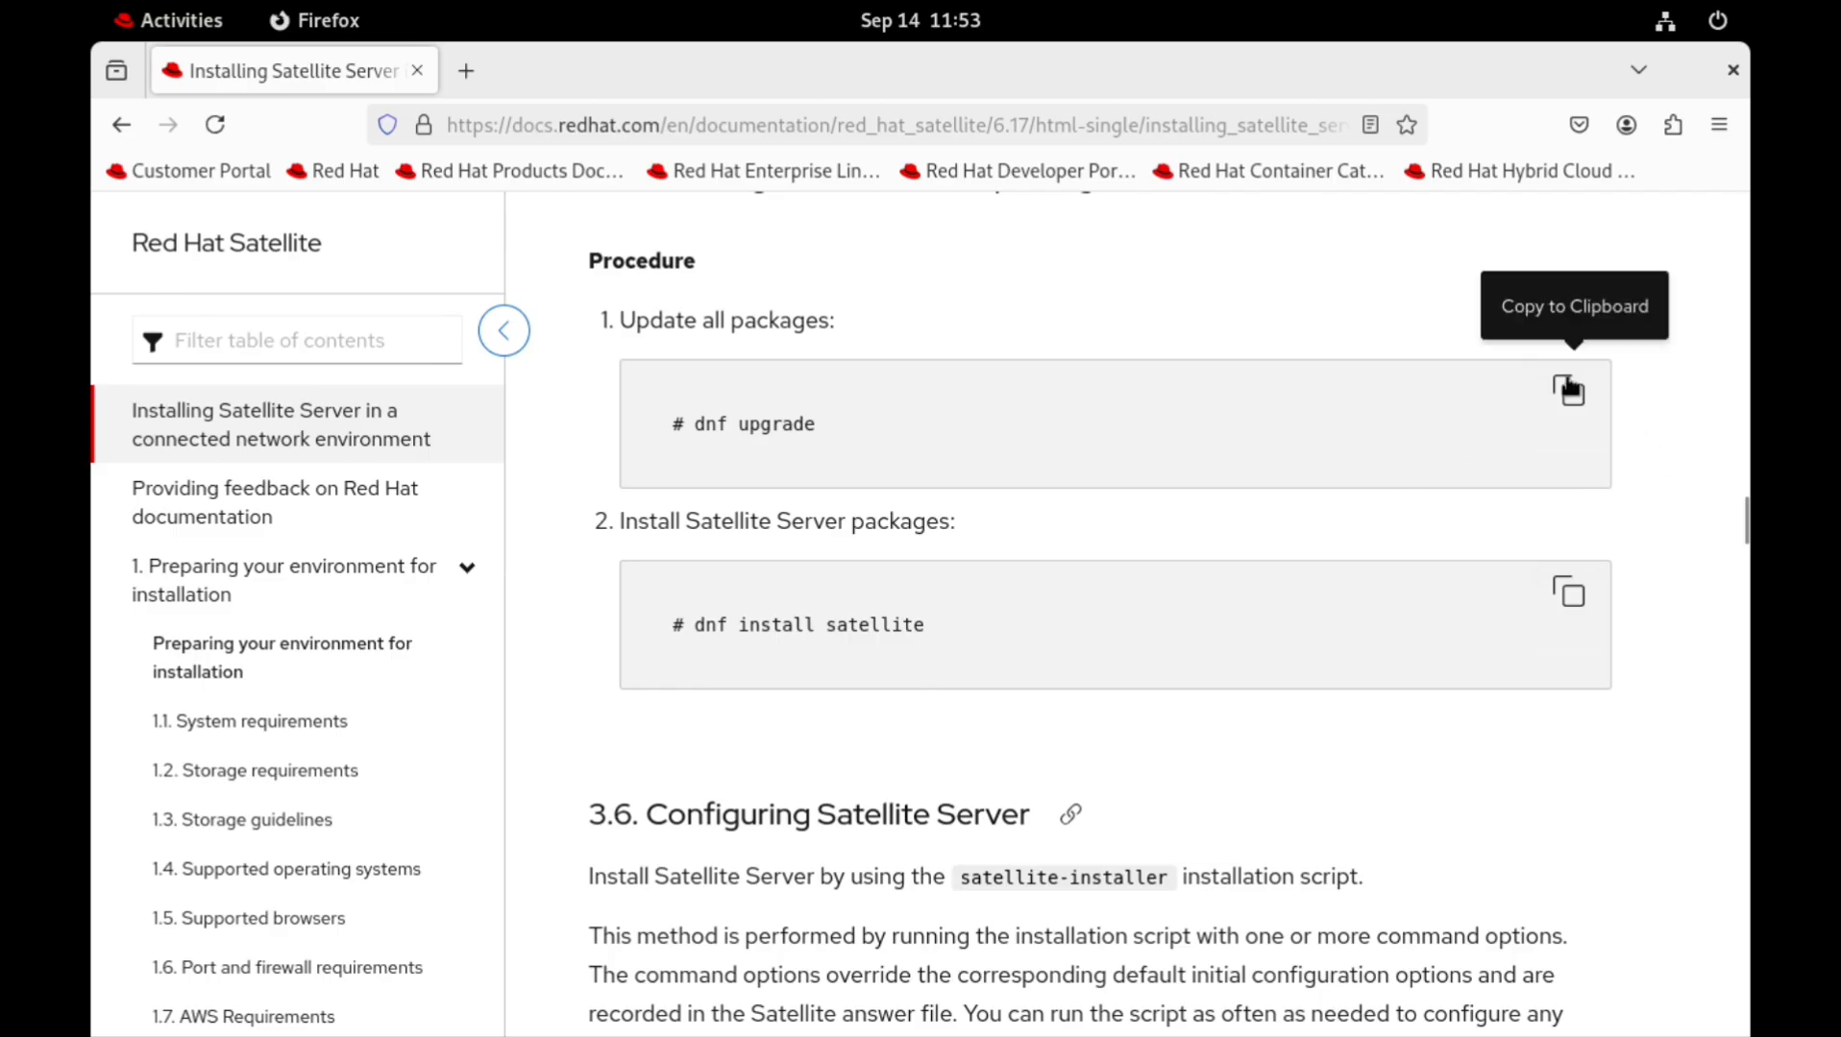
left_click(167, 20)
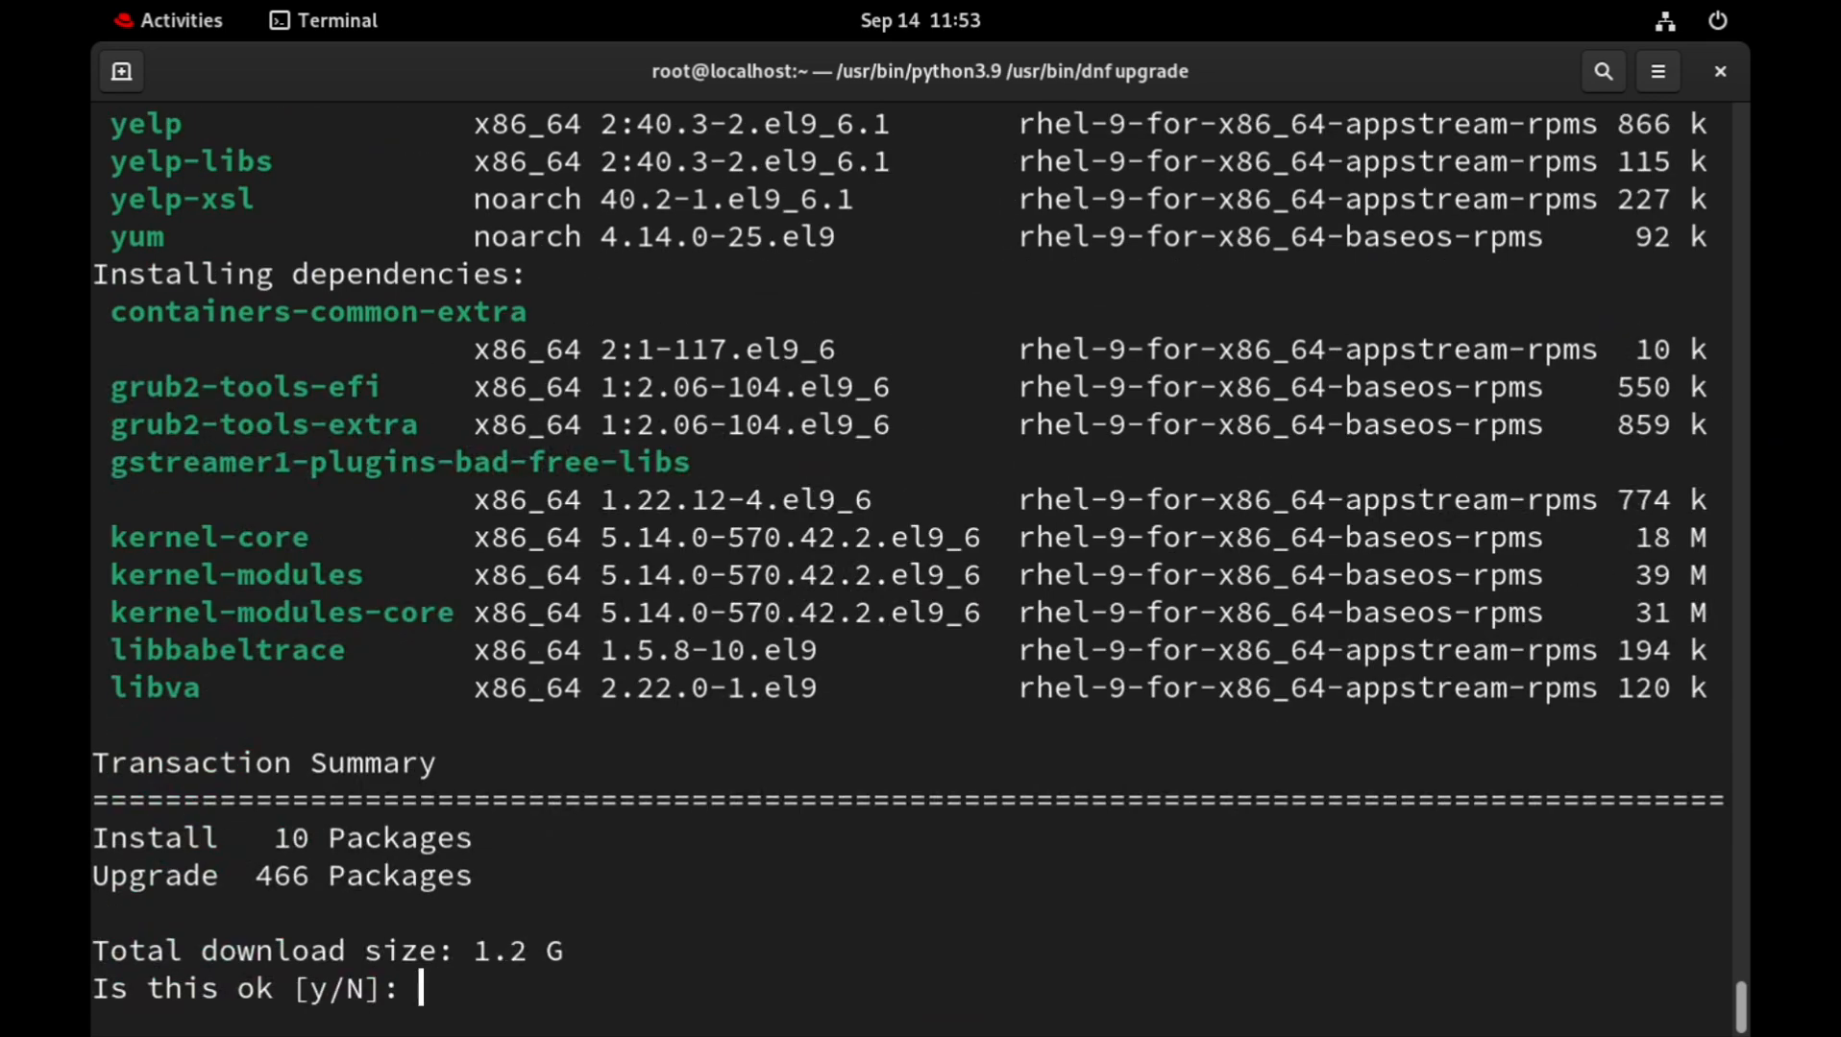
- Answer y to approve the 1.2 G upgrade of 466 packages plus 10 installs
type("y")
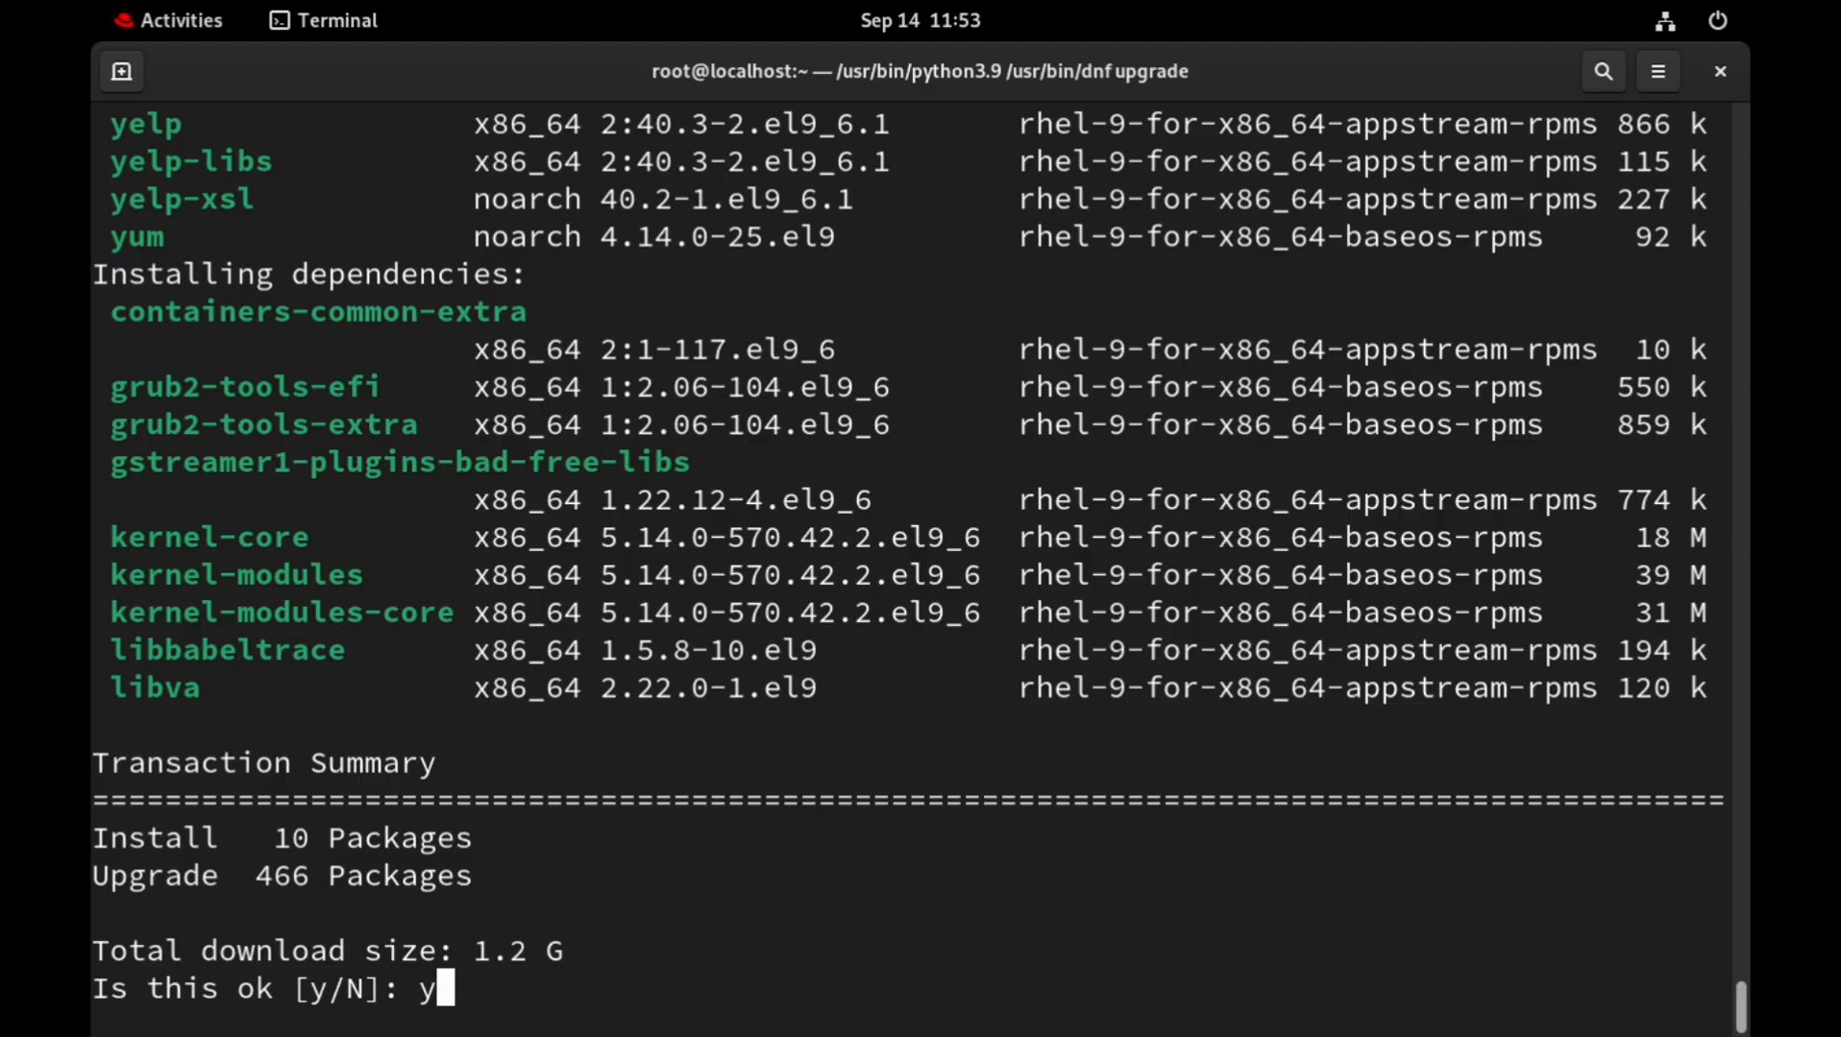
key("Return")
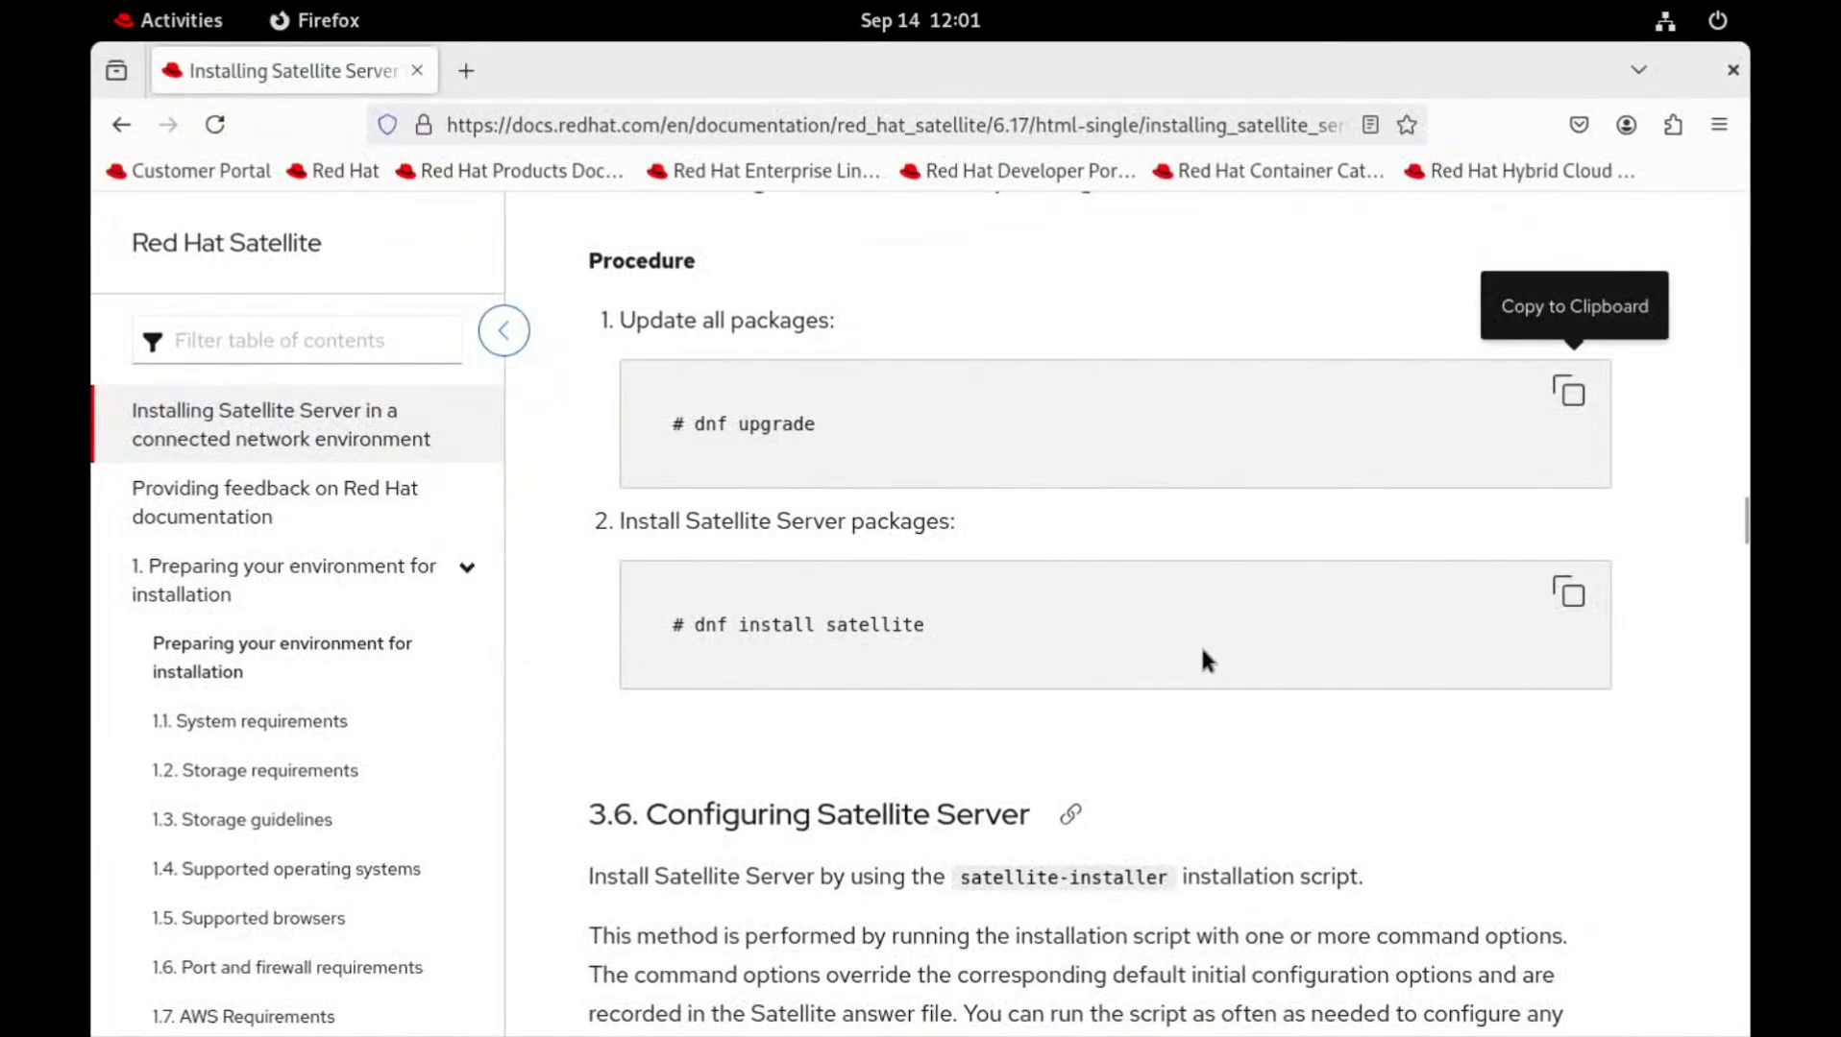
- Run dnf install satellite -y in the terminal until all 589 packages report Complete
left_click(167, 19)
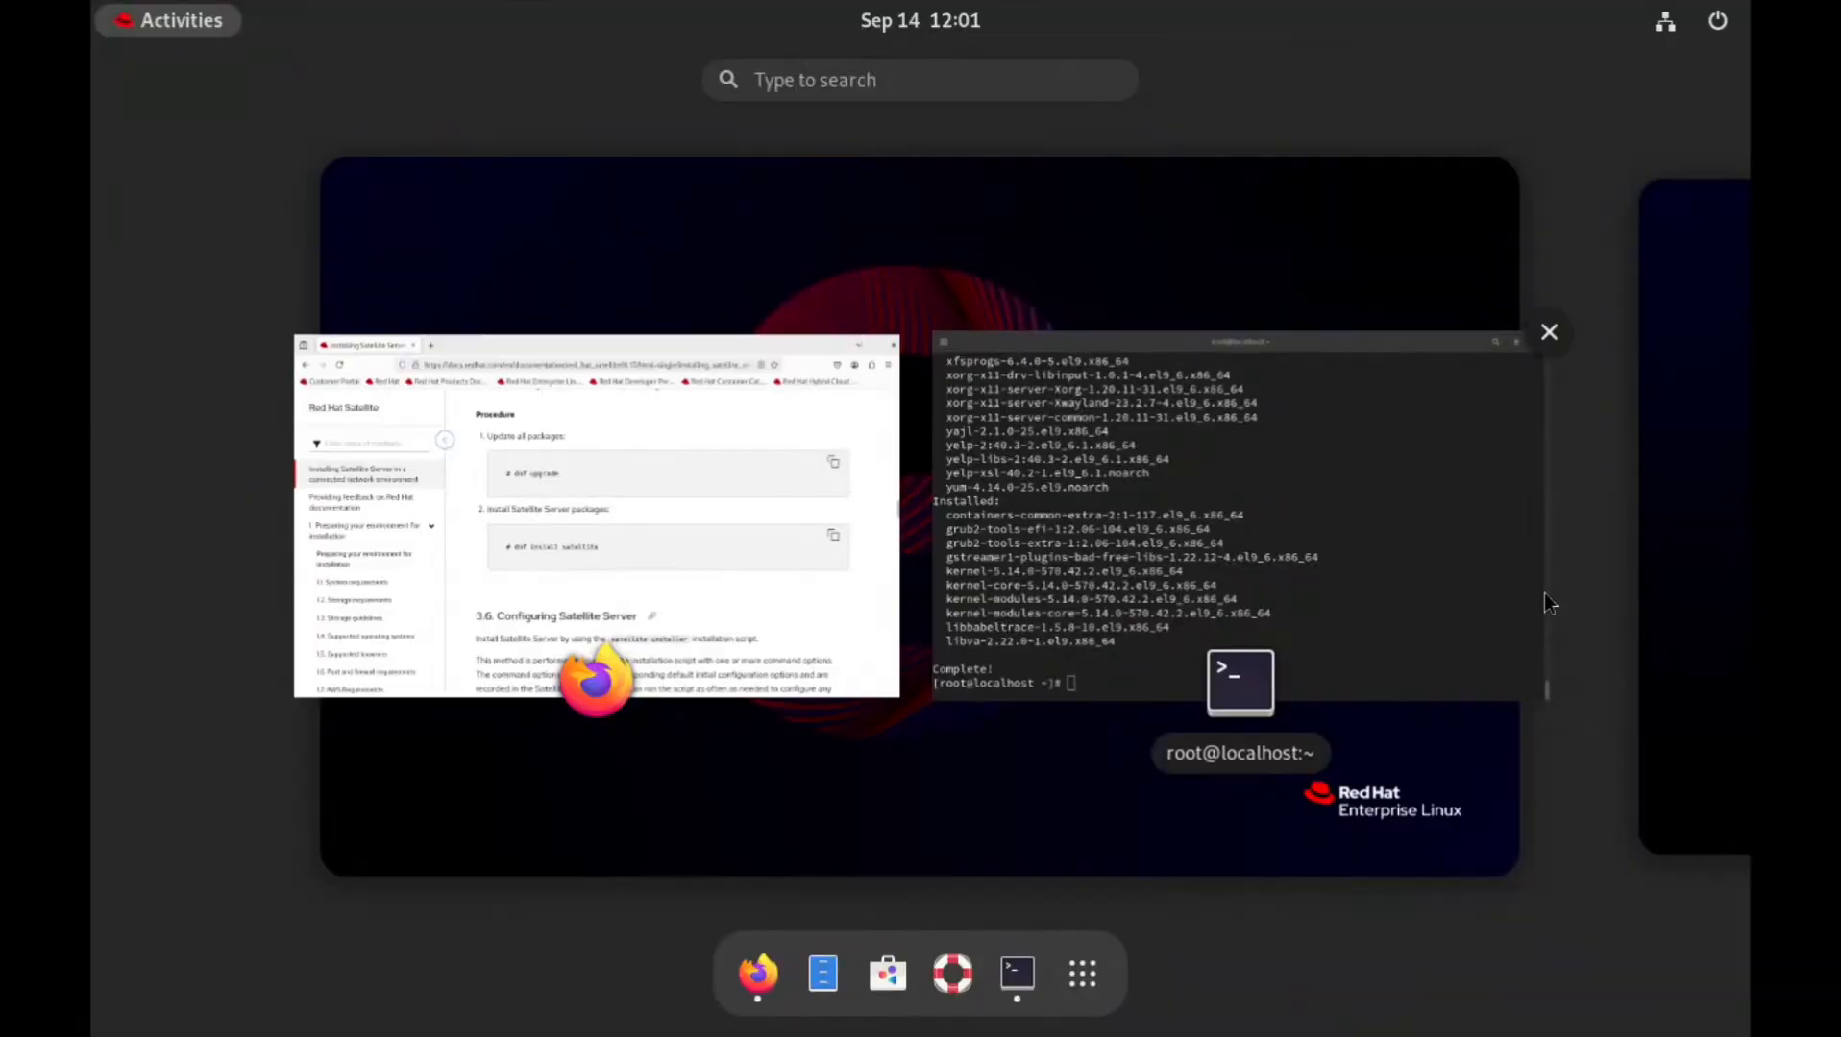
left_click(1239, 684)
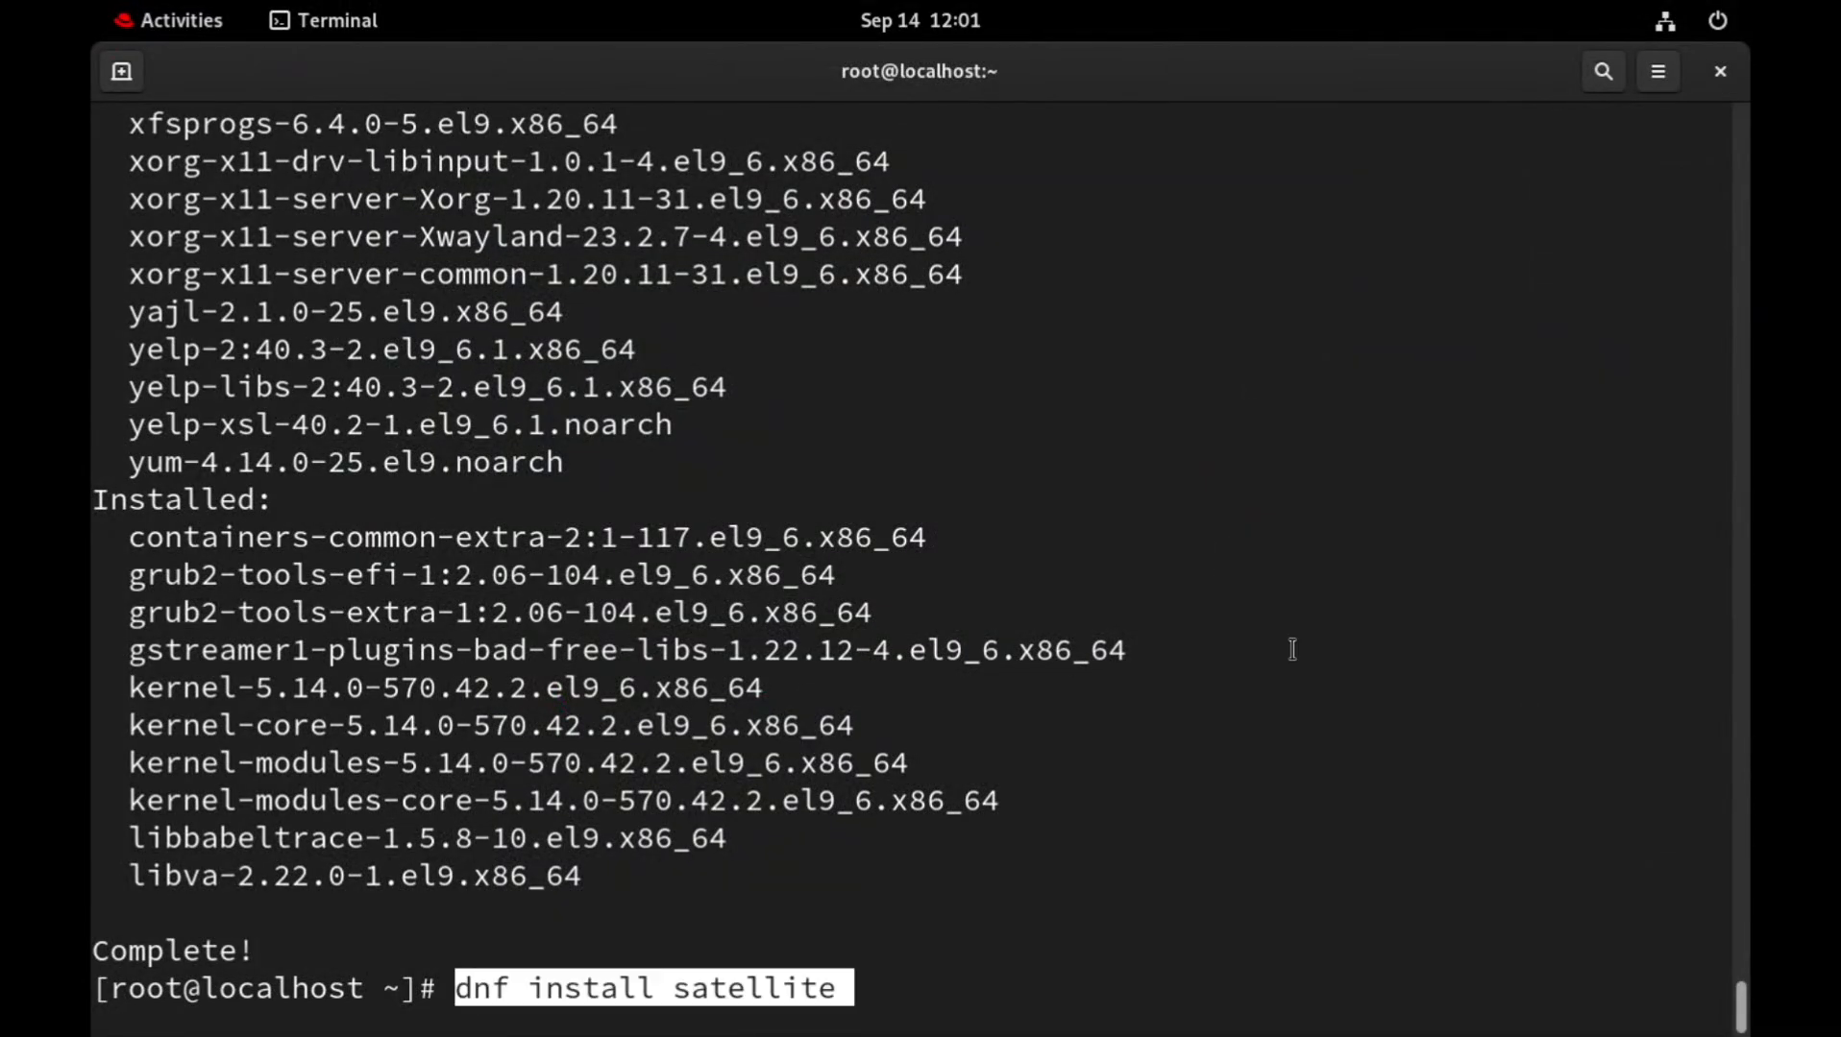
type("-y")
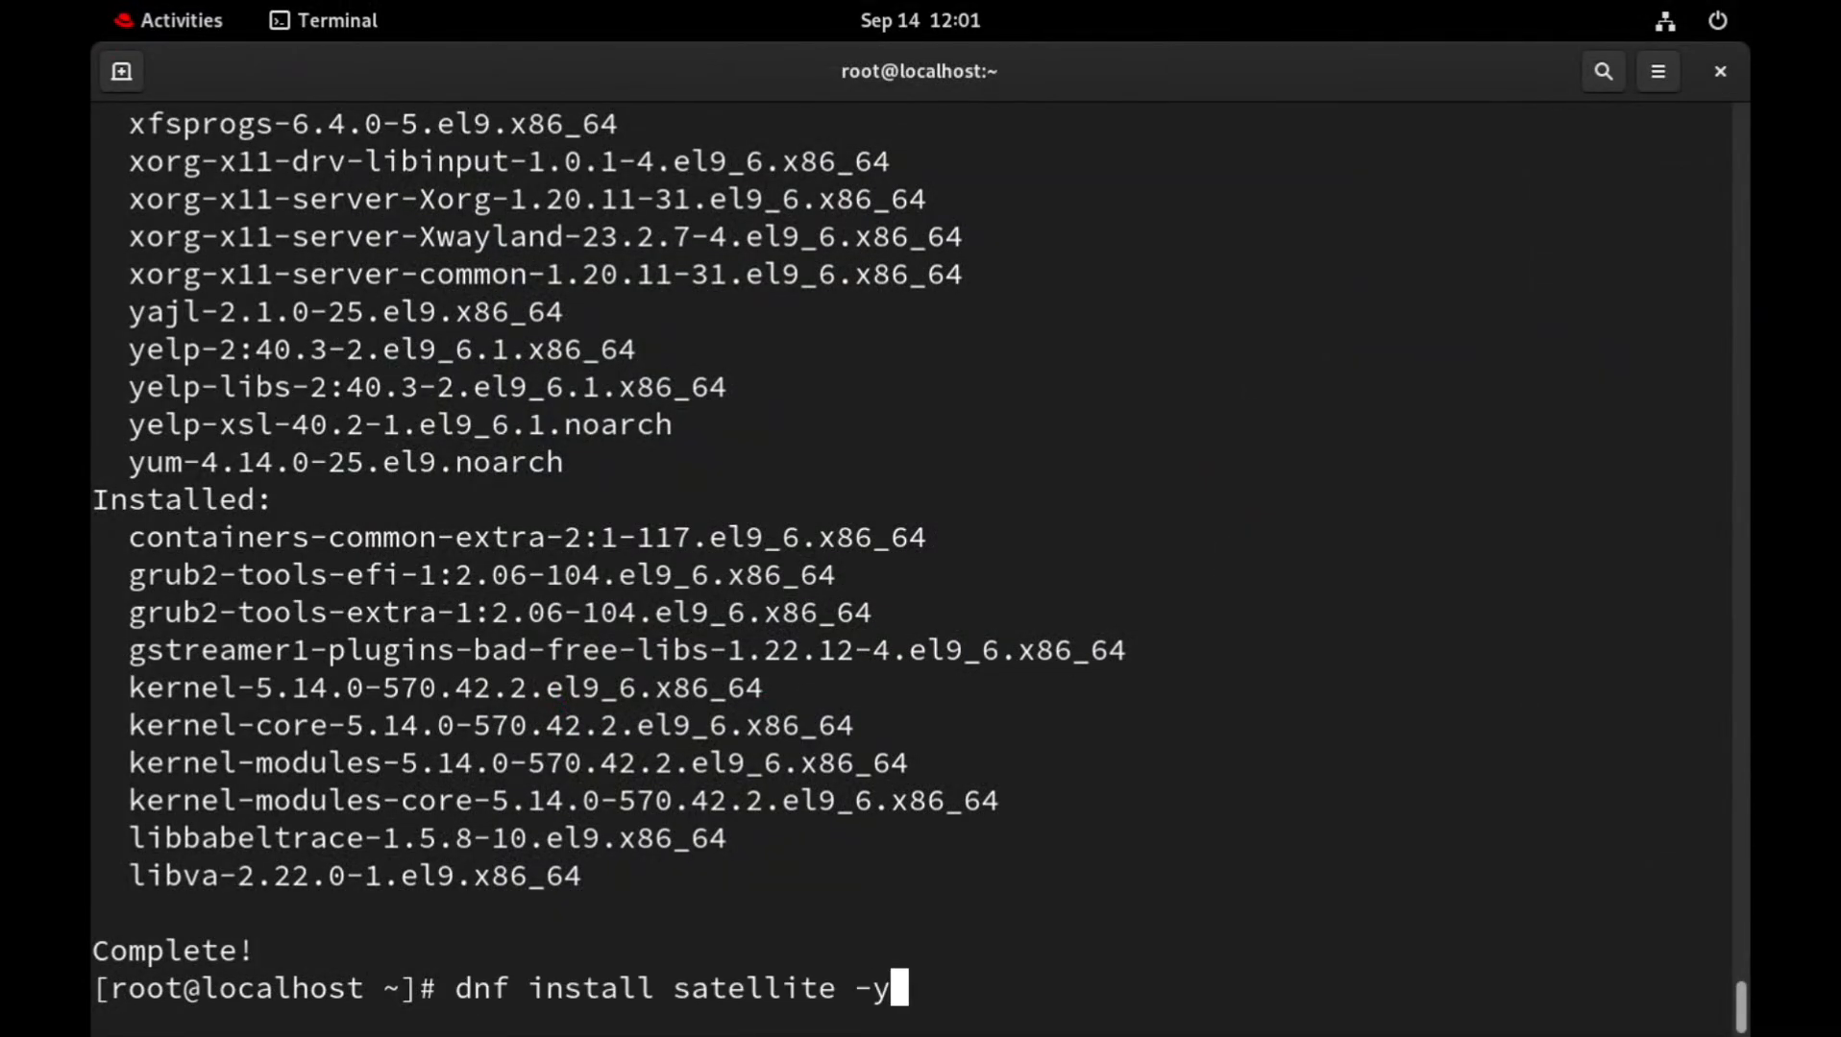
key("Return")
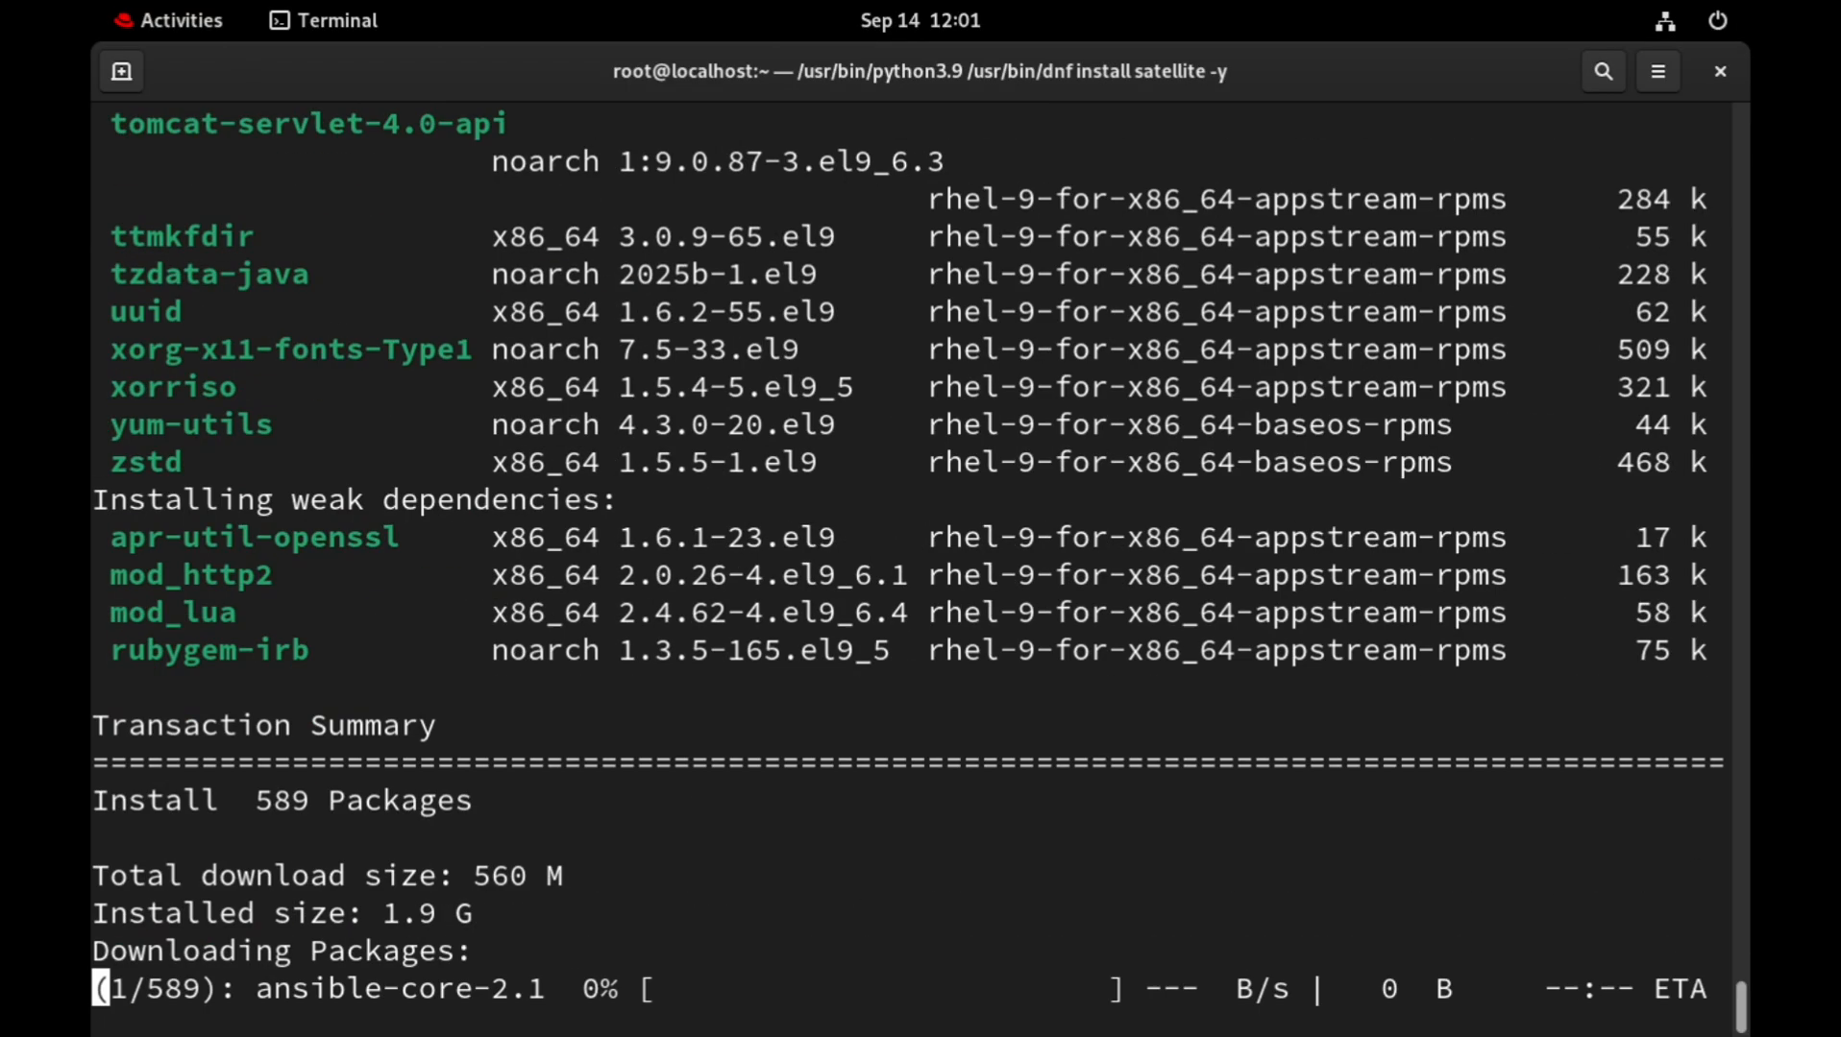
scroll("down", 3)
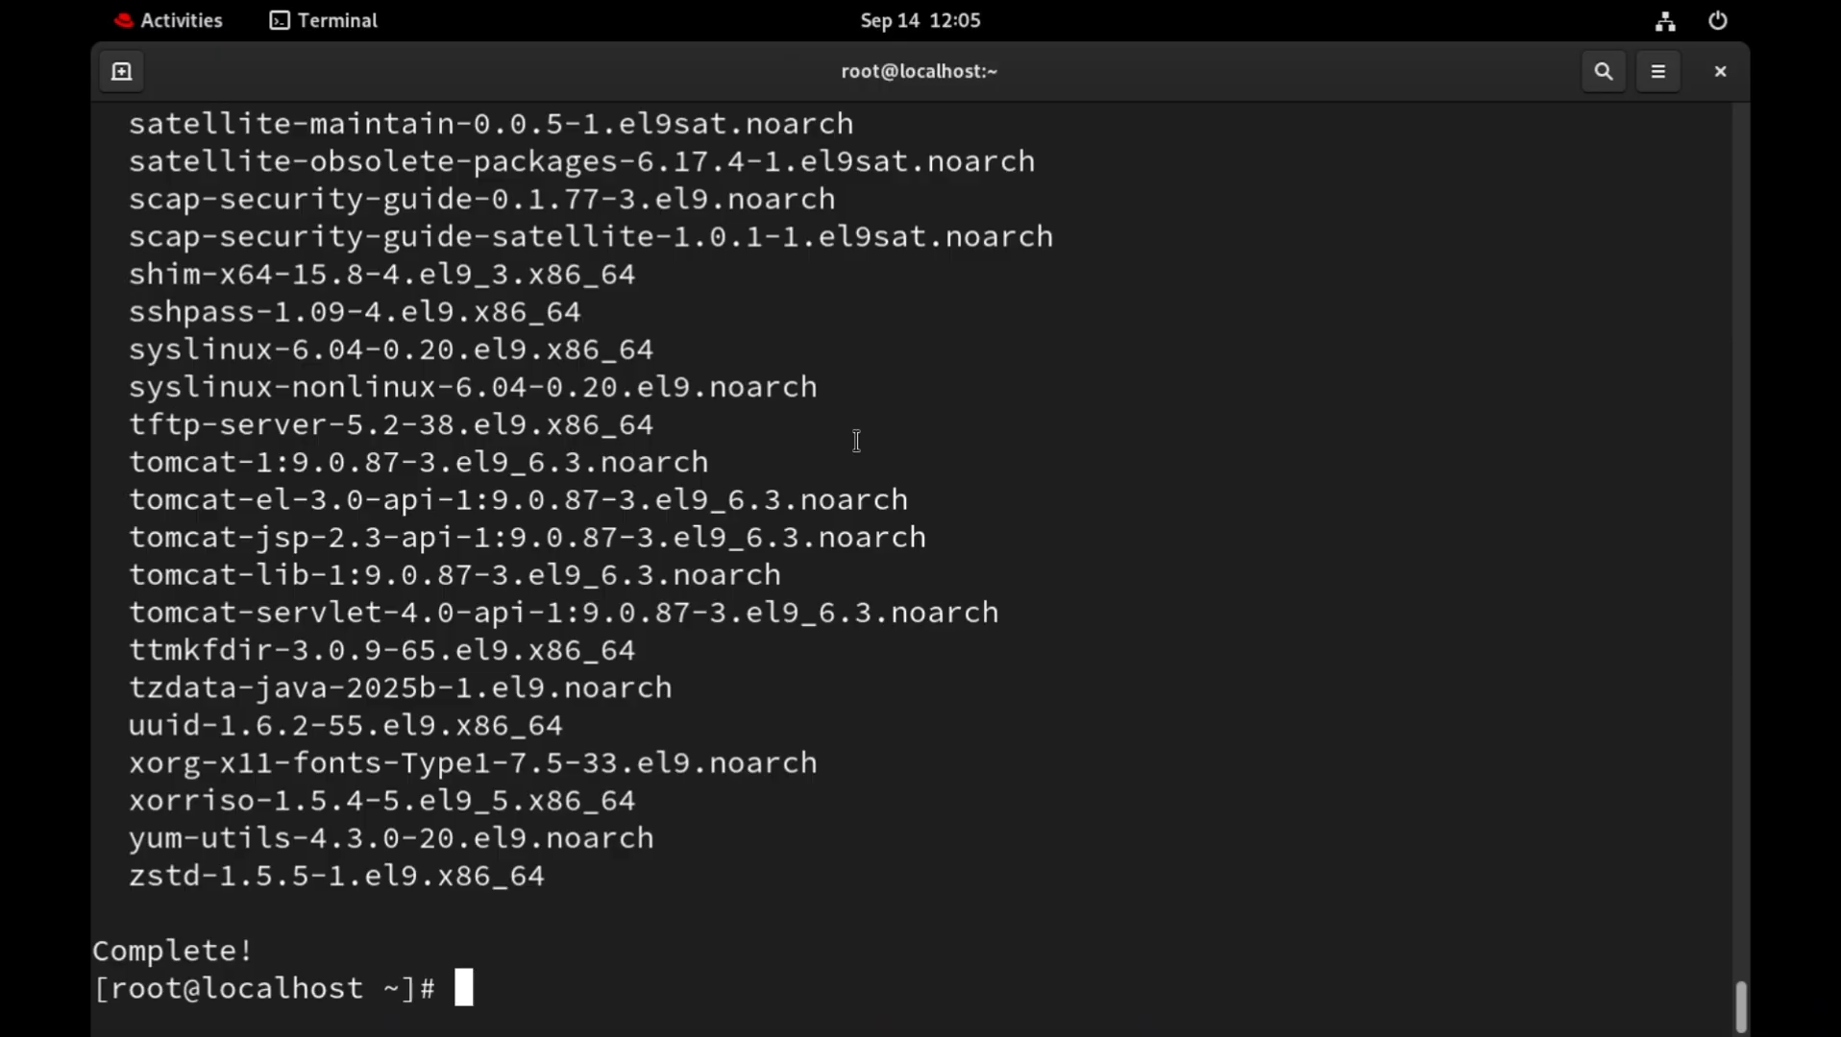
left_click(167, 19)
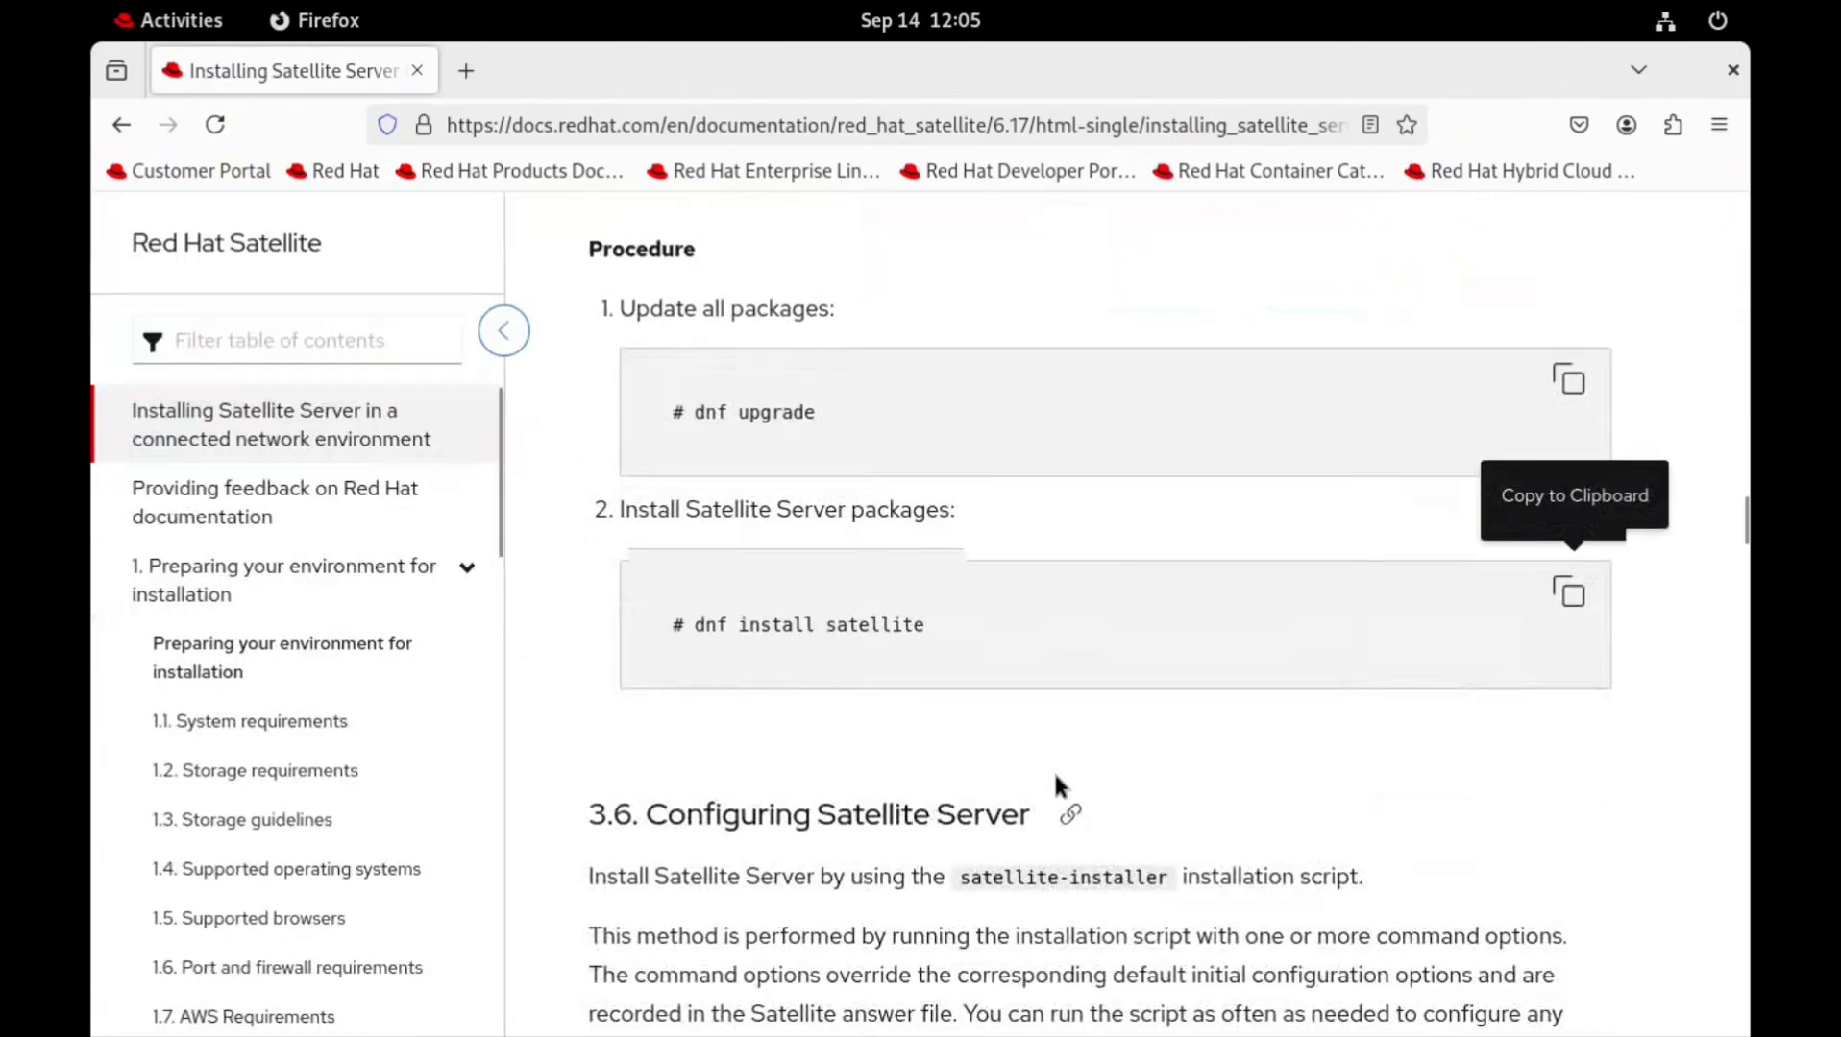
- Expand the full satellite-installer command in the guide, review its placeholders and copy it to the clipboard
scroll("down", 3)
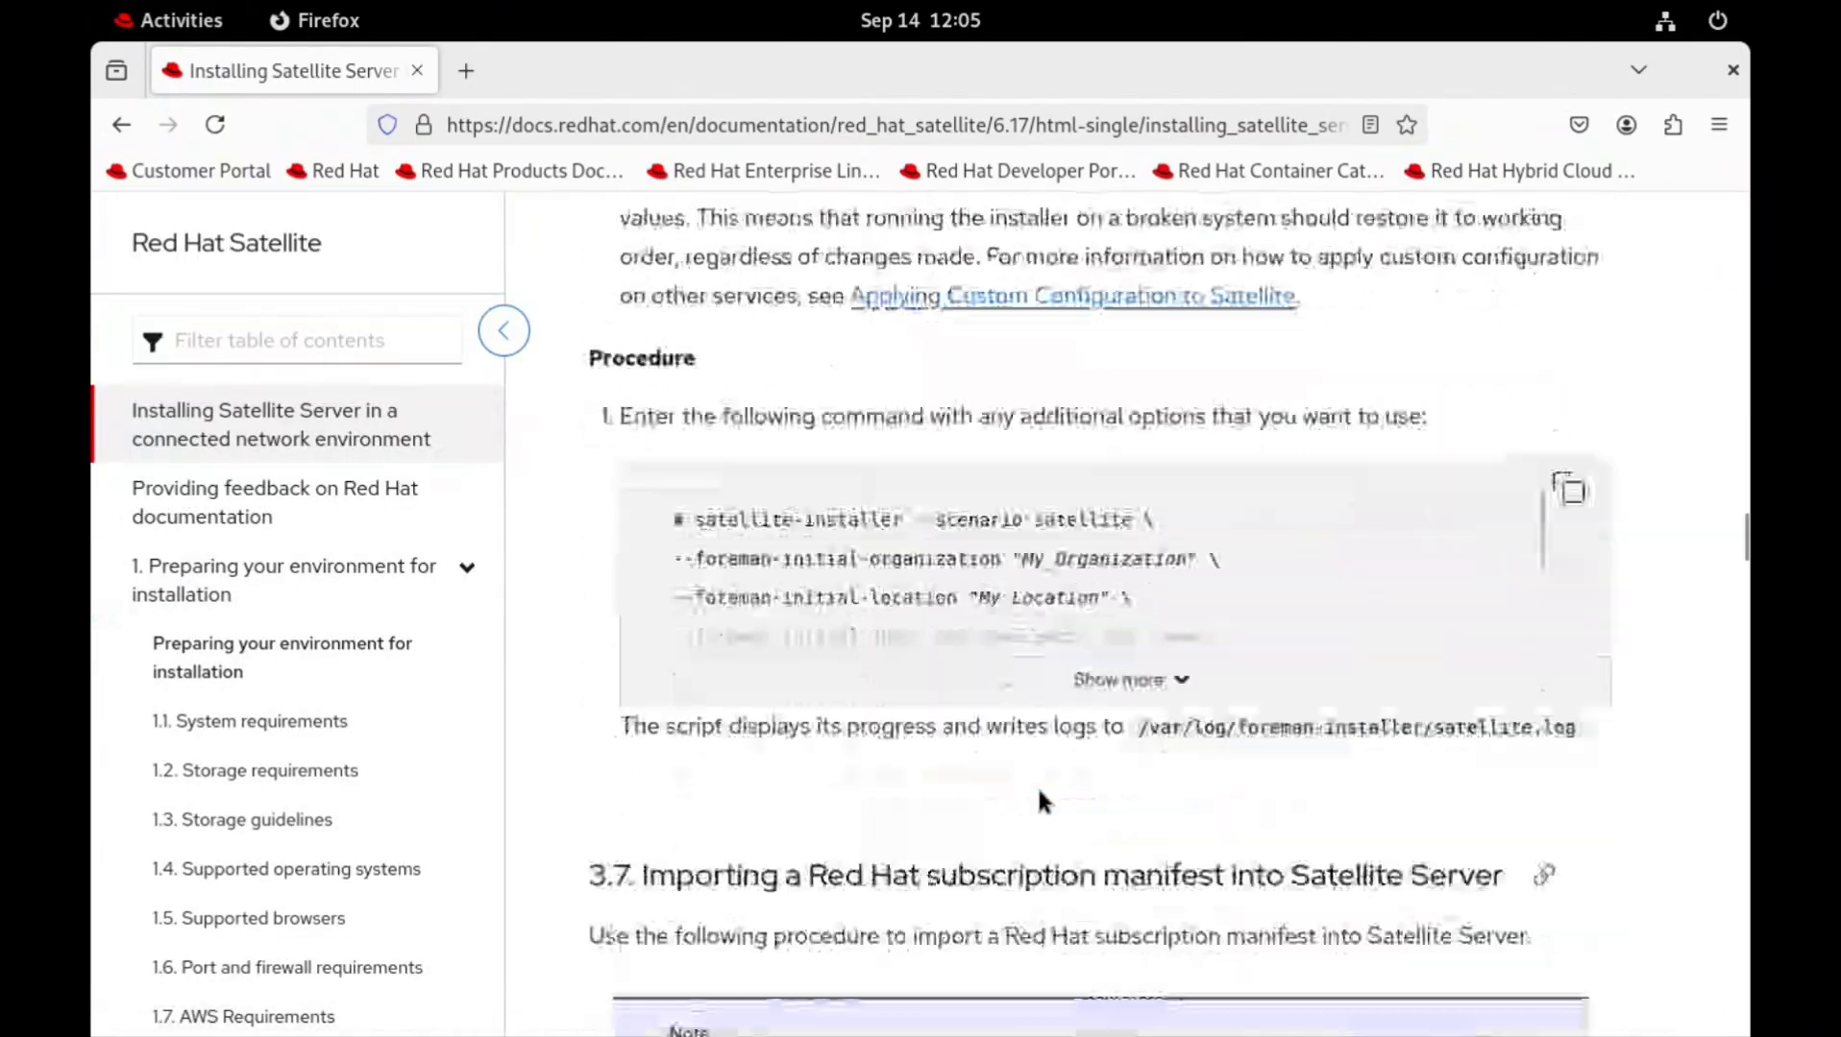
left_click(1116, 678)
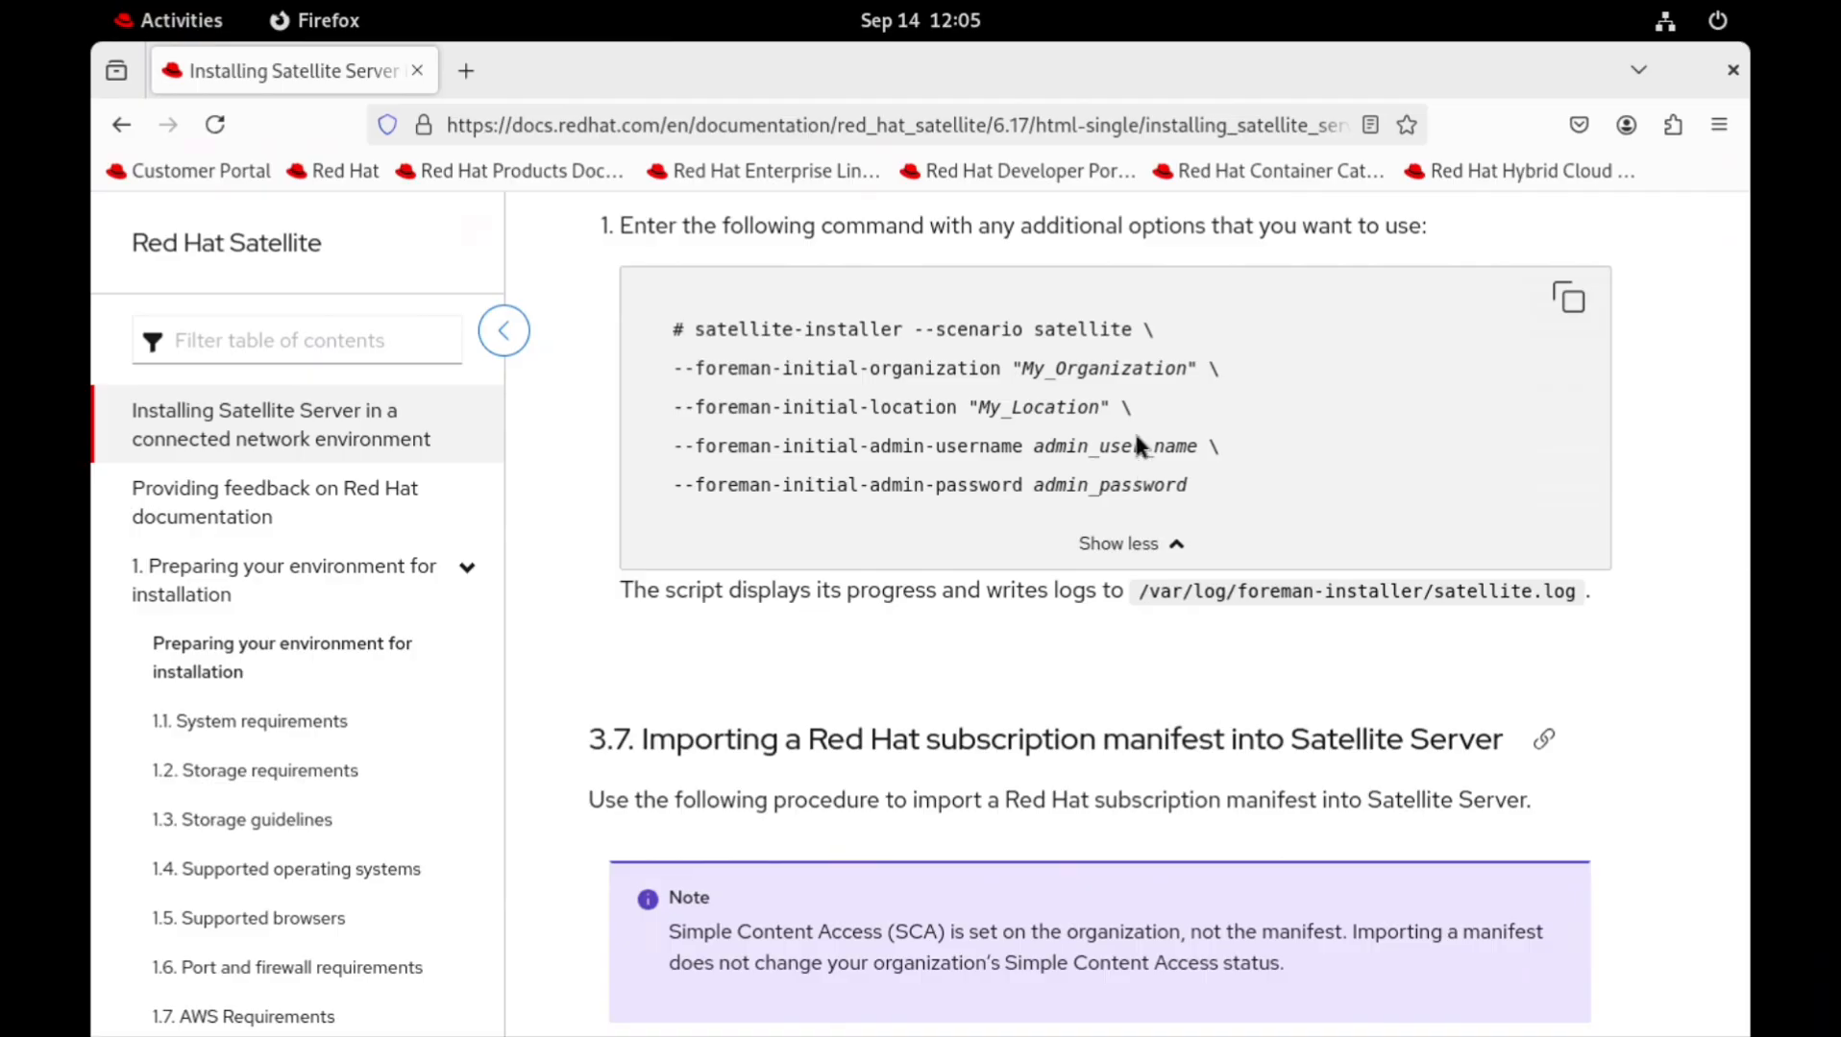
double_click(1081, 329)
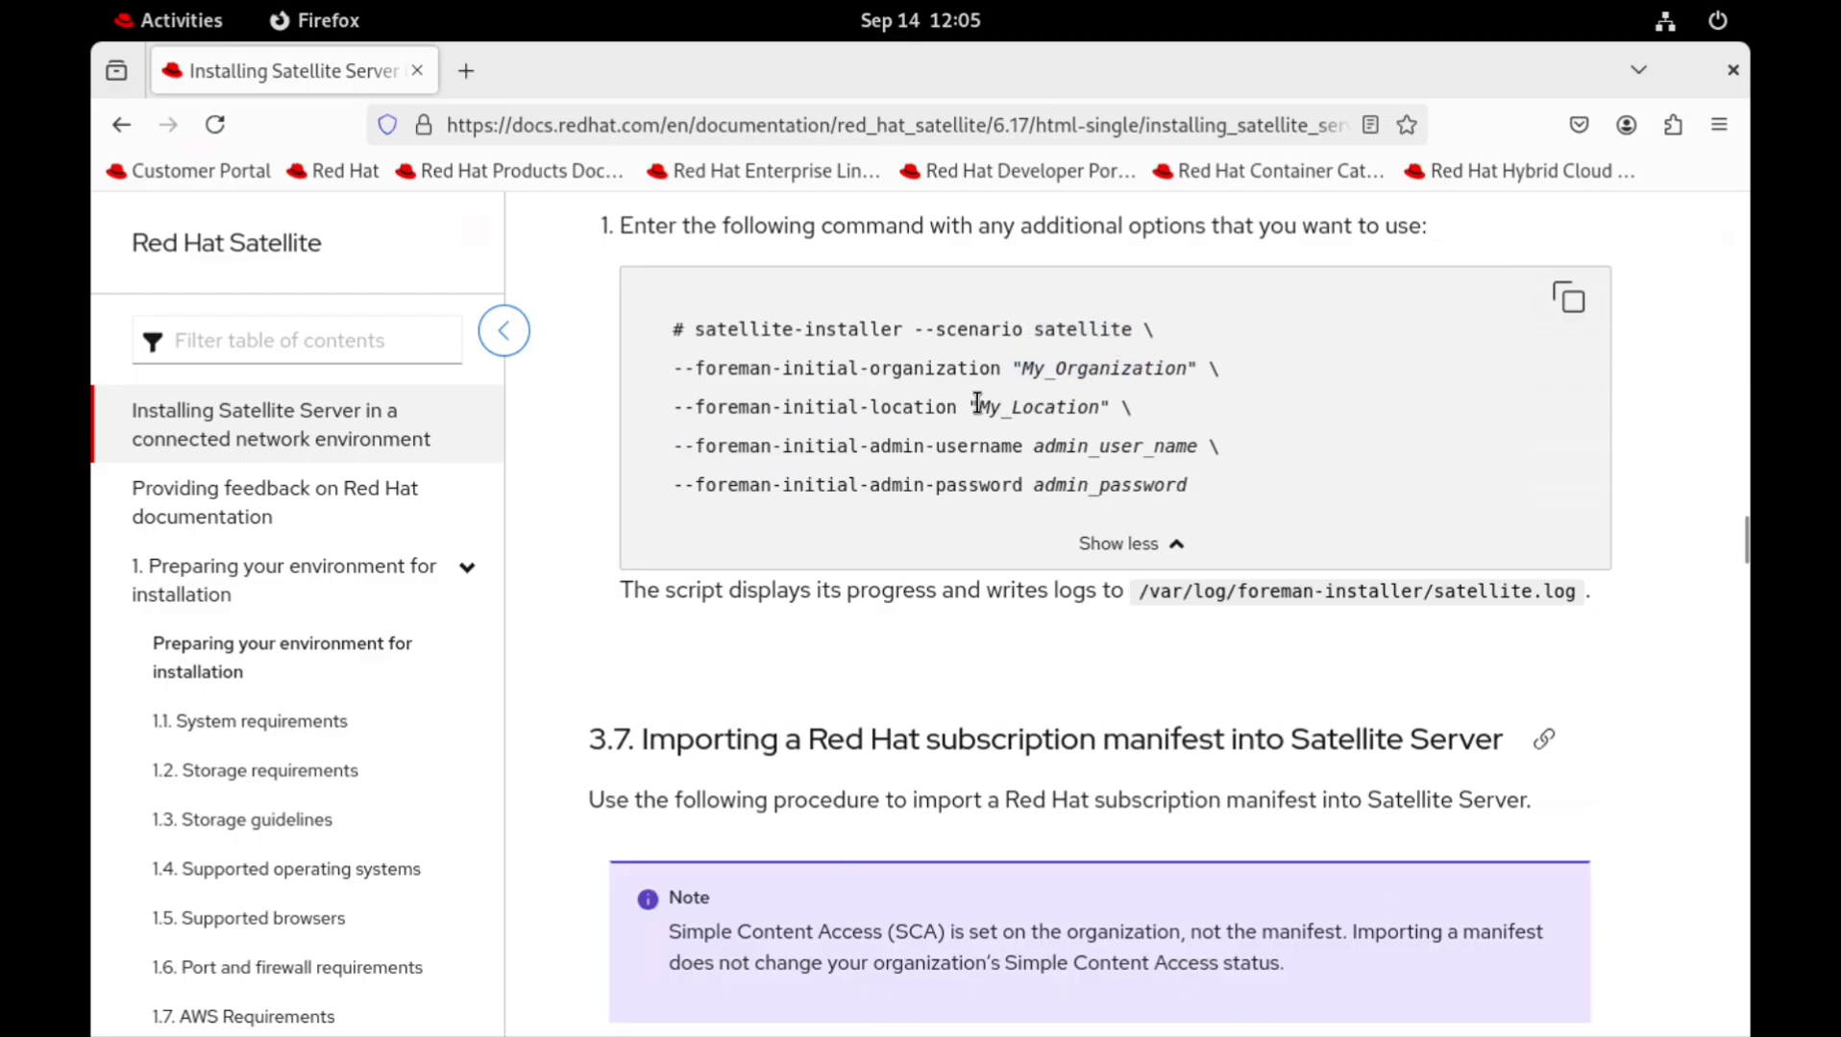
double_click(916, 408)
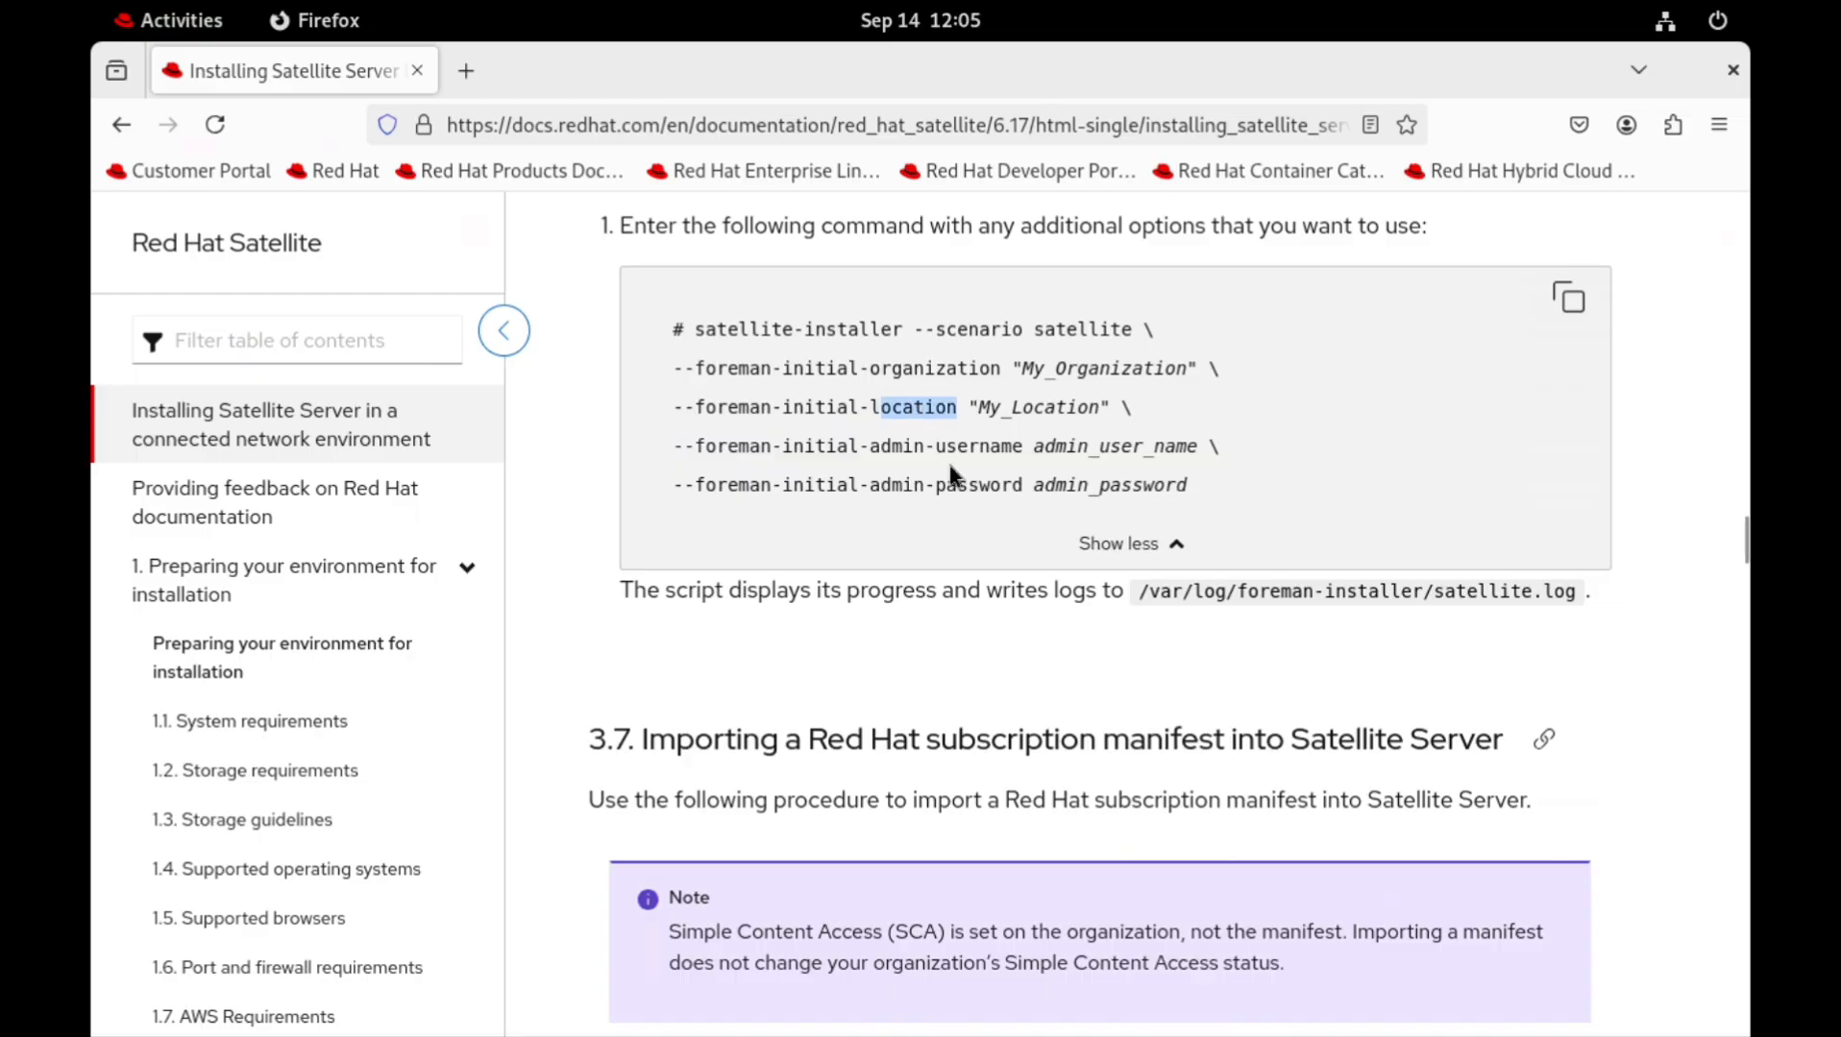
double_click(978, 484)
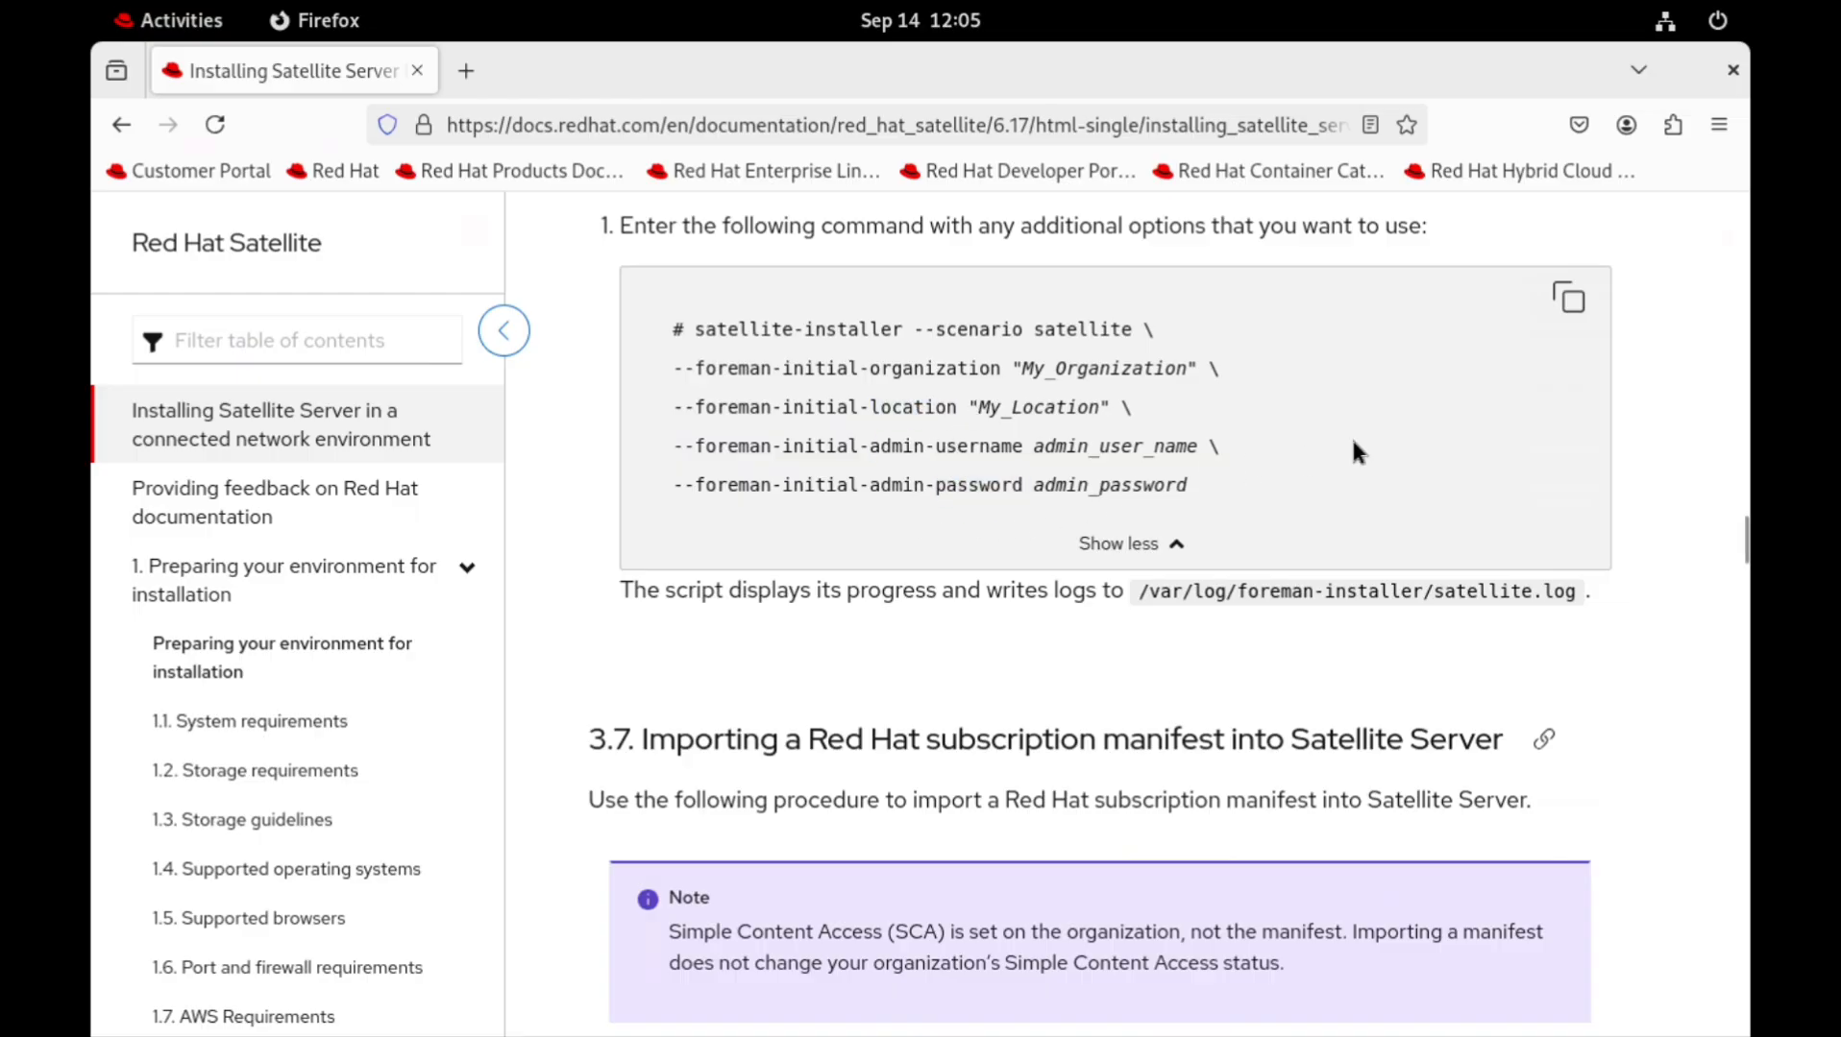
left_click(1567, 298)
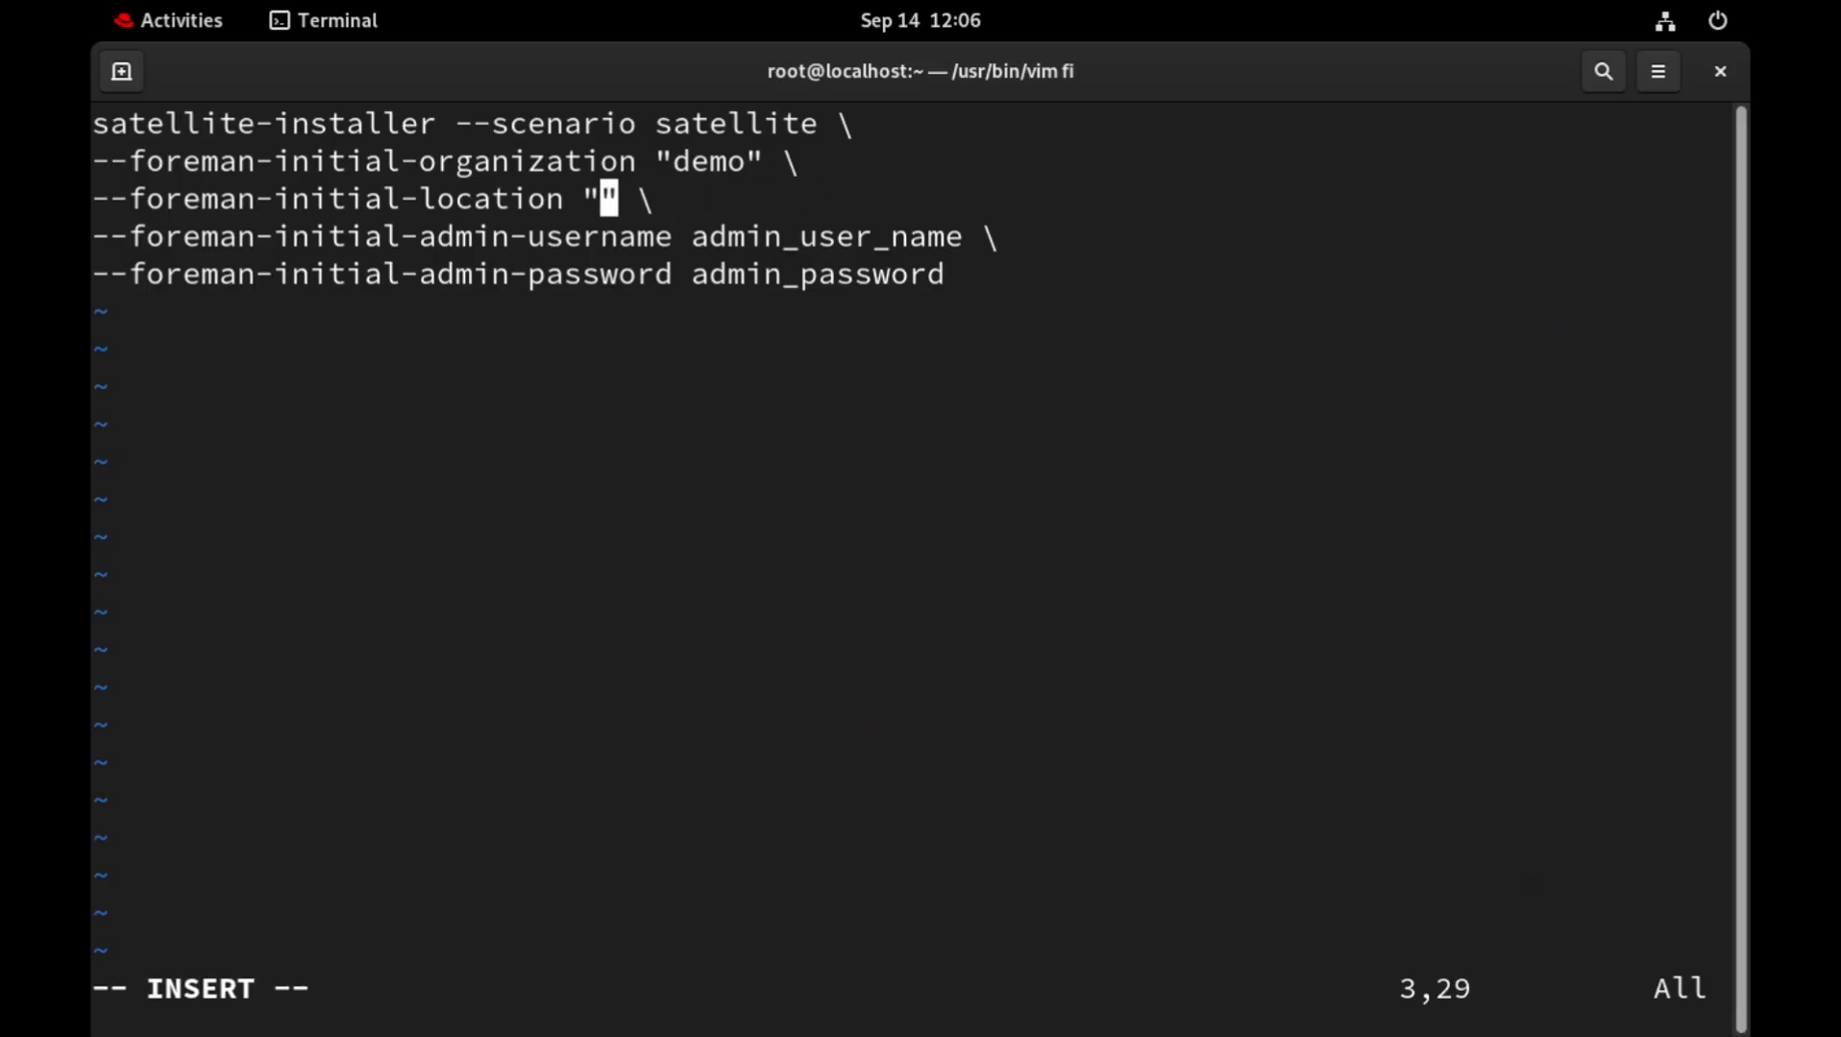
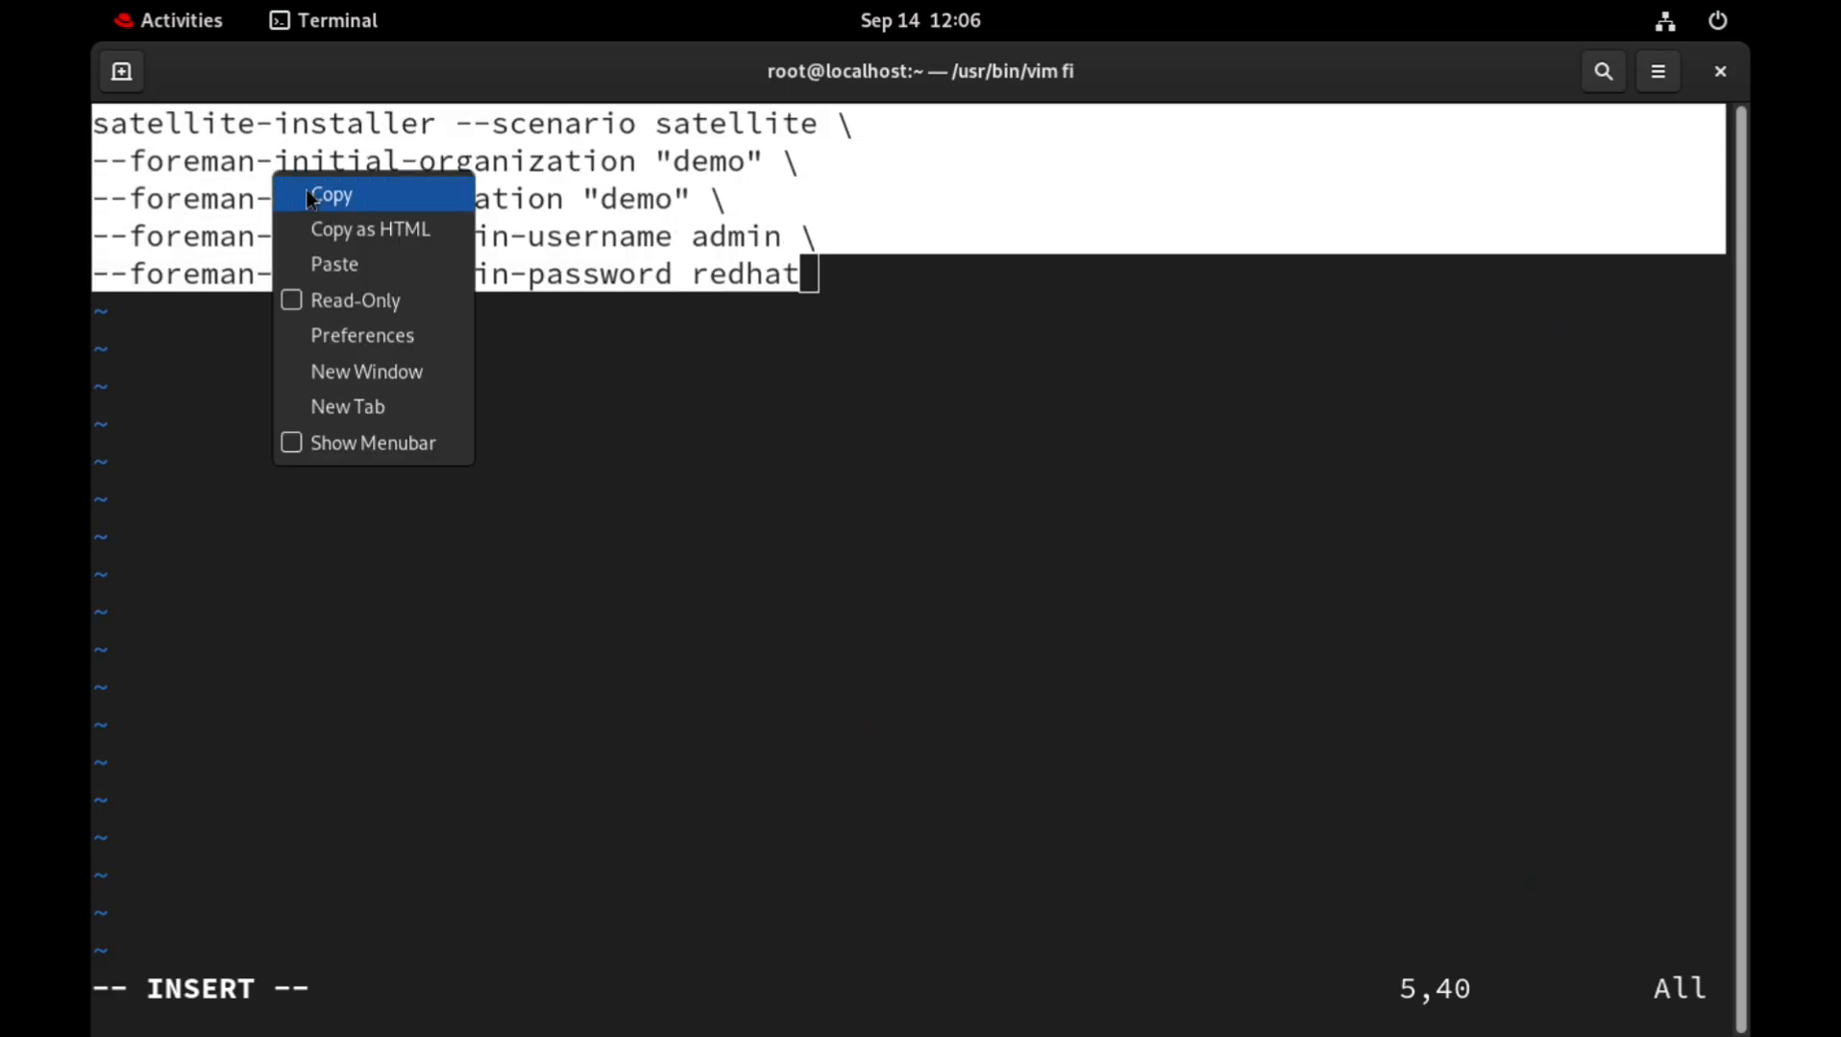
left_click(347, 406)
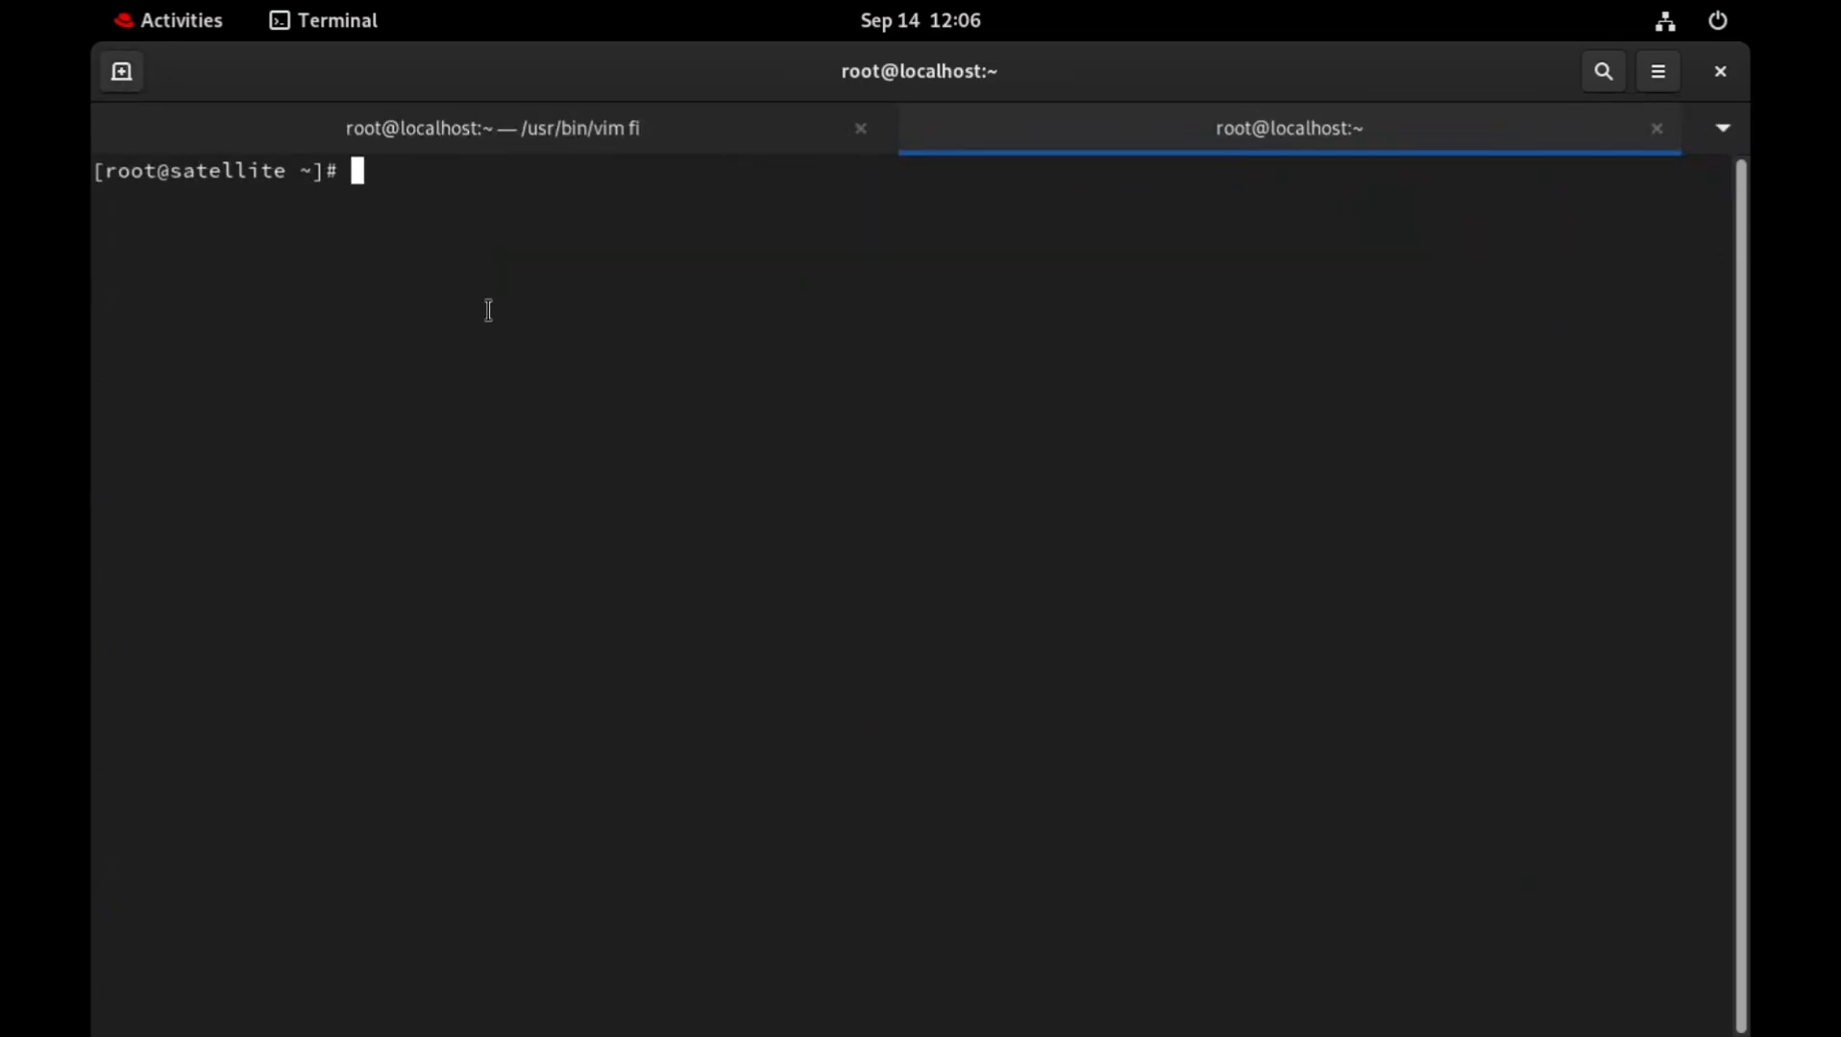
right_click(488, 309)
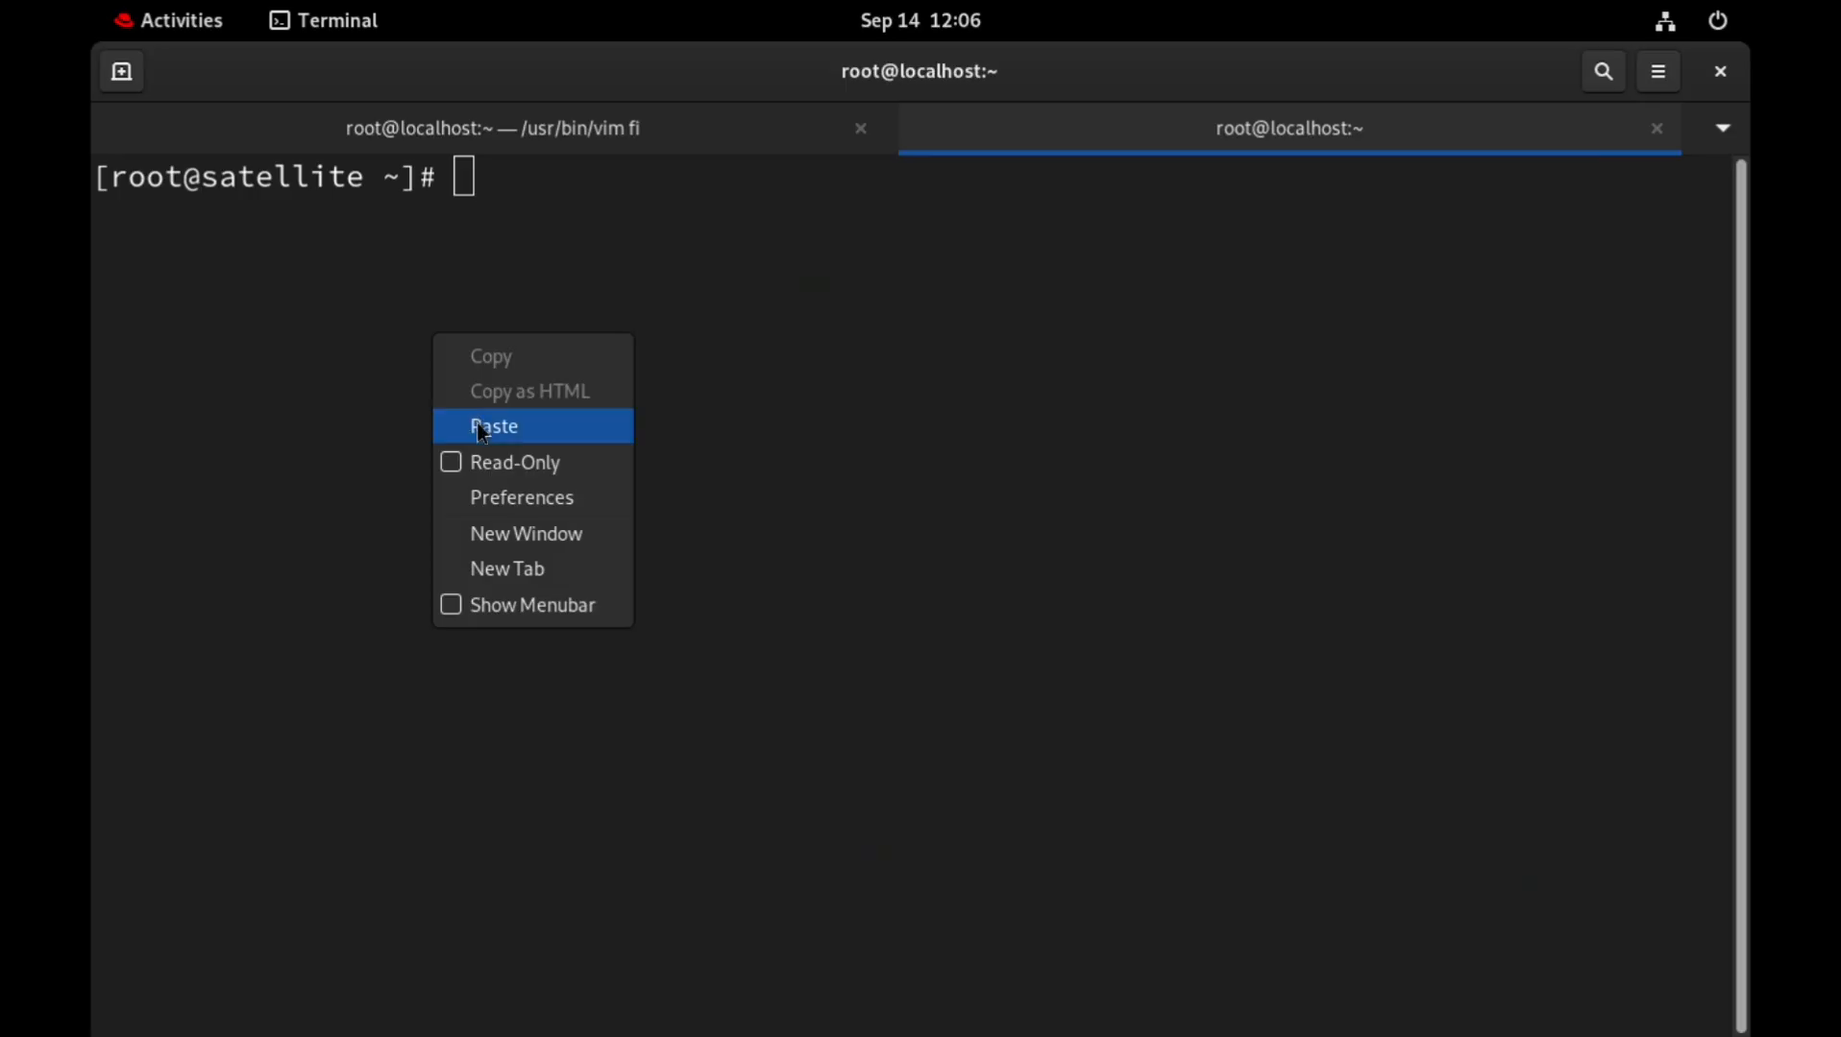
left_click(494, 426)
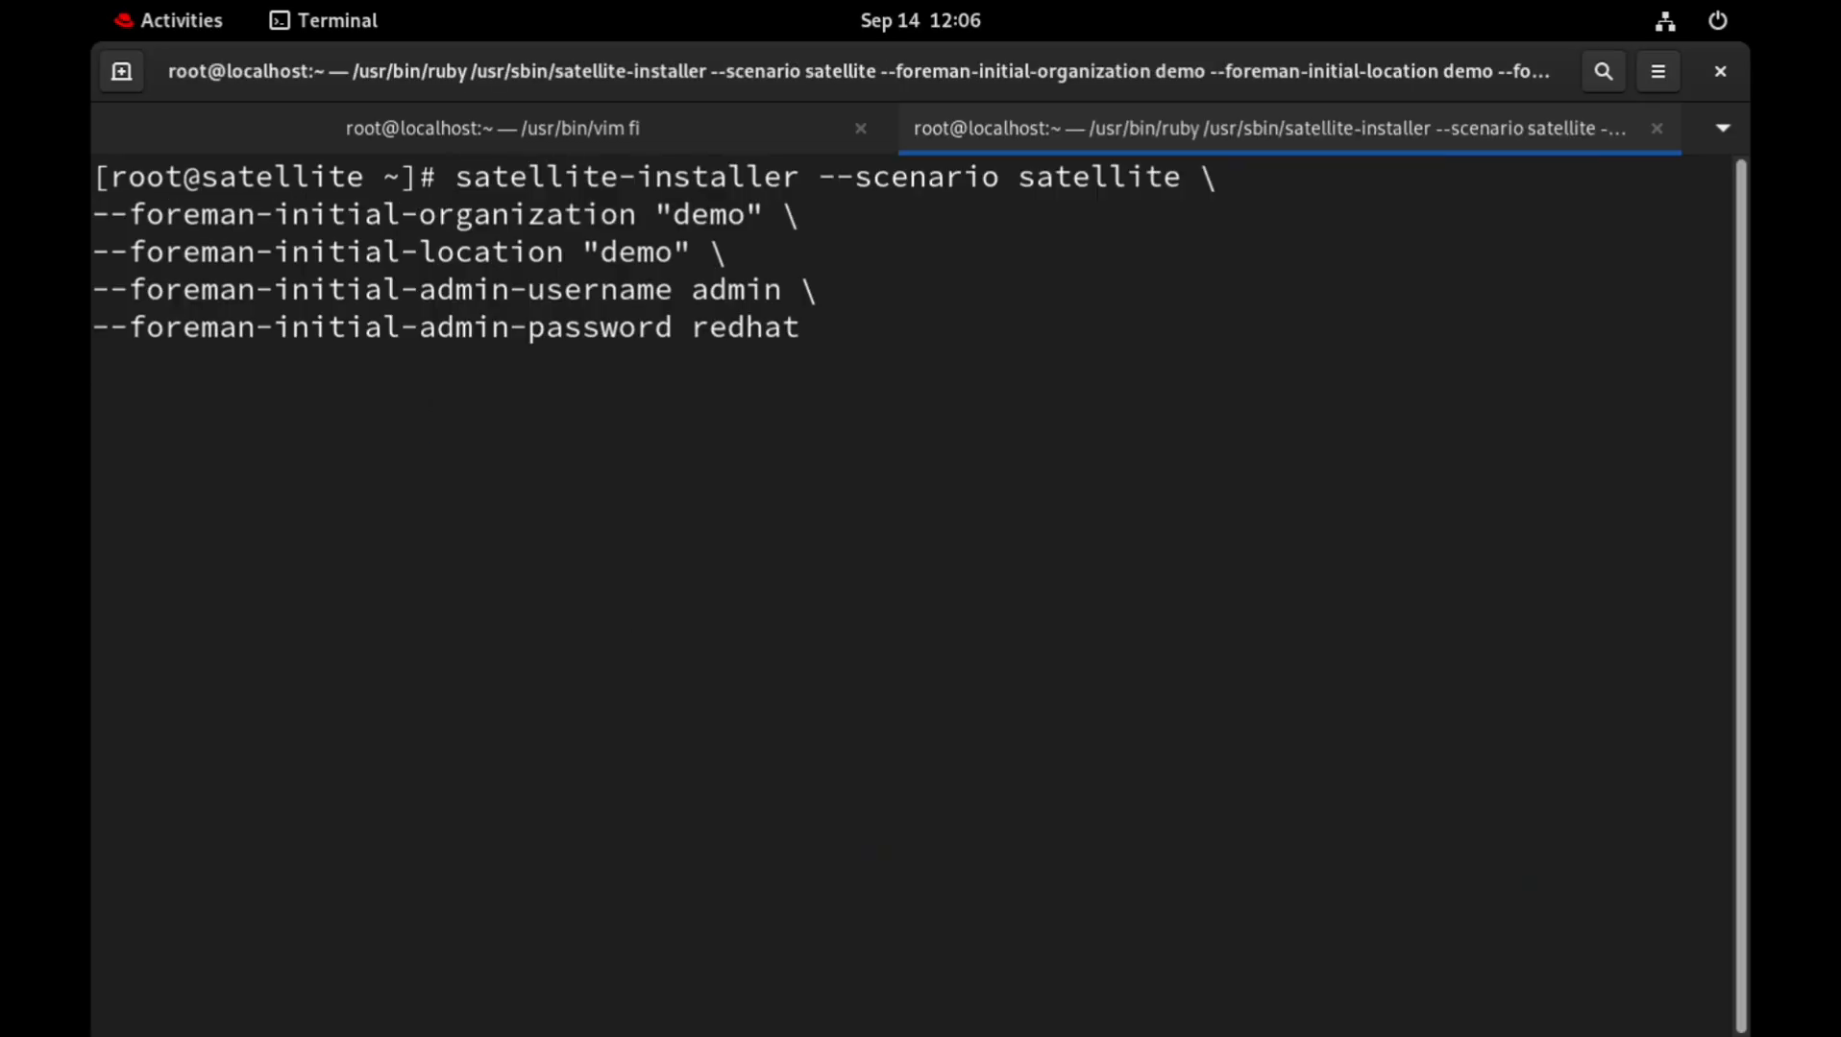
key("Return")
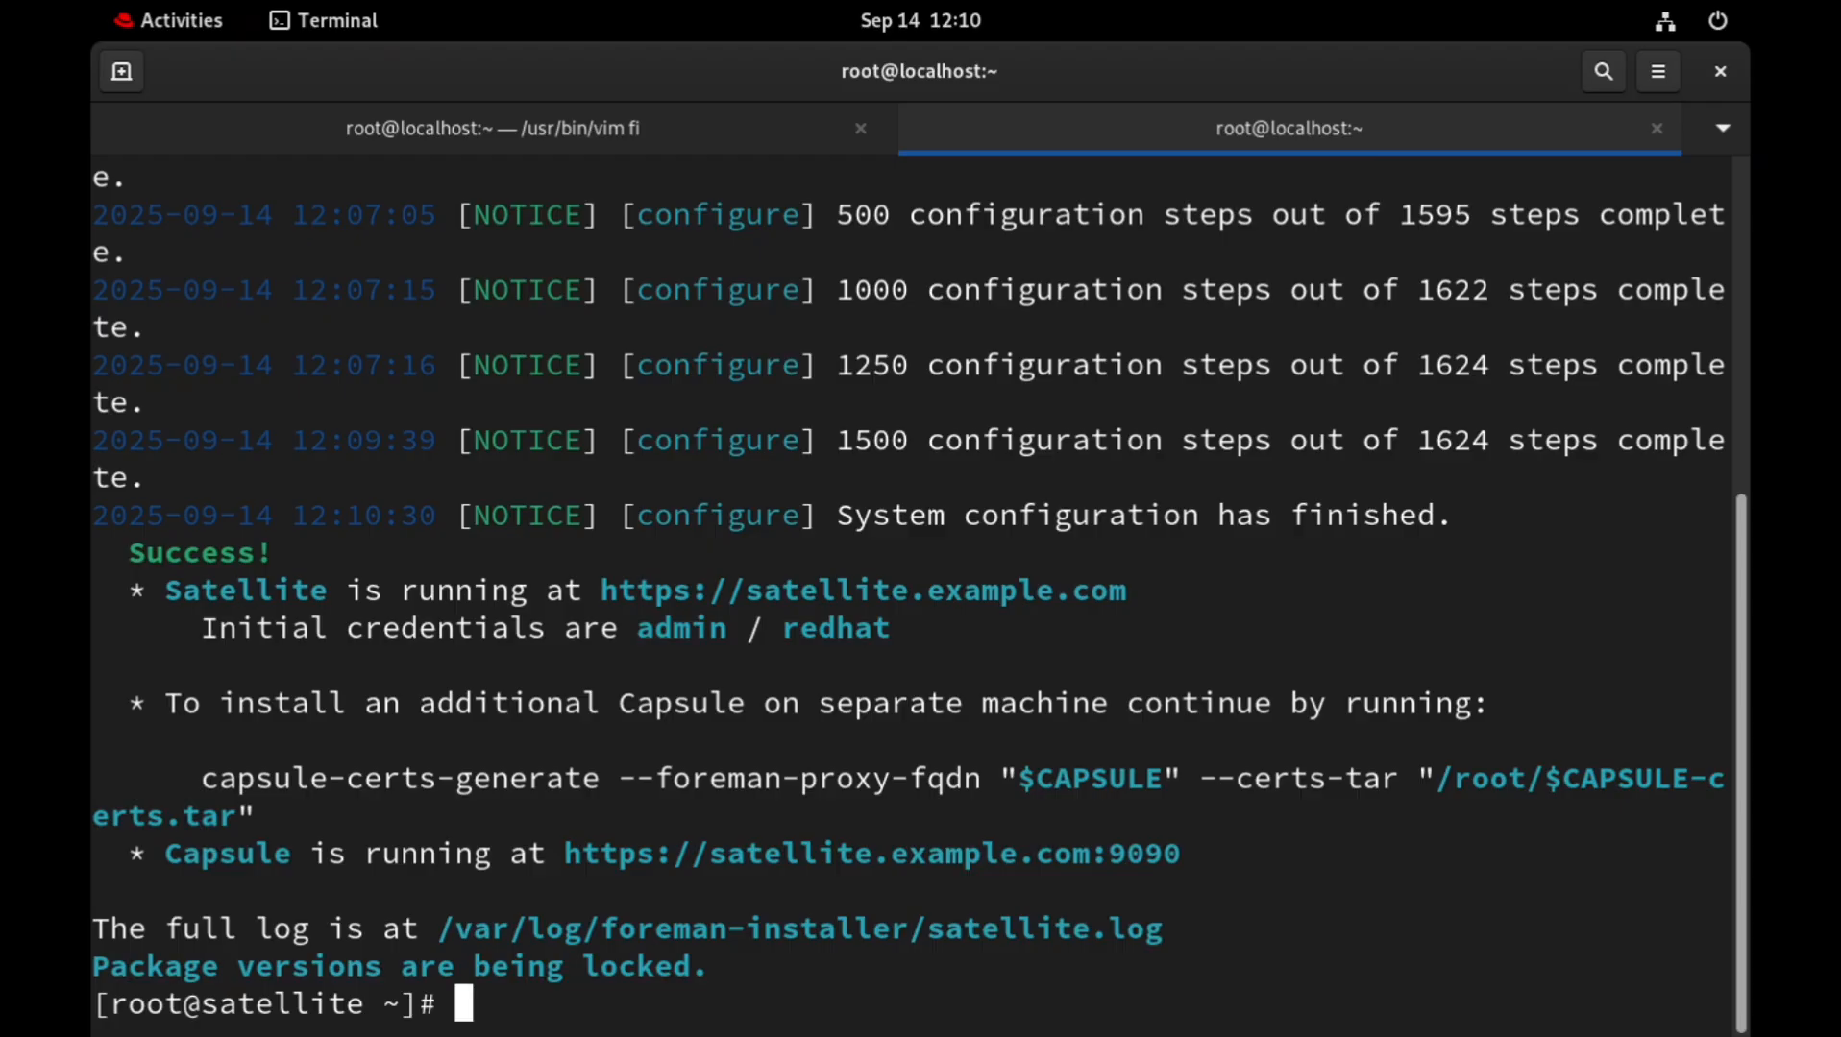
mouse_move(574, 859)
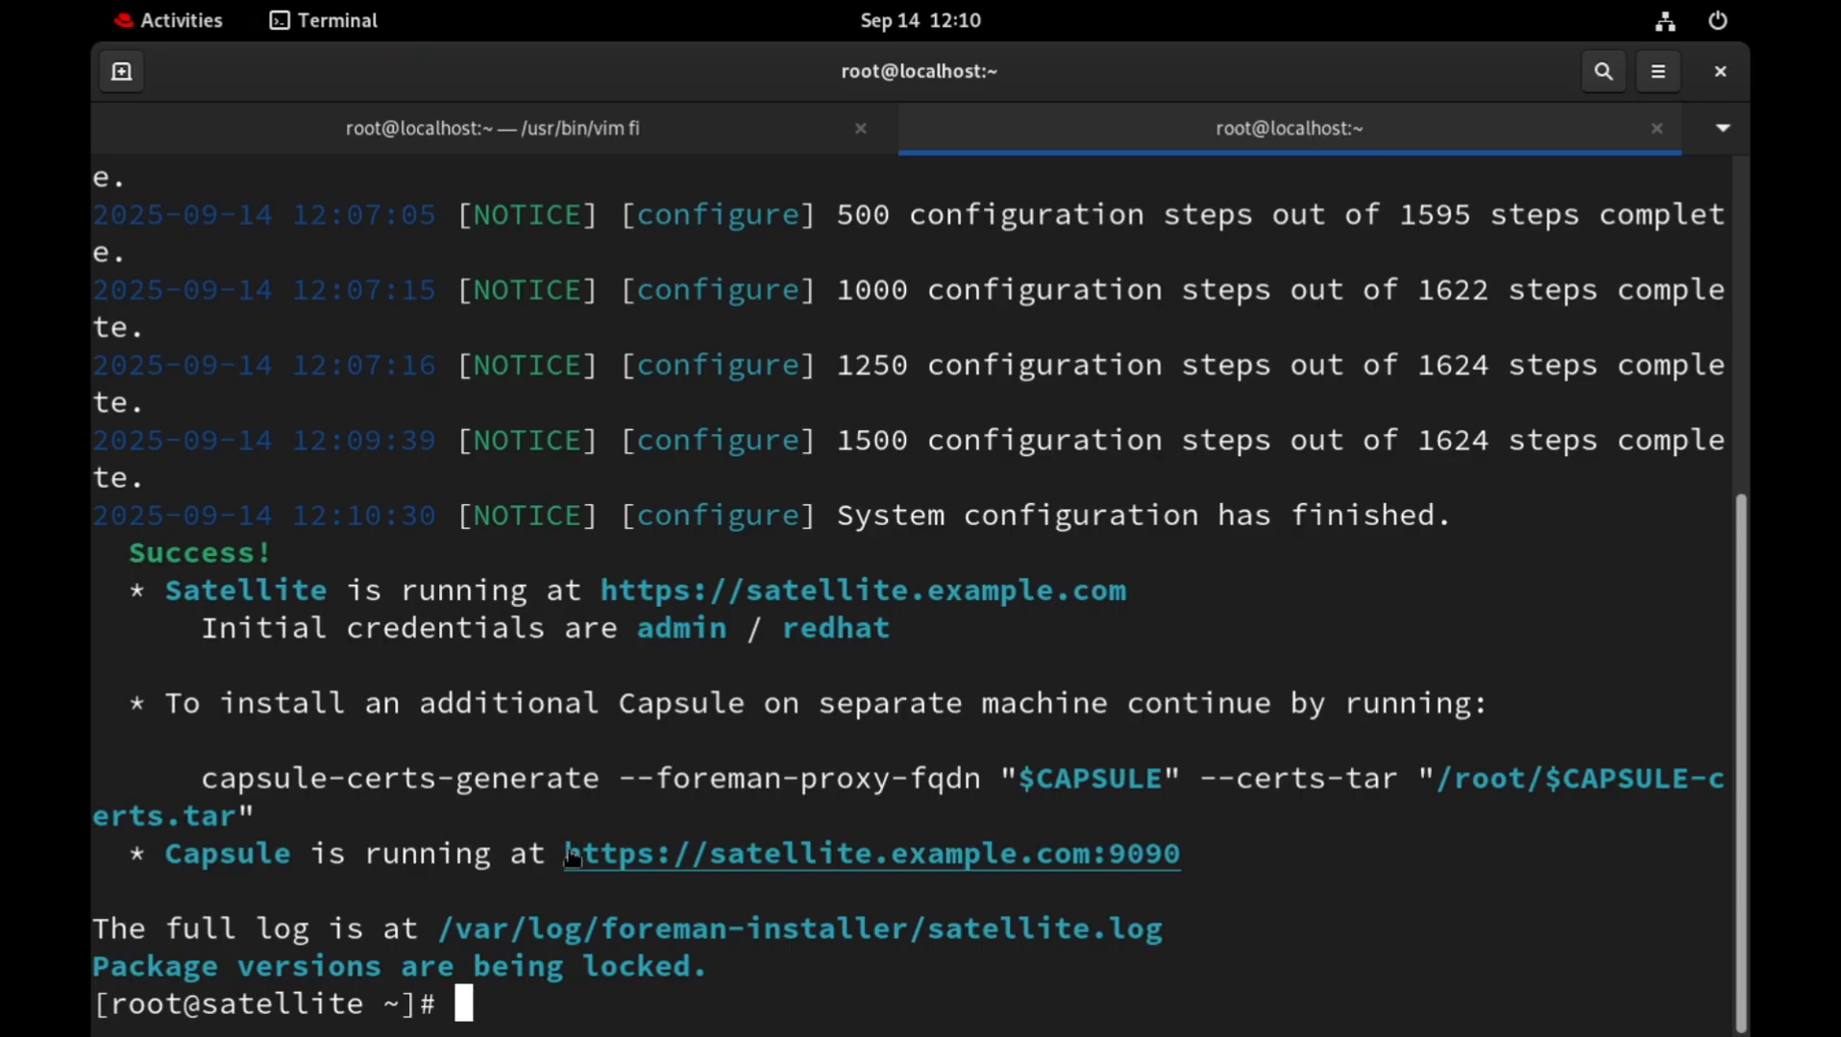
left_click_drag(567, 853, 1088, 853)
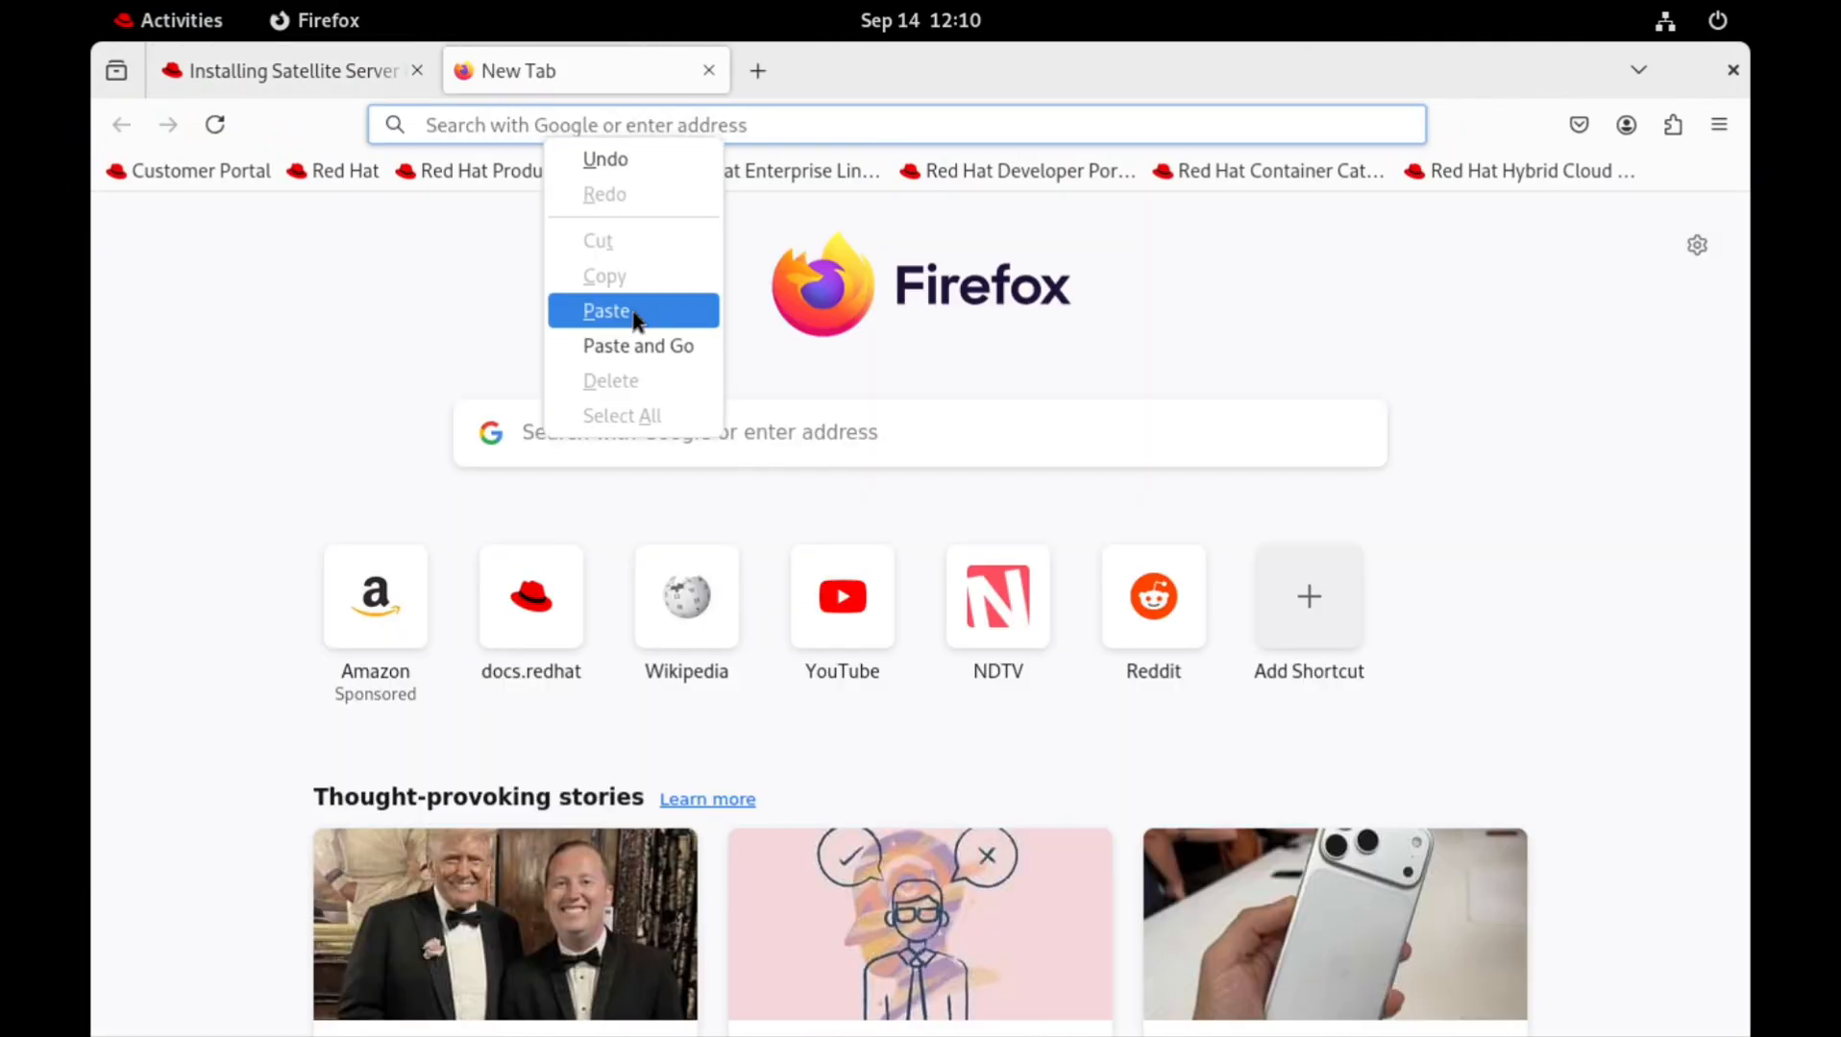
- Load the pasted Satellite address and log in as admin to reach the dashboard
left_click(607, 311)
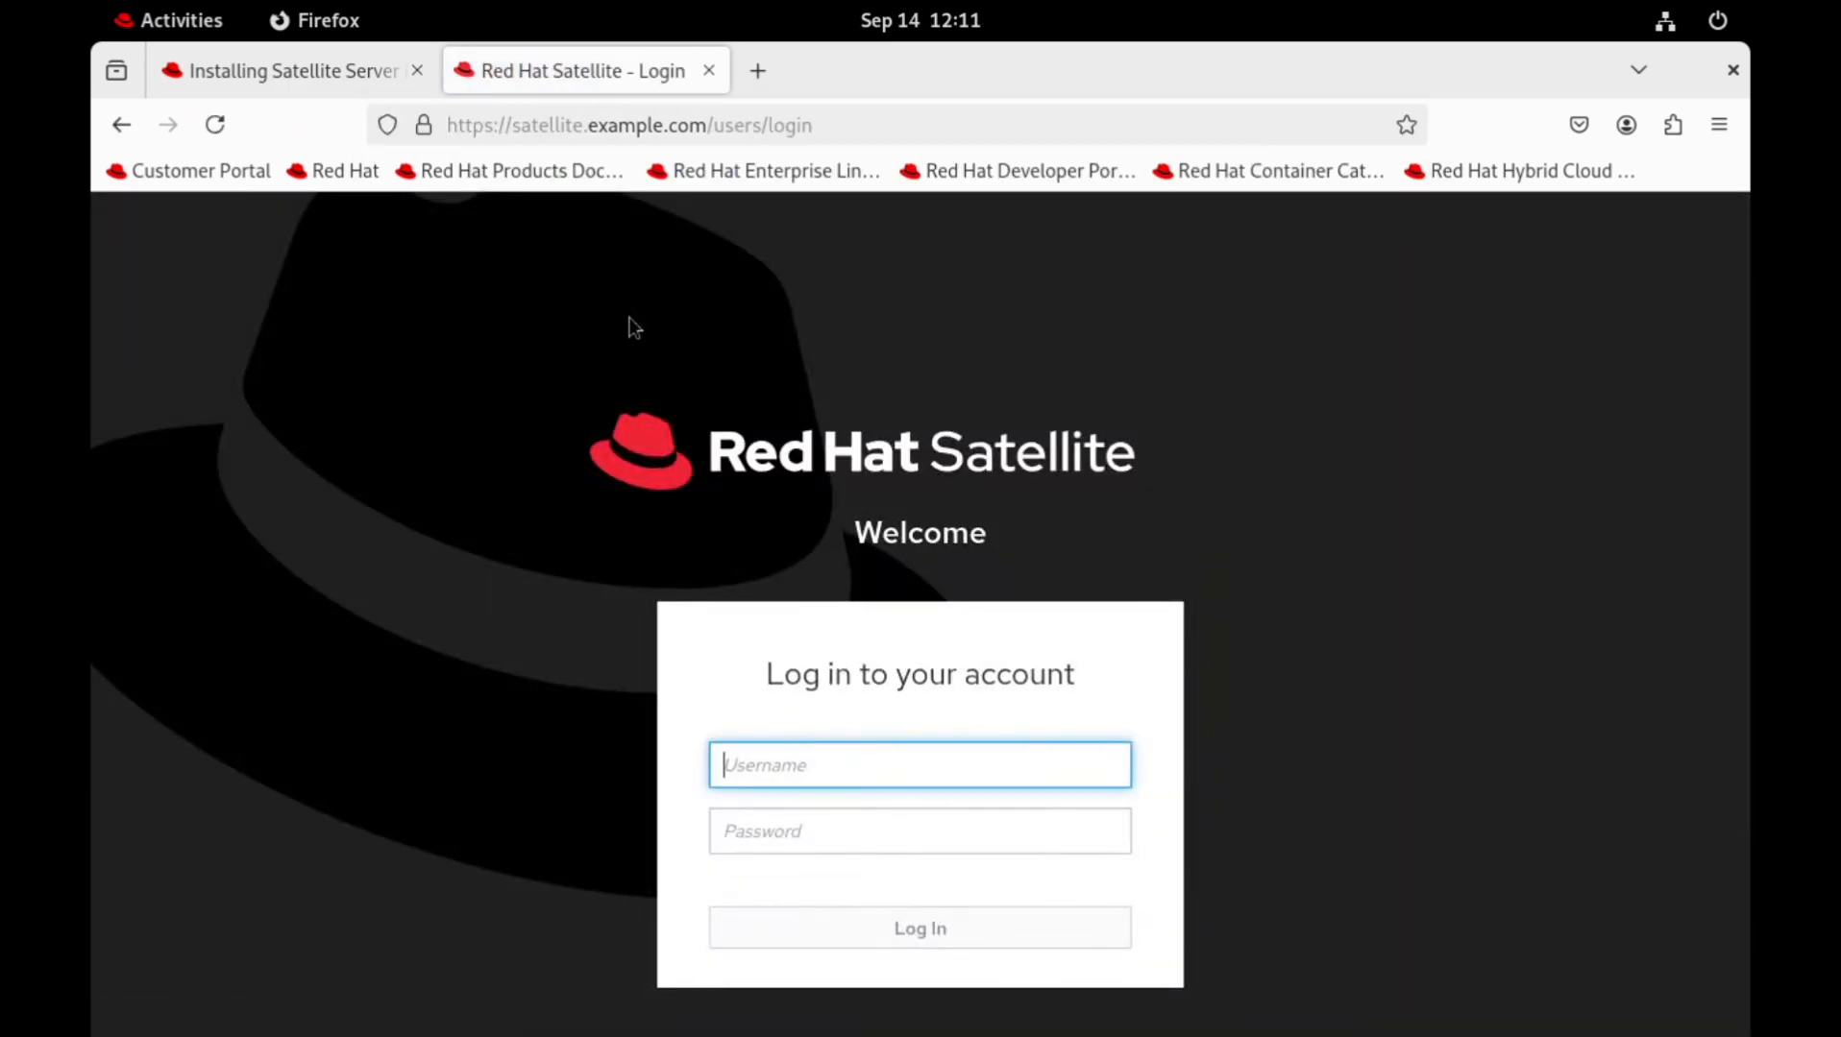
type("admin")
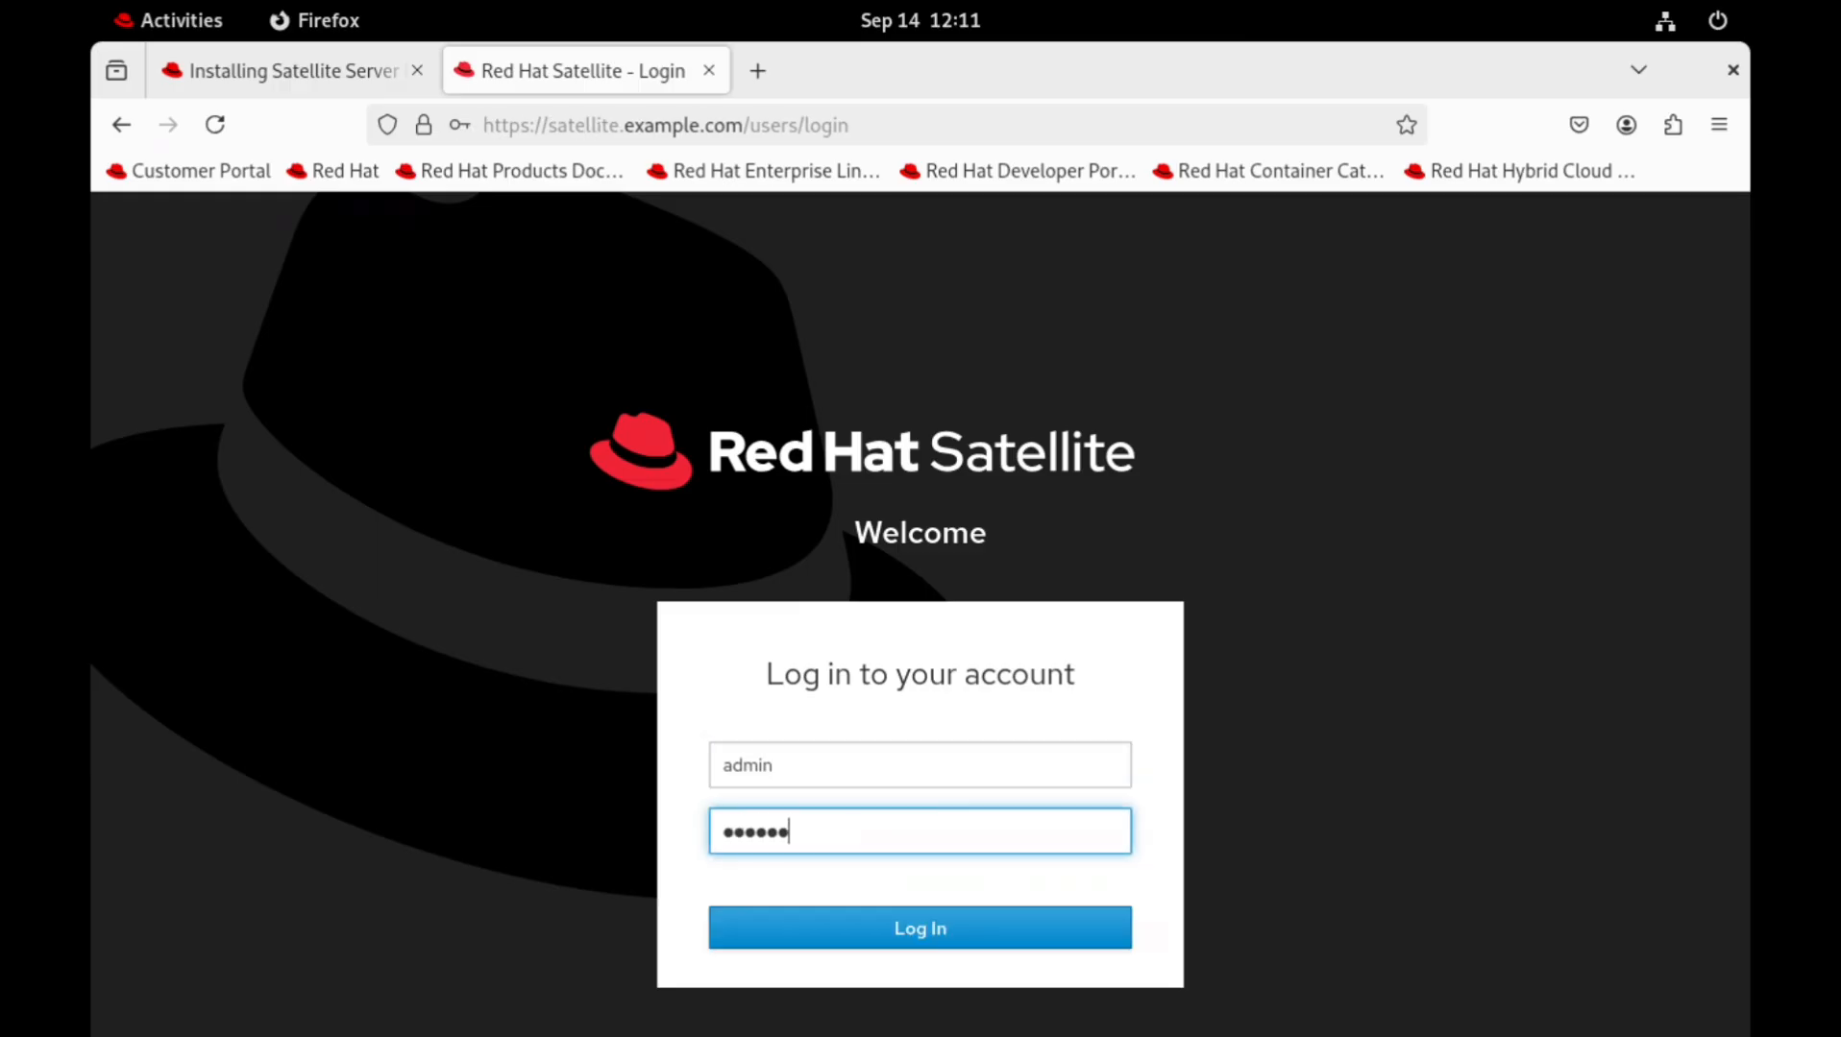
left_click(918, 928)
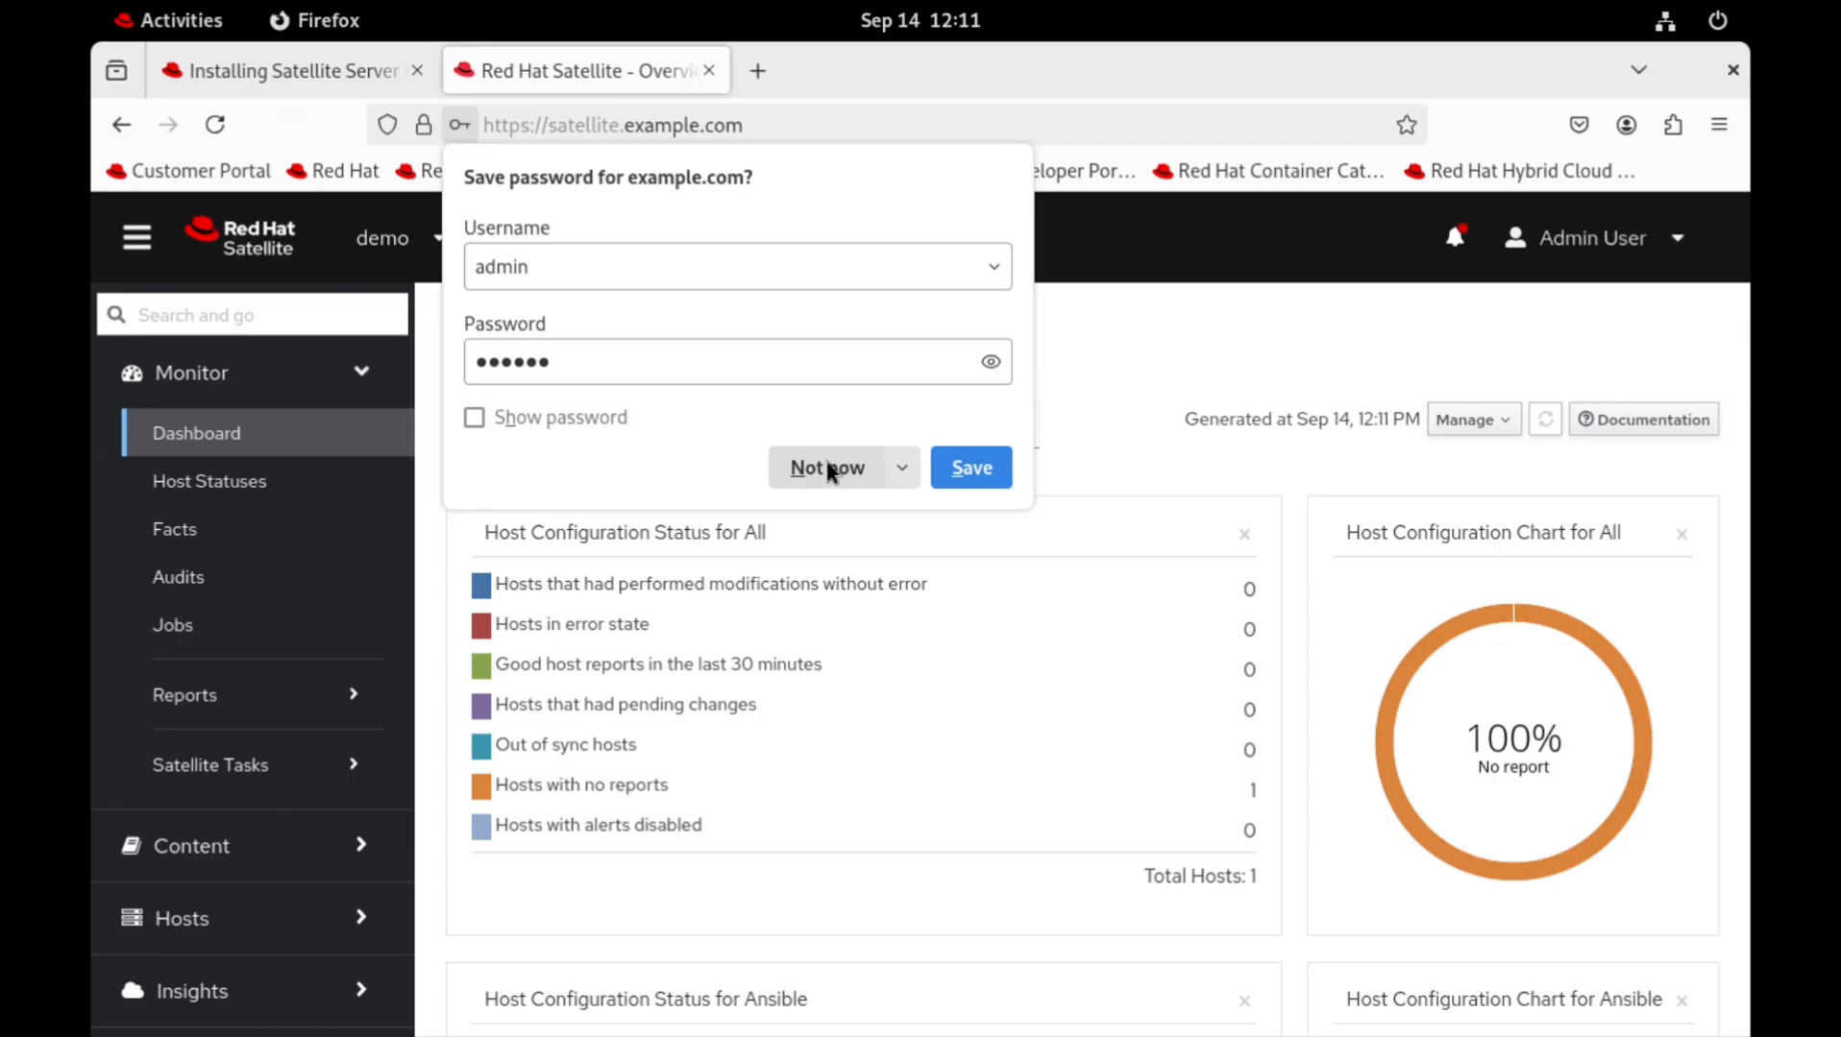
left_click(826, 467)
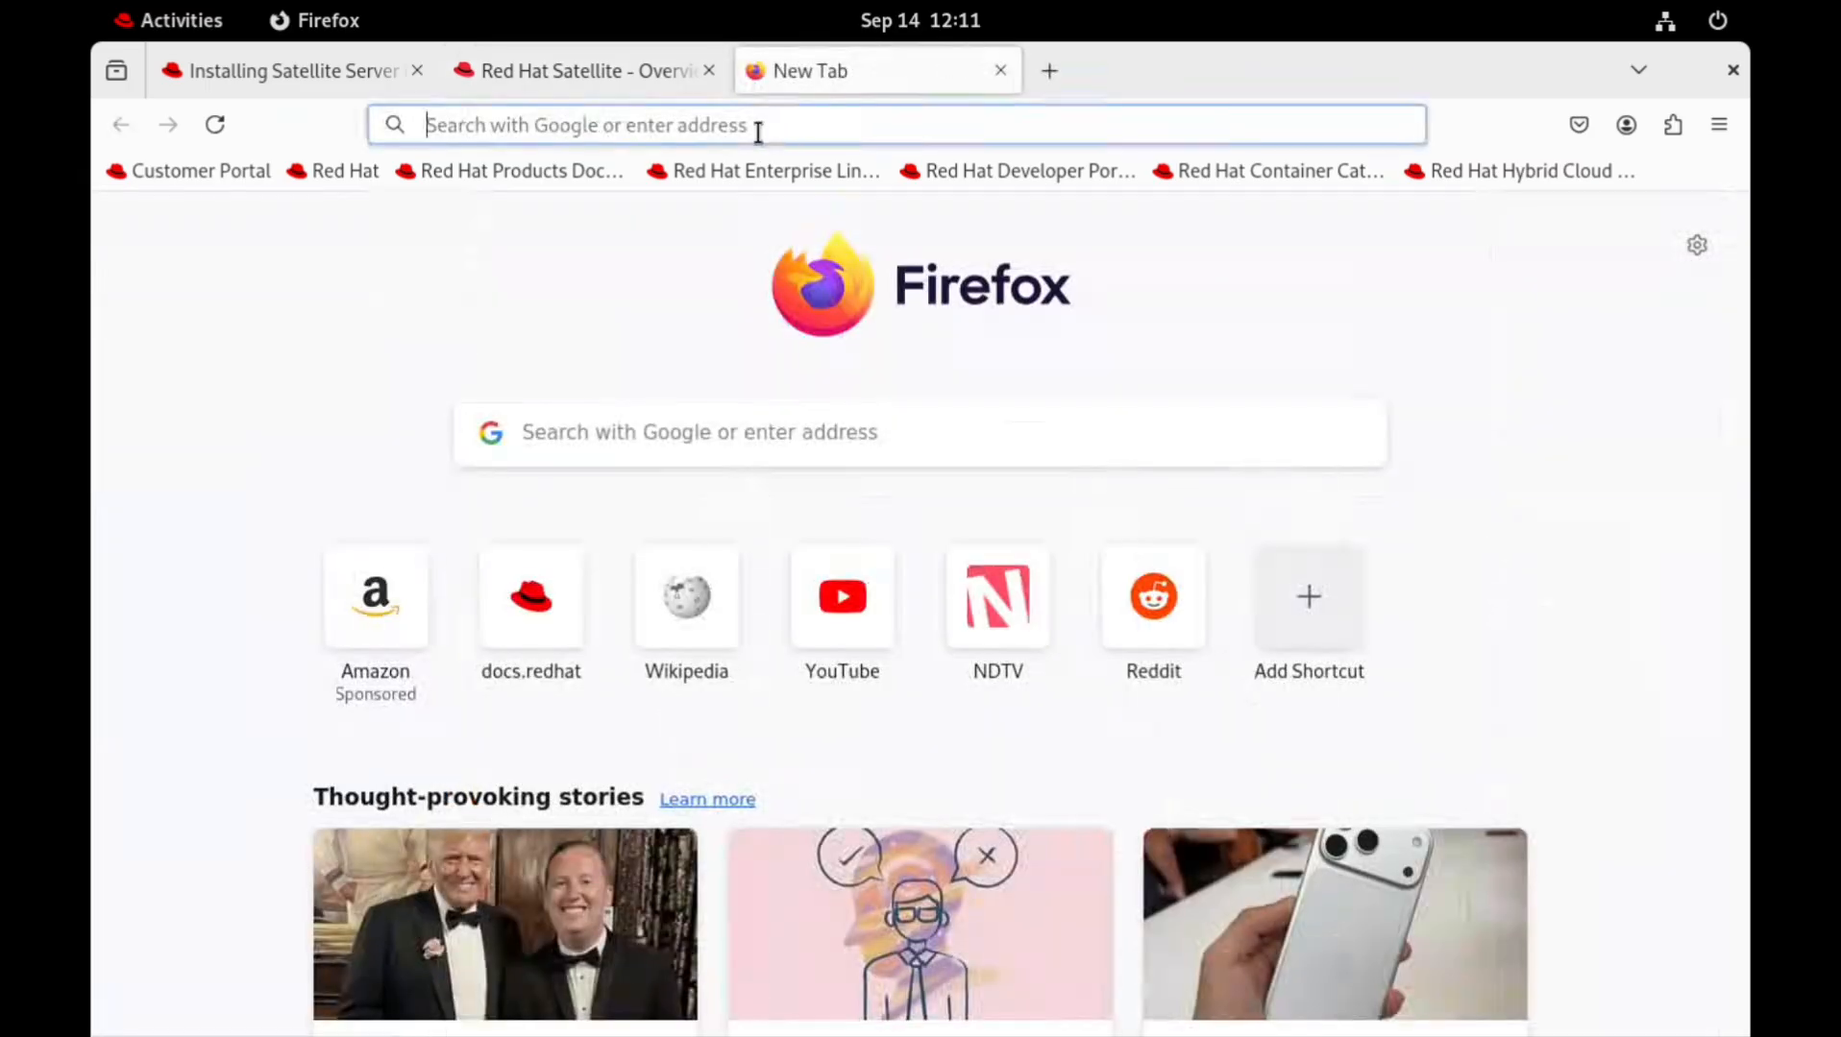
type("ttps://satellite.example.com")
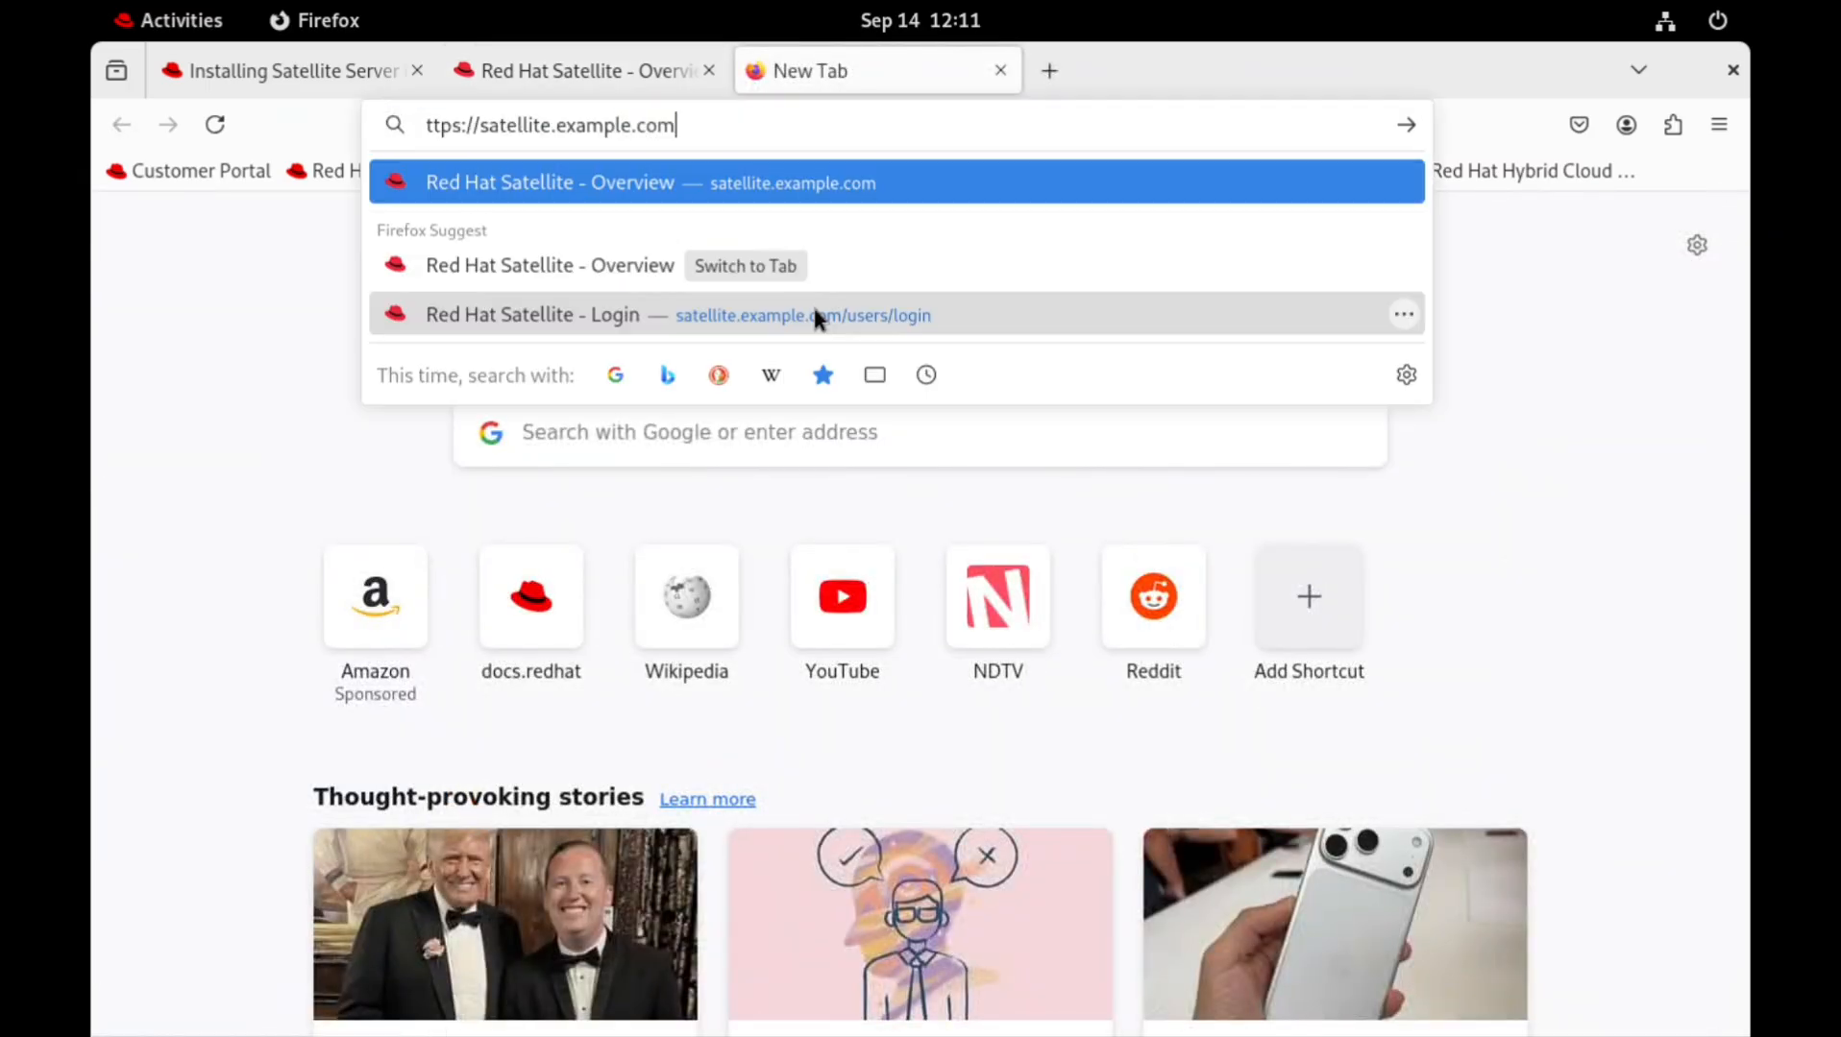